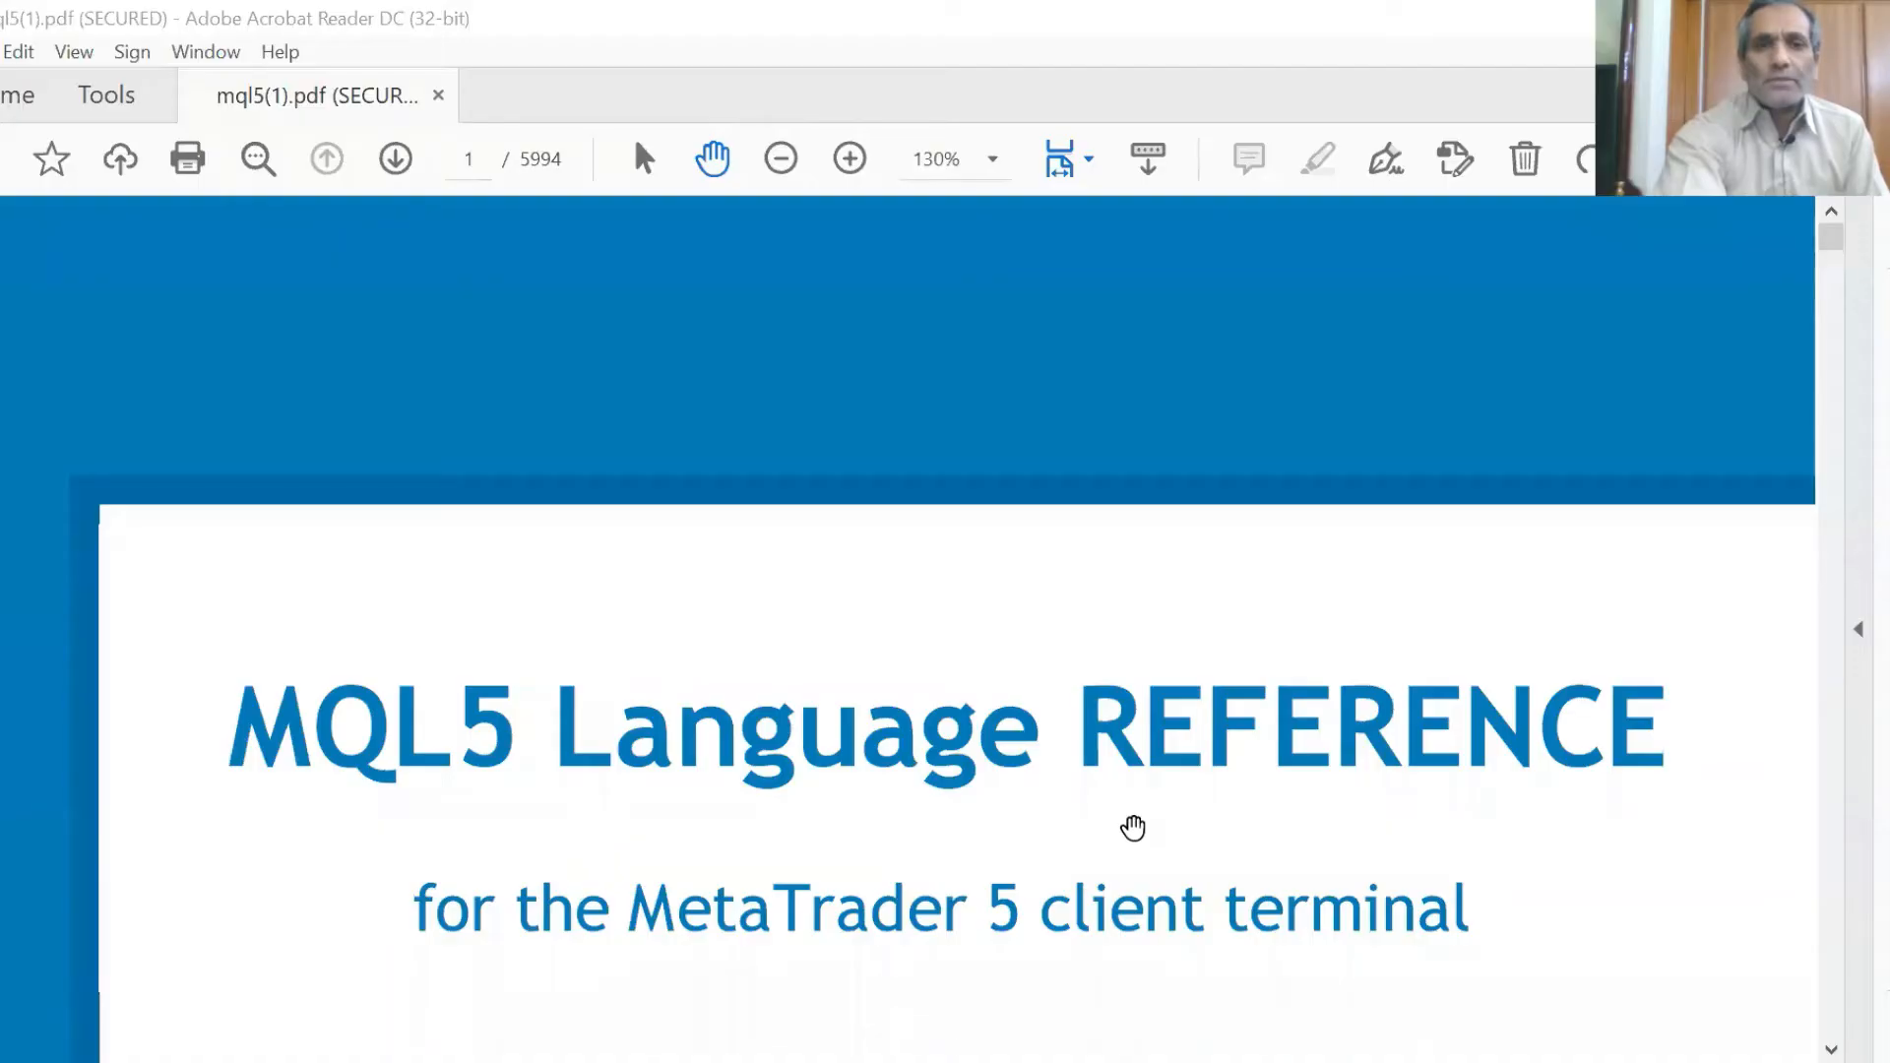
{"action": "mouse_move", "coordinate": [1063, 920]}
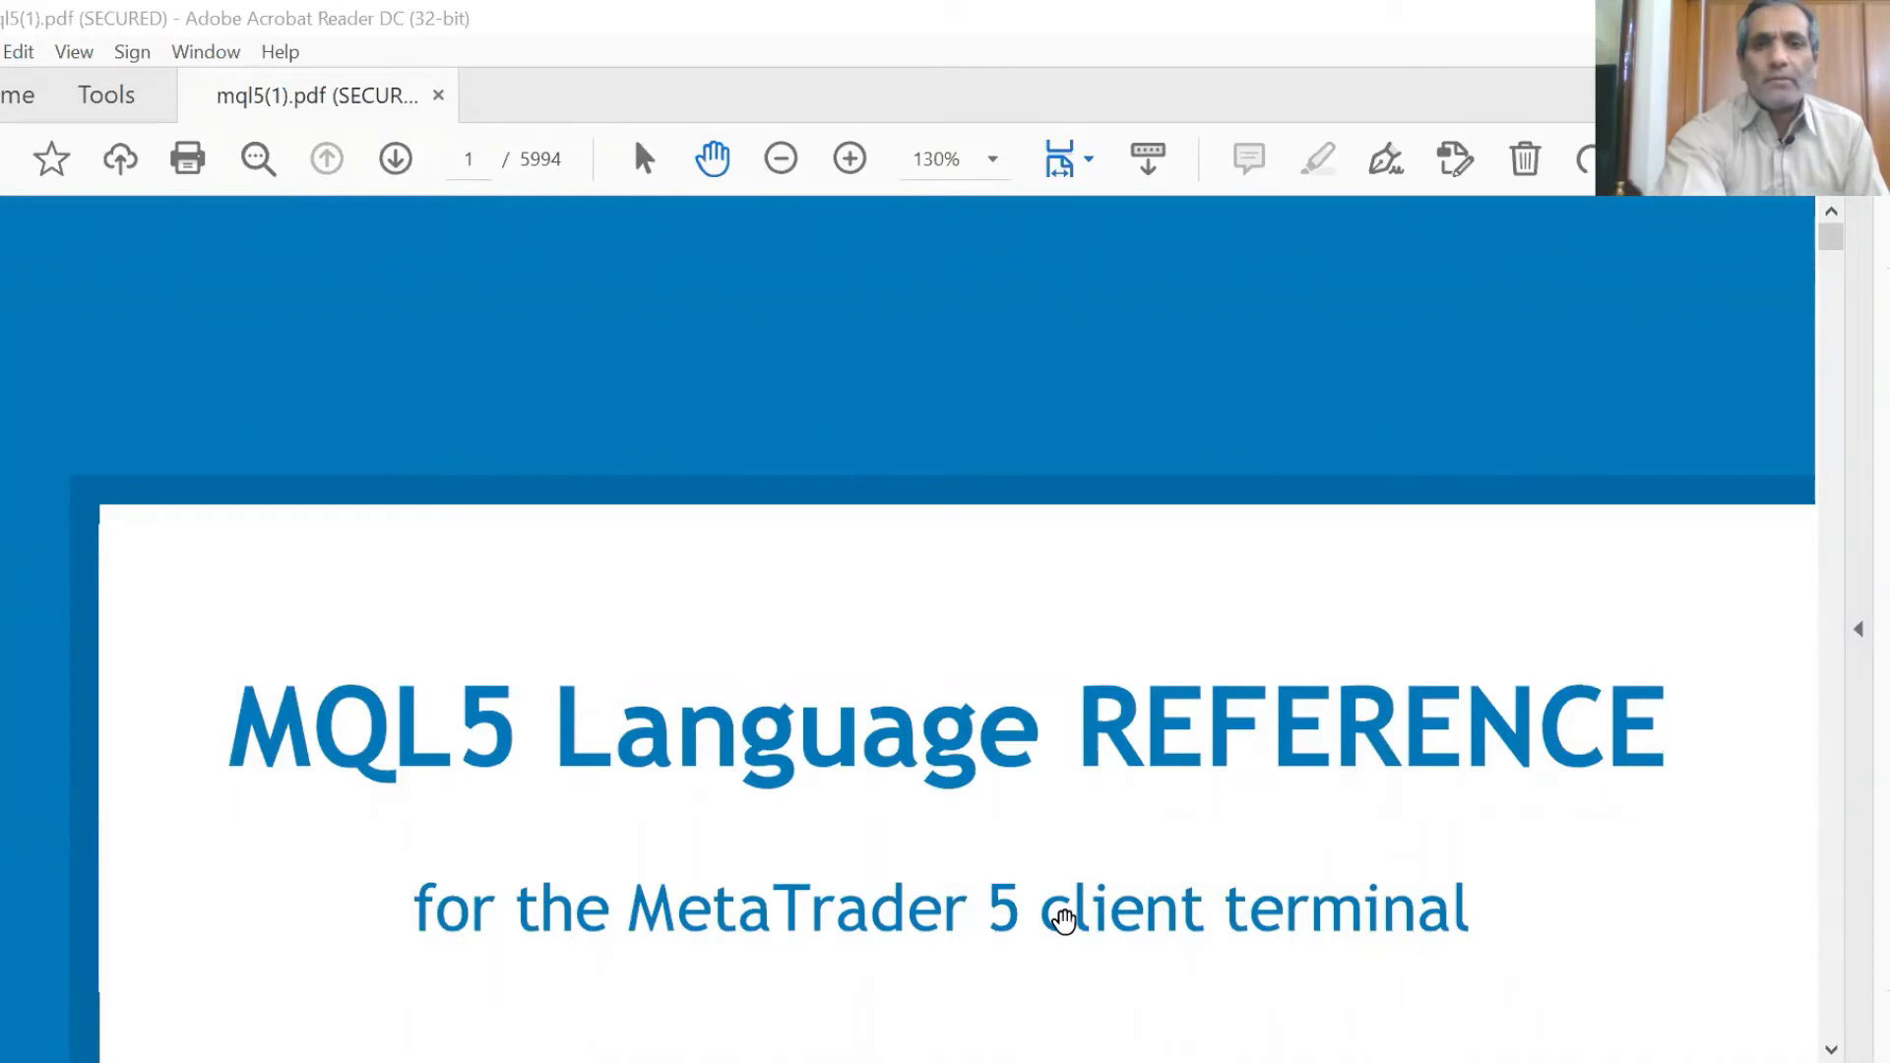
{"action": "mouse_move", "coordinate": [1130, 776]}
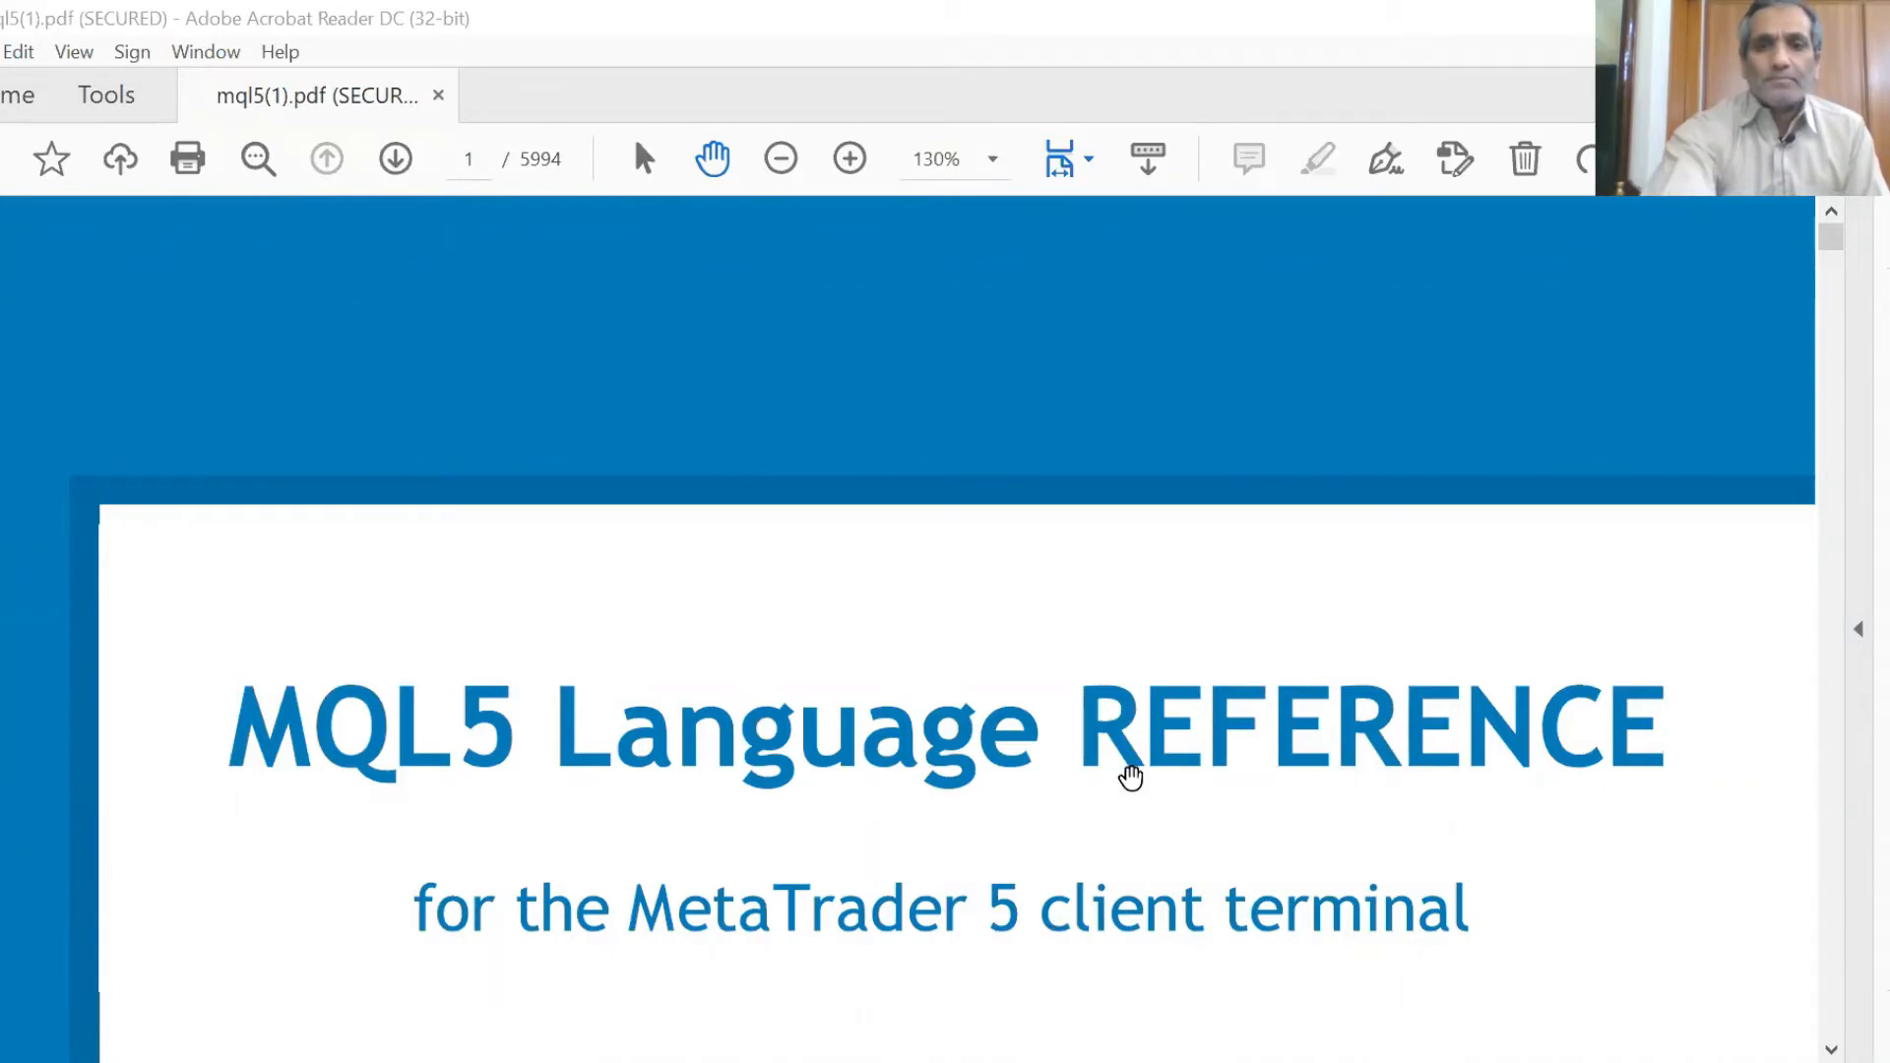
Scroll from the MQL5 Language Reference cover into the Content pages
{"action": "scroll", "scroll_direction": "down", "scroll_amount": 3}
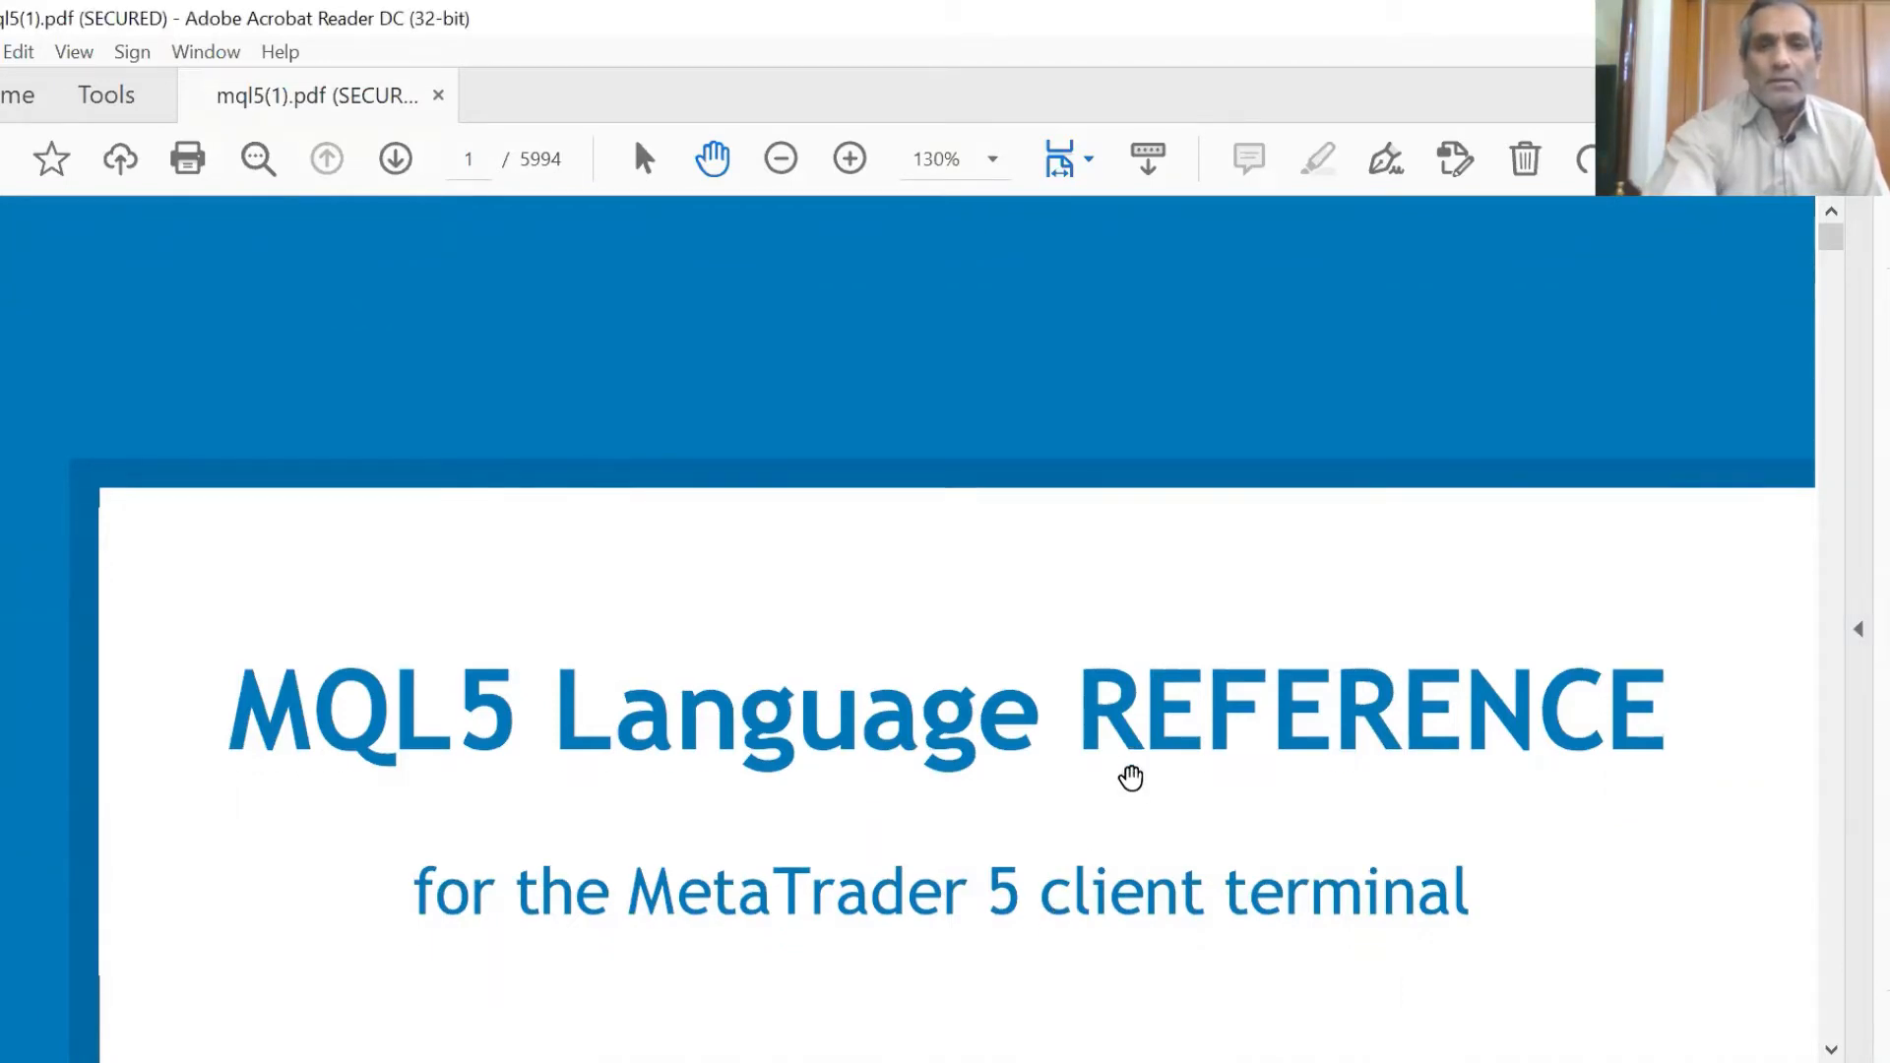
{"action": "scroll", "scroll_direction": "down", "scroll_amount": 3}
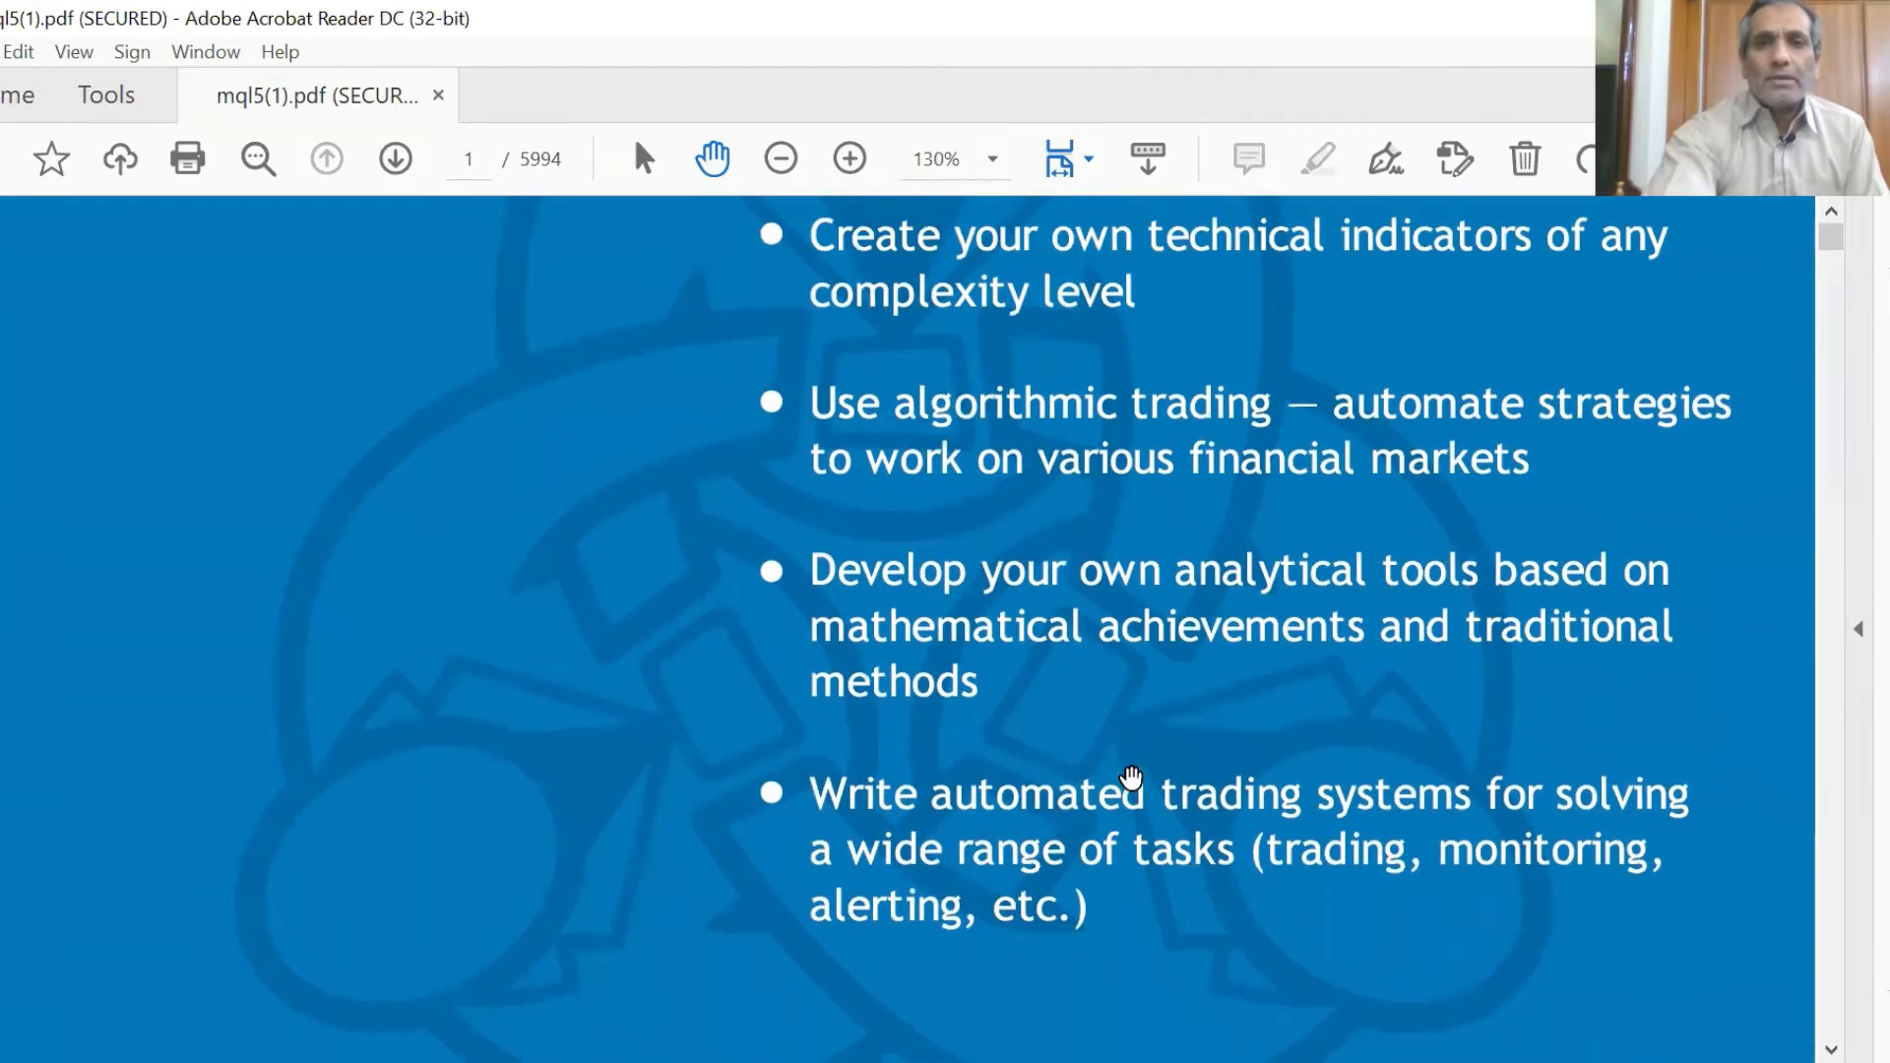
{"action": "scroll", "scroll_direction": "up", "scroll_amount": 3}
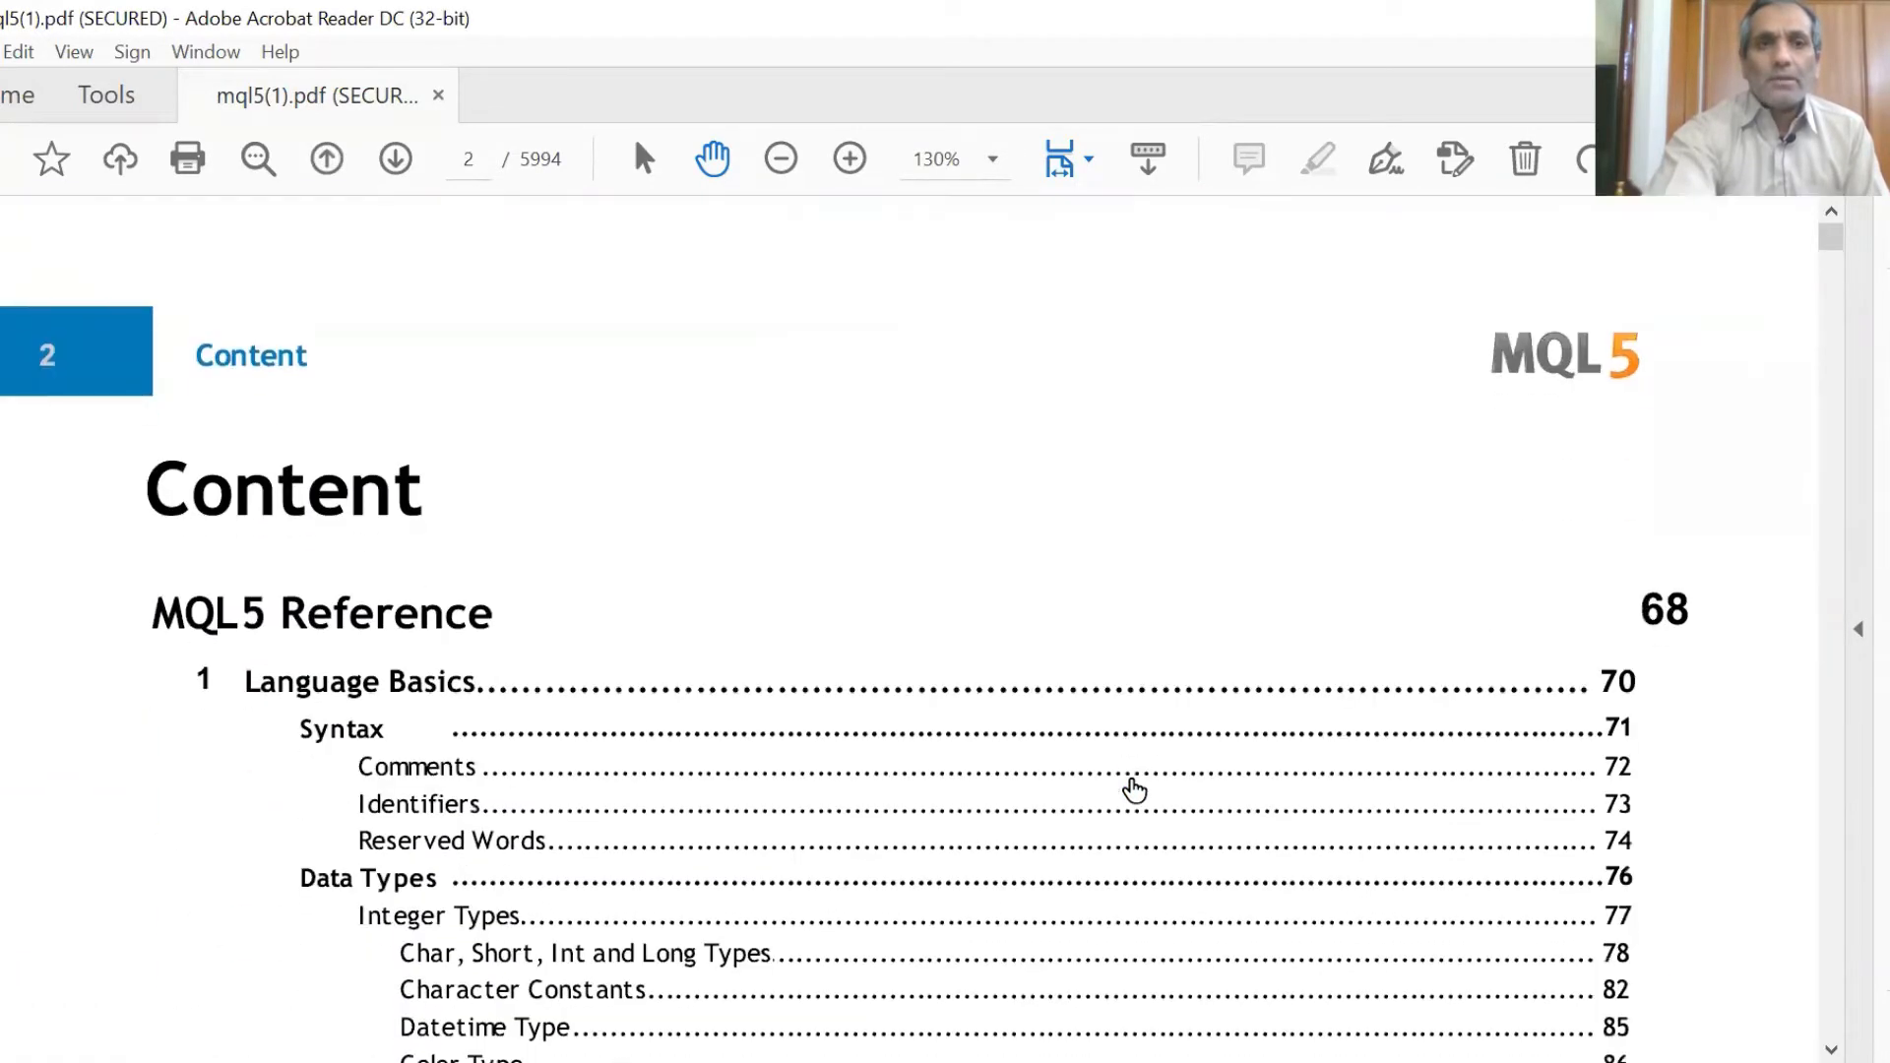
{"action": "scroll", "scroll_direction": "down", "scroll_amount": 3}
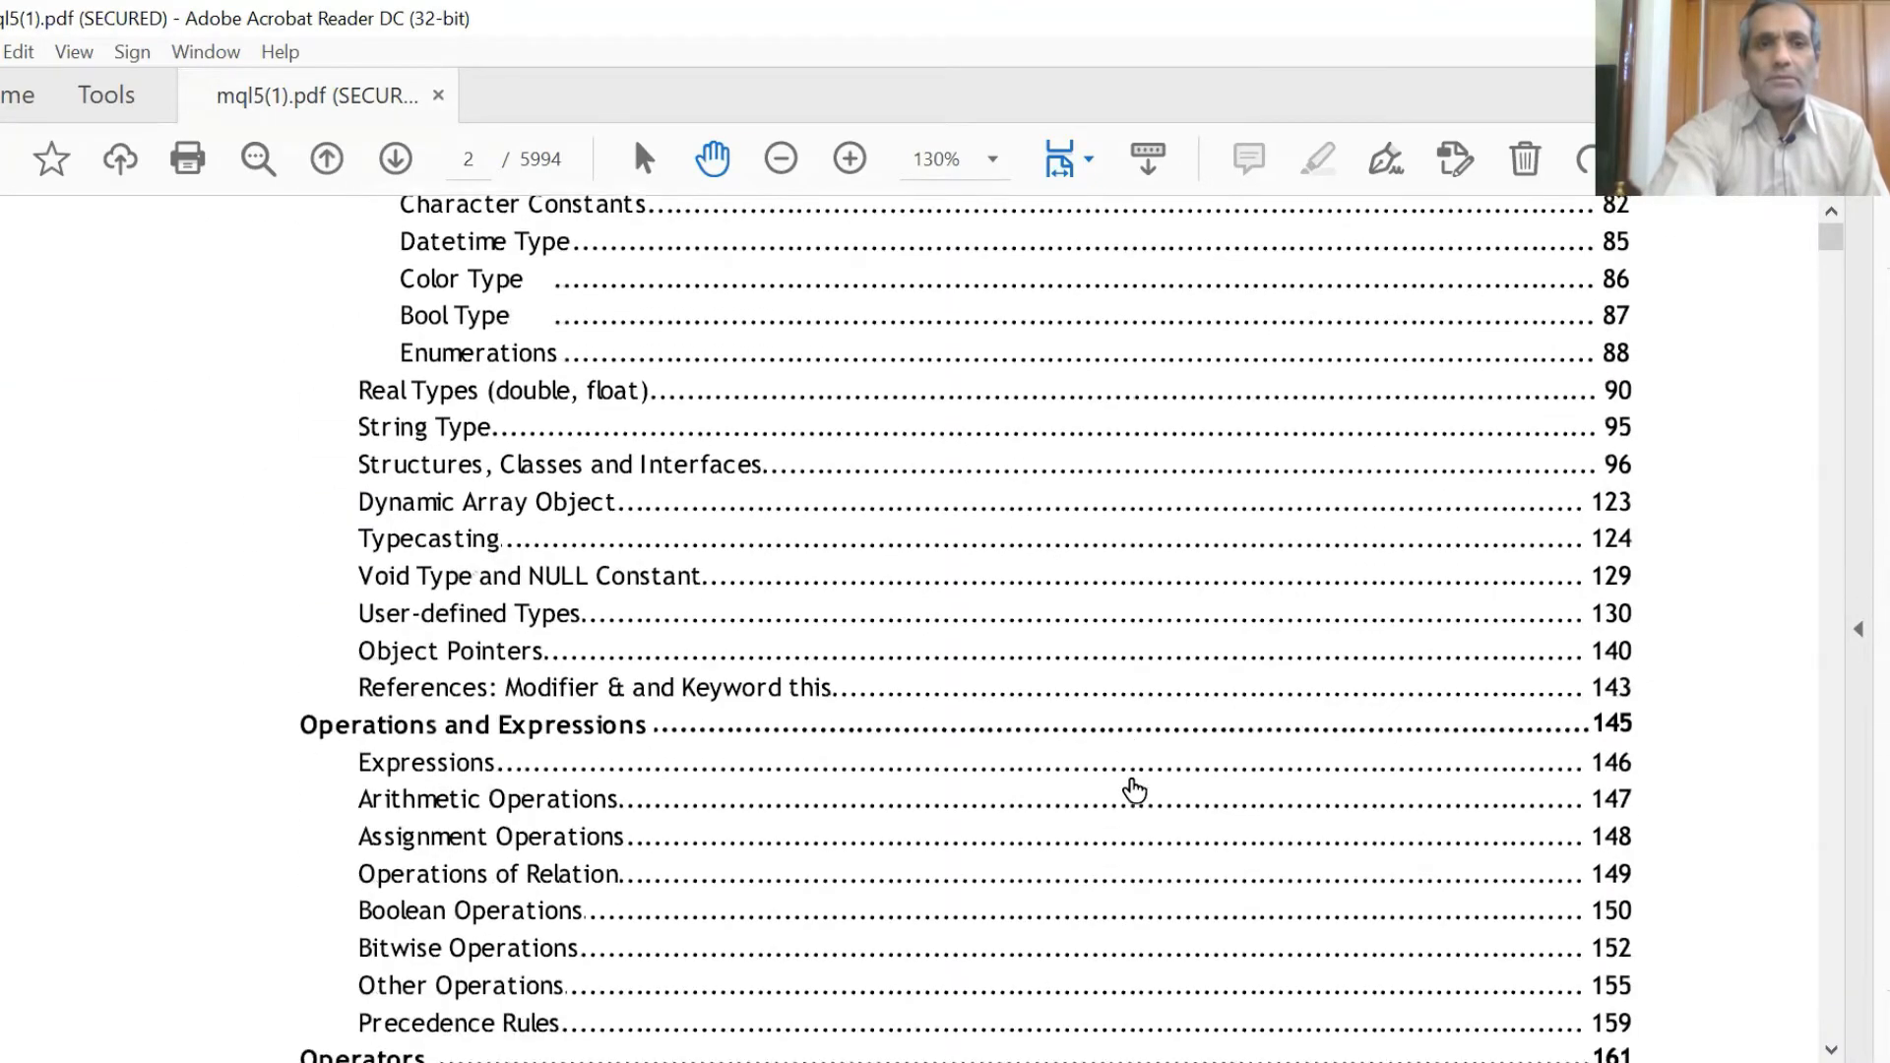
{"action": "scroll", "scroll_direction": "down", "scroll_amount": 3}
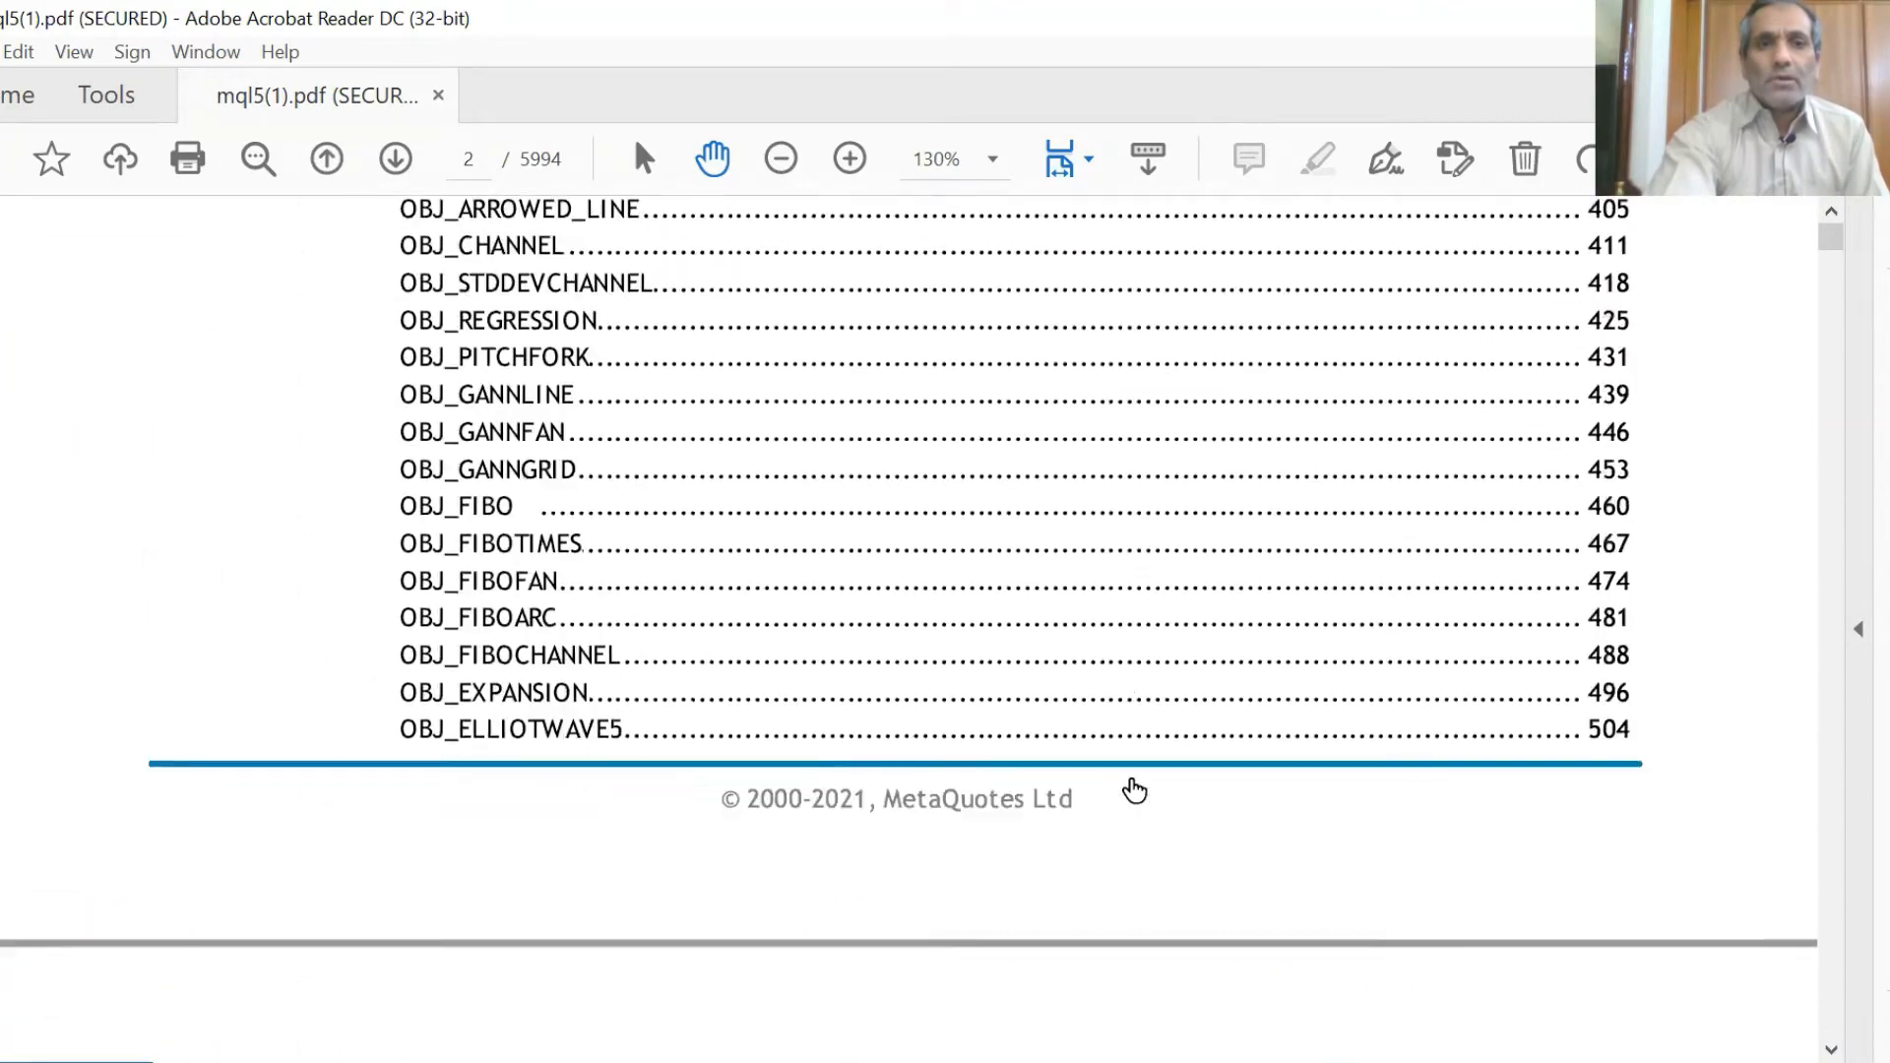
{"action": "scroll", "scroll_direction": "down", "scroll_amount": 3}
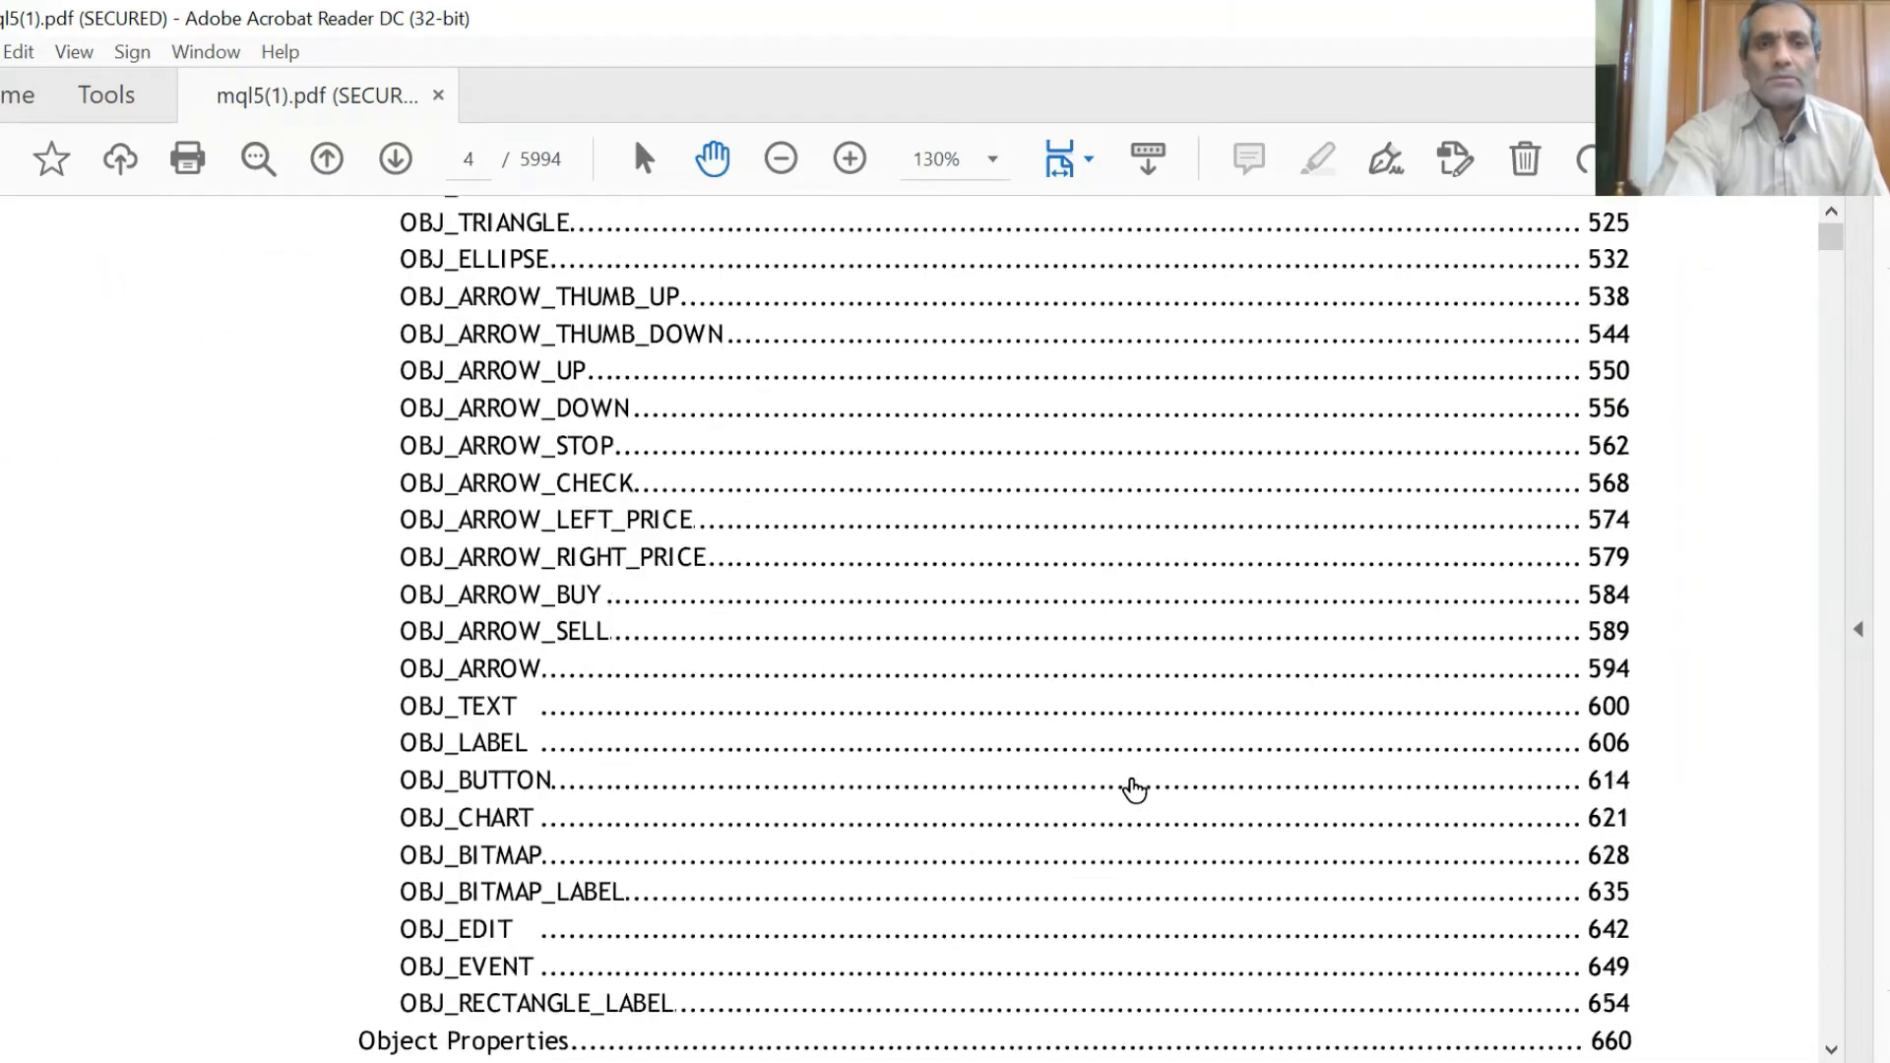
Continue down the table of contents to page 8's Date and Time section
{"action": "left_click", "coordinate": [394, 158]}
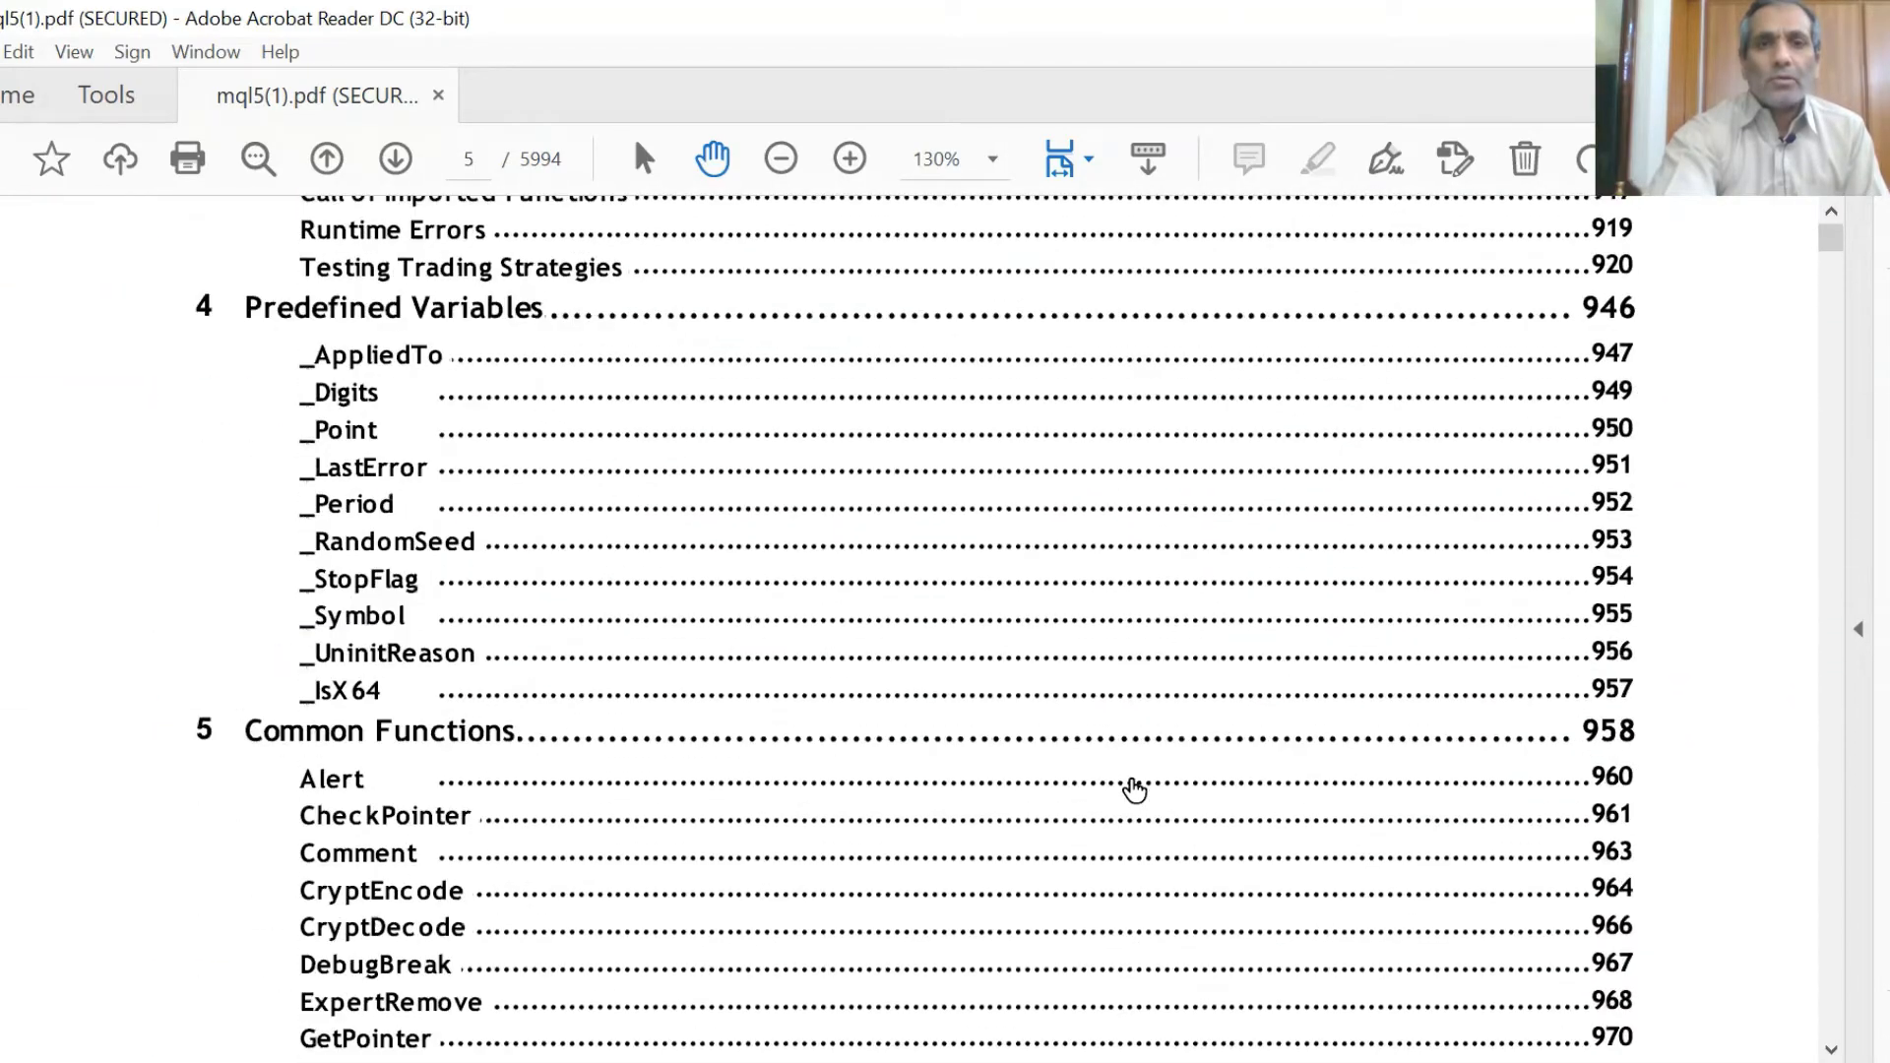
{"action": "scroll", "scroll_direction": "down", "scroll_amount": 3}
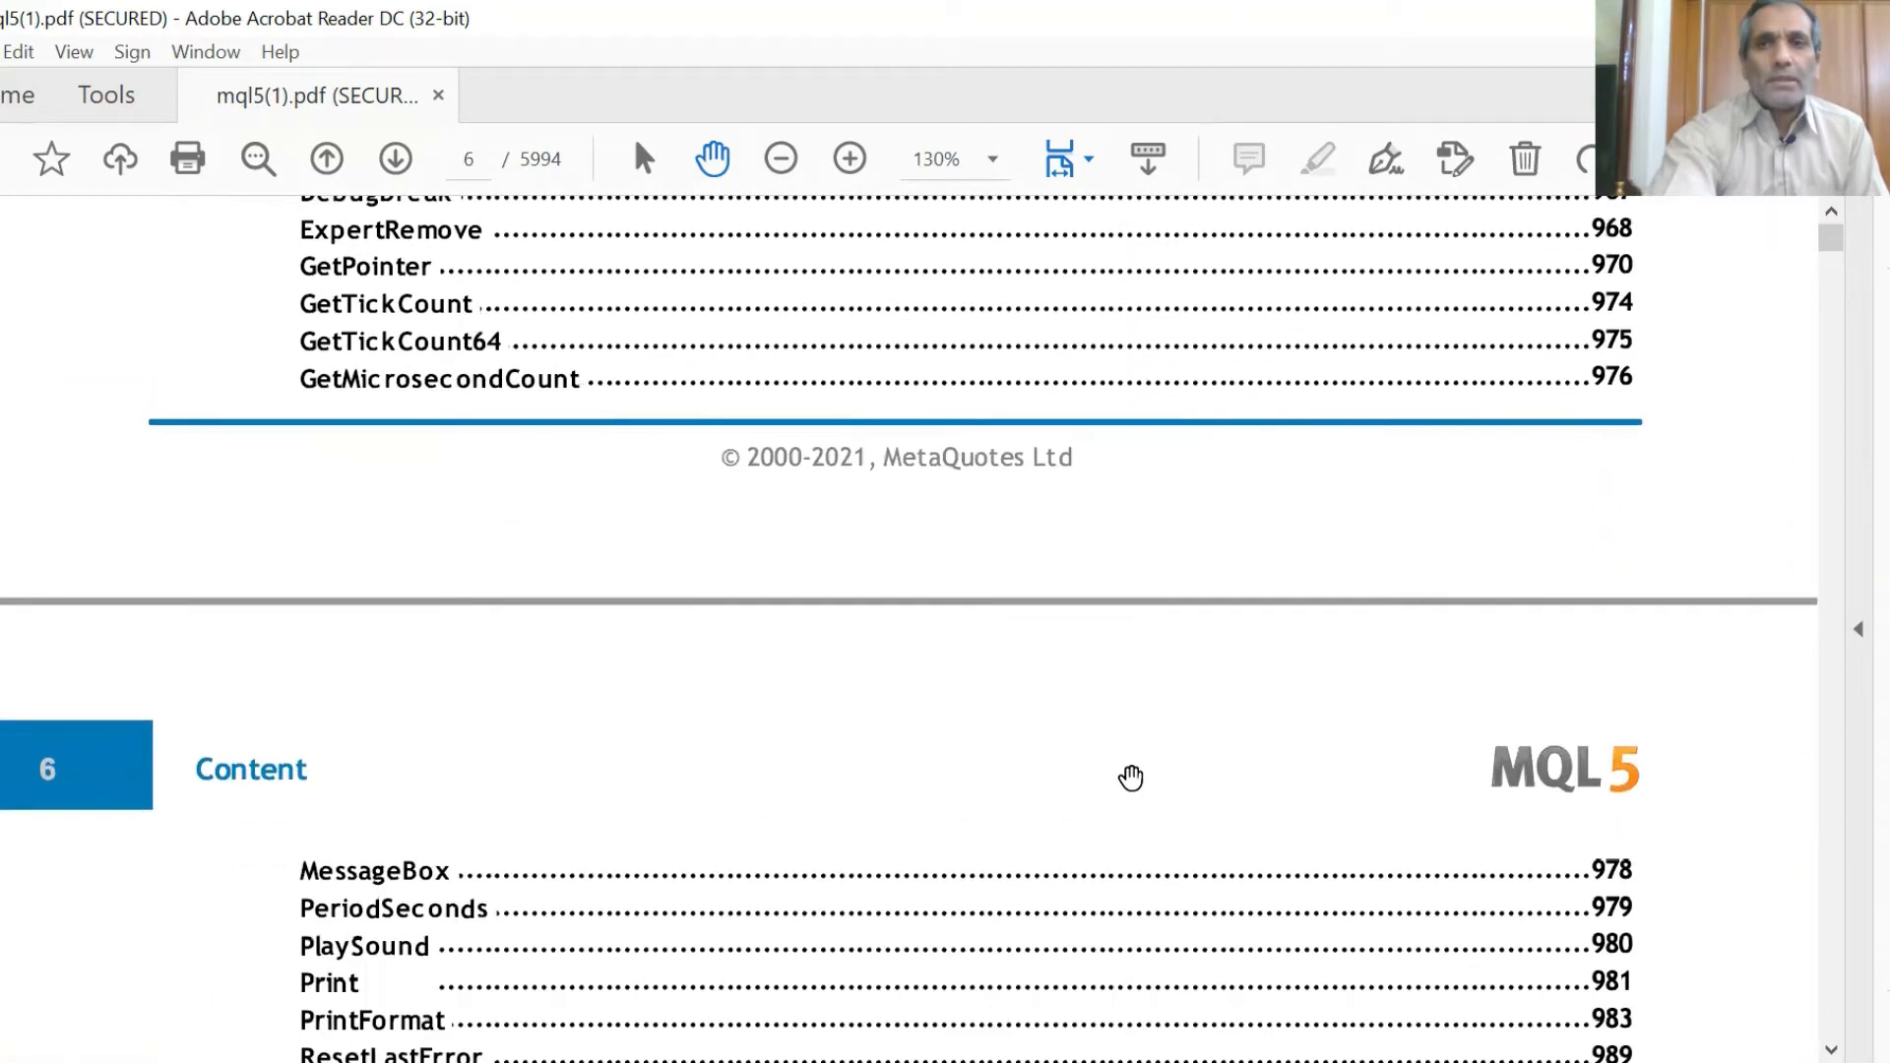
{"action": "scroll", "scroll_direction": "down", "scroll_amount": 3}
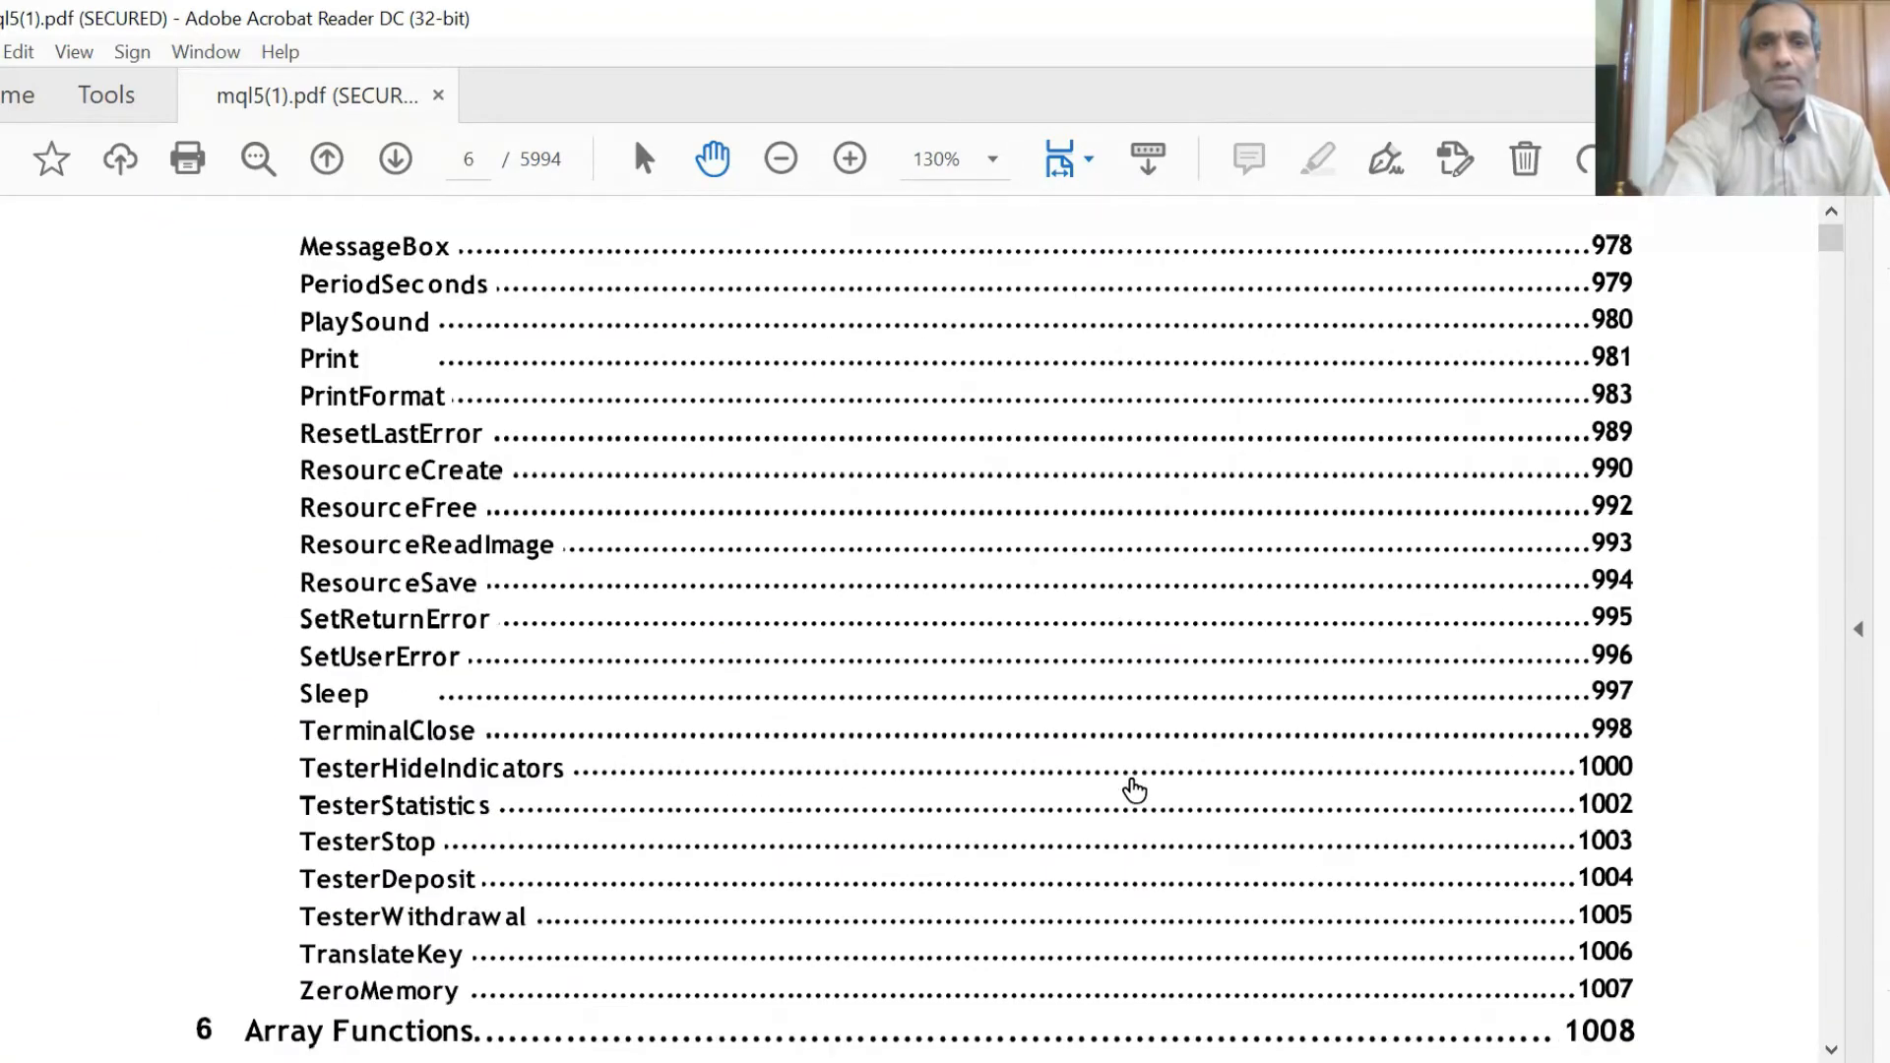
{"action": "scroll", "scroll_direction": "down", "scroll_amount": 3}
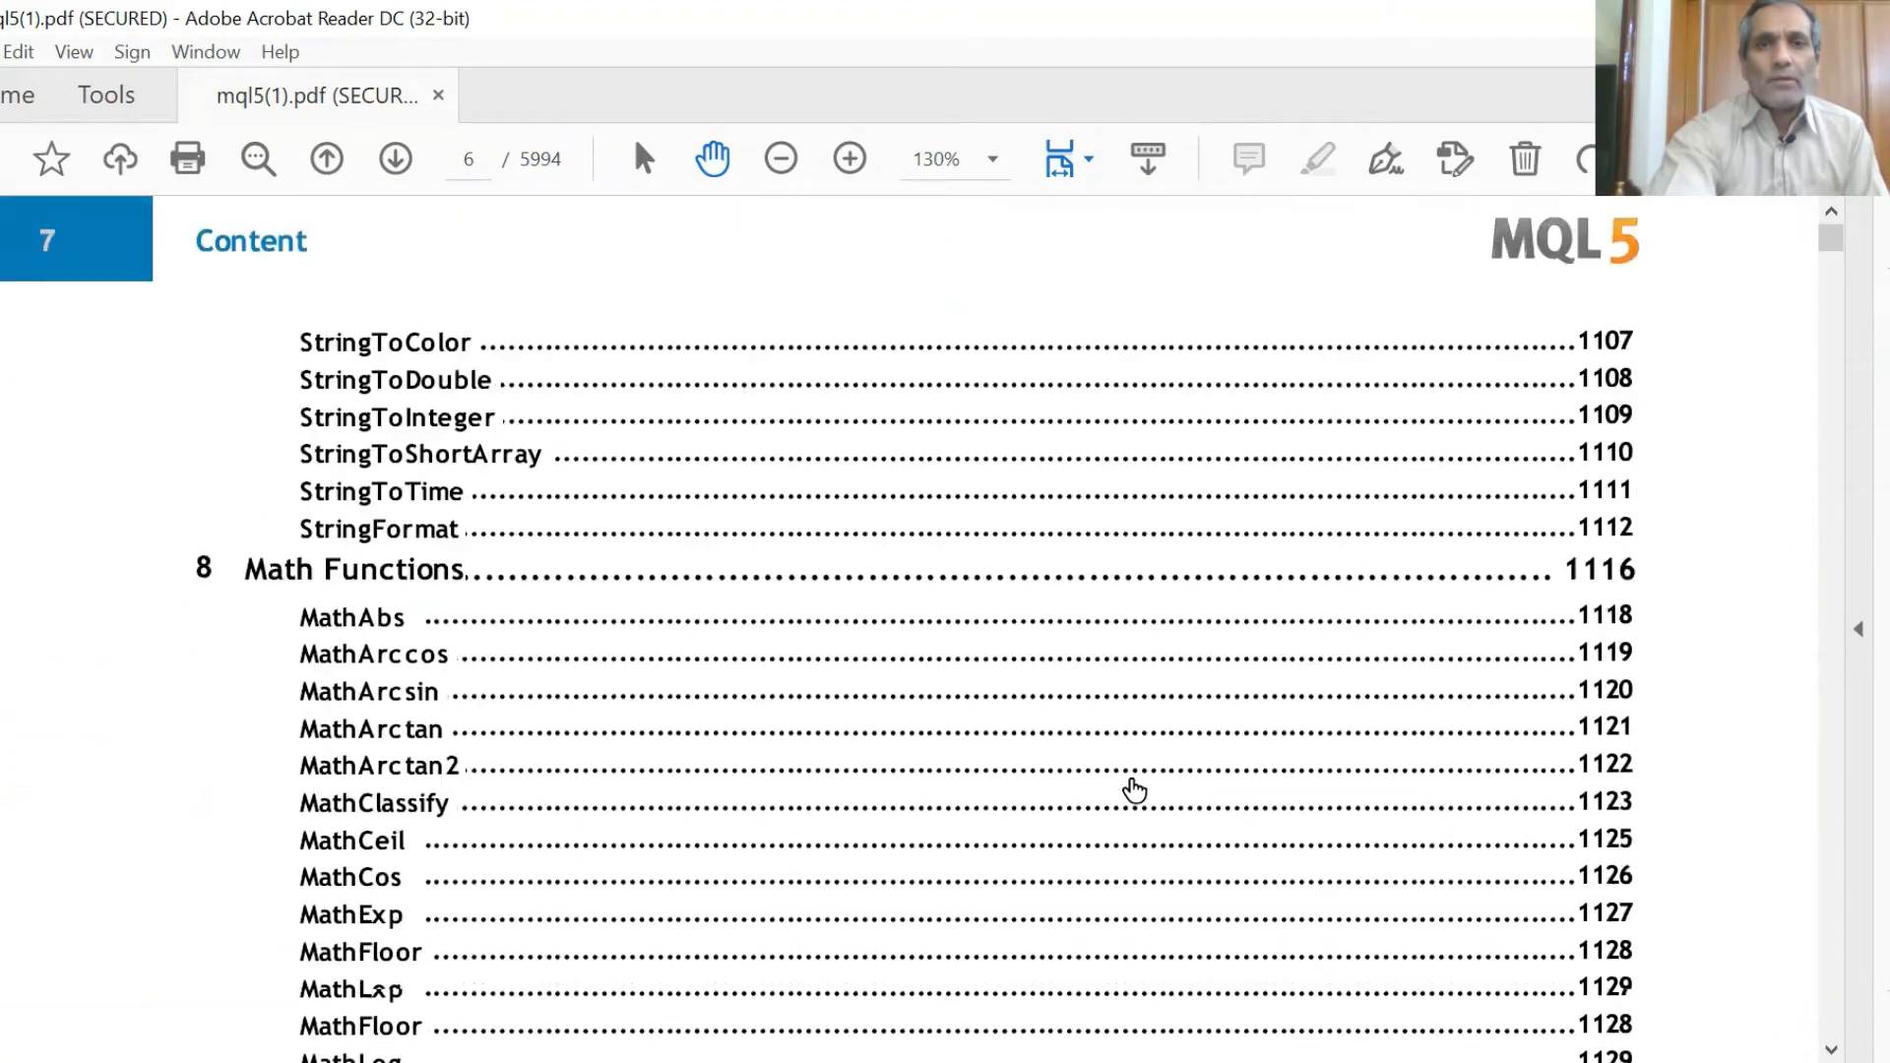
{"action": "scroll", "scroll_direction": "down", "scroll_amount": 3}
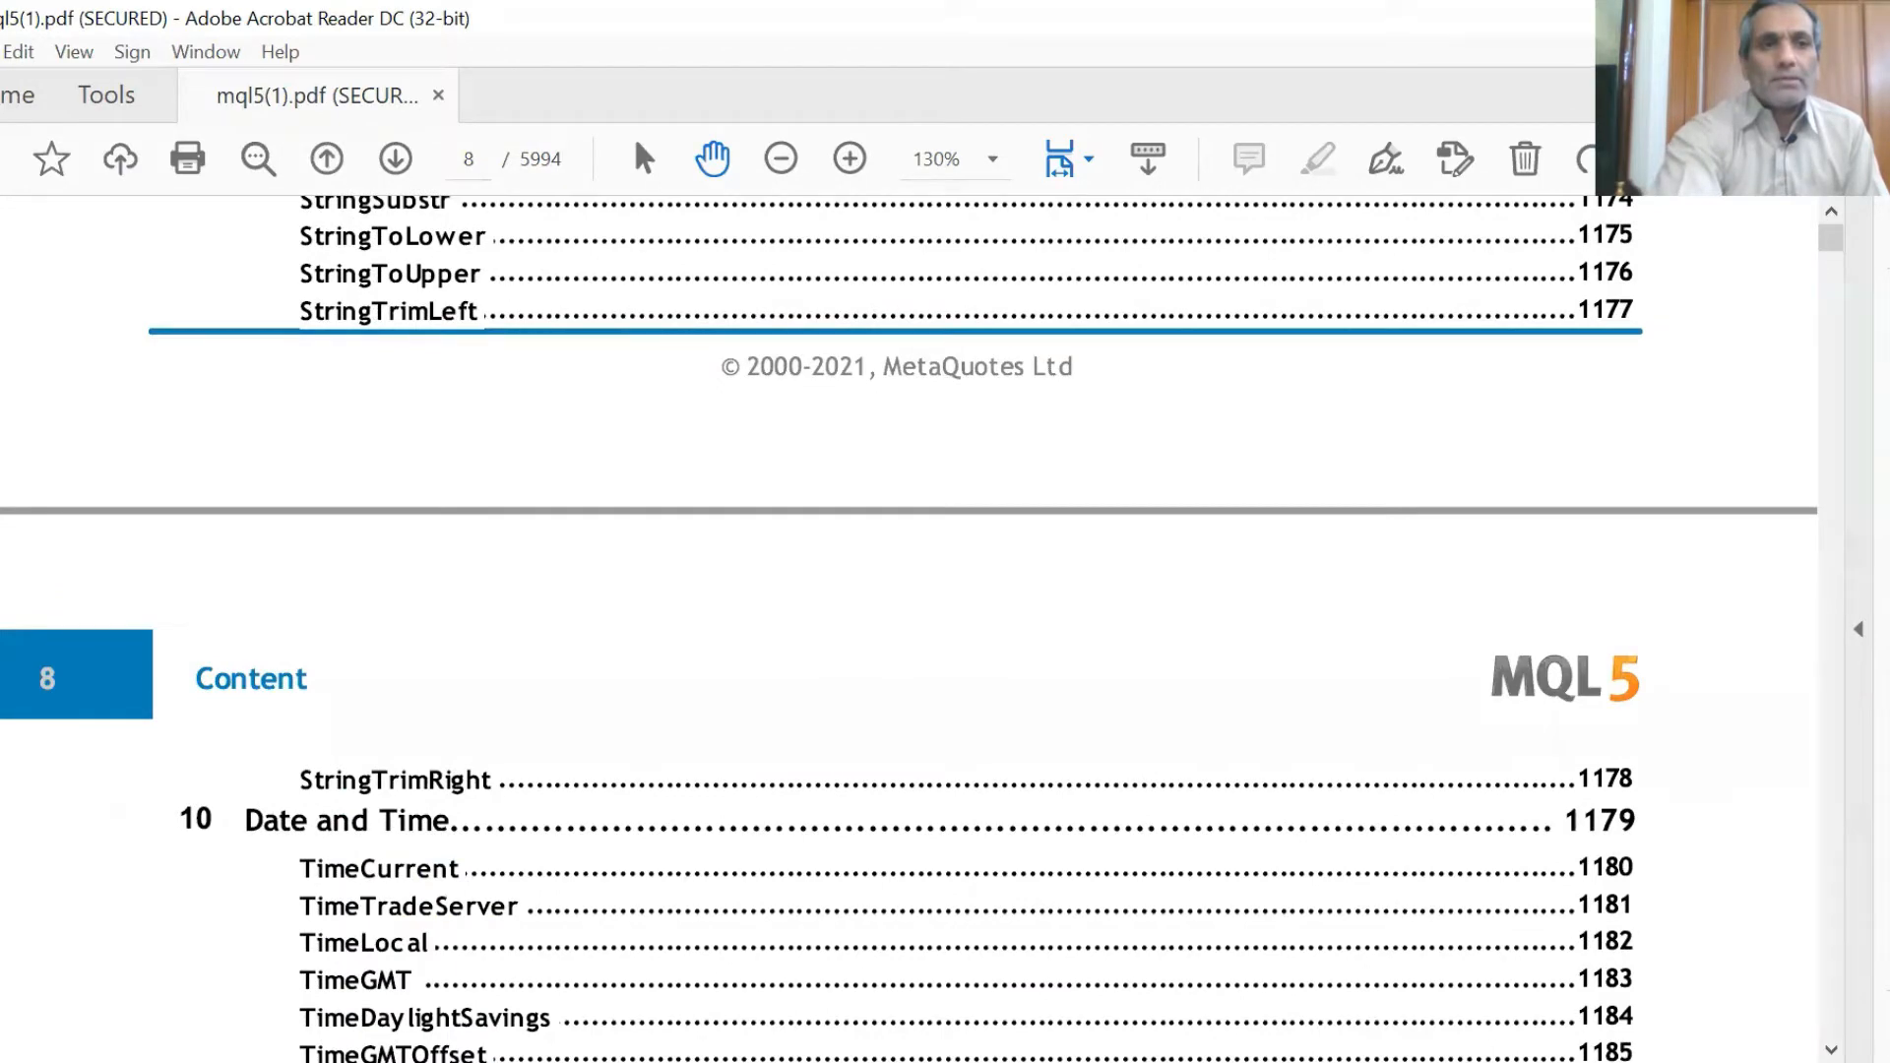
Show the Bookmarks pane and scroll the chapter list to its final entries
{"action": "left_click", "coordinate": [780, 157]}
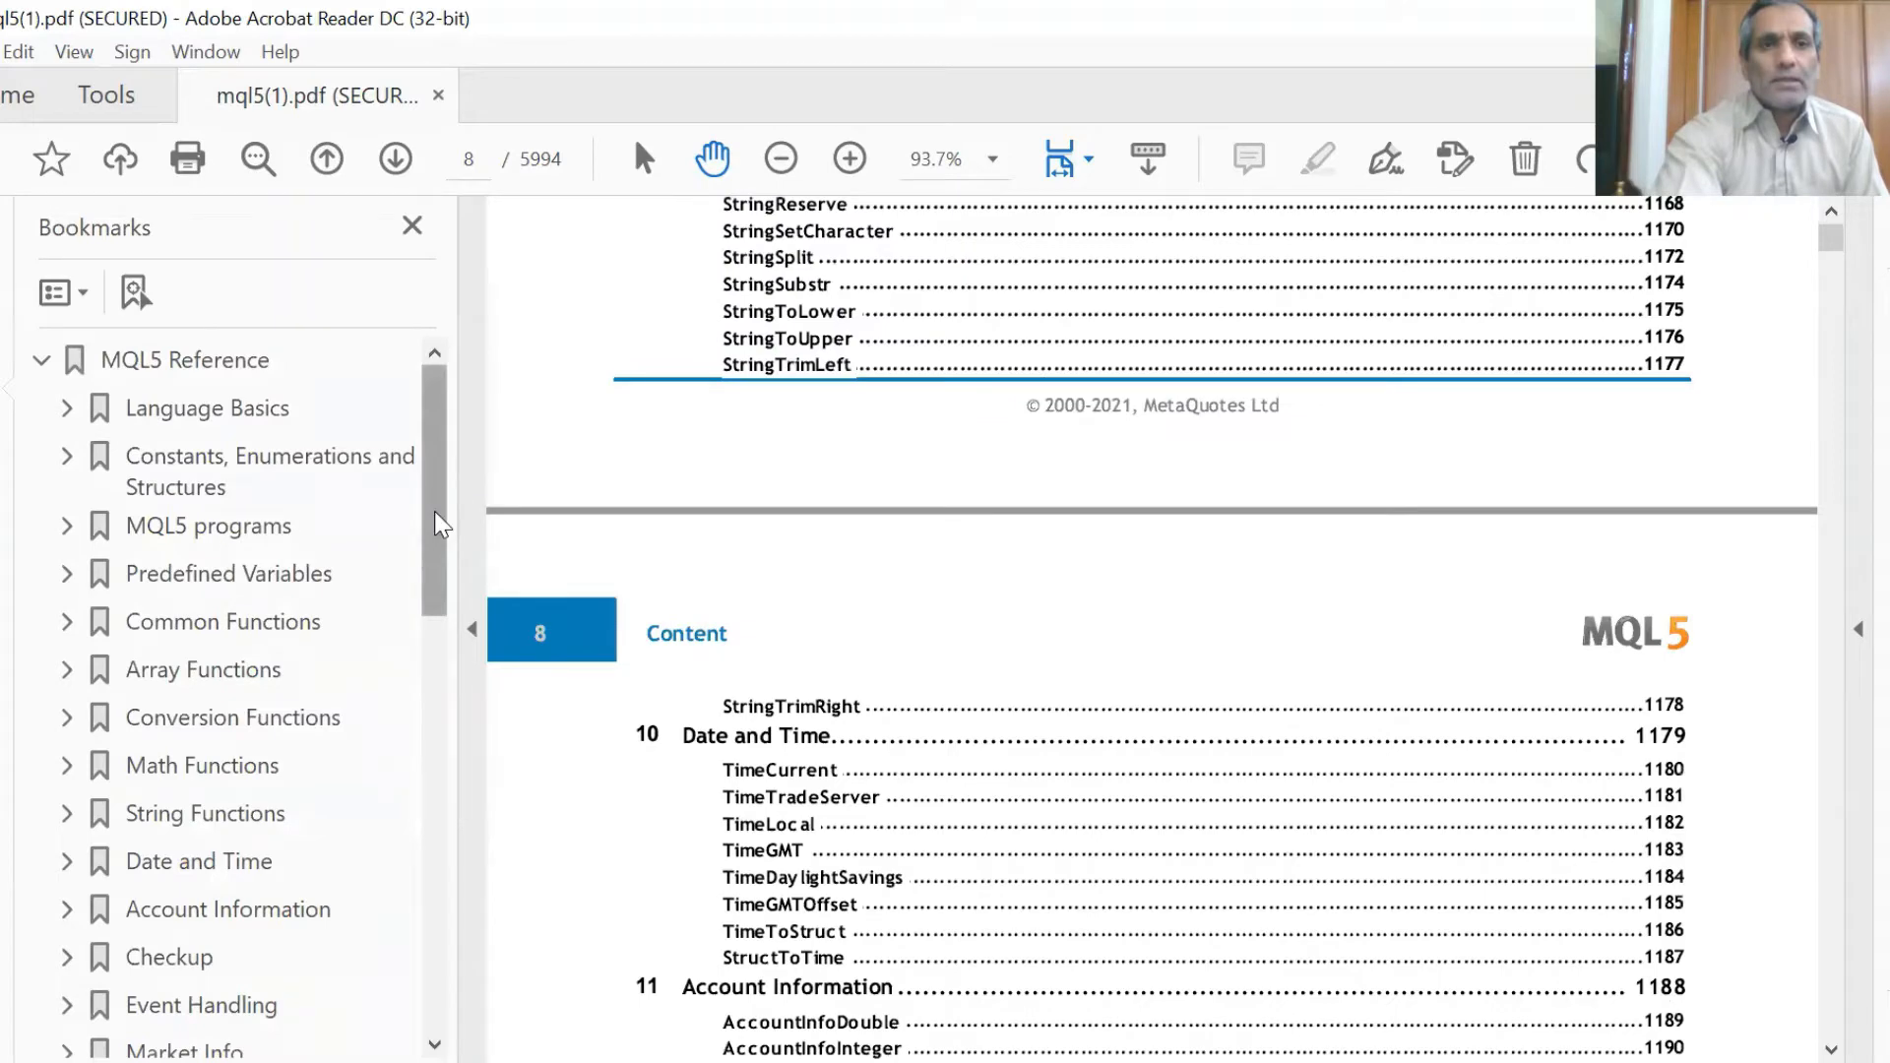
{"action": "scroll", "scroll_direction": "down", "scroll_amount": 3}
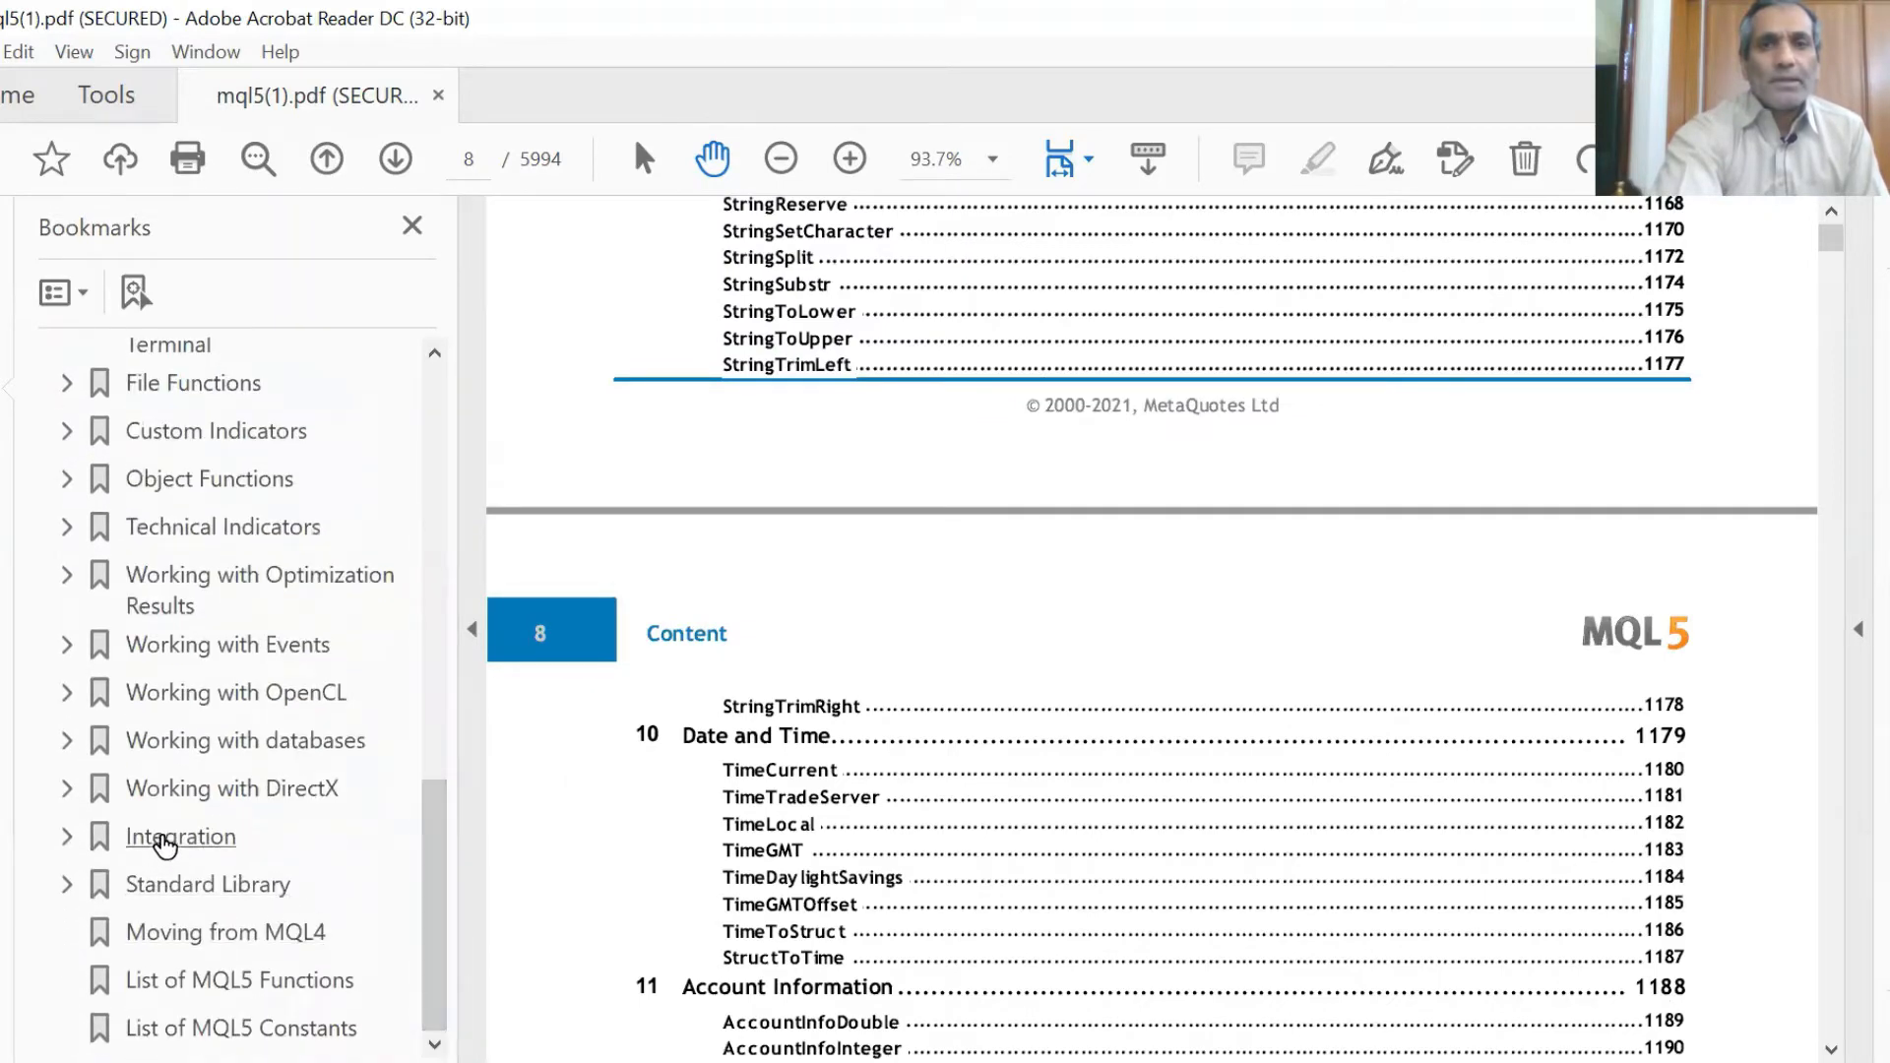
Jump to the Integration bookmark and read the MetaTrader third-party integration introduction
{"action": "left_click", "coordinate": [182, 837]}
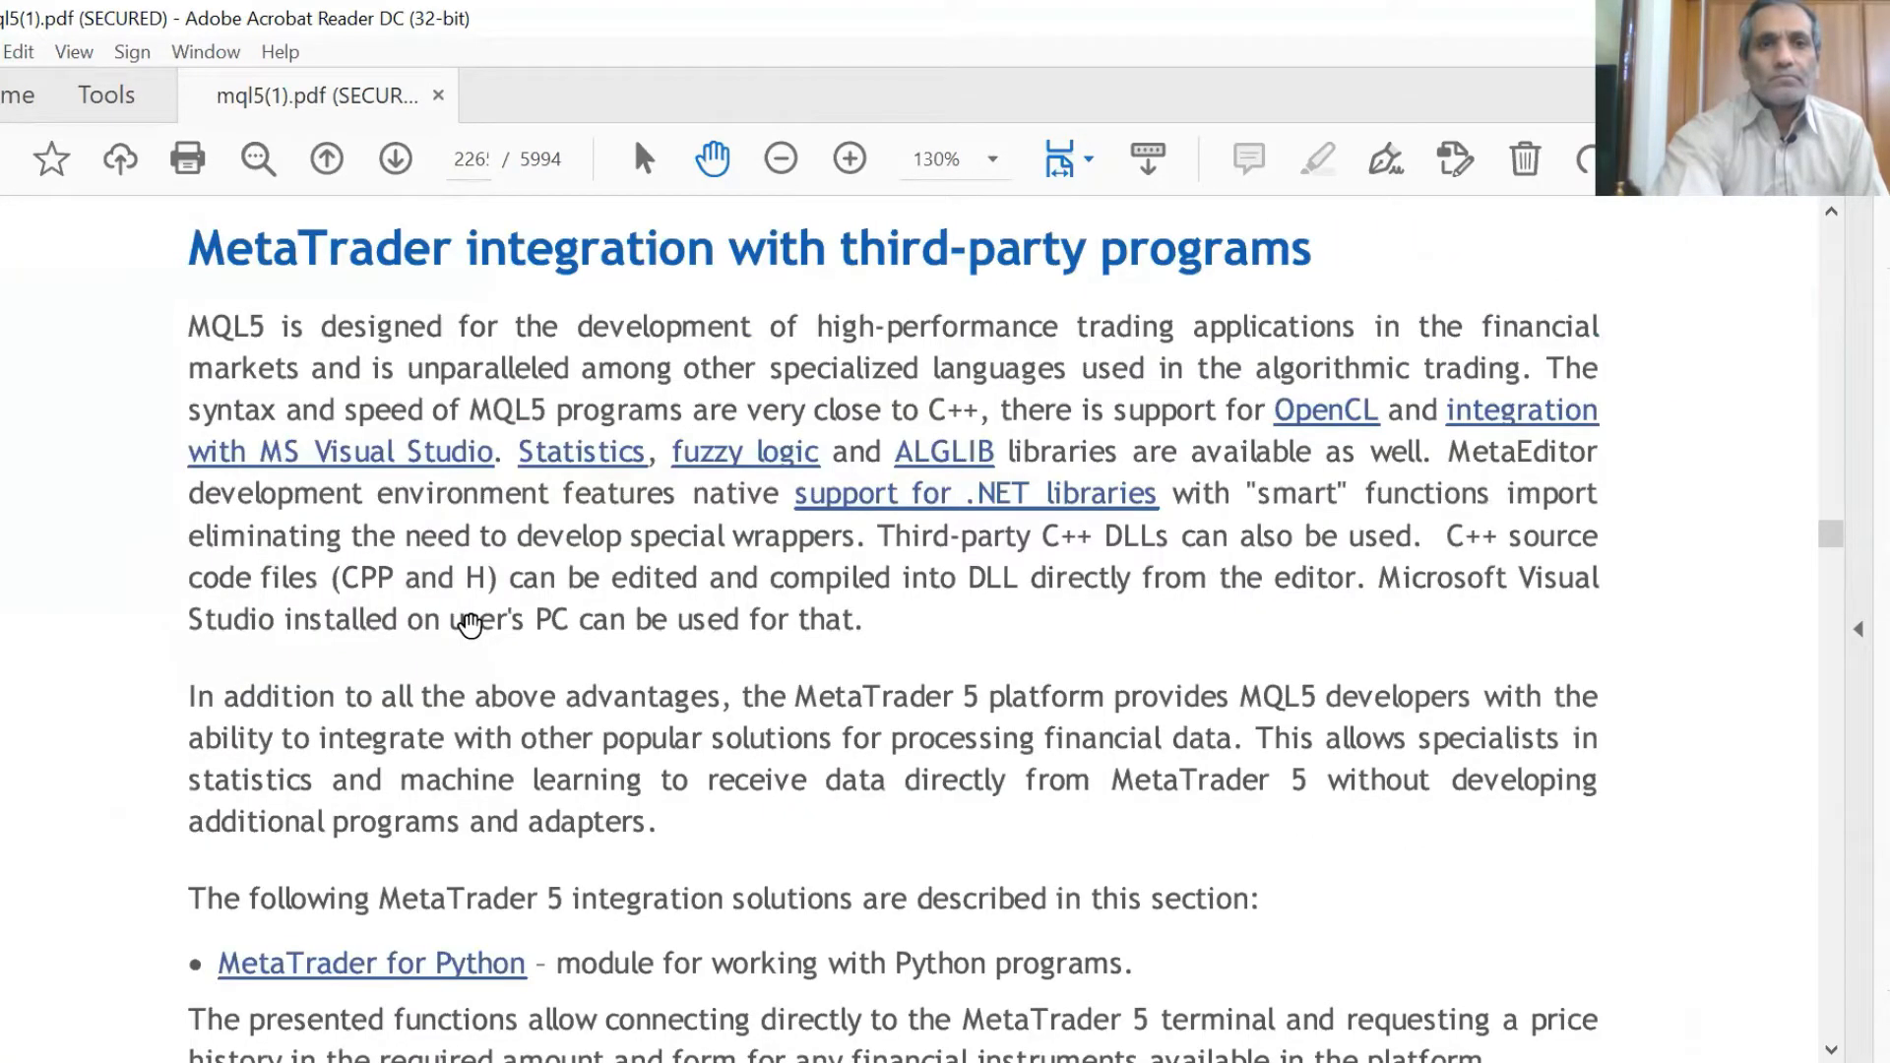
{"action": "mouse_move", "coordinate": [518, 733]}
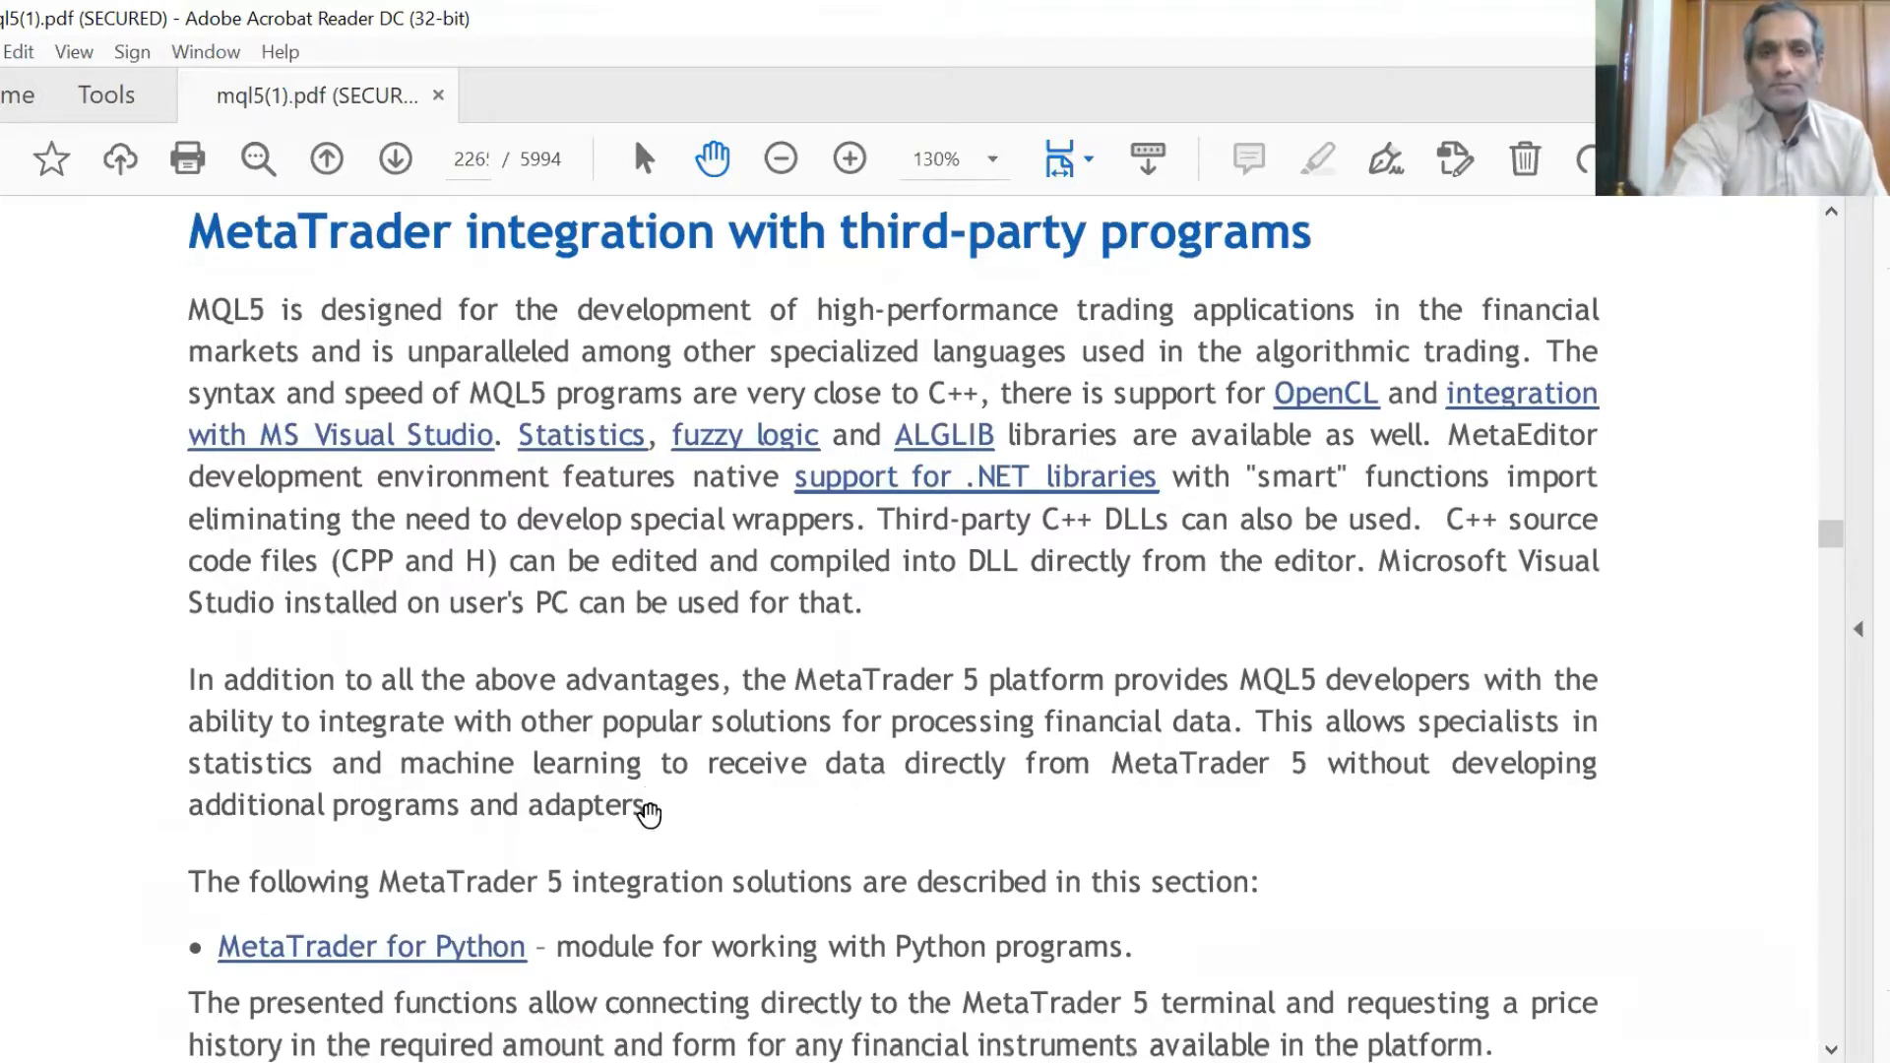
{"action": "scroll", "scroll_direction": "down", "scroll_amount": 3}
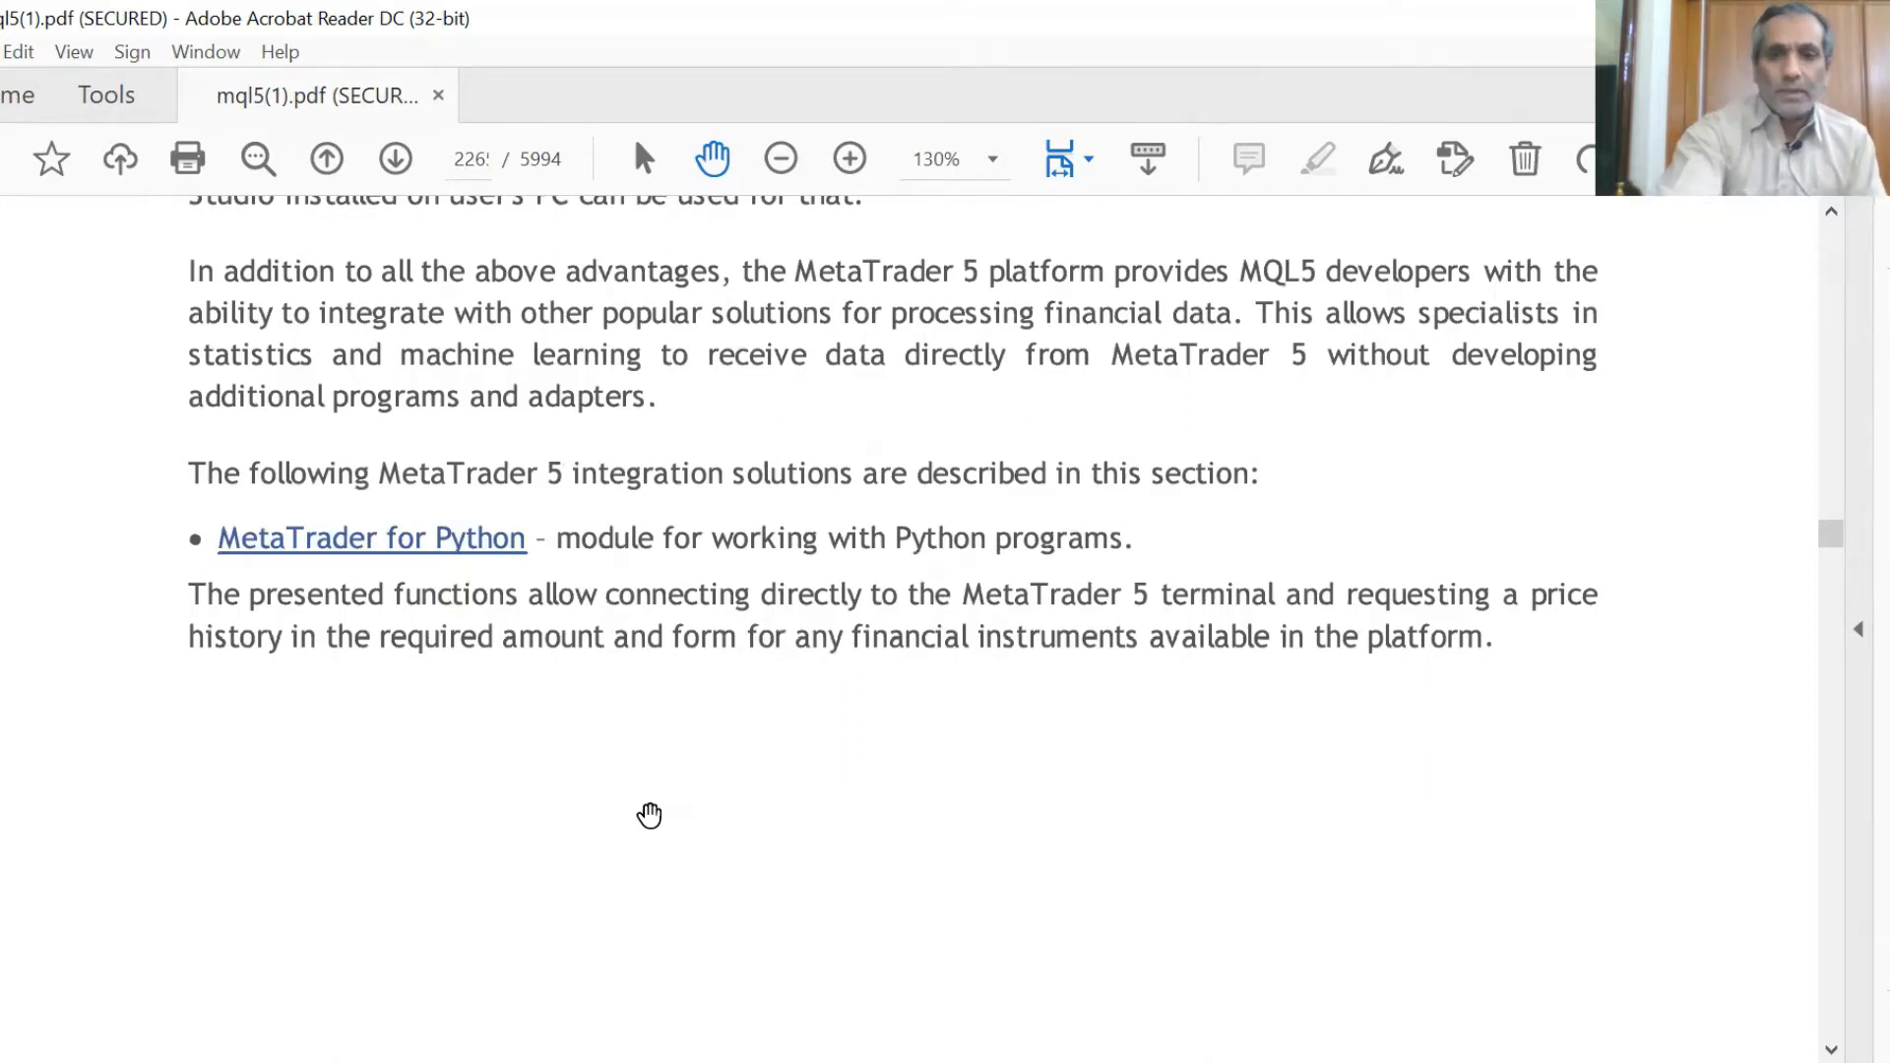
Scroll through the MetaTrader 5–Python function tables
{"action": "scroll", "scroll_direction": "down", "scroll_amount": 3}
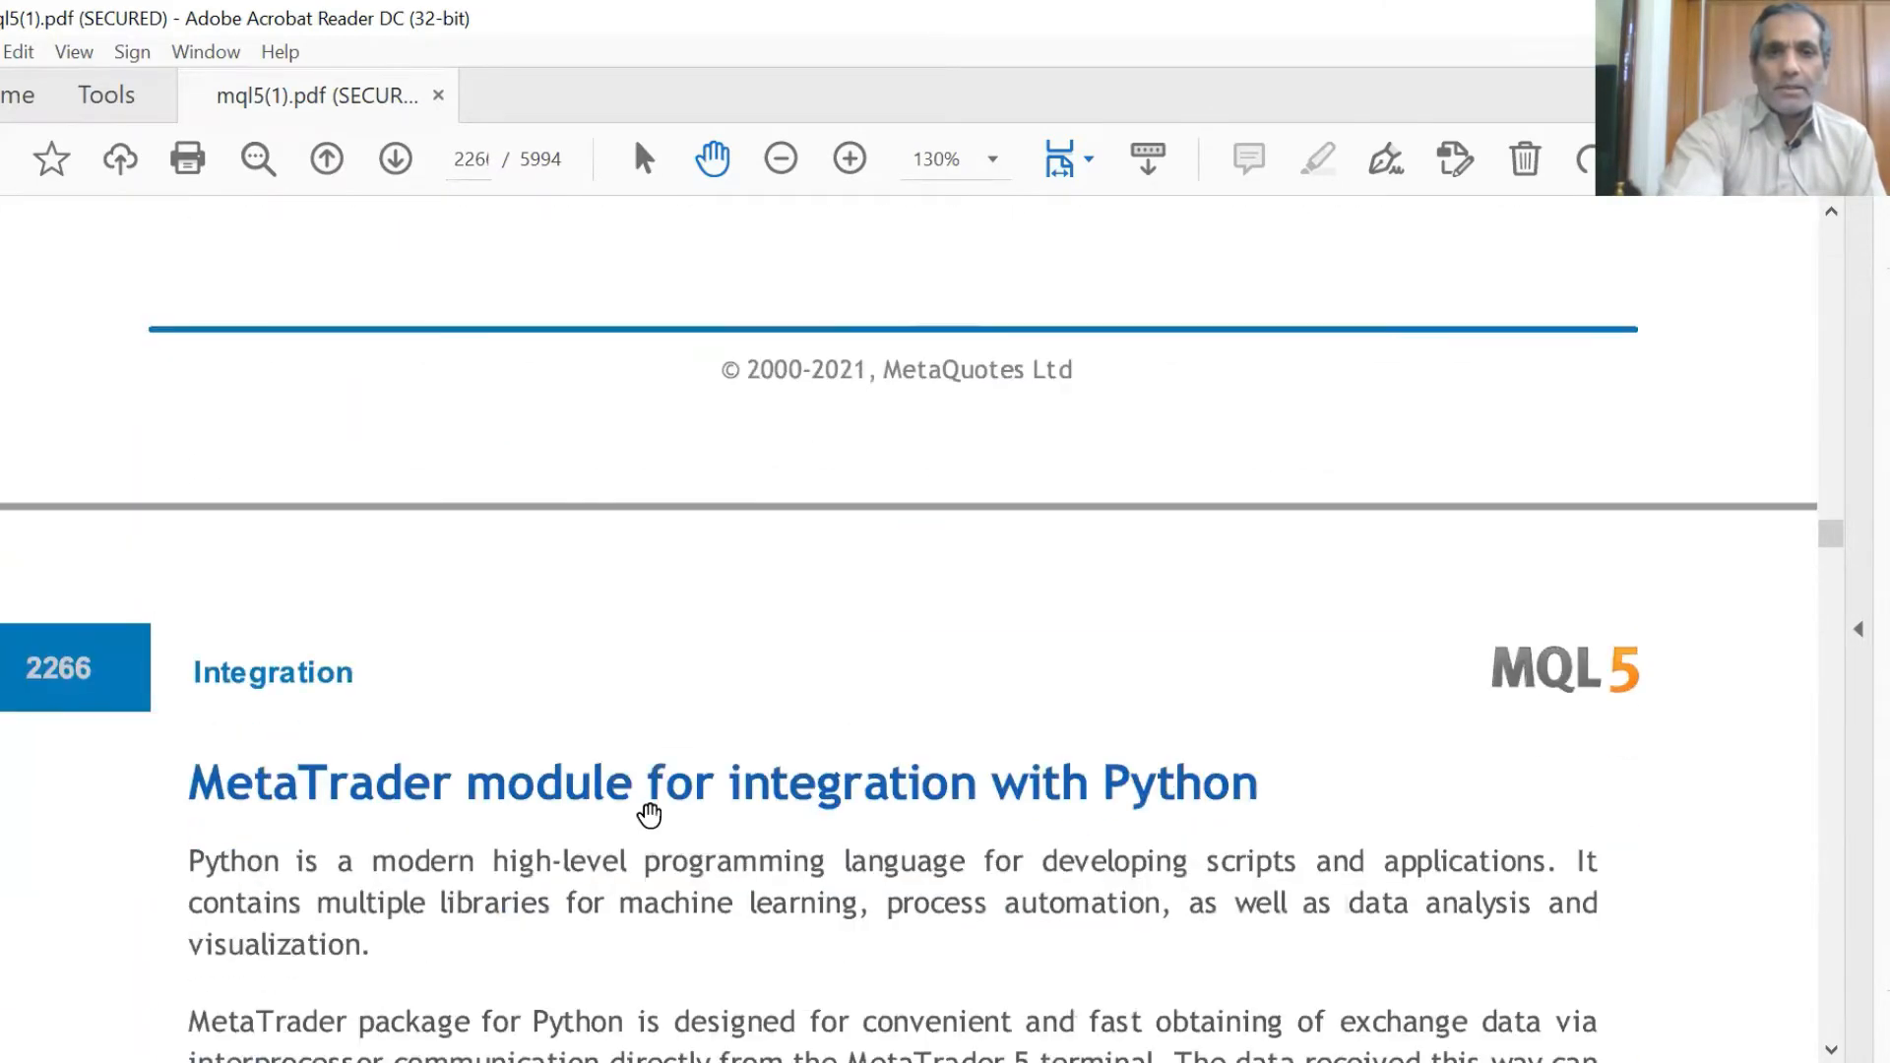
{"action": "scroll", "scroll_direction": "down", "scroll_amount": 3}
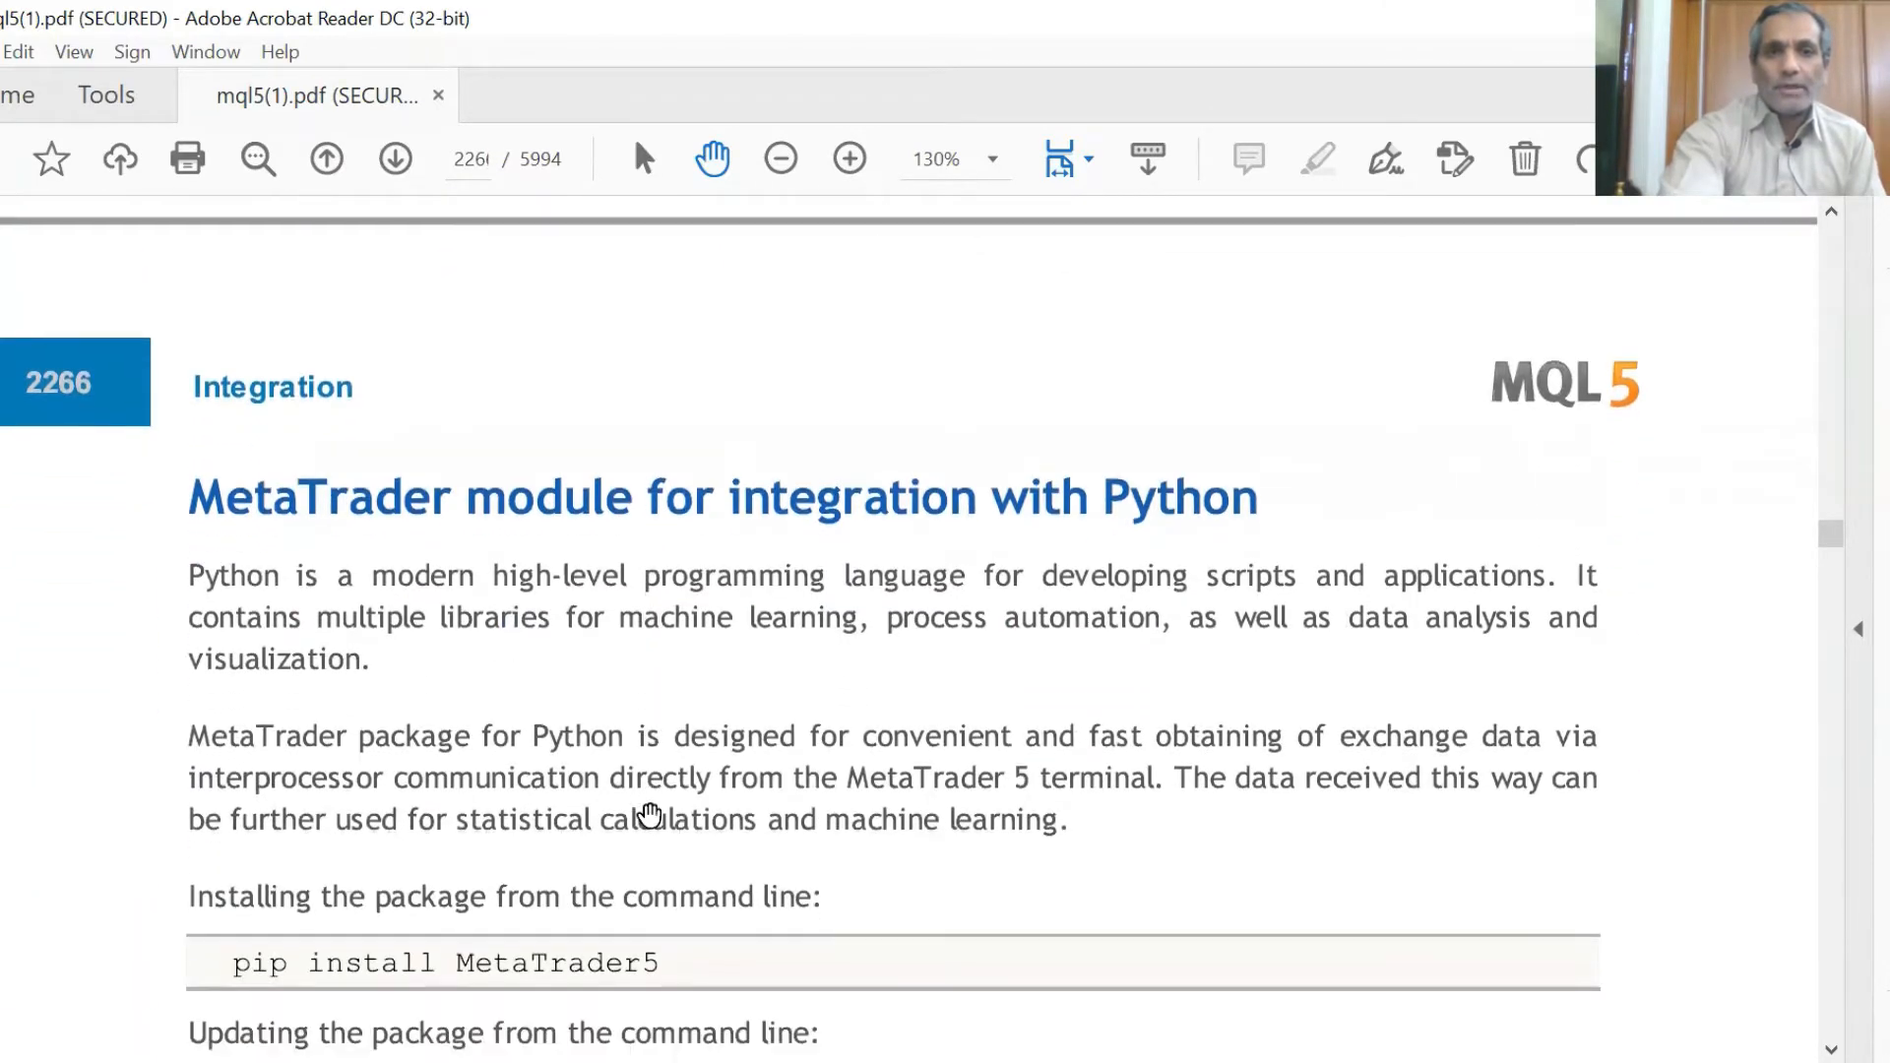
{"action": "scroll", "scroll_direction": "down", "scroll_amount": 3}
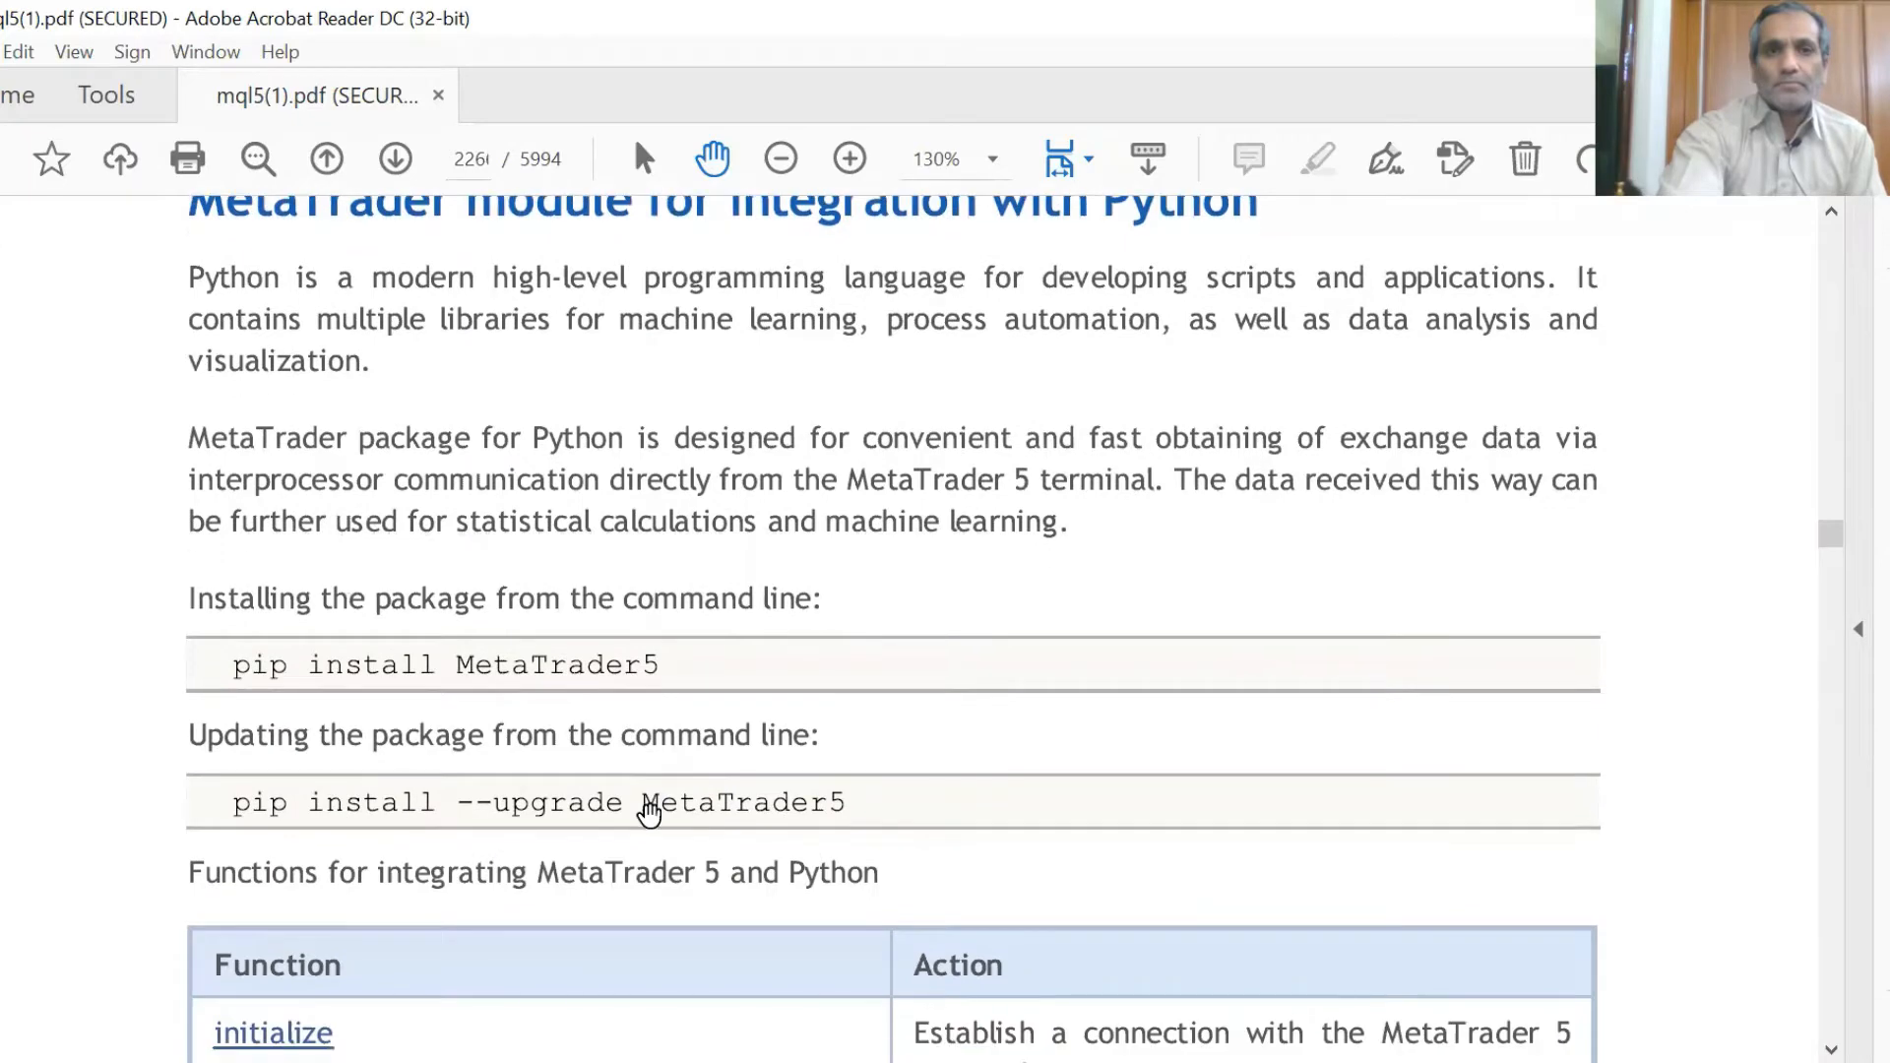
{"action": "scroll", "scroll_direction": "down", "scroll_amount": 3}
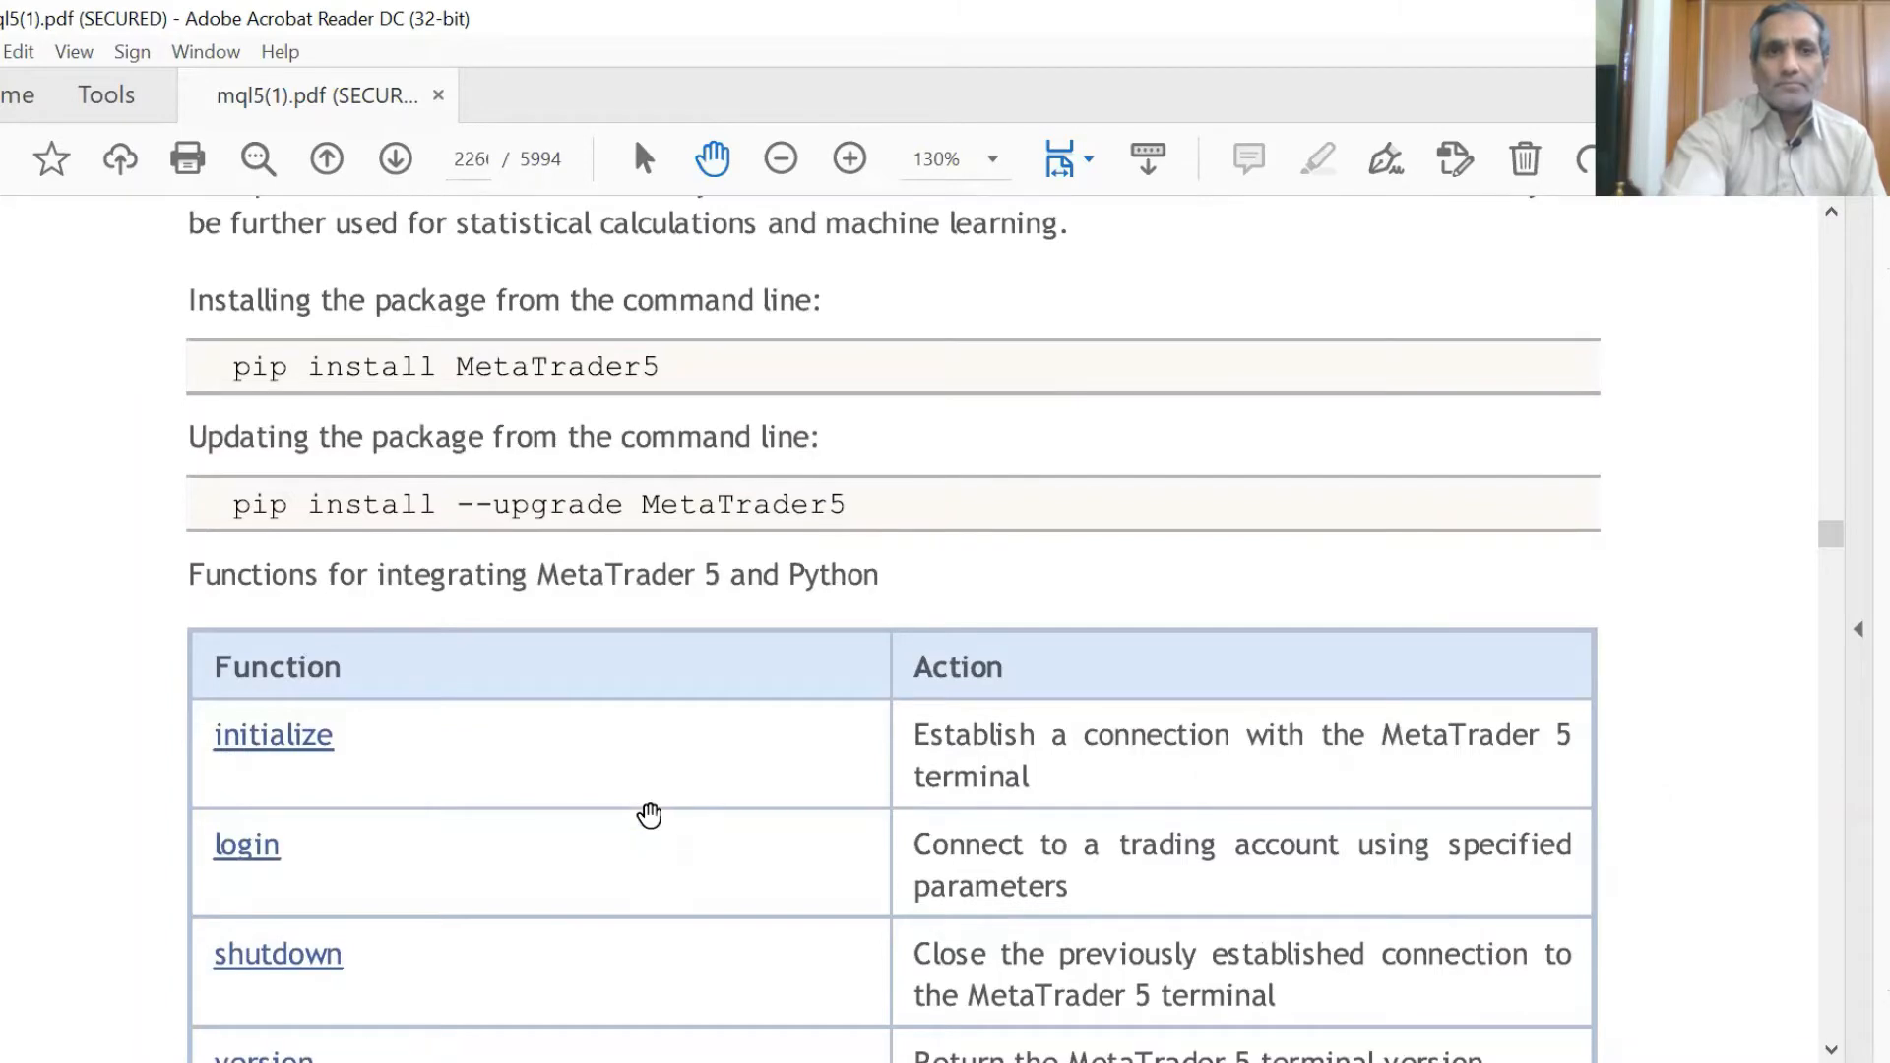
{"action": "scroll", "scroll_direction": "down", "scroll_amount": 3}
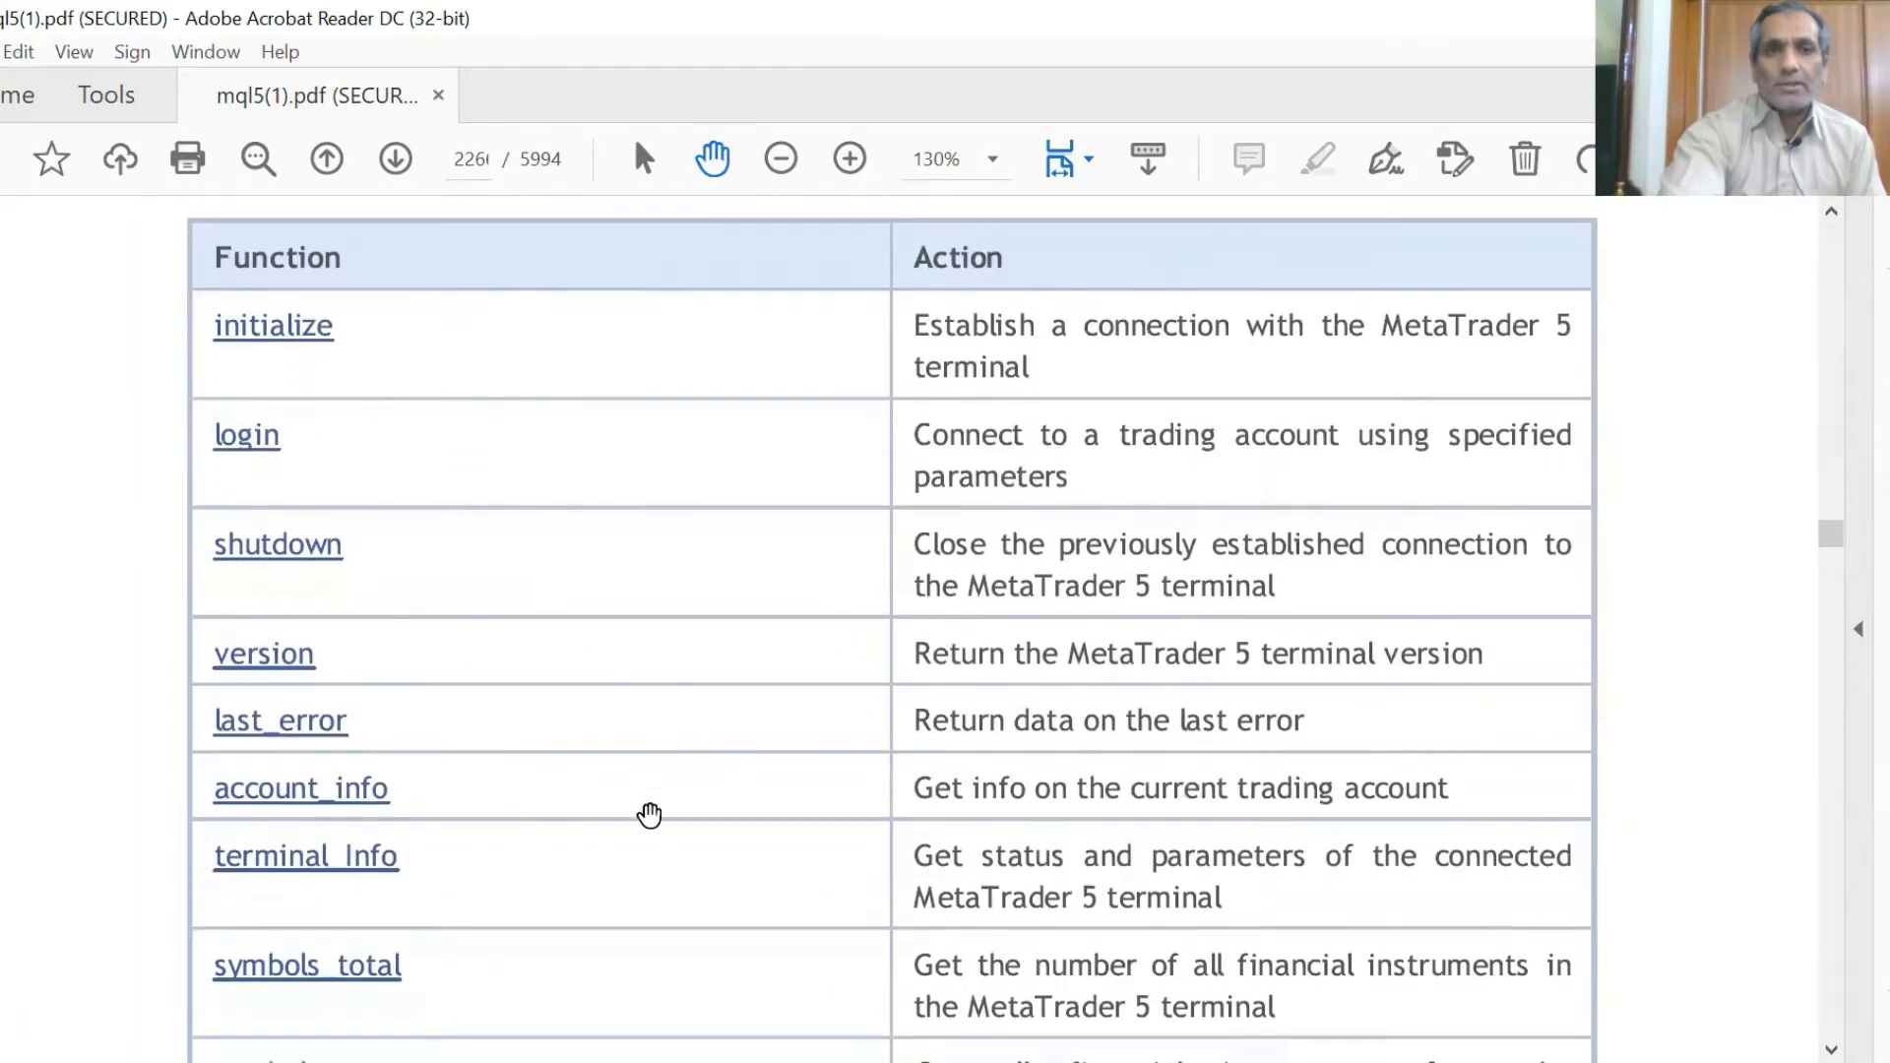
{"action": "scroll", "scroll_direction": "down", "scroll_amount": 3}
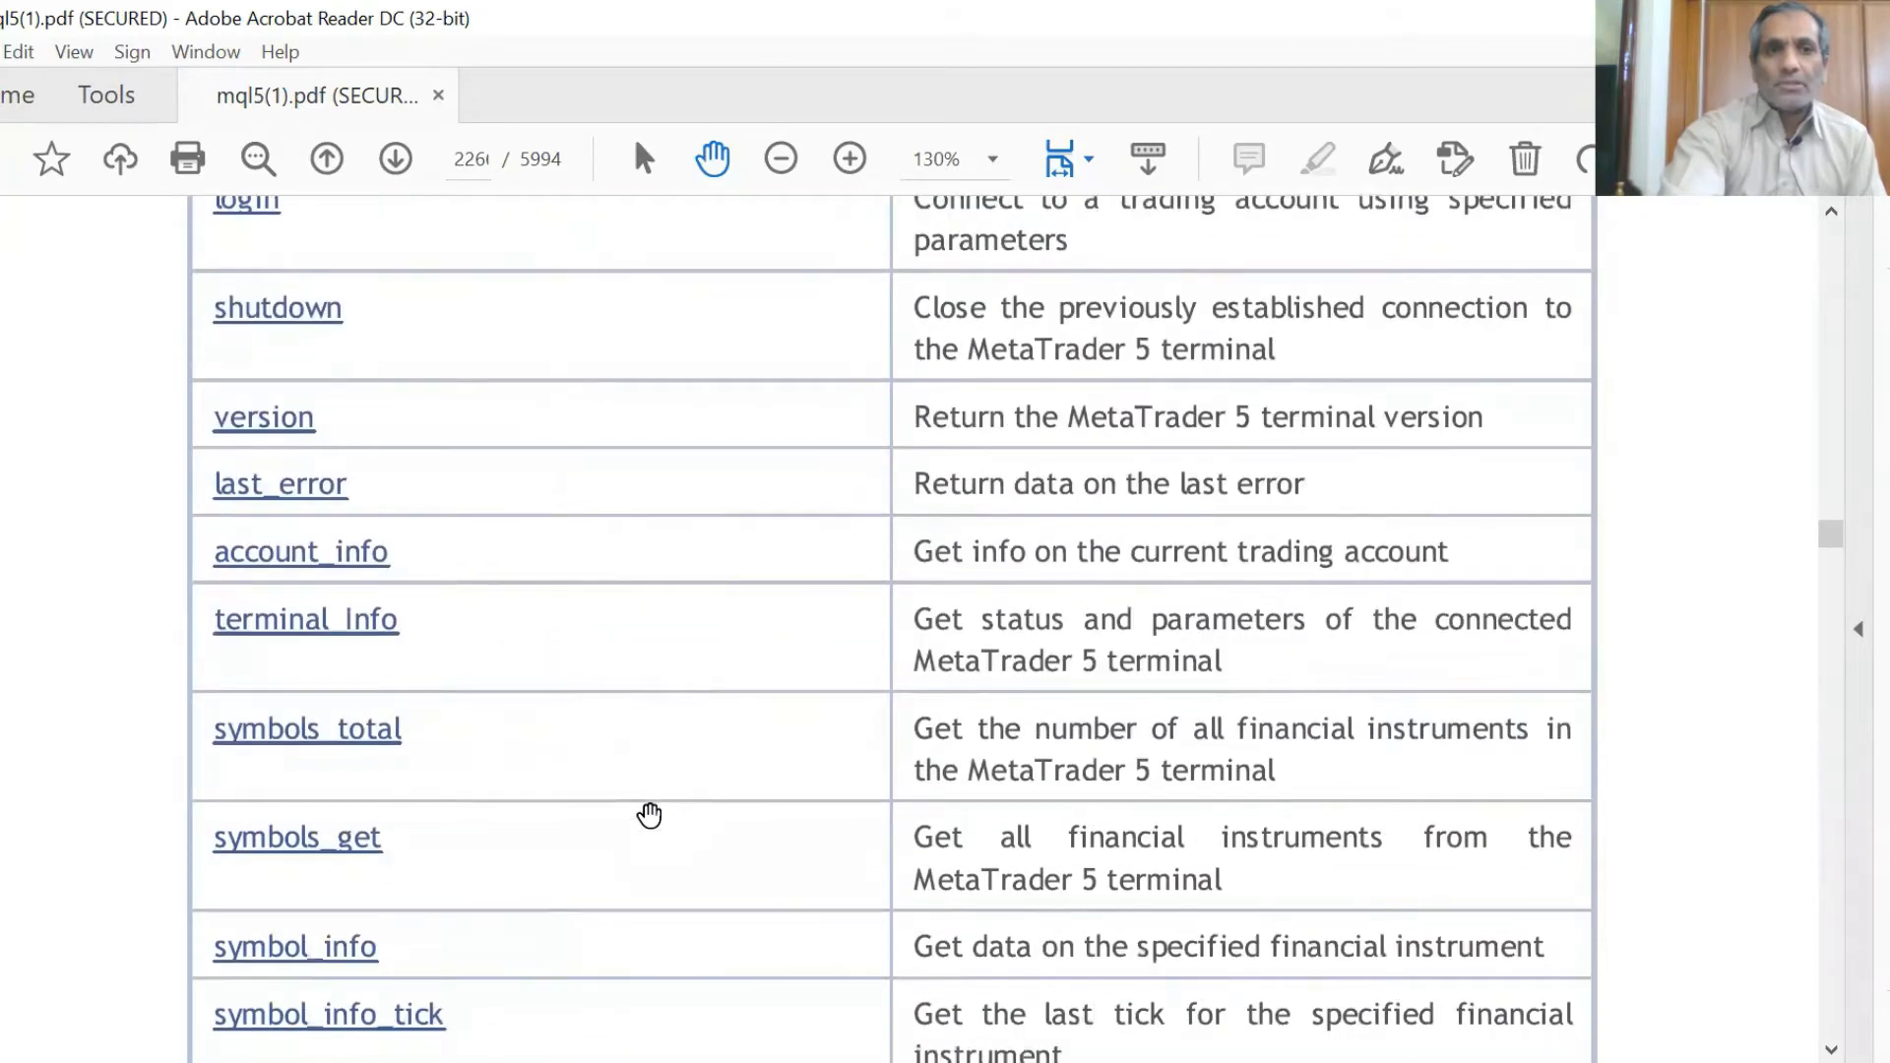
Continue to page 2268's 'Example of connecting Python to MetaTrader 5' heading
{"action": "scroll", "scroll_direction": "down", "scroll_amount": 3}
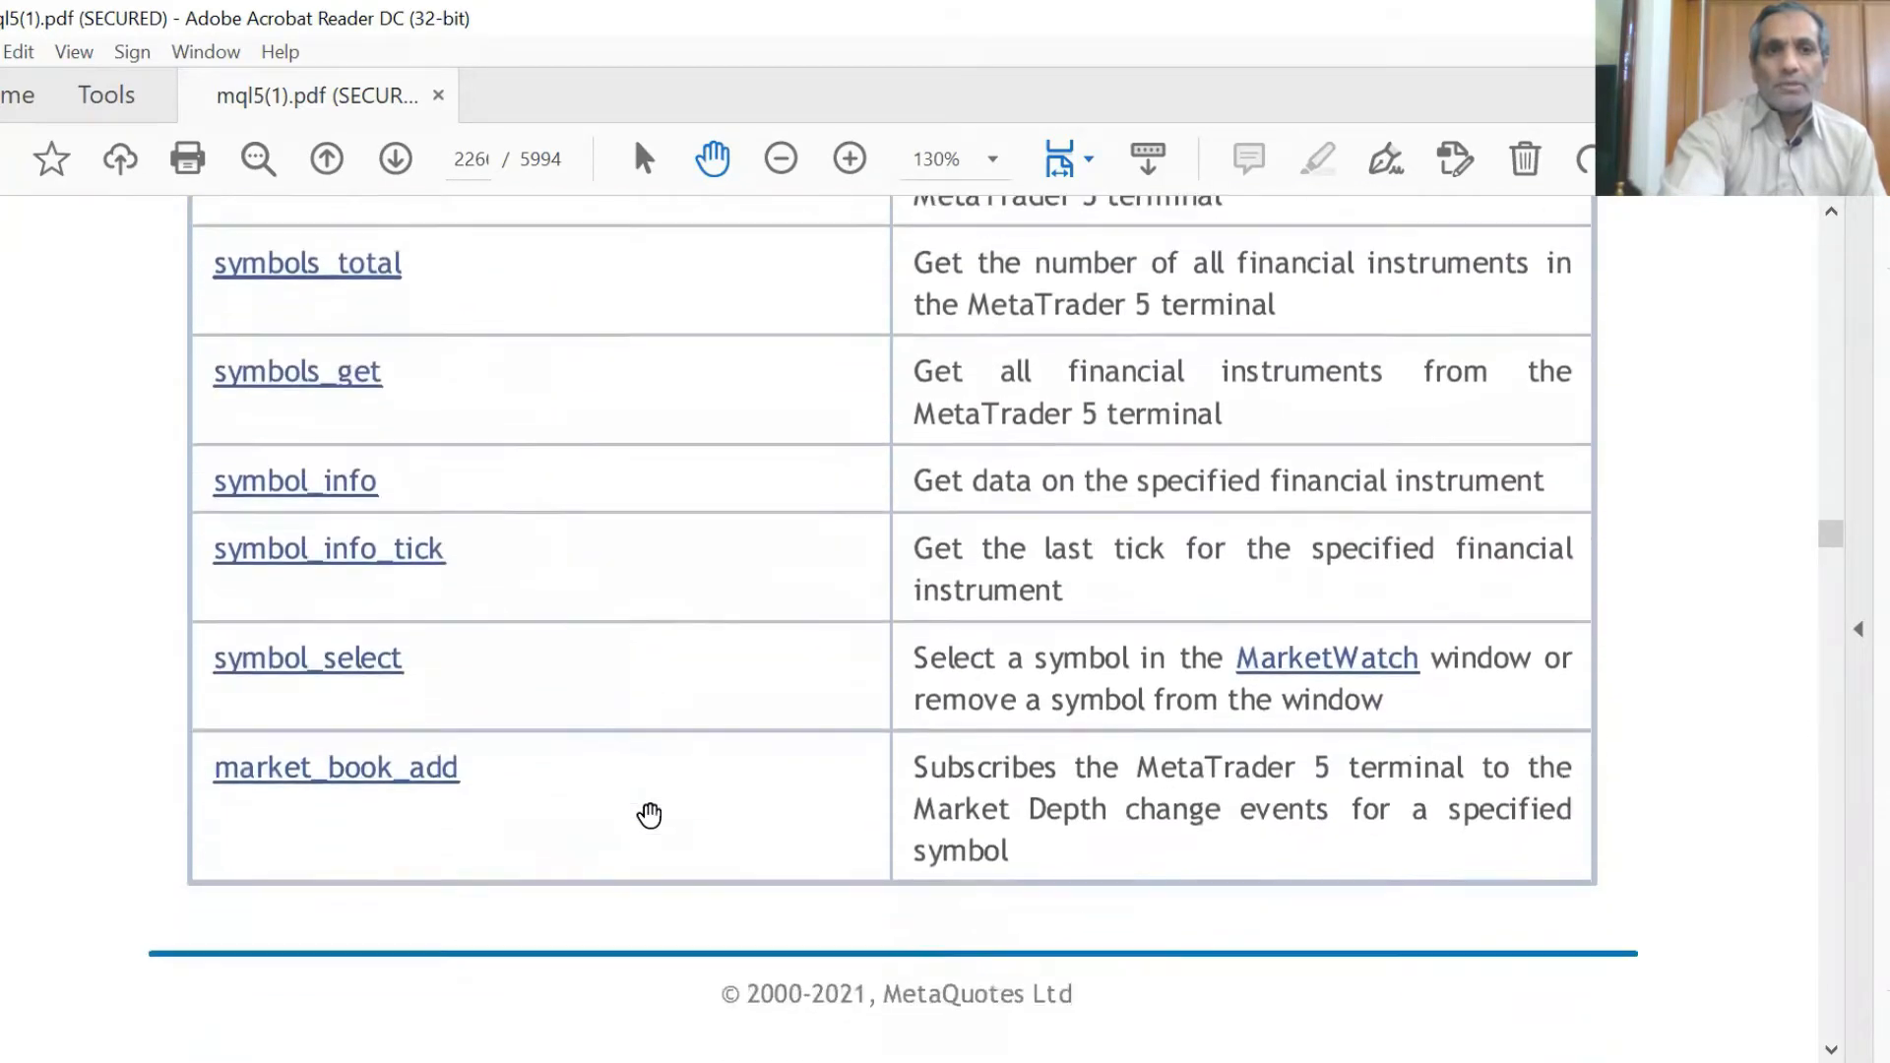
{"action": "scroll", "scroll_direction": "down", "scroll_amount": 3}
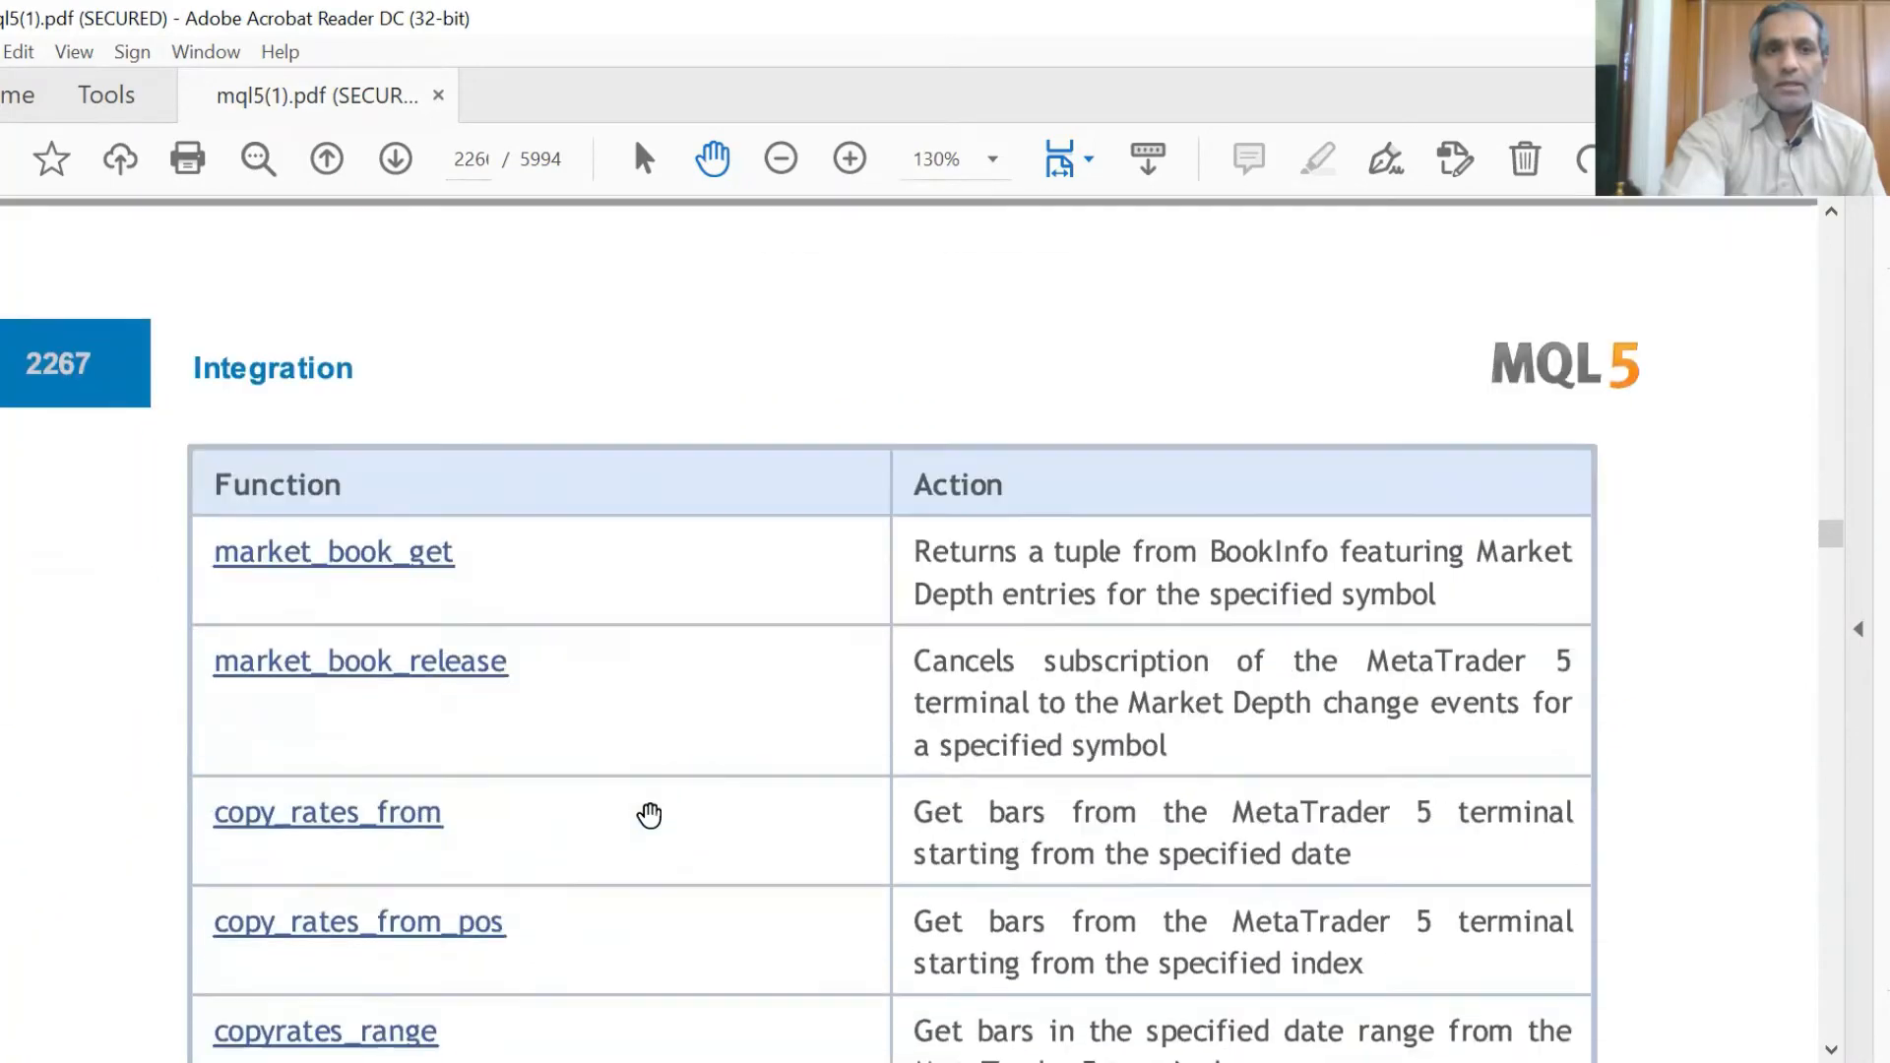
{"action": "scroll", "scroll_direction": "down", "scroll_amount": 3}
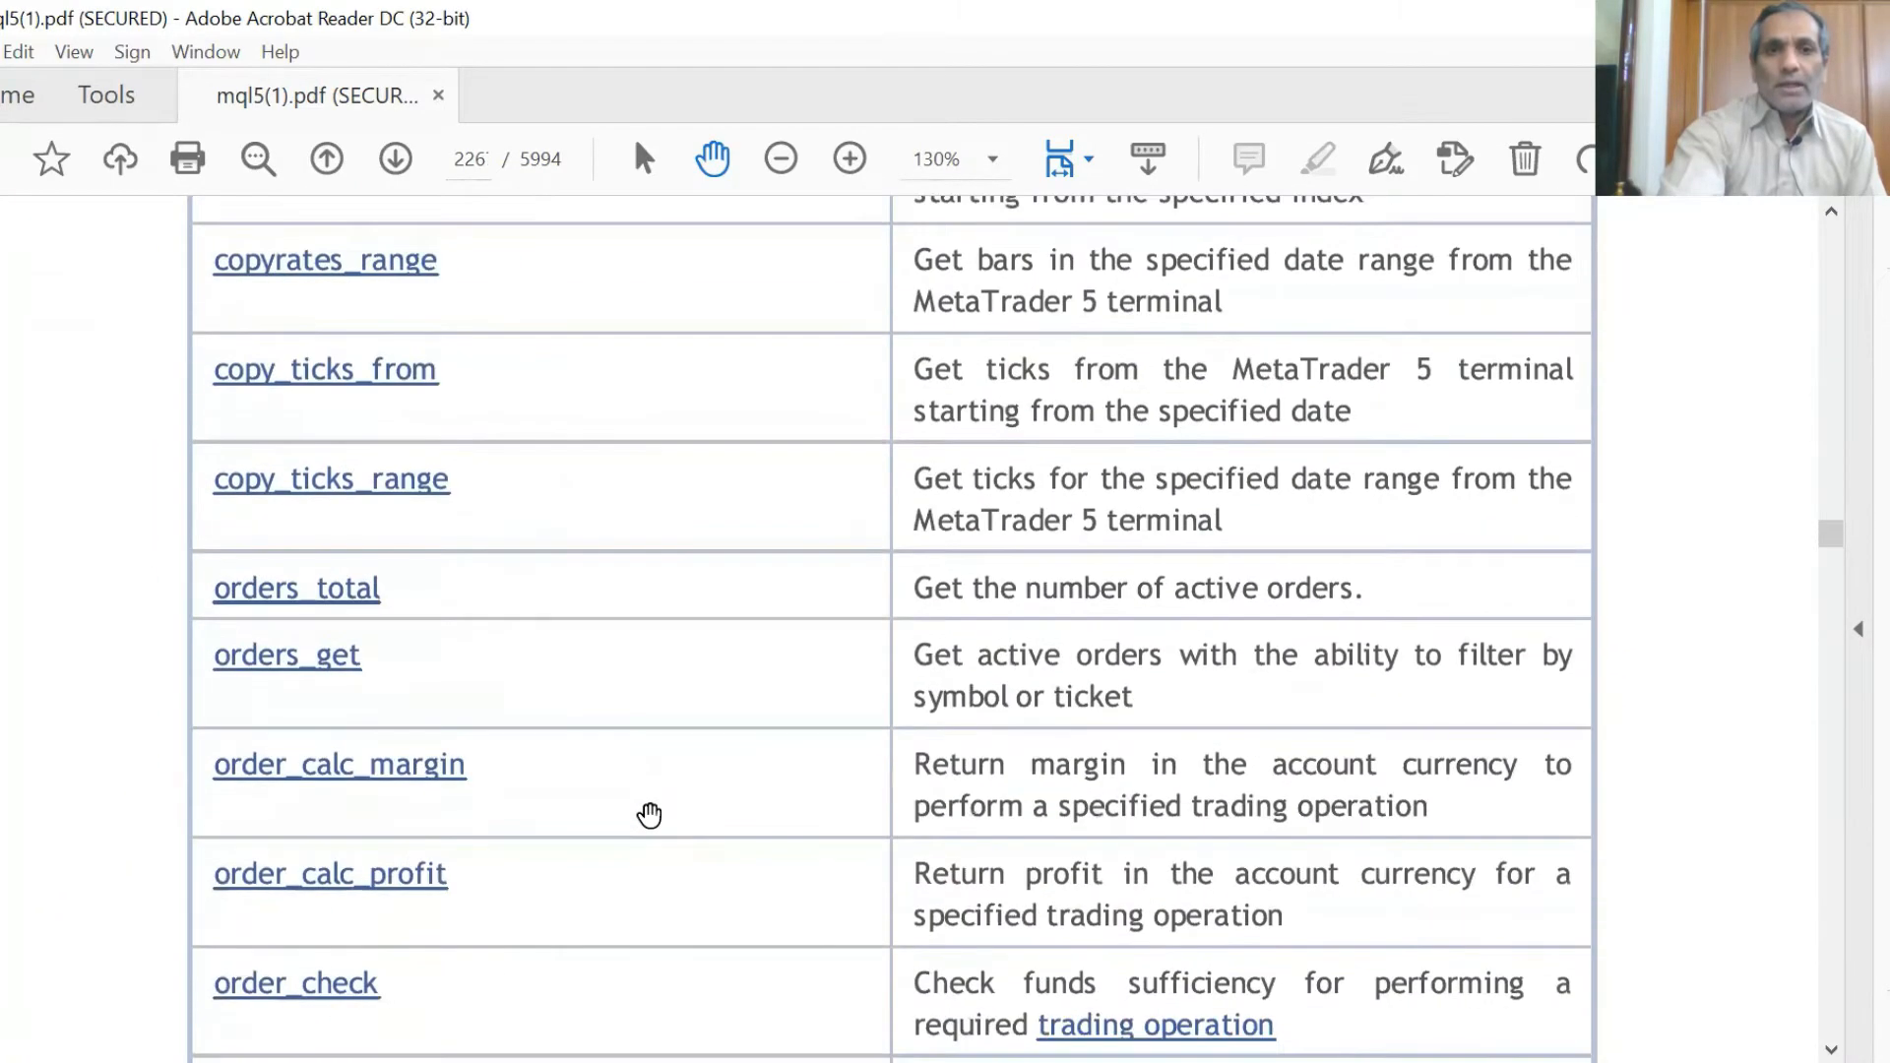
{"action": "scroll", "scroll_direction": "down", "scroll_amount": 3}
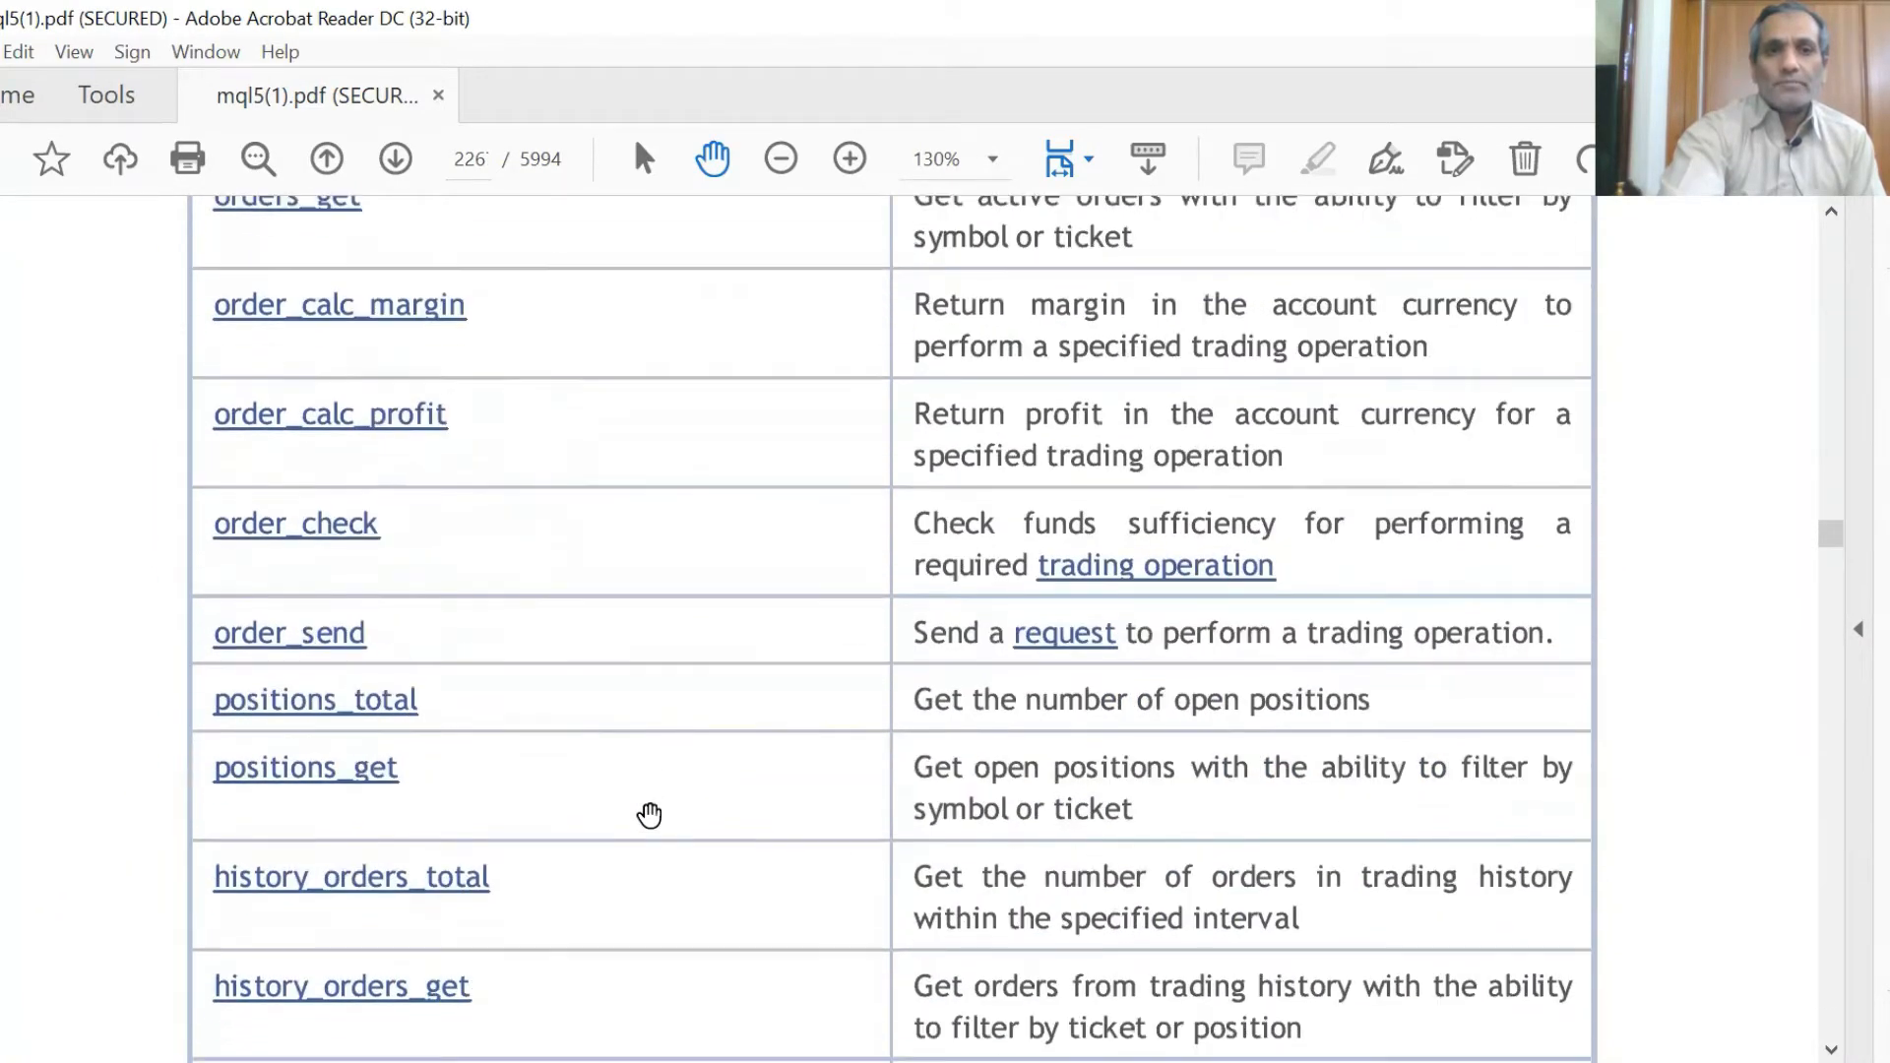
{"action": "scroll", "scroll_direction": "down", "scroll_amount": 3}
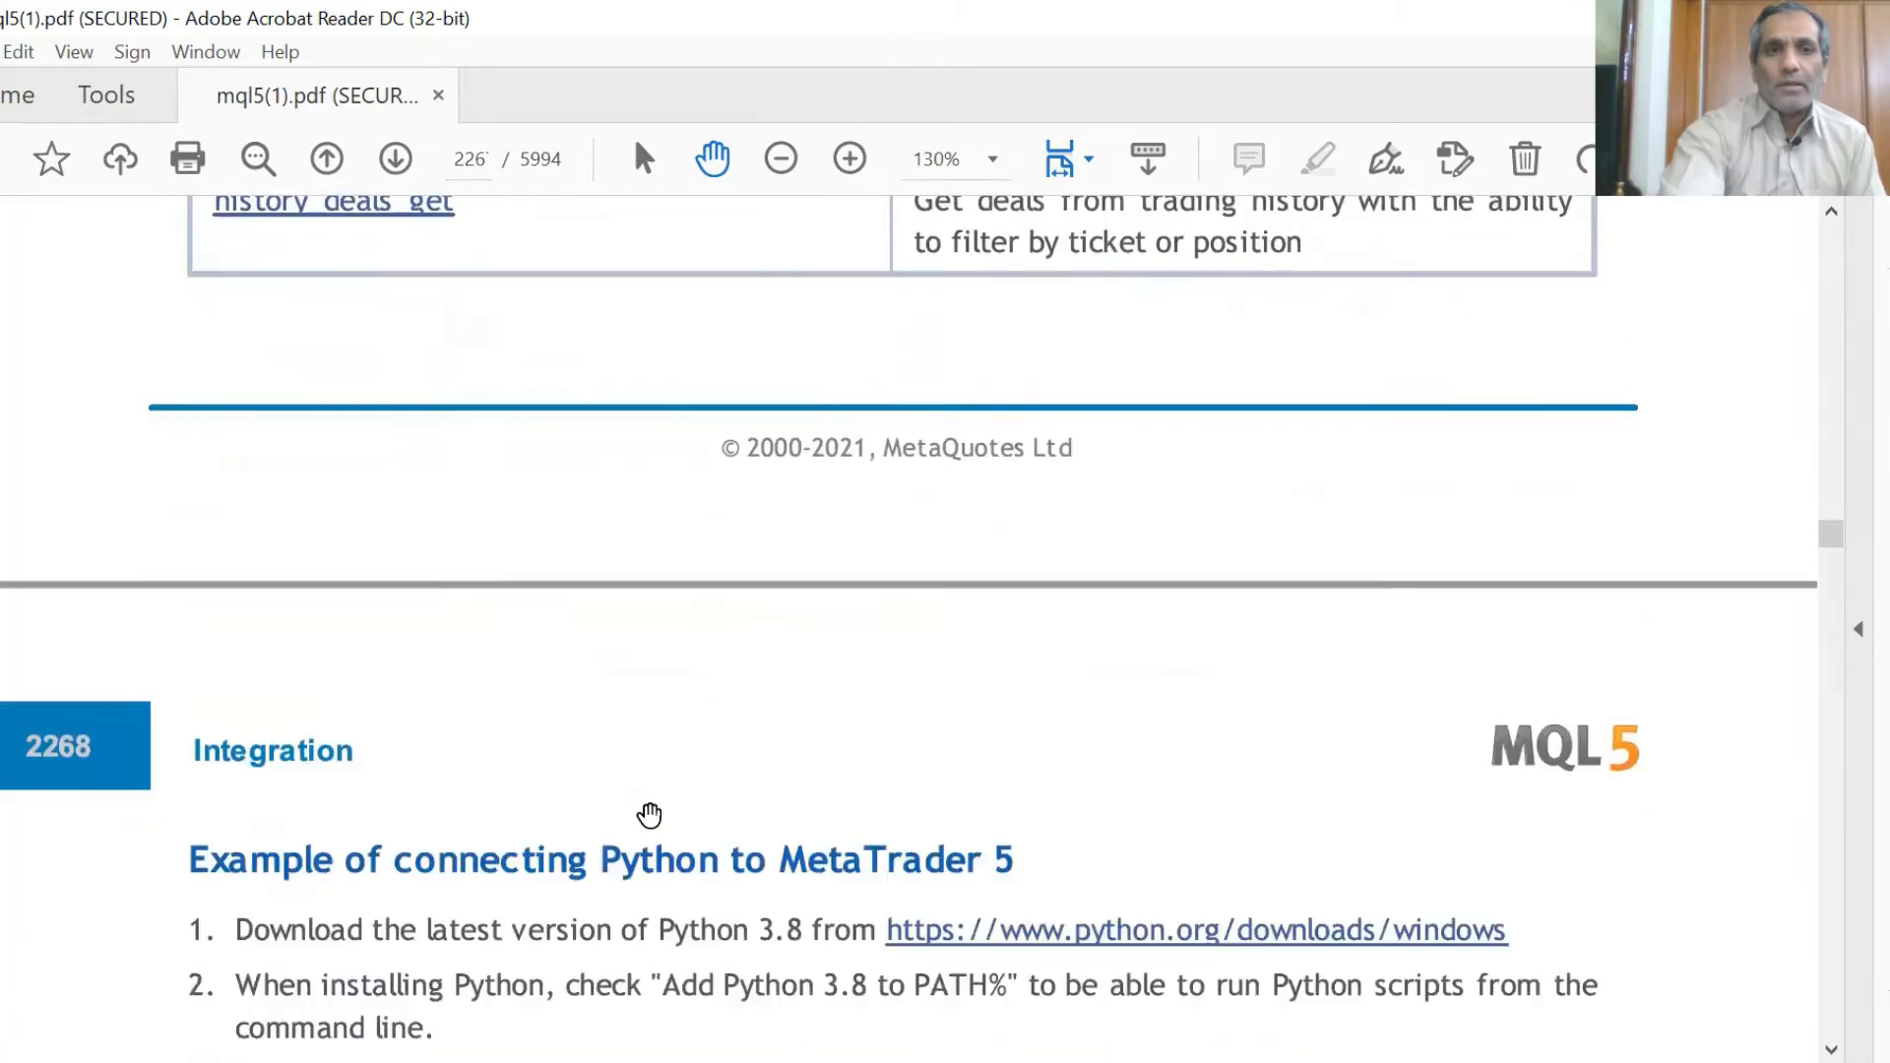
Read through the MetaTrader 5 test script code on page 2268
{"action": "scroll", "scroll_direction": "down", "scroll_amount": 3}
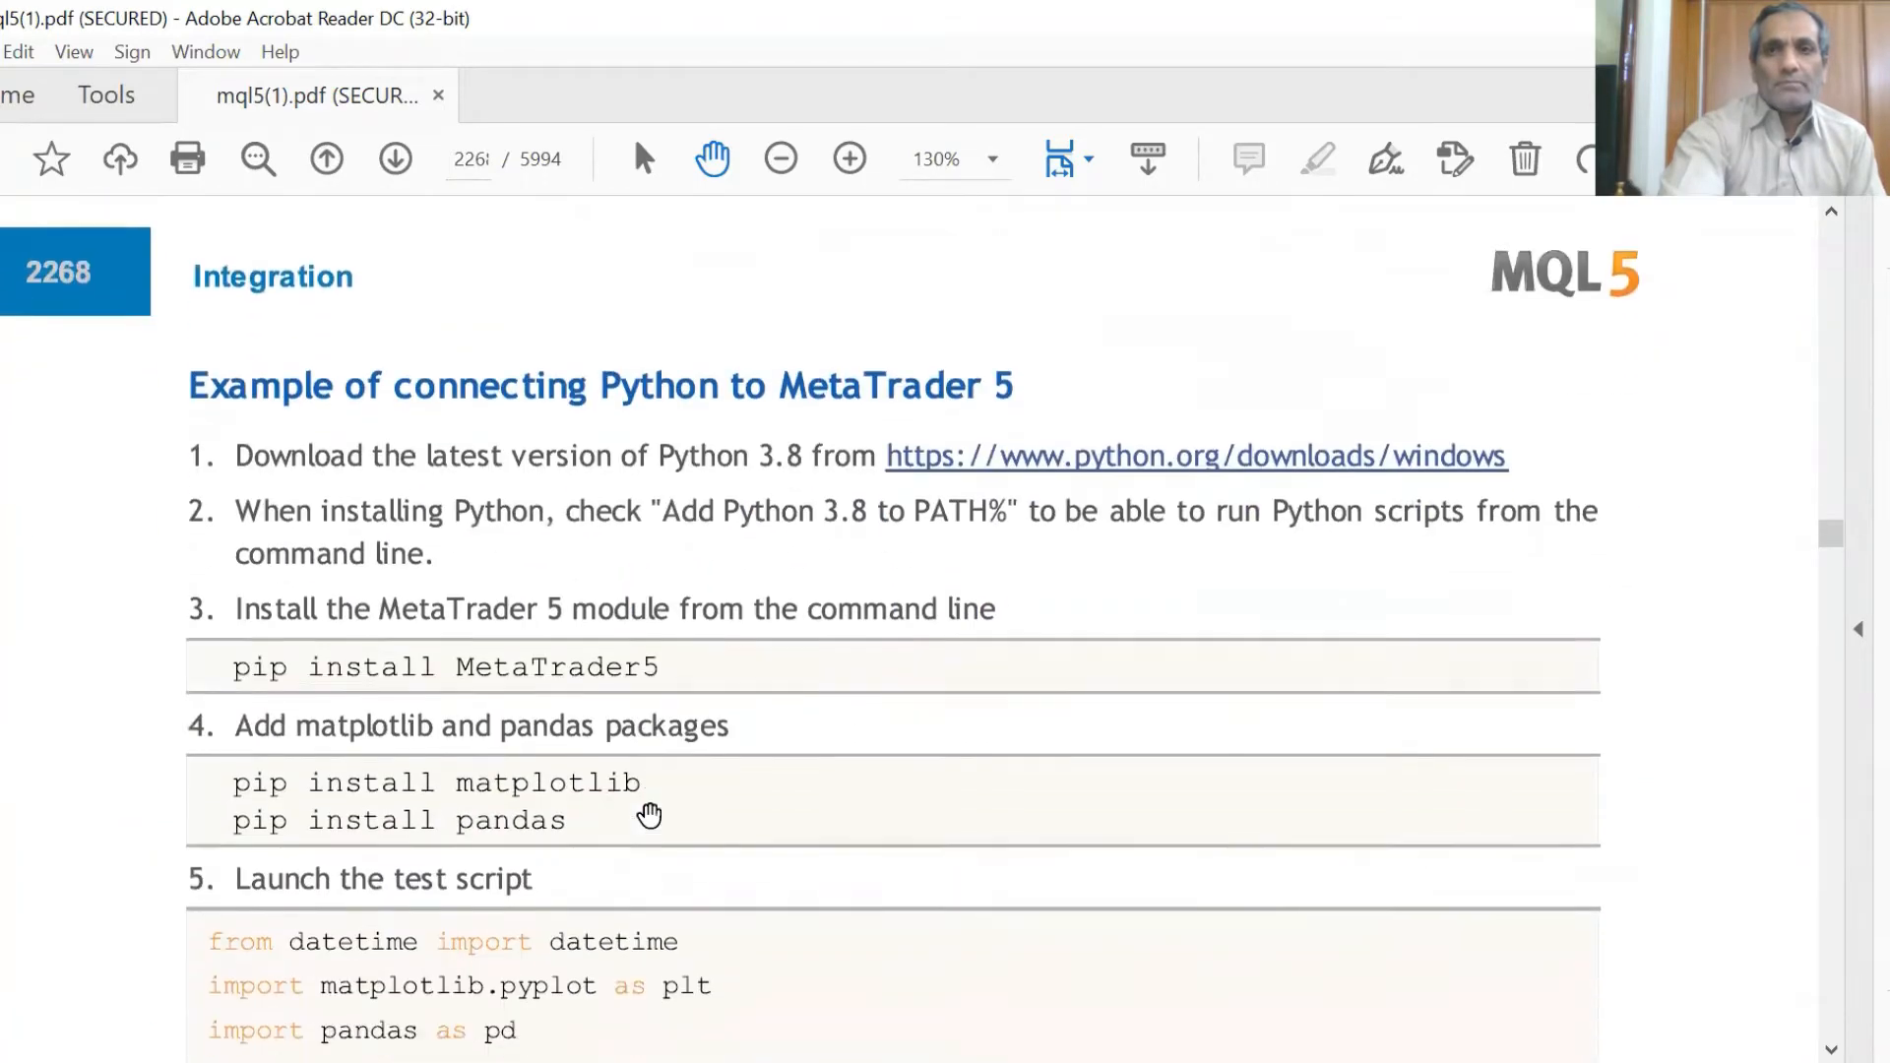
{"action": "scroll", "scroll_direction": "down", "scroll_amount": 3}
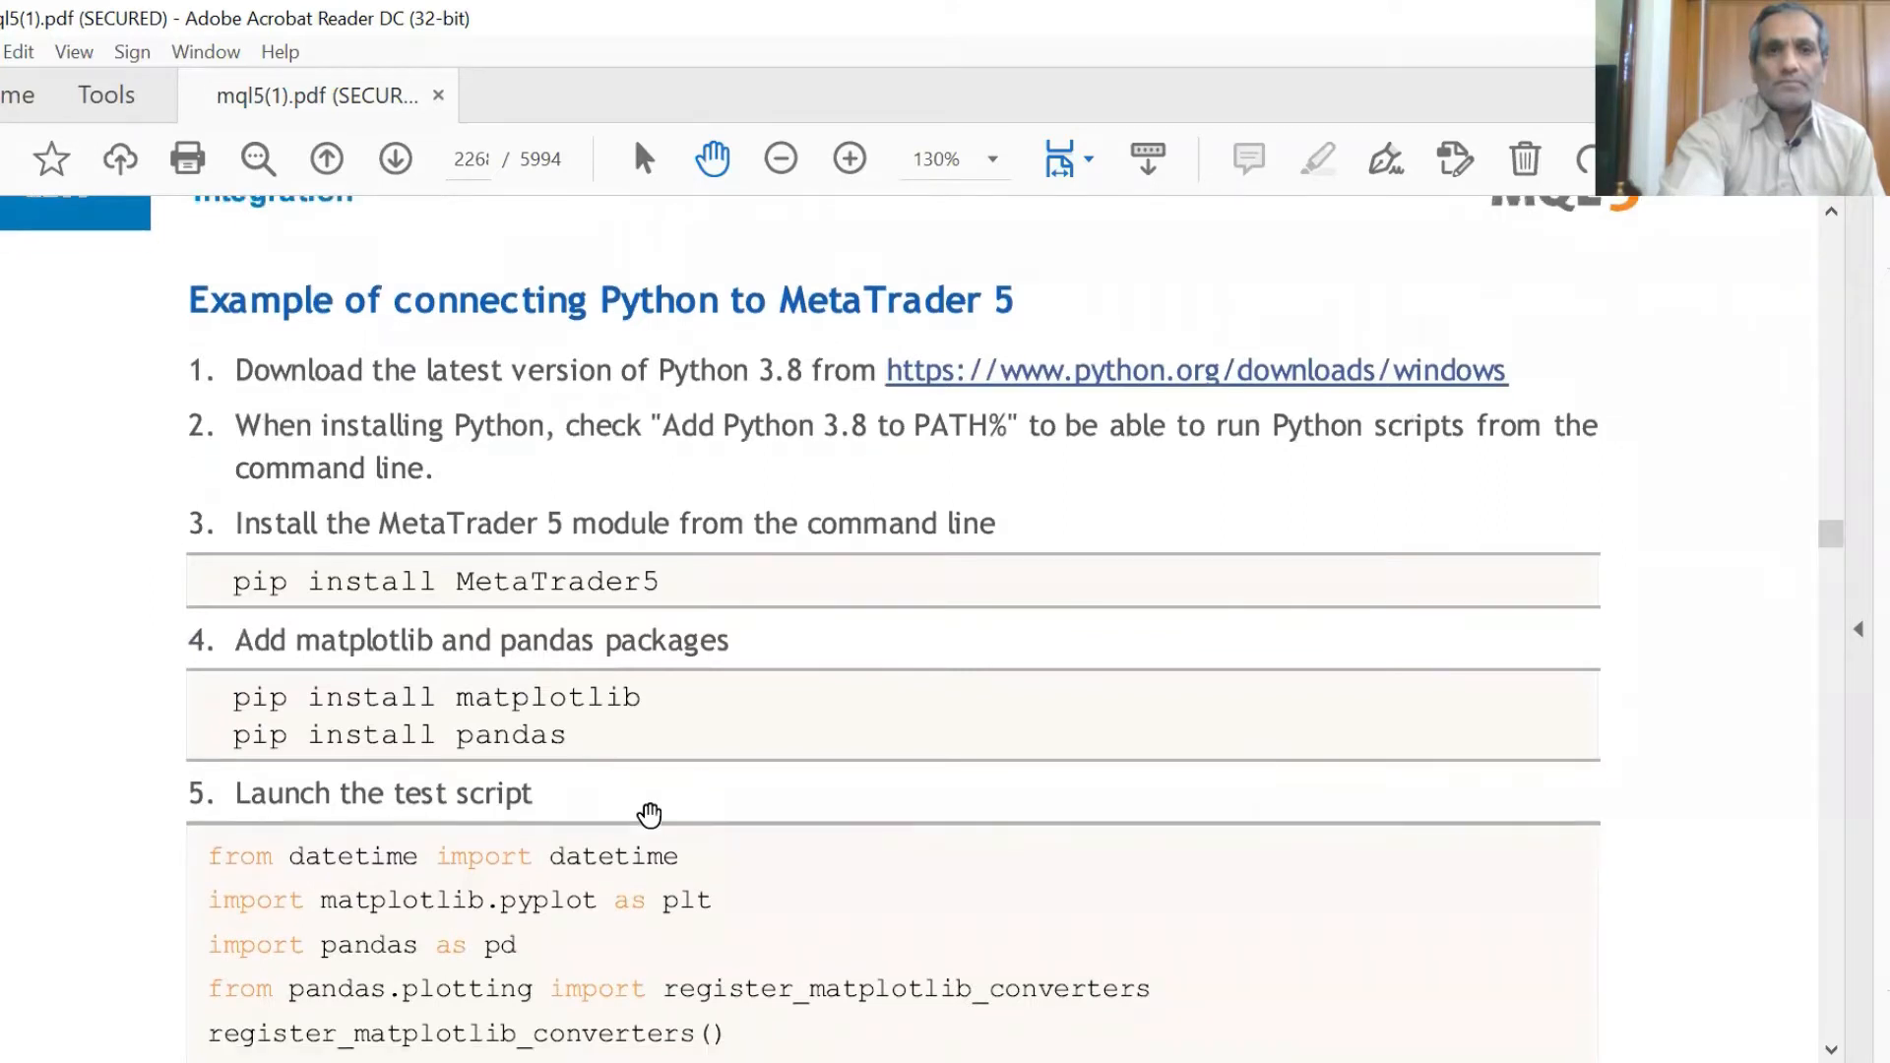
{"action": "scroll", "scroll_direction": "down", "scroll_amount": 3}
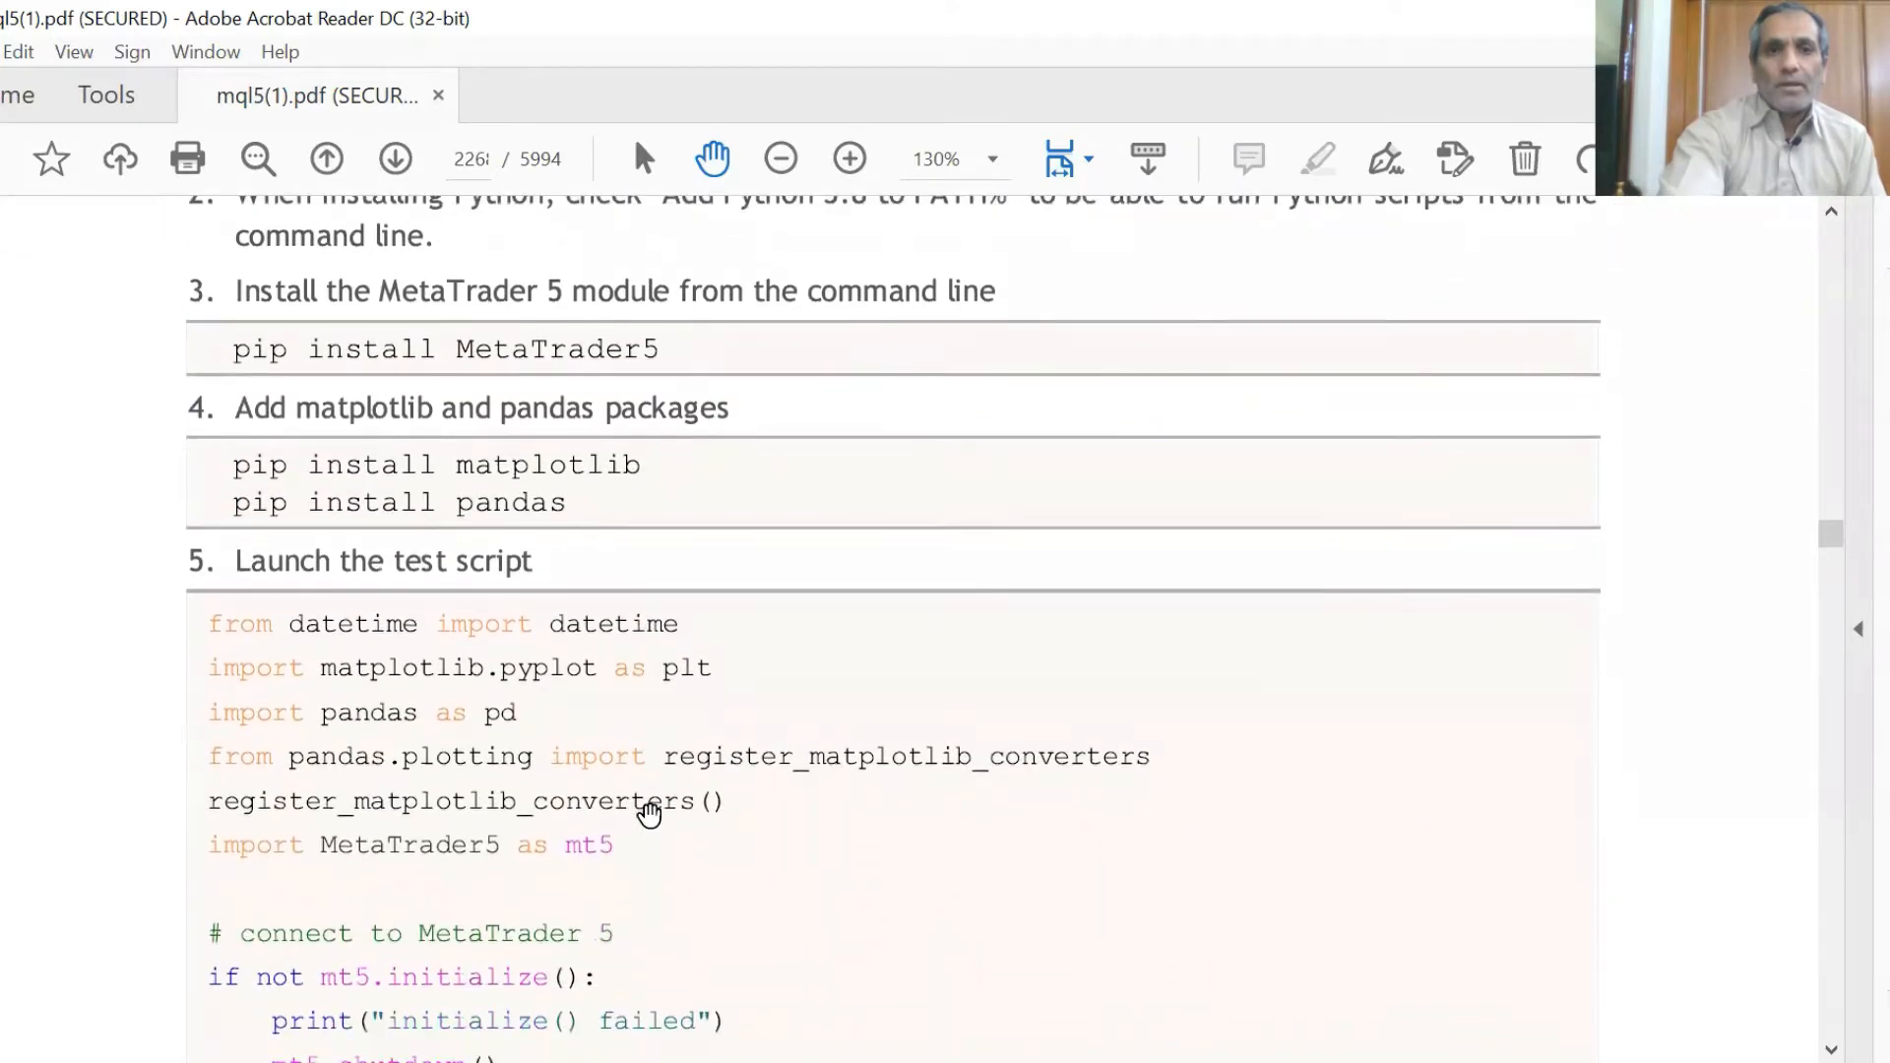
{"action": "scroll", "scroll_direction": "down", "scroll_amount": 3}
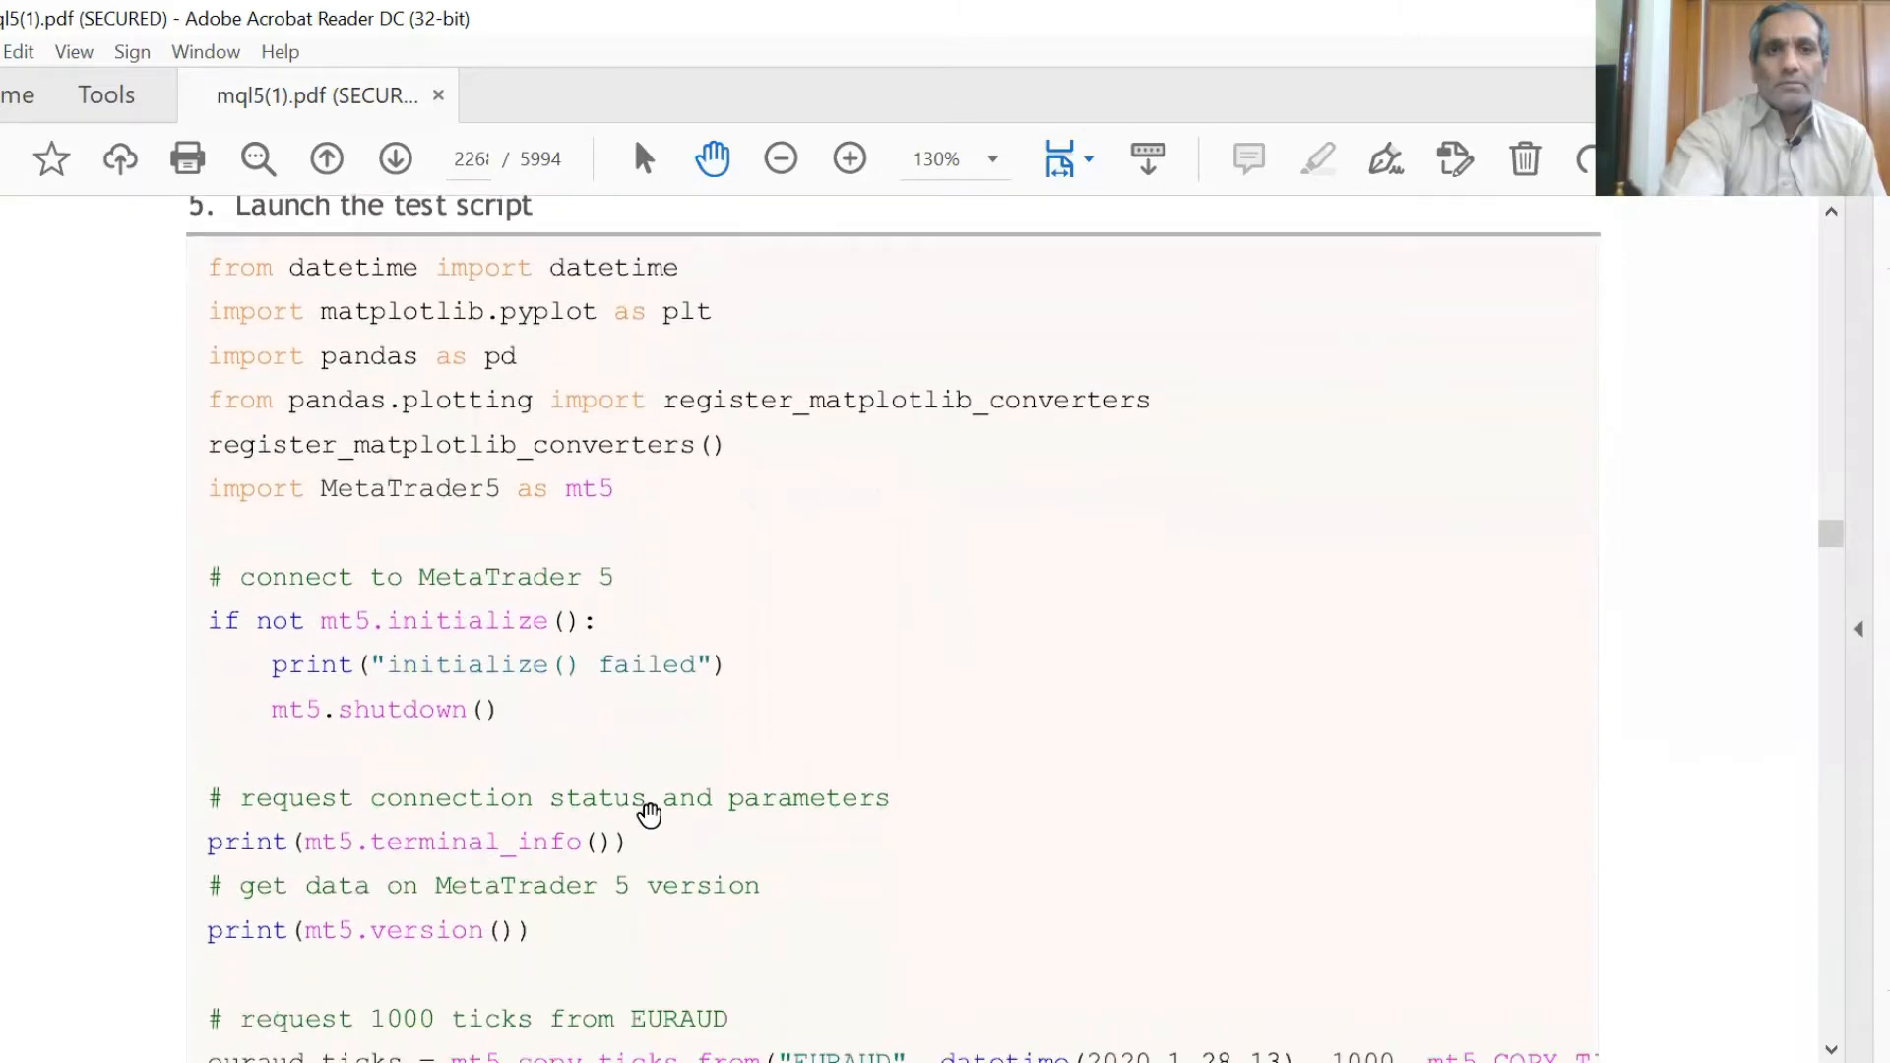
{"action": "scroll", "scroll_direction": "down", "scroll_amount": 3}
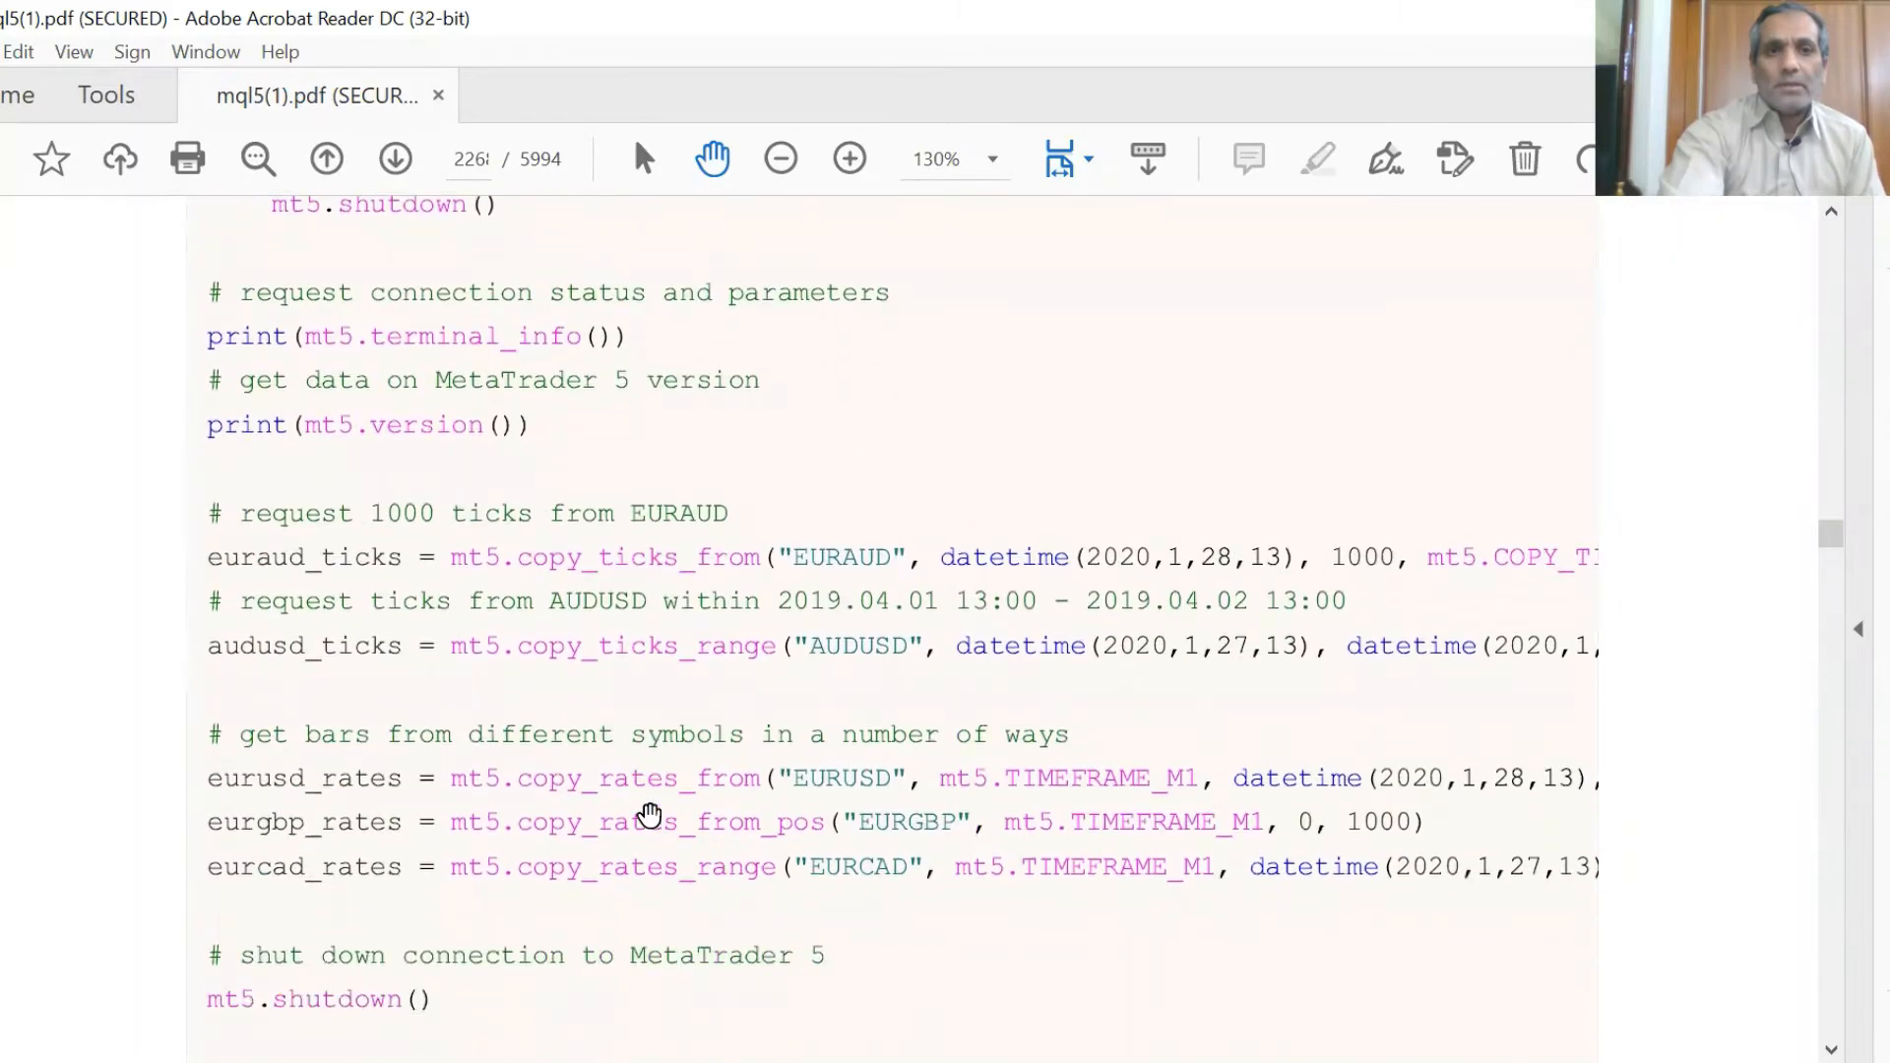
{"action": "scroll", "scroll_direction": "down", "scroll_amount": 3}
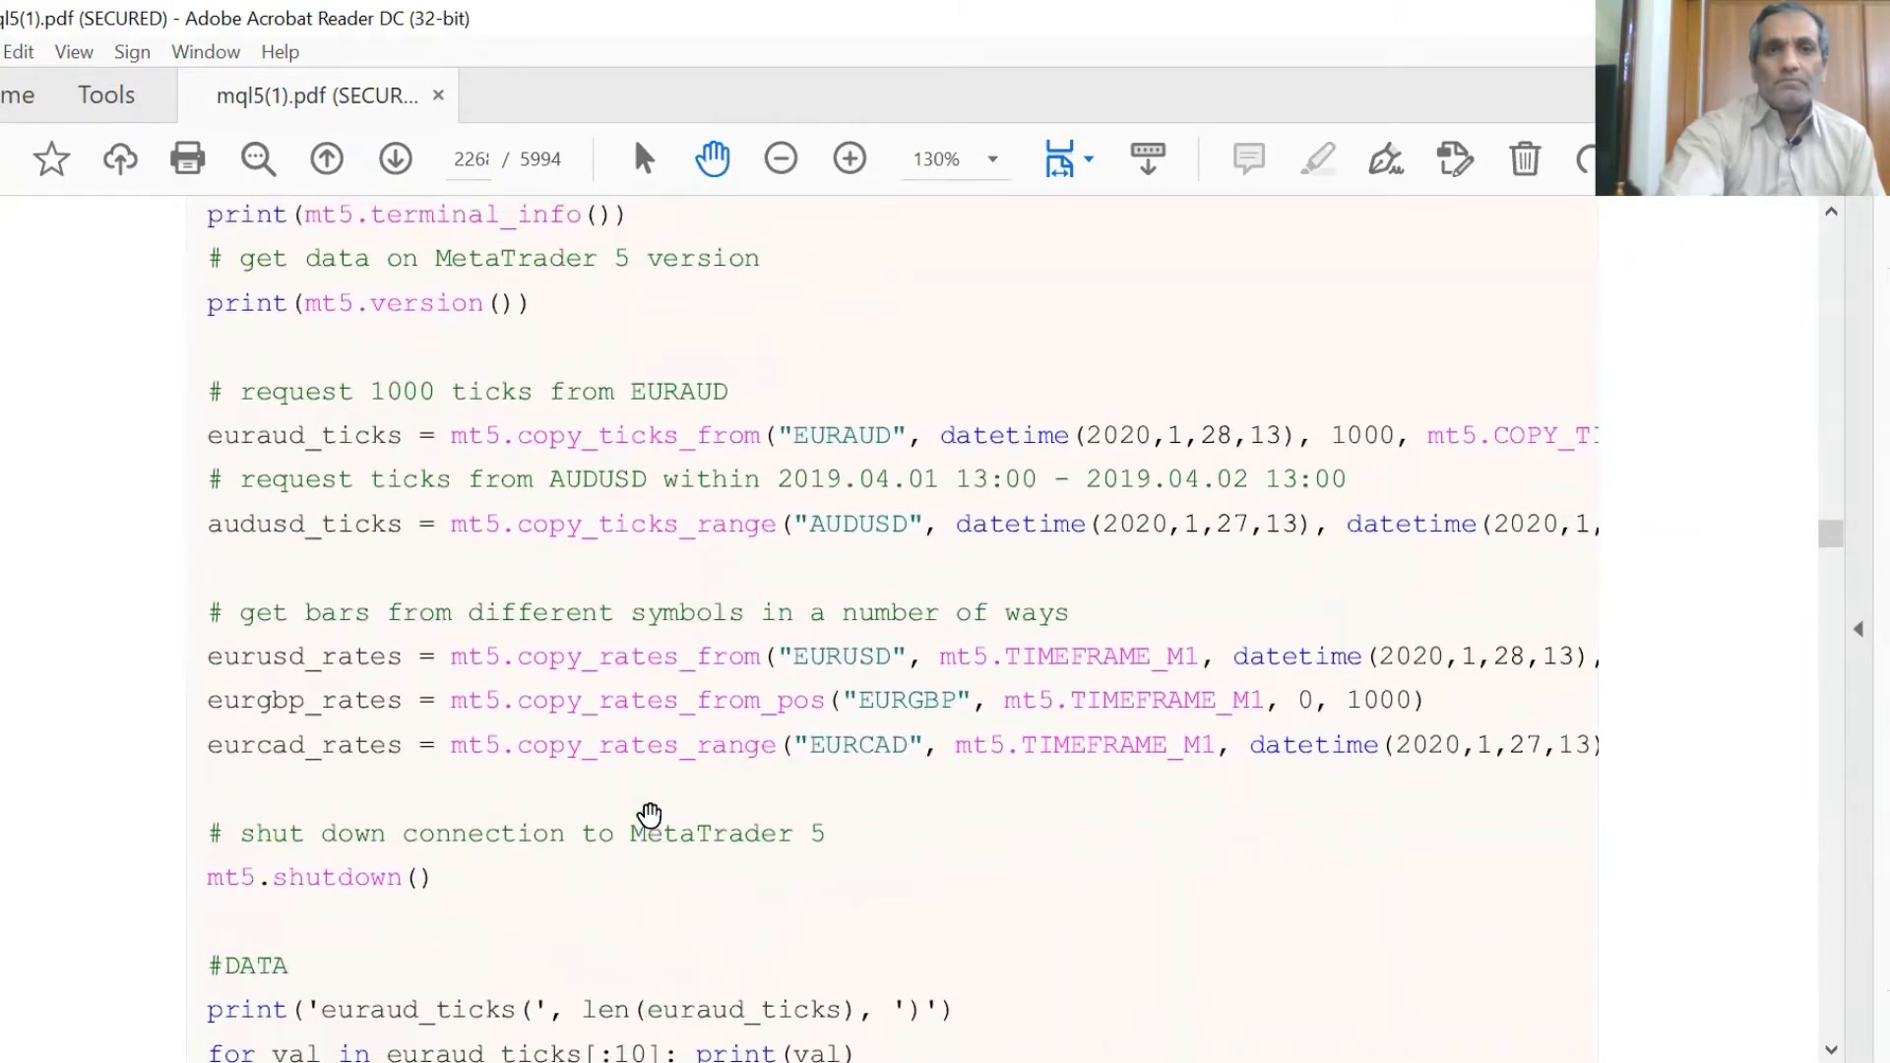
{"action": "scroll", "scroll_direction": "up", "scroll_amount": 3}
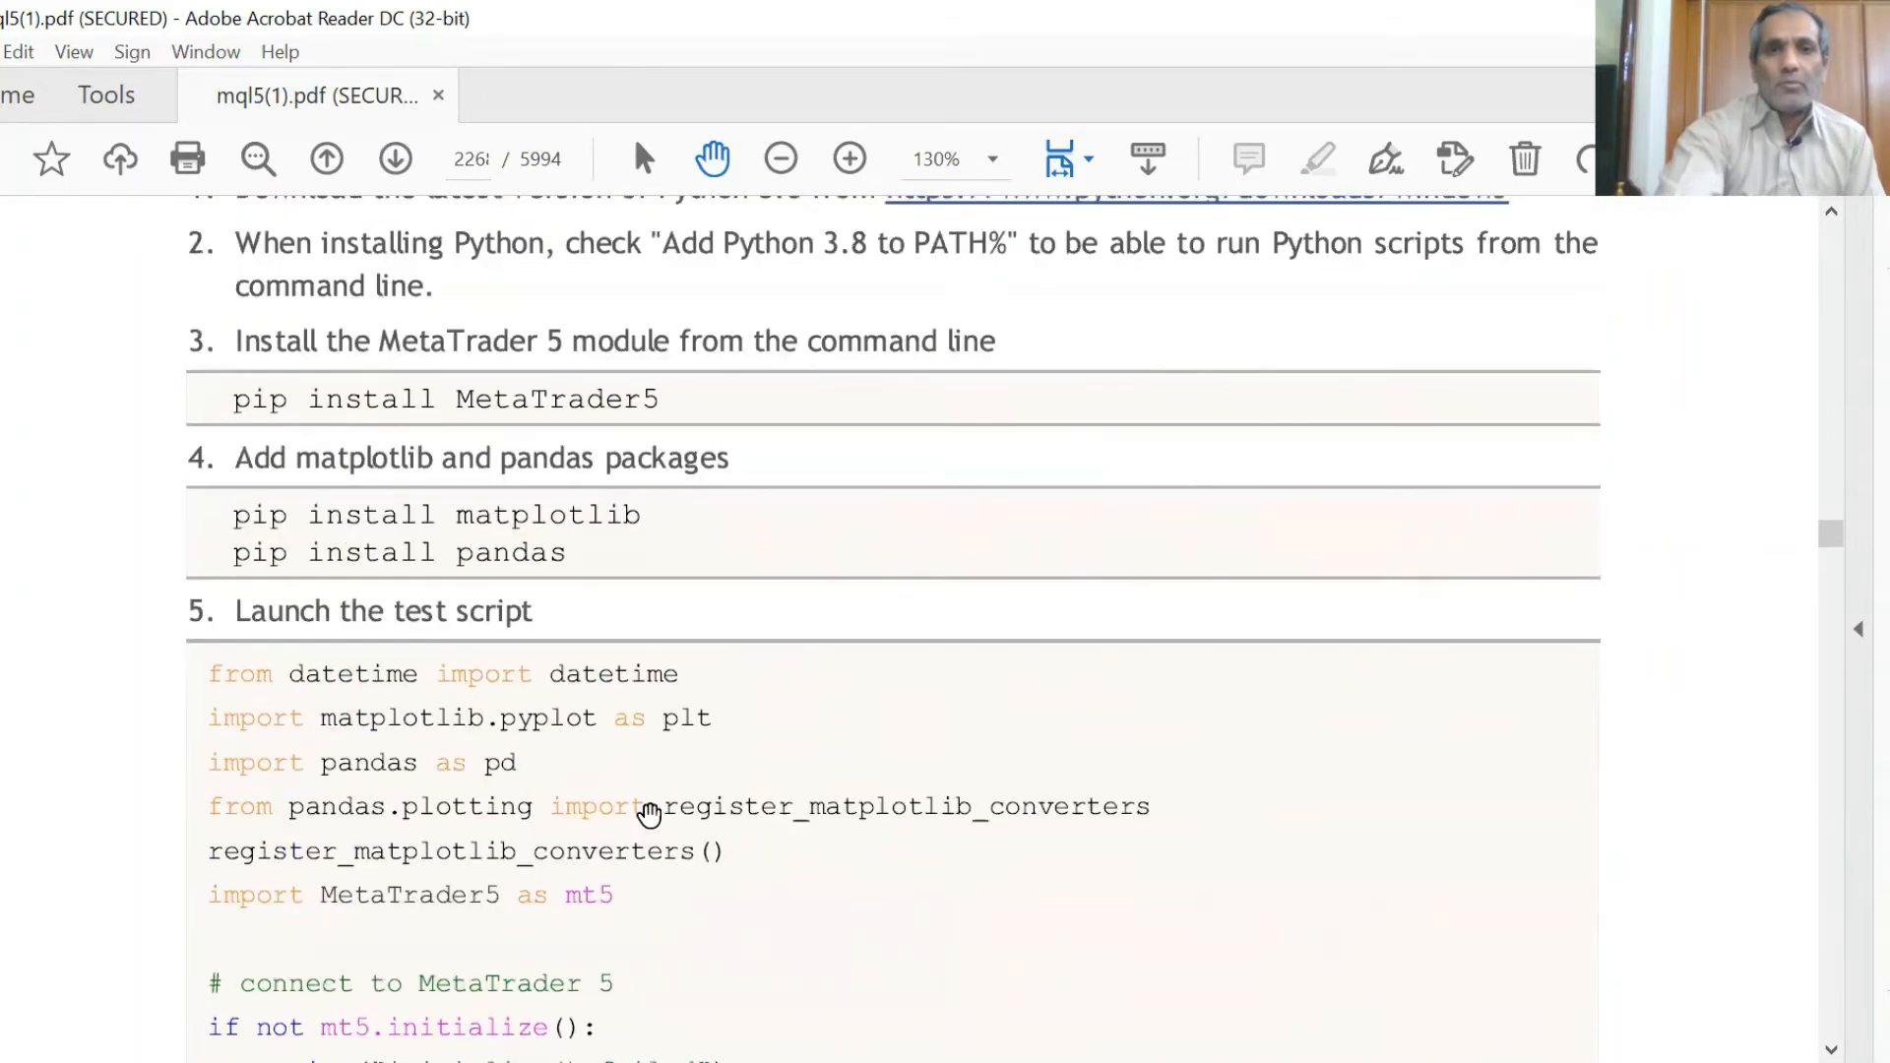
{"action": "scroll", "scroll_direction": "down", "scroll_amount": 3}
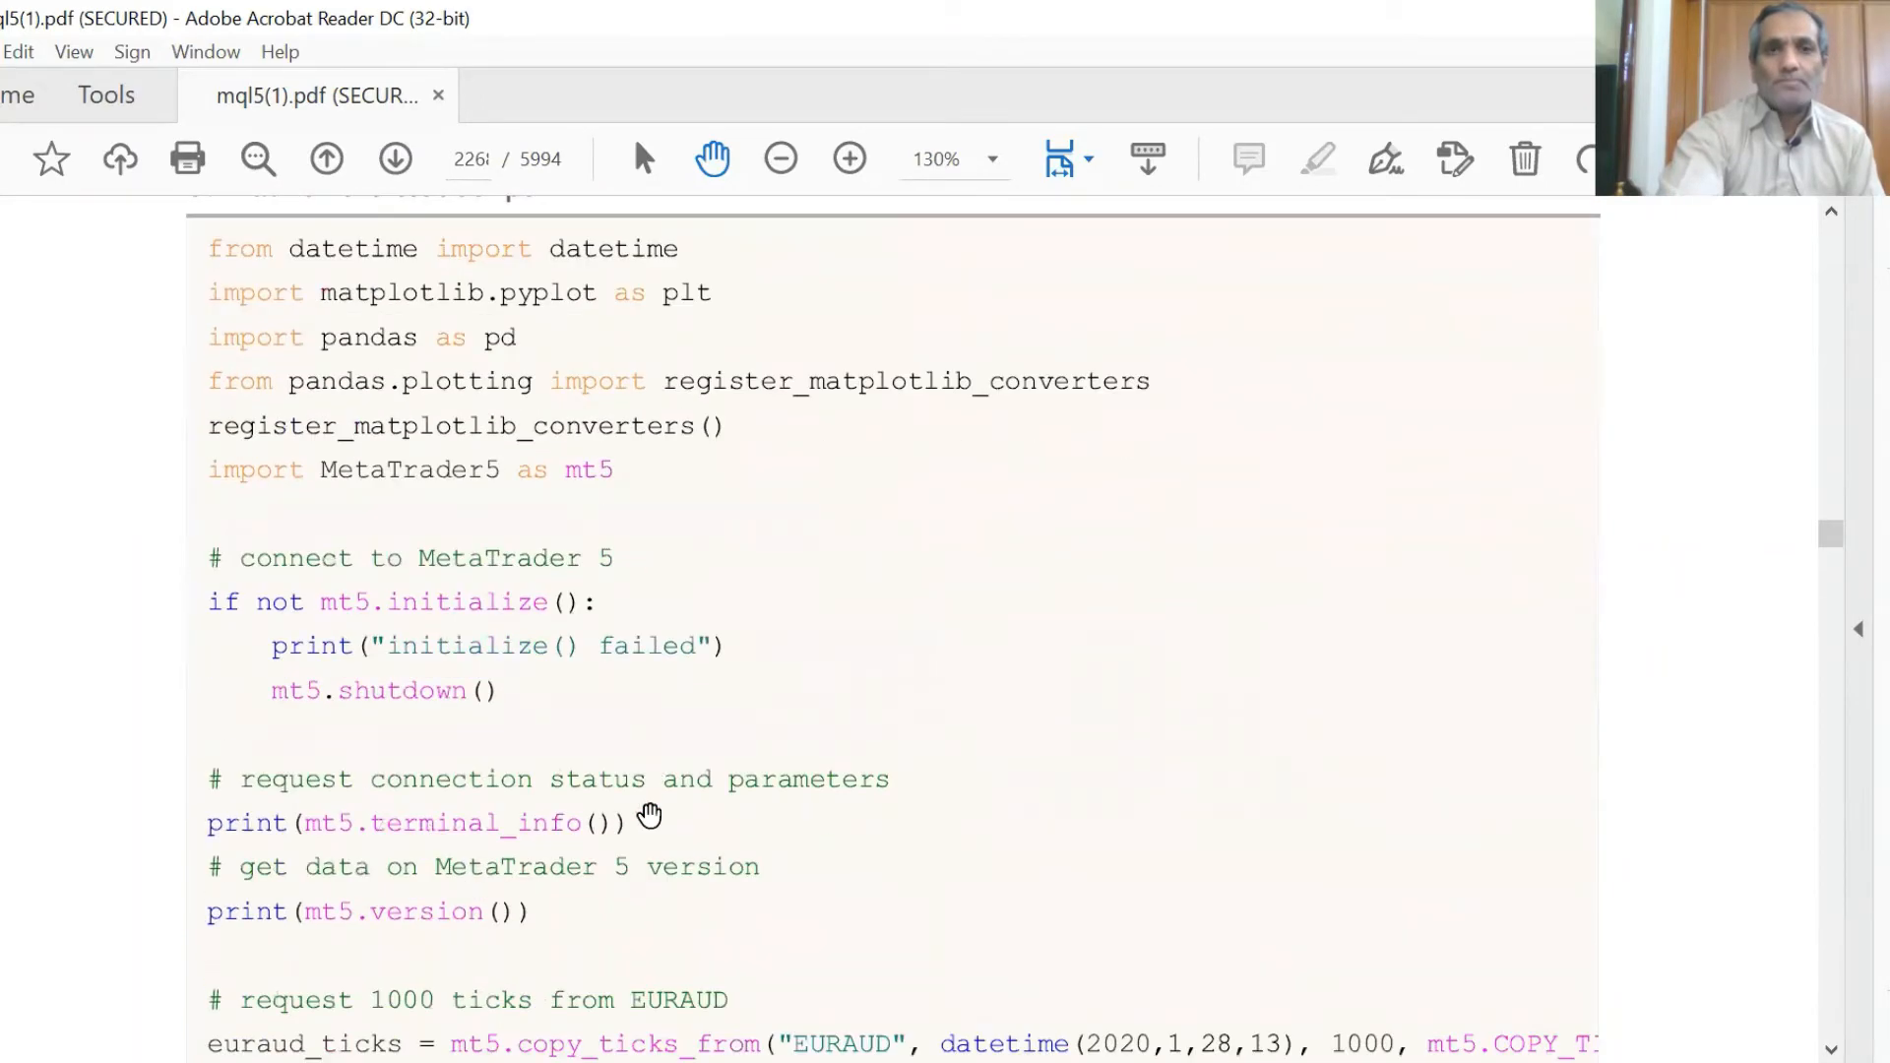
Scroll past the chart and euraud_ticks output on page 2270 to the initialize entry
{"action": "scroll", "scroll_direction": "down", "scroll_amount": 3}
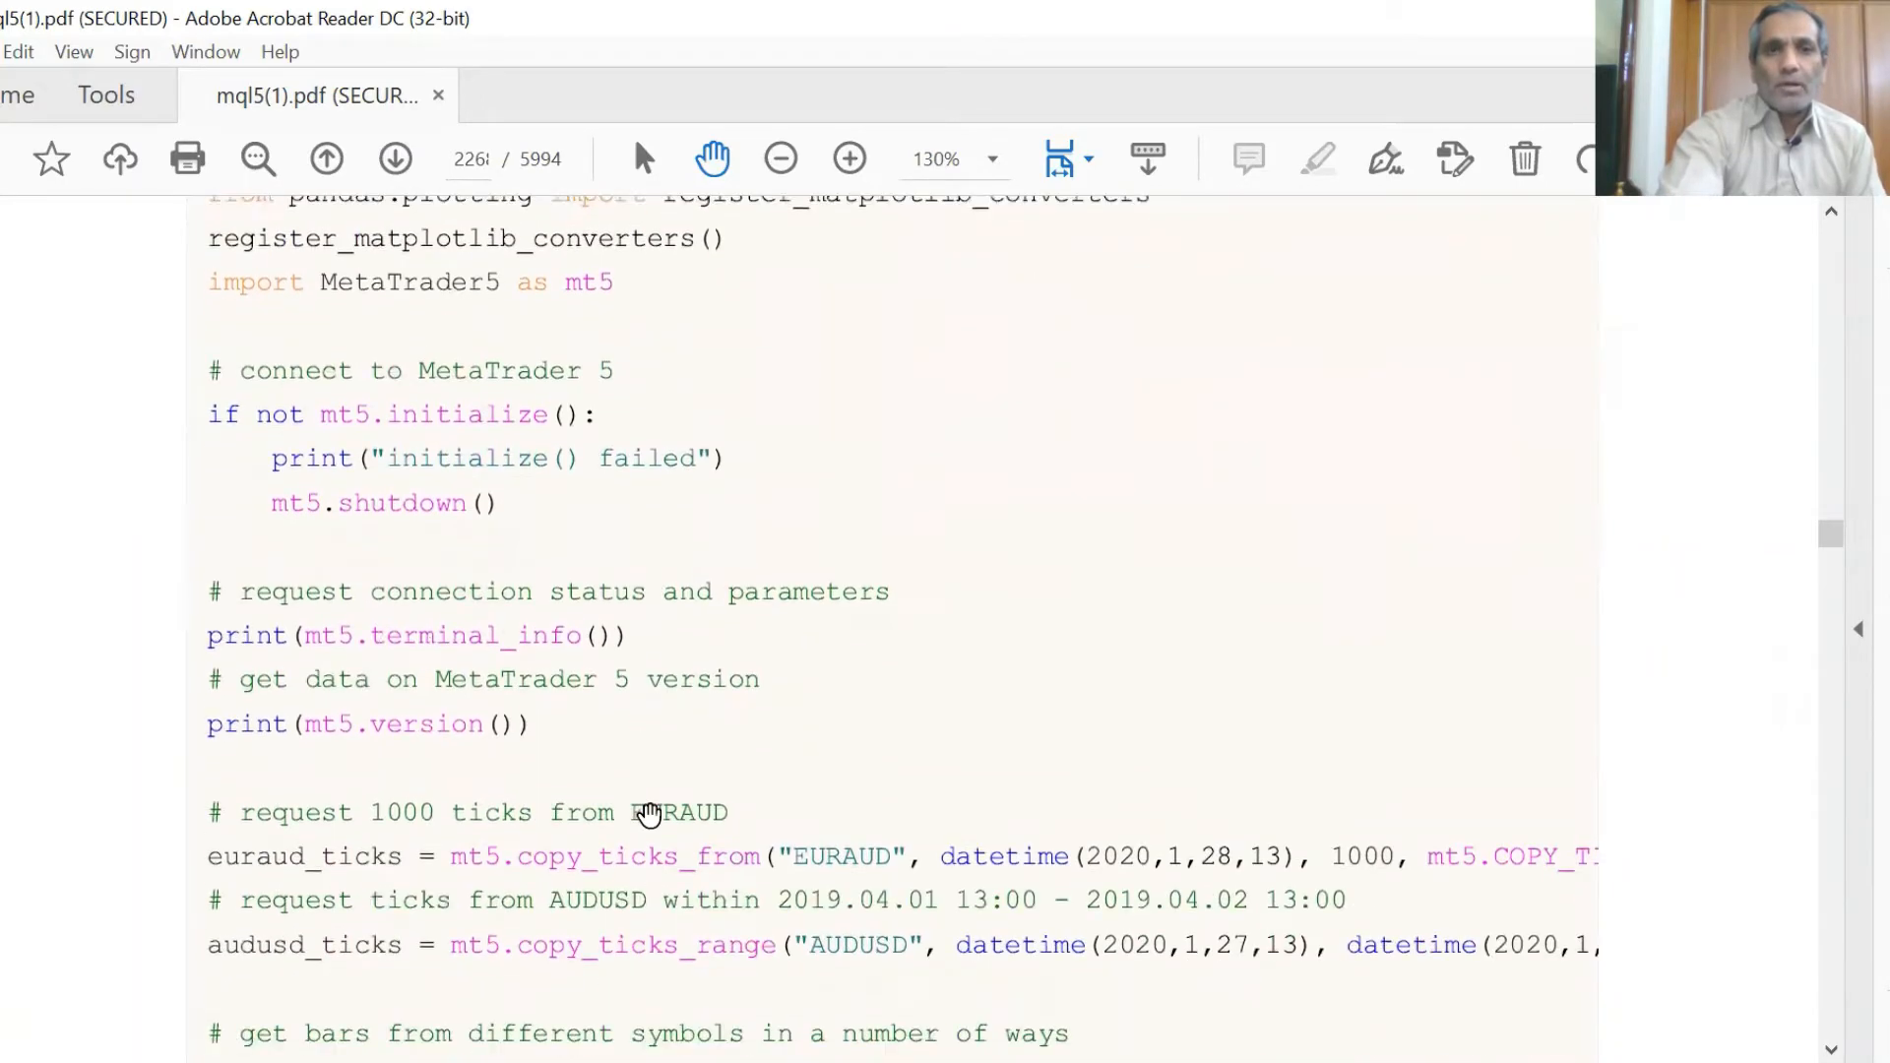
{"action": "scroll", "scroll_direction": "down", "scroll_amount": 3}
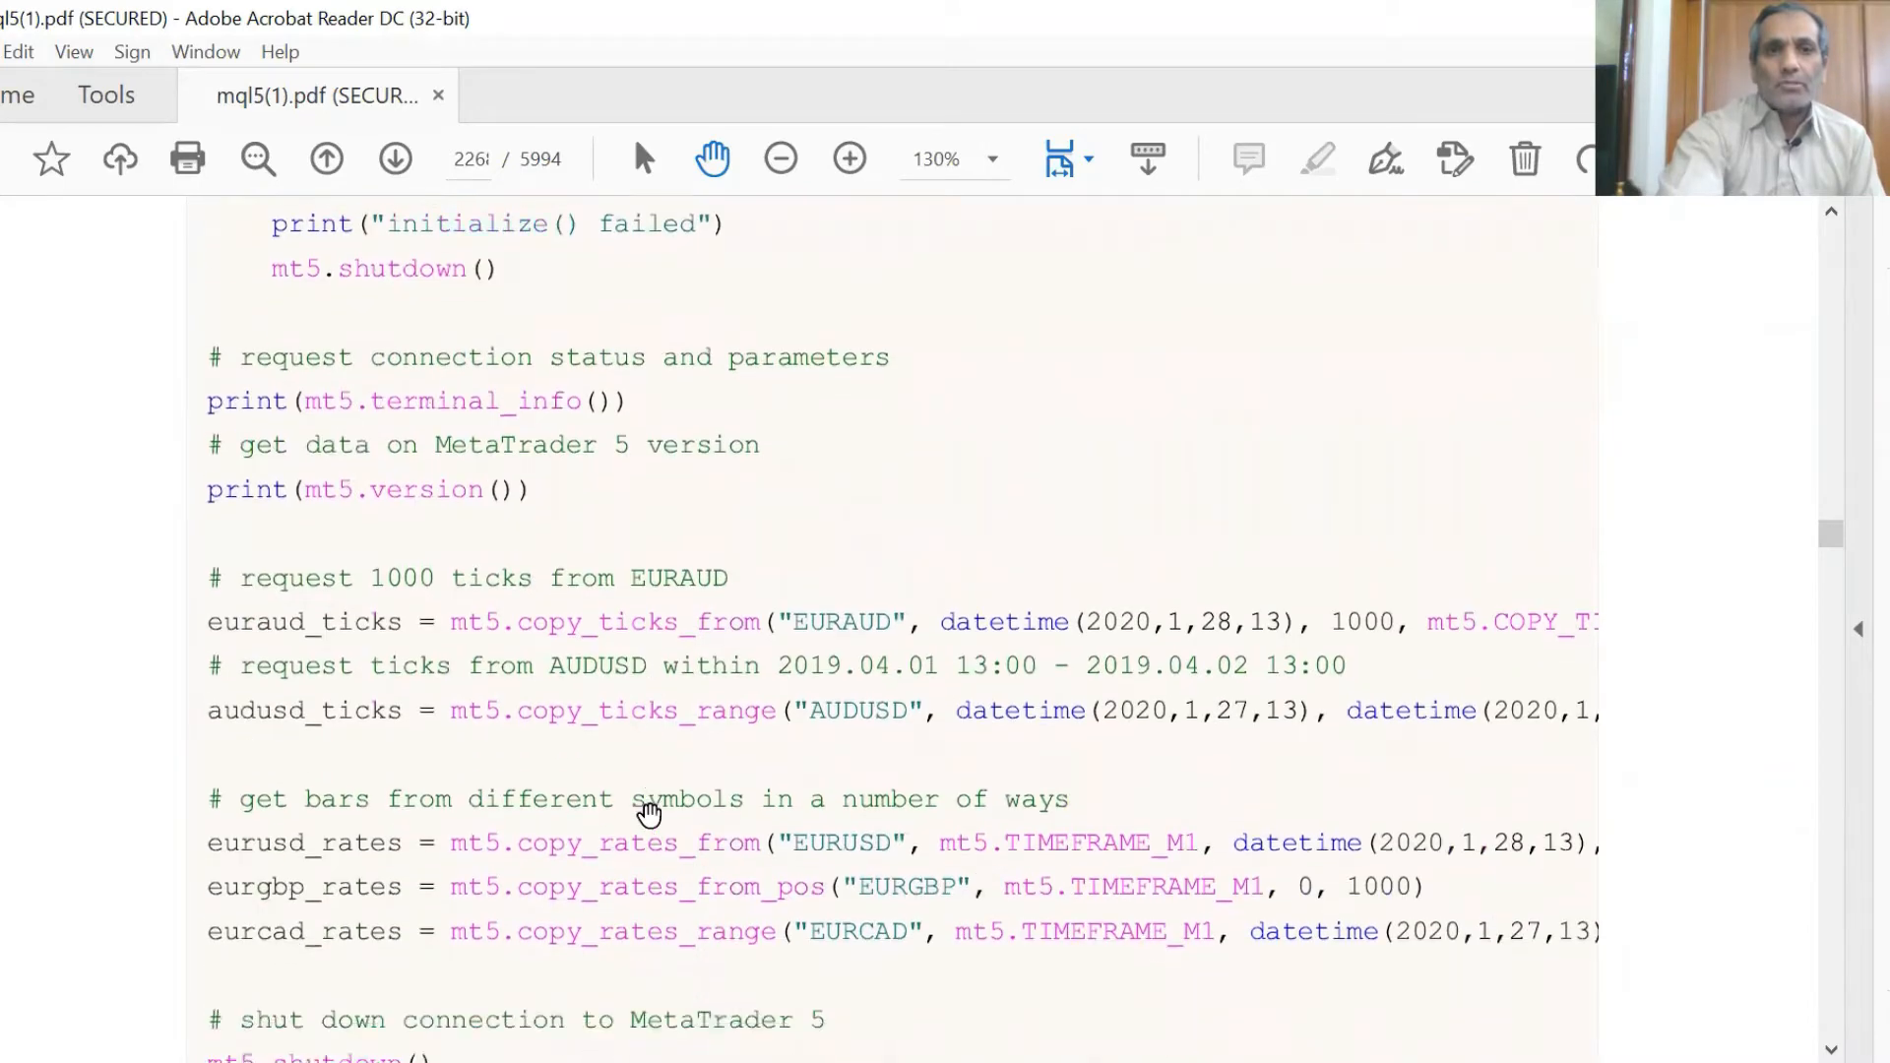
{"action": "scroll", "scroll_direction": "down", "scroll_amount": 3}
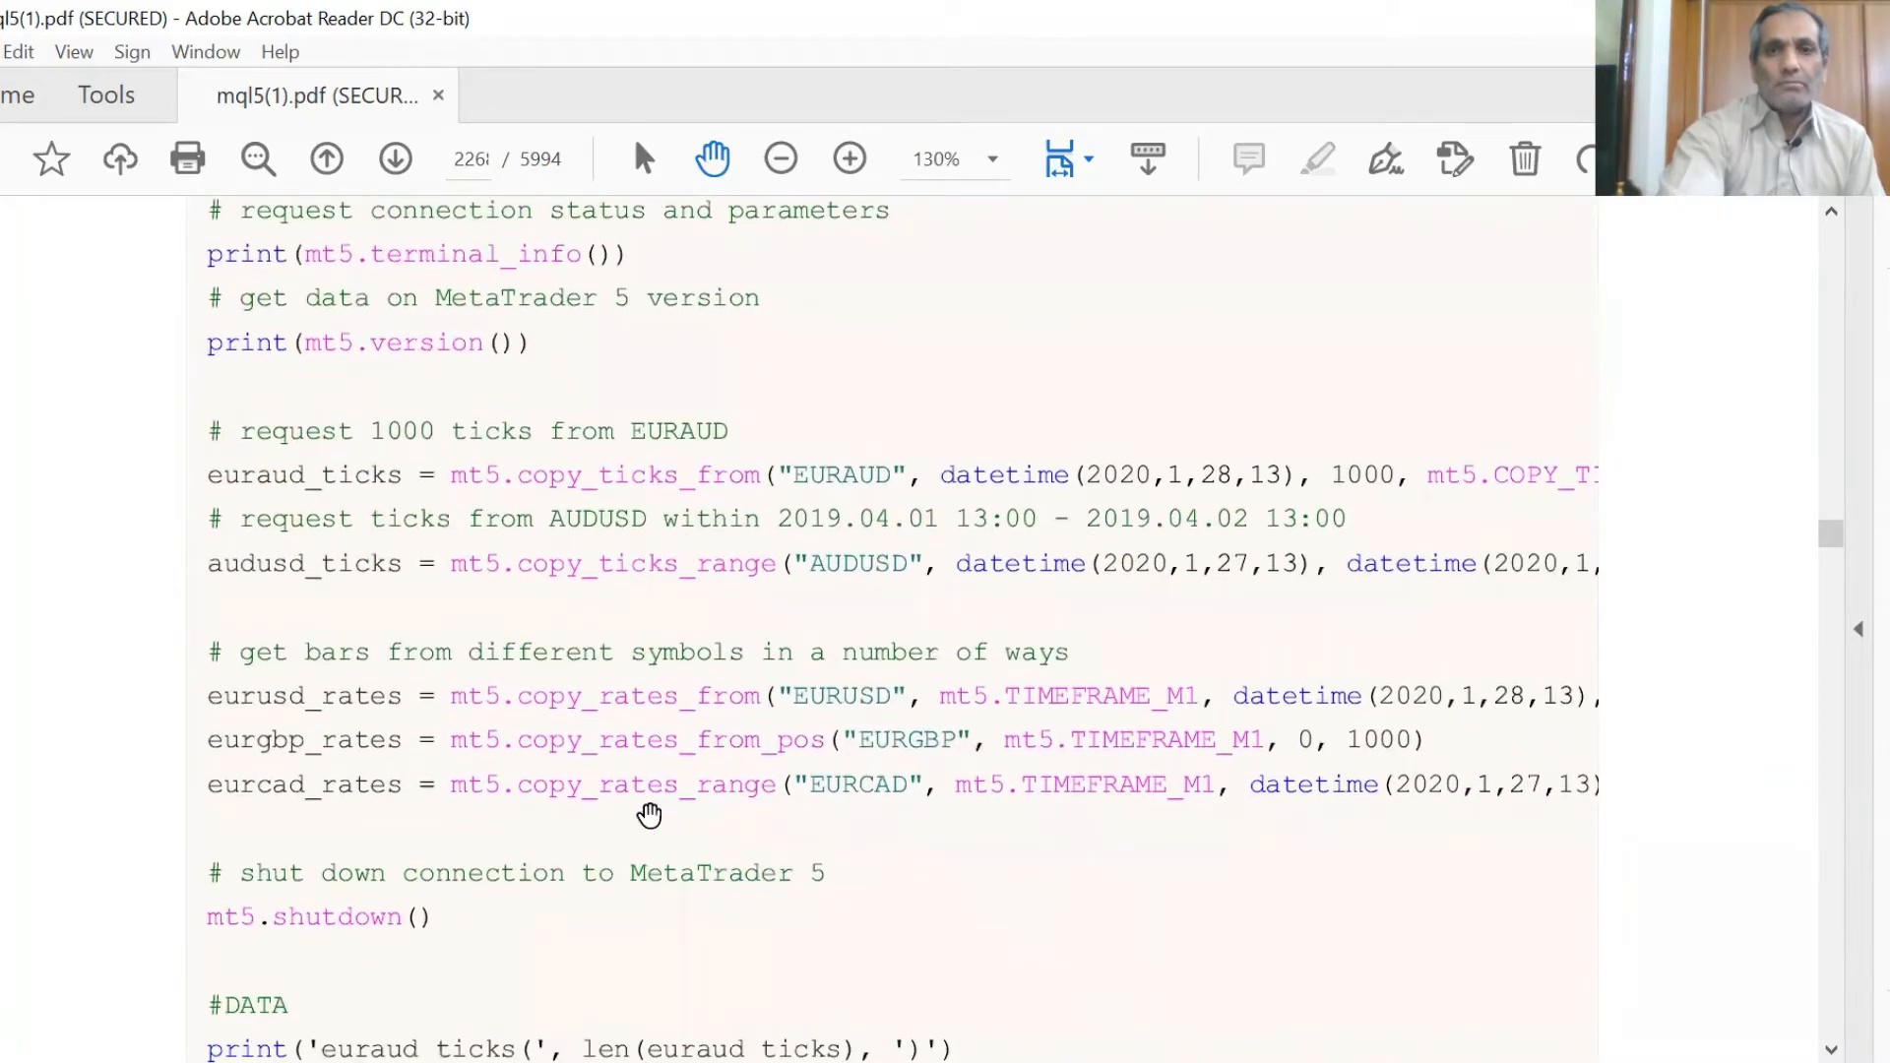
{"action": "scroll", "scroll_direction": "up", "scroll_amount": 3}
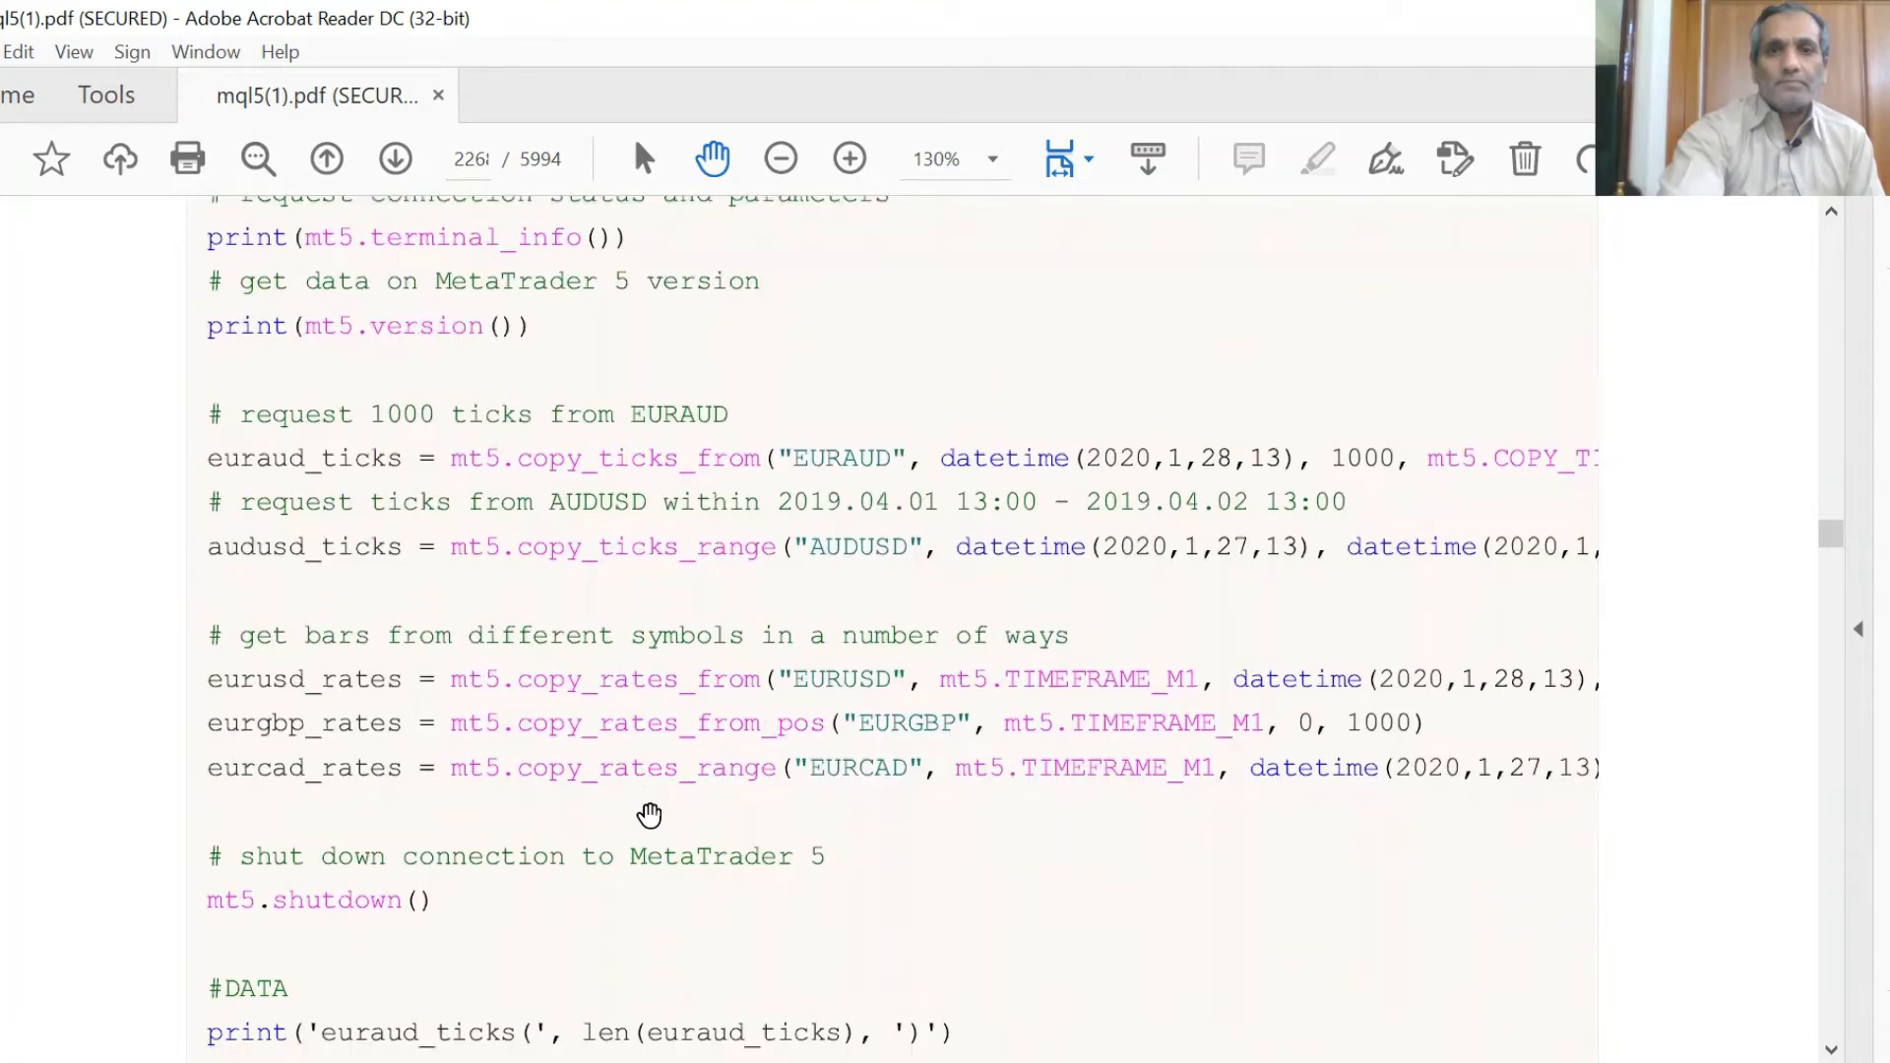
{"action": "scroll", "scroll_direction": "down", "scroll_amount": 3}
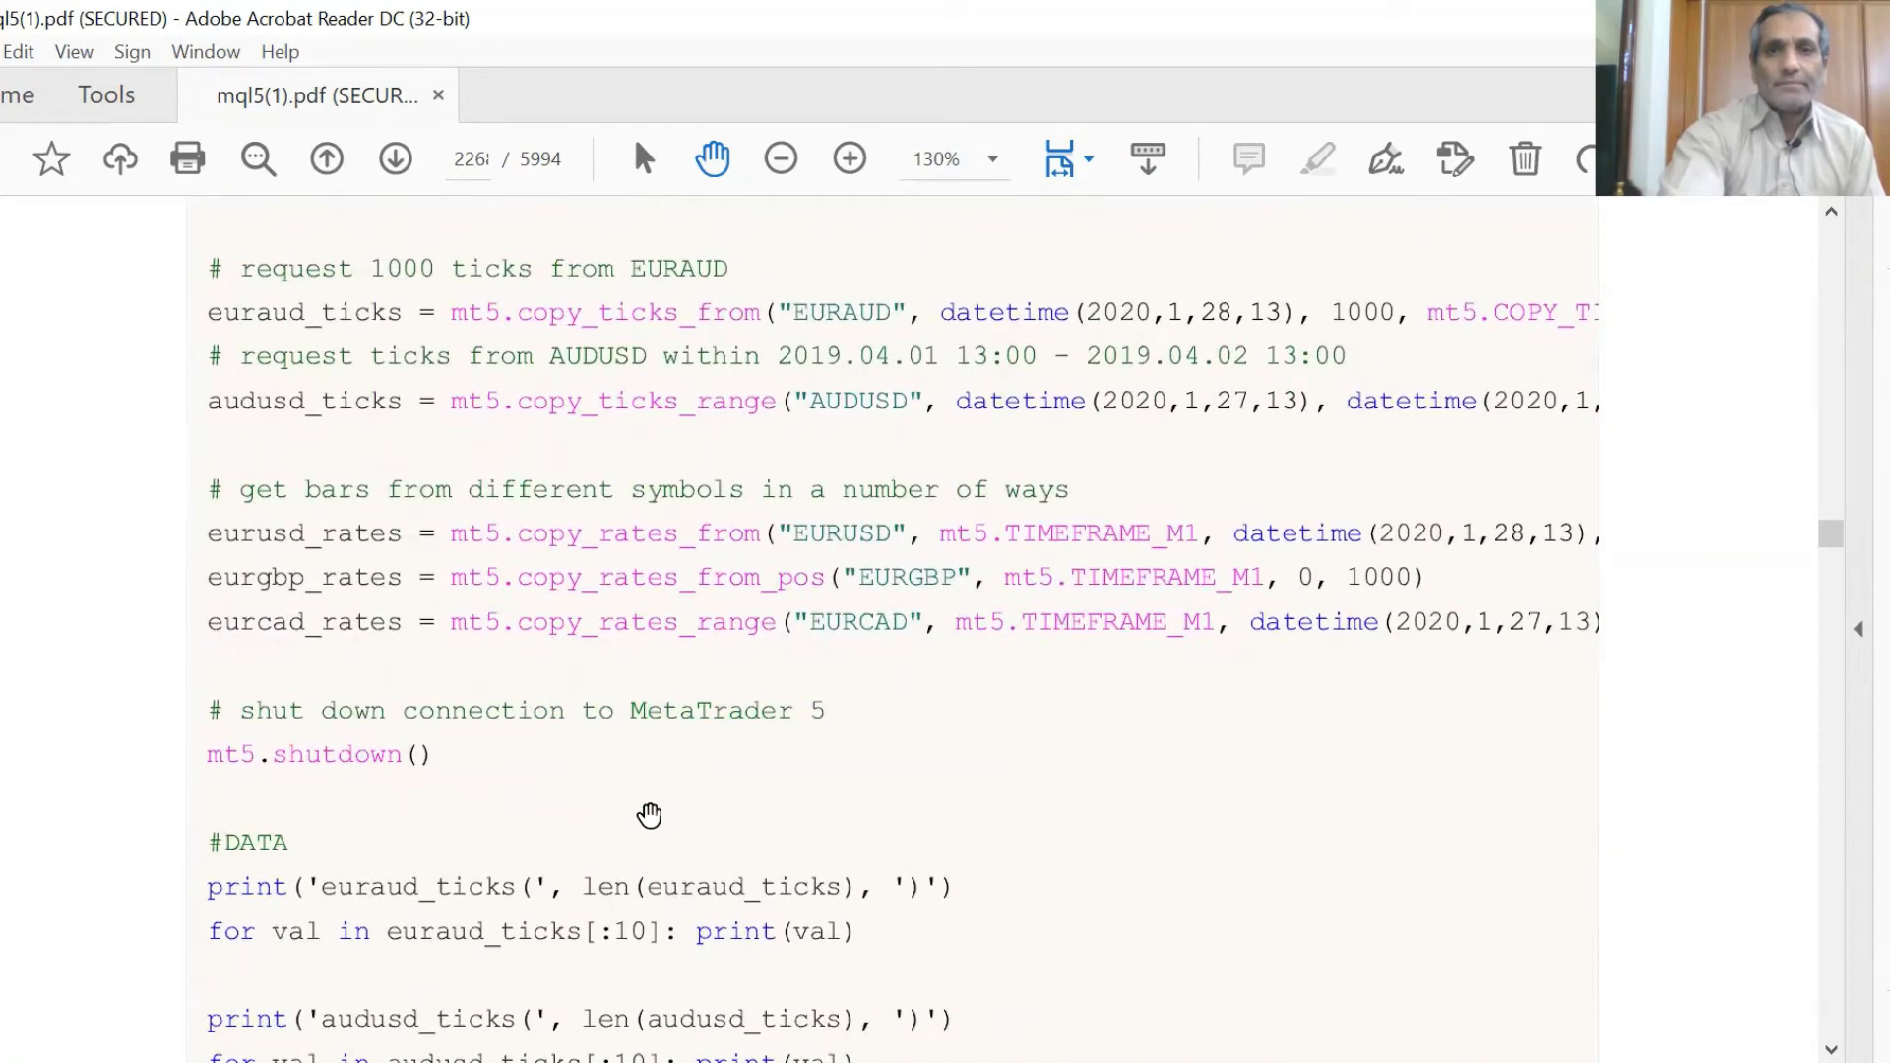
{"action": "scroll", "scroll_direction": "down", "scroll_amount": 3}
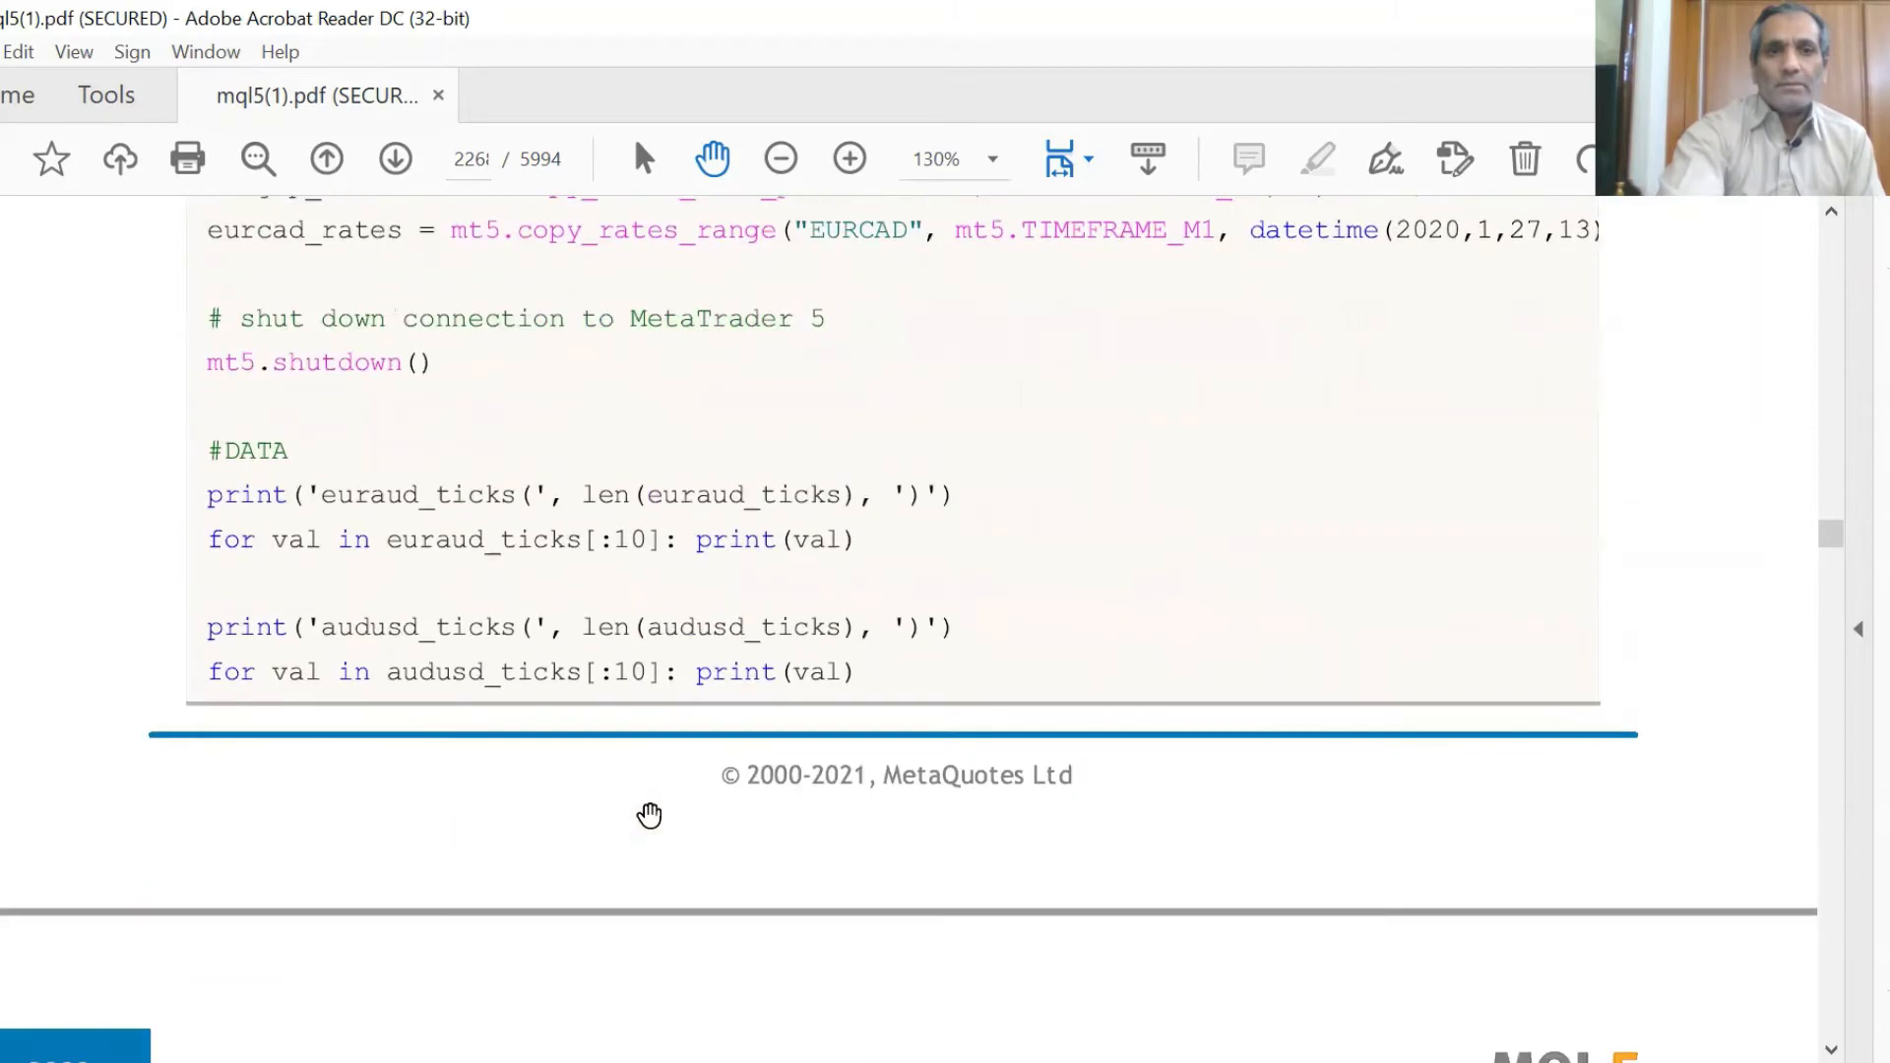
{"action": "scroll", "scroll_direction": "down", "scroll_amount": 3}
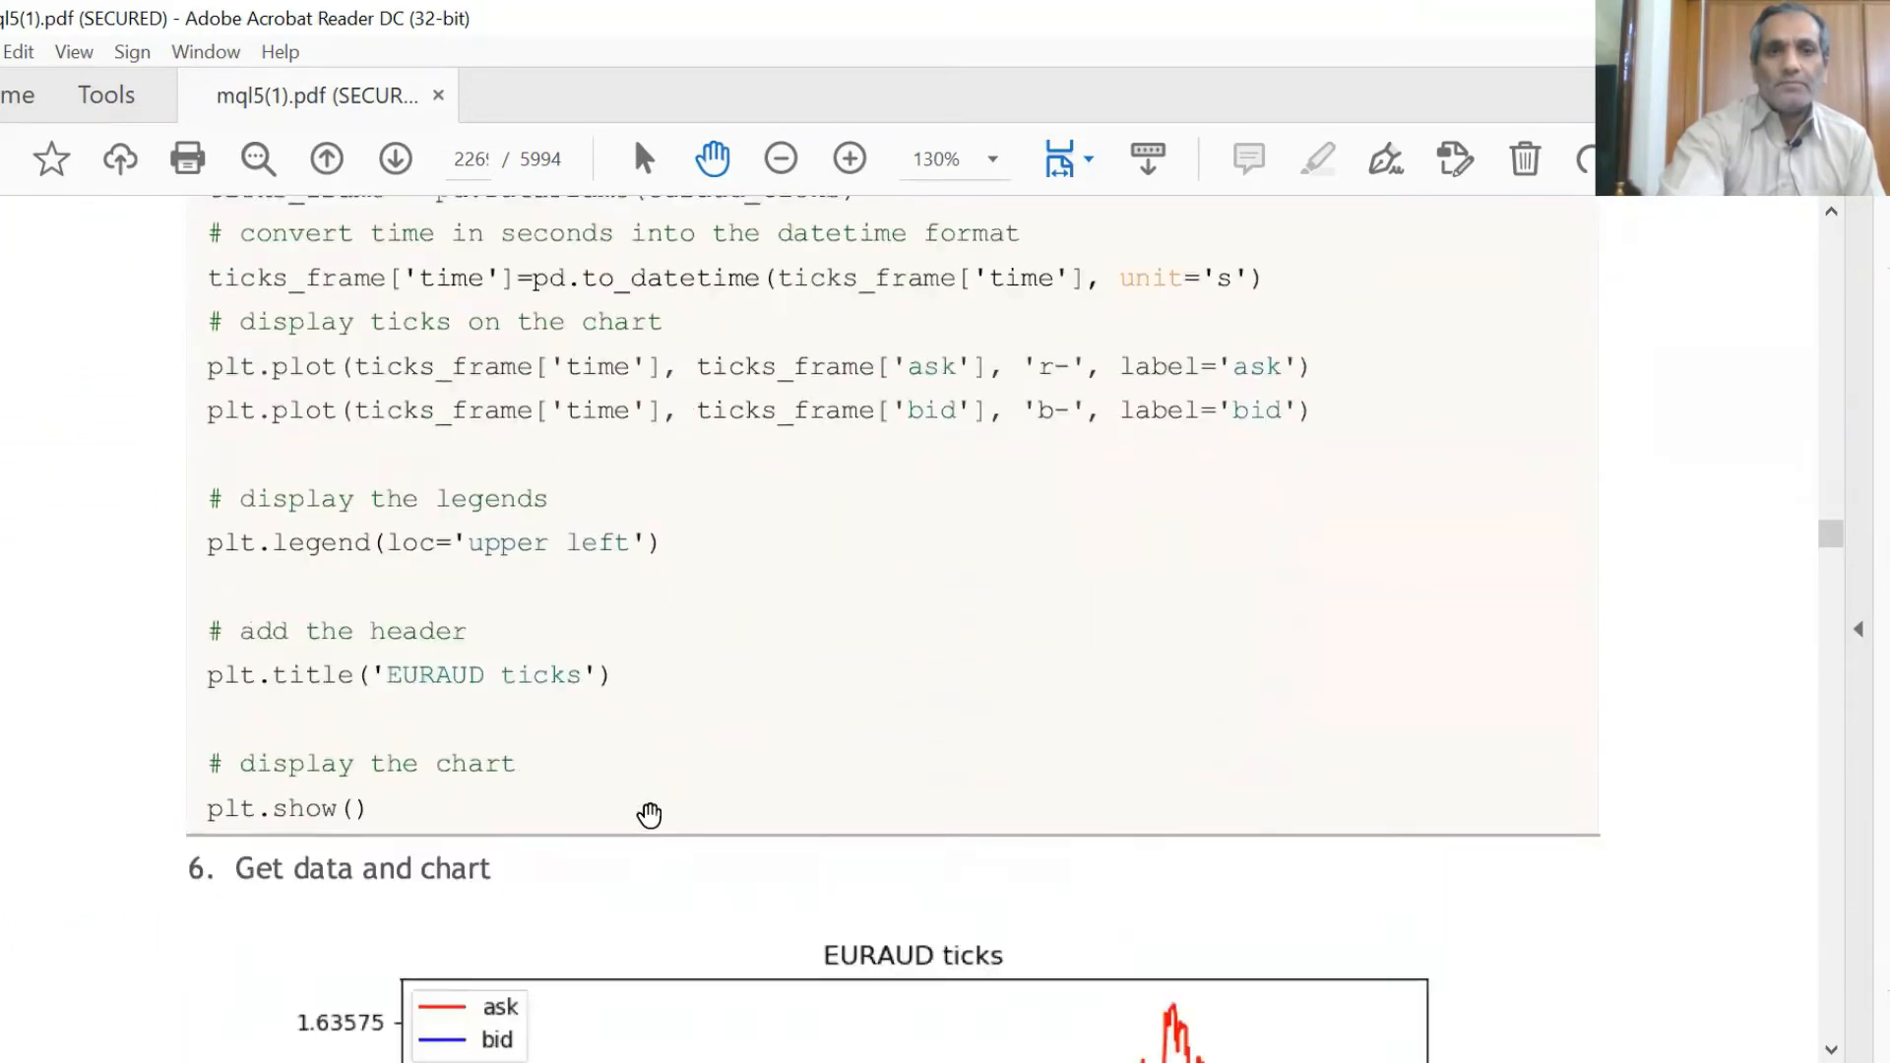
{"action": "scroll", "scroll_direction": "down", "scroll_amount": 3}
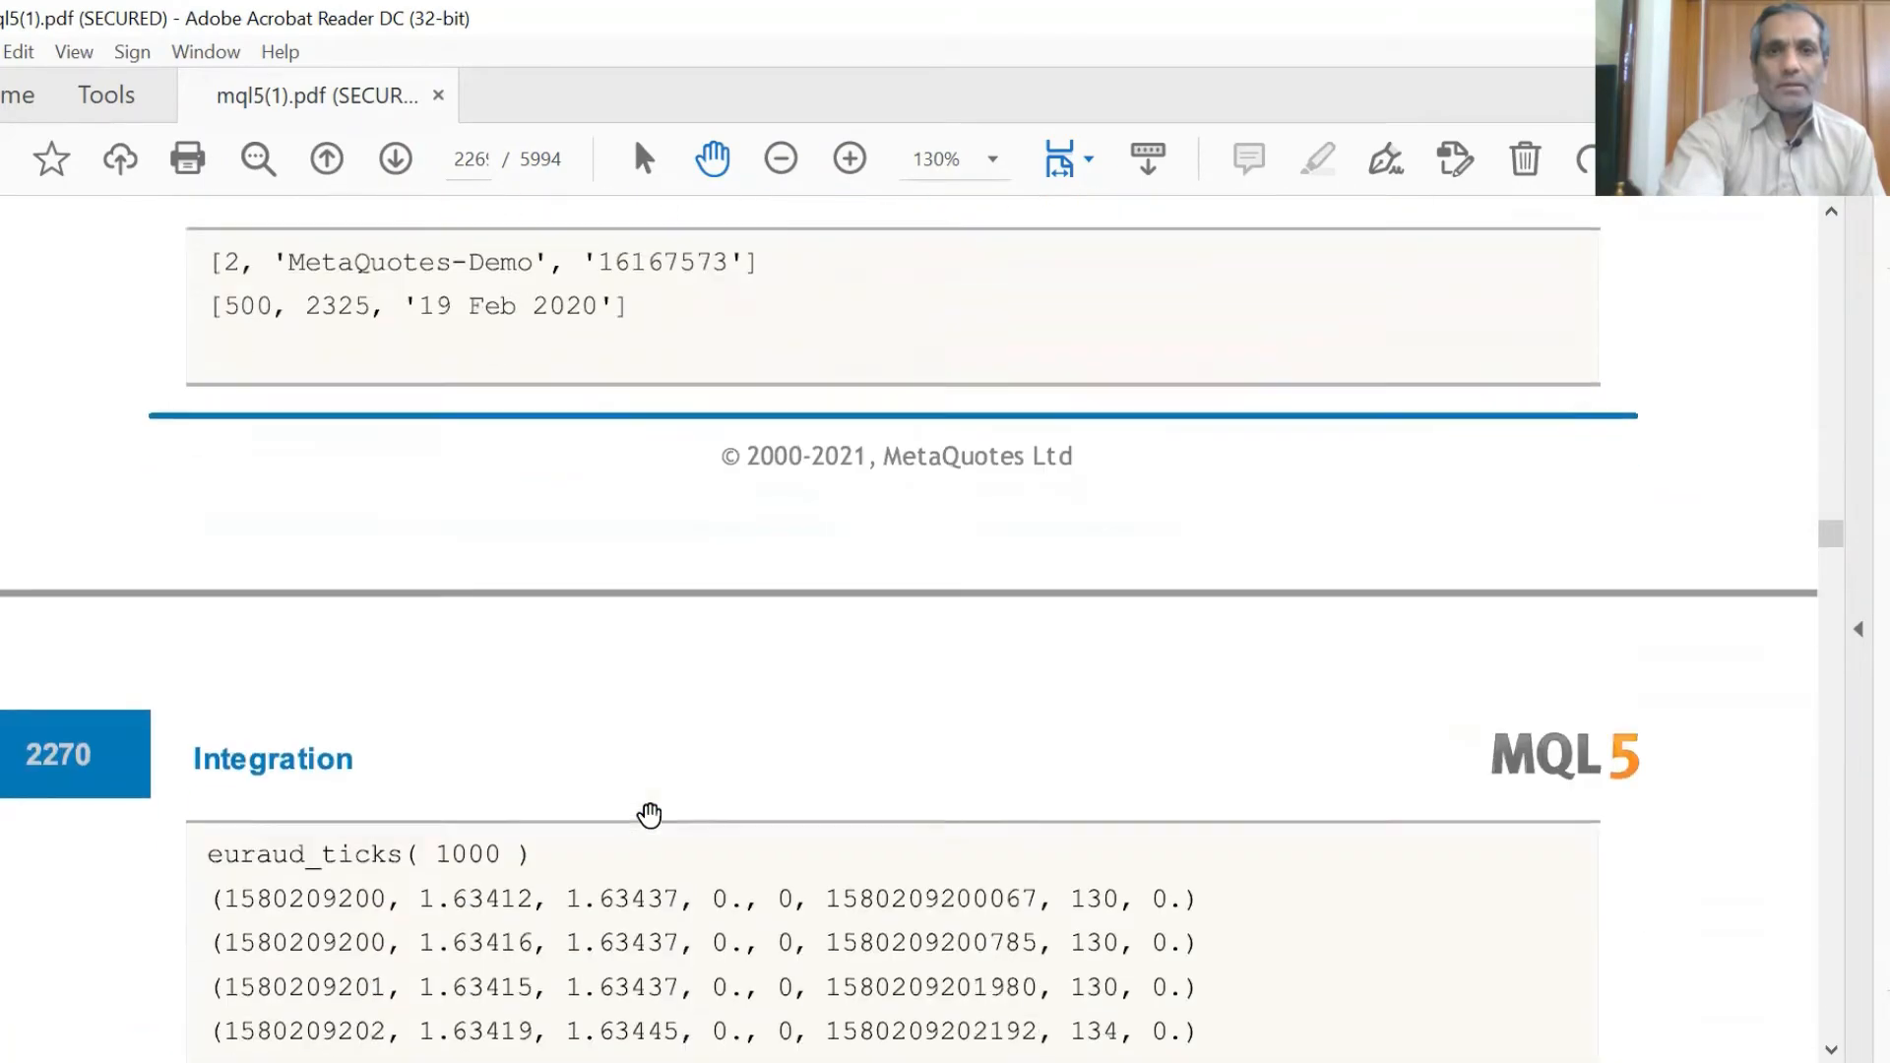
{"action": "scroll", "scroll_direction": "down", "scroll_amount": 3}
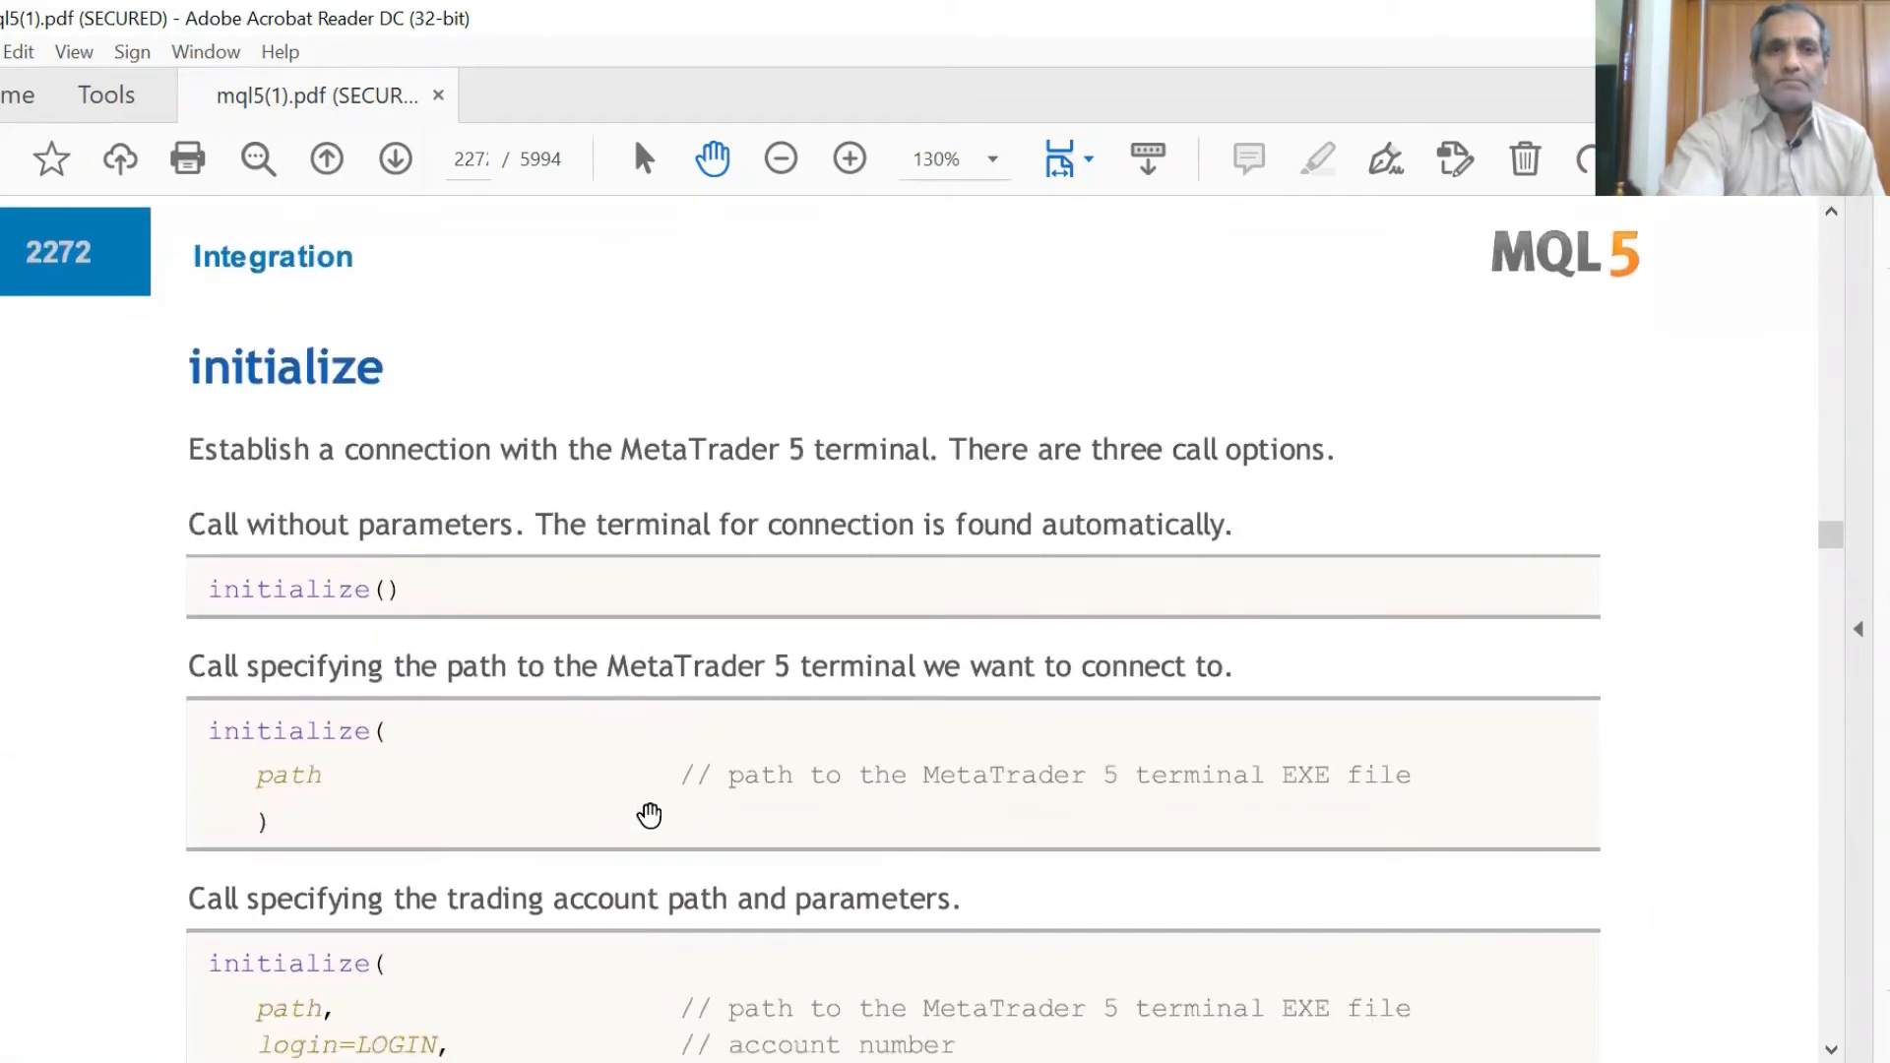
Scroll through the initialize entry on page 2272 to the login parameters on page 2274
{"action": "scroll", "scroll_direction": "down", "scroll_amount": 3}
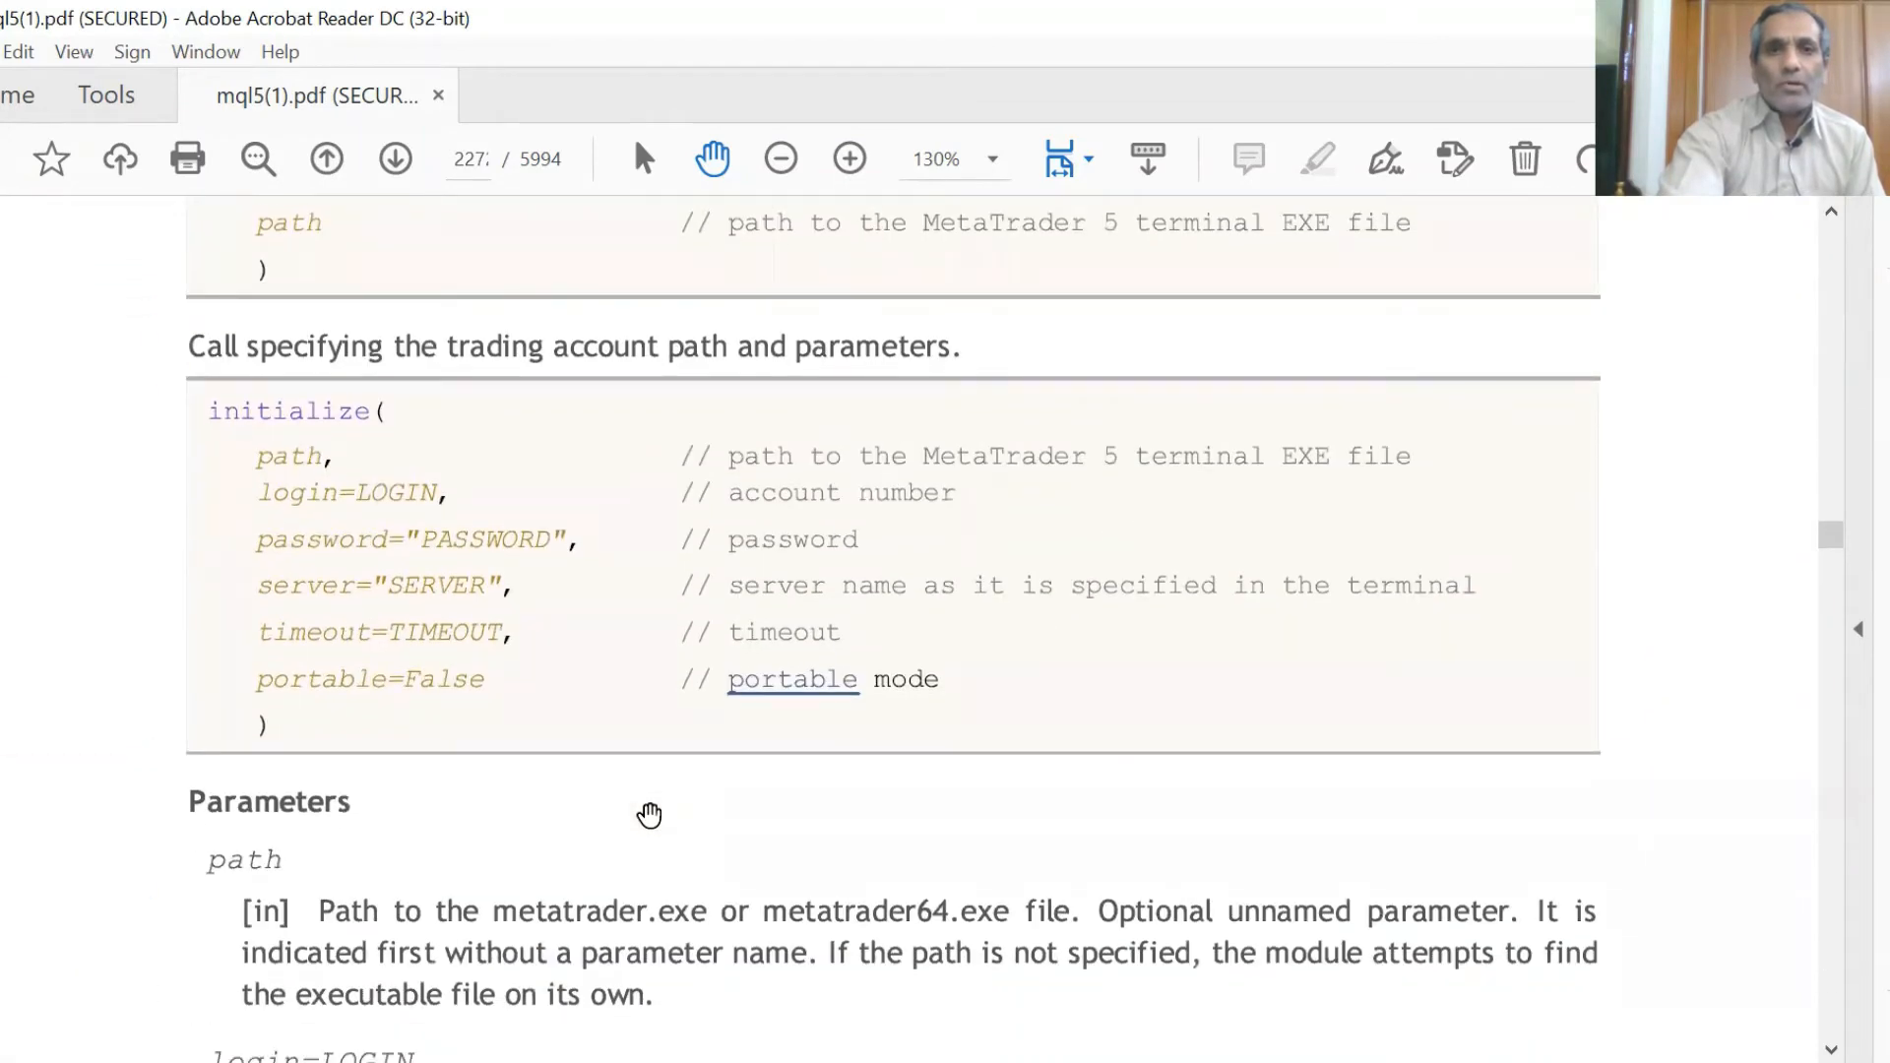
{"action": "scroll", "scroll_direction": "down", "scroll_amount": 3}
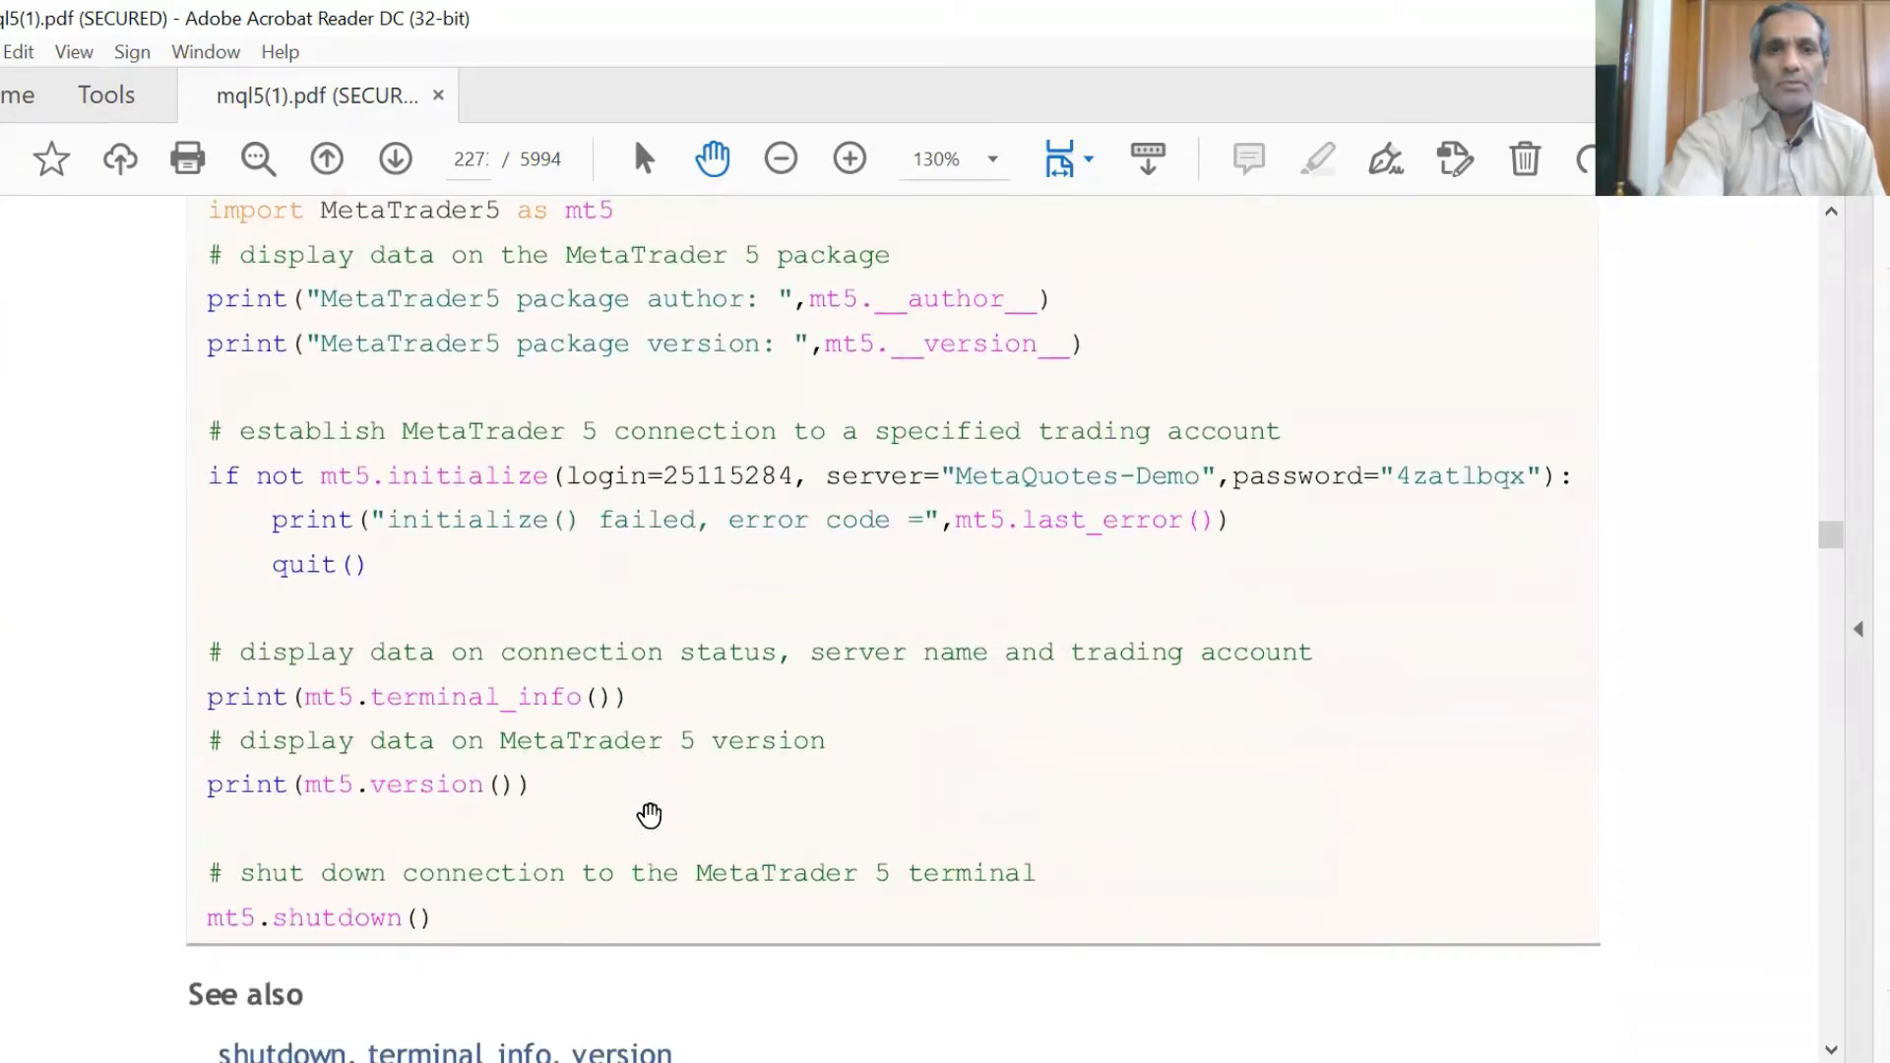
{"action": "scroll", "scroll_direction": "down", "scroll_amount": 3}
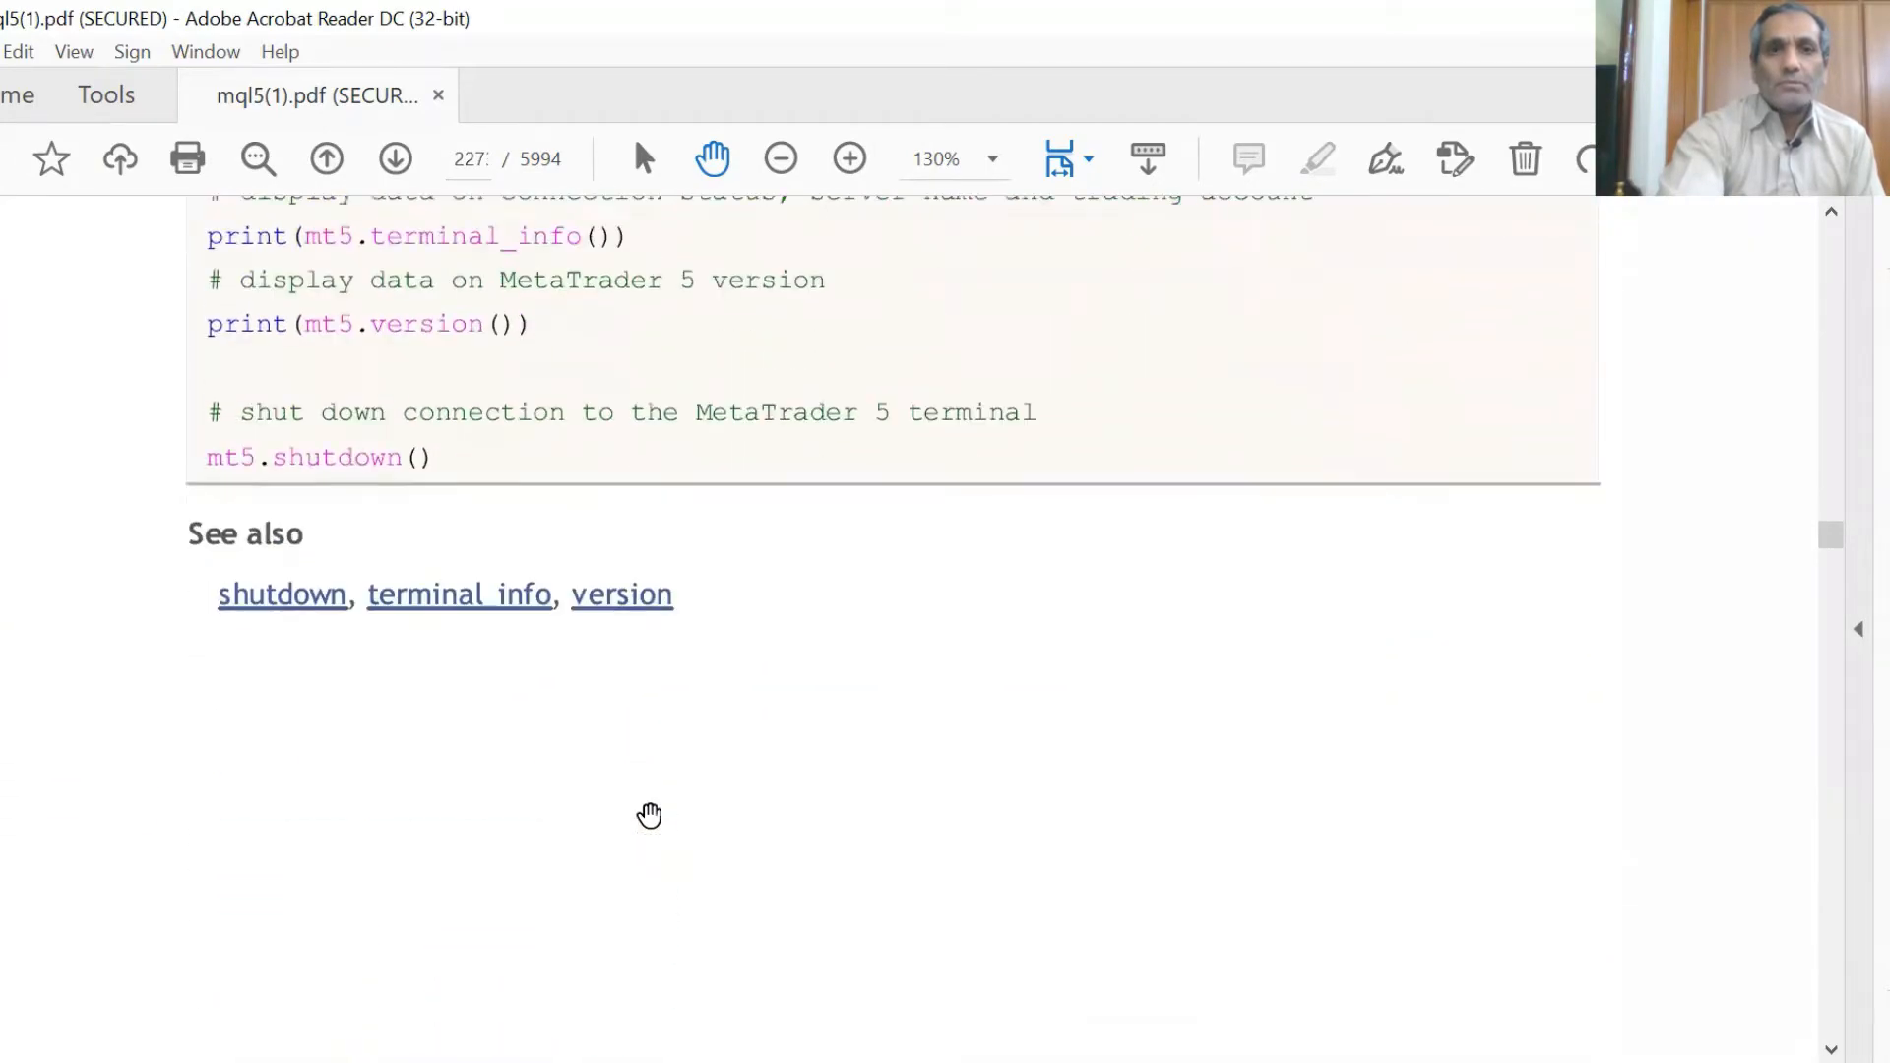
{"action": "scroll", "scroll_direction": "down", "scroll_amount": 3}
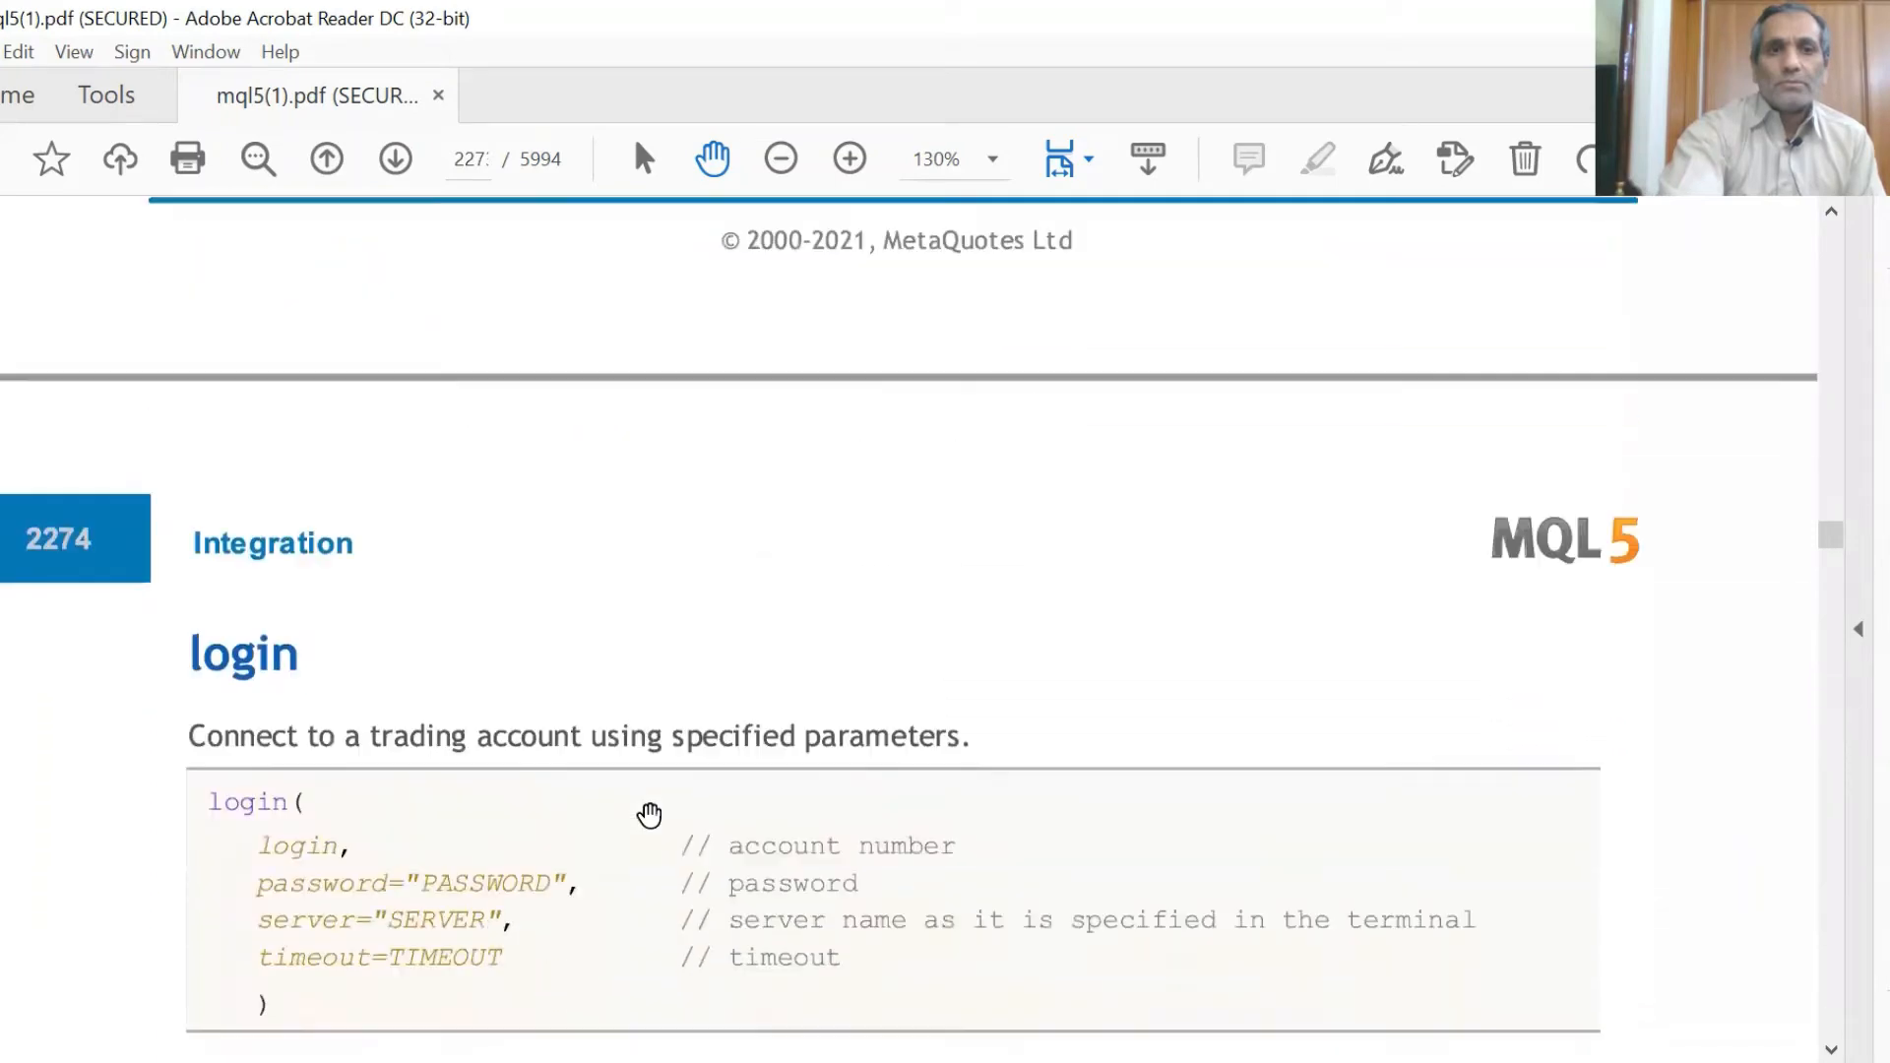
{"action": "scroll", "scroll_direction": "down", "scroll_amount": 3}
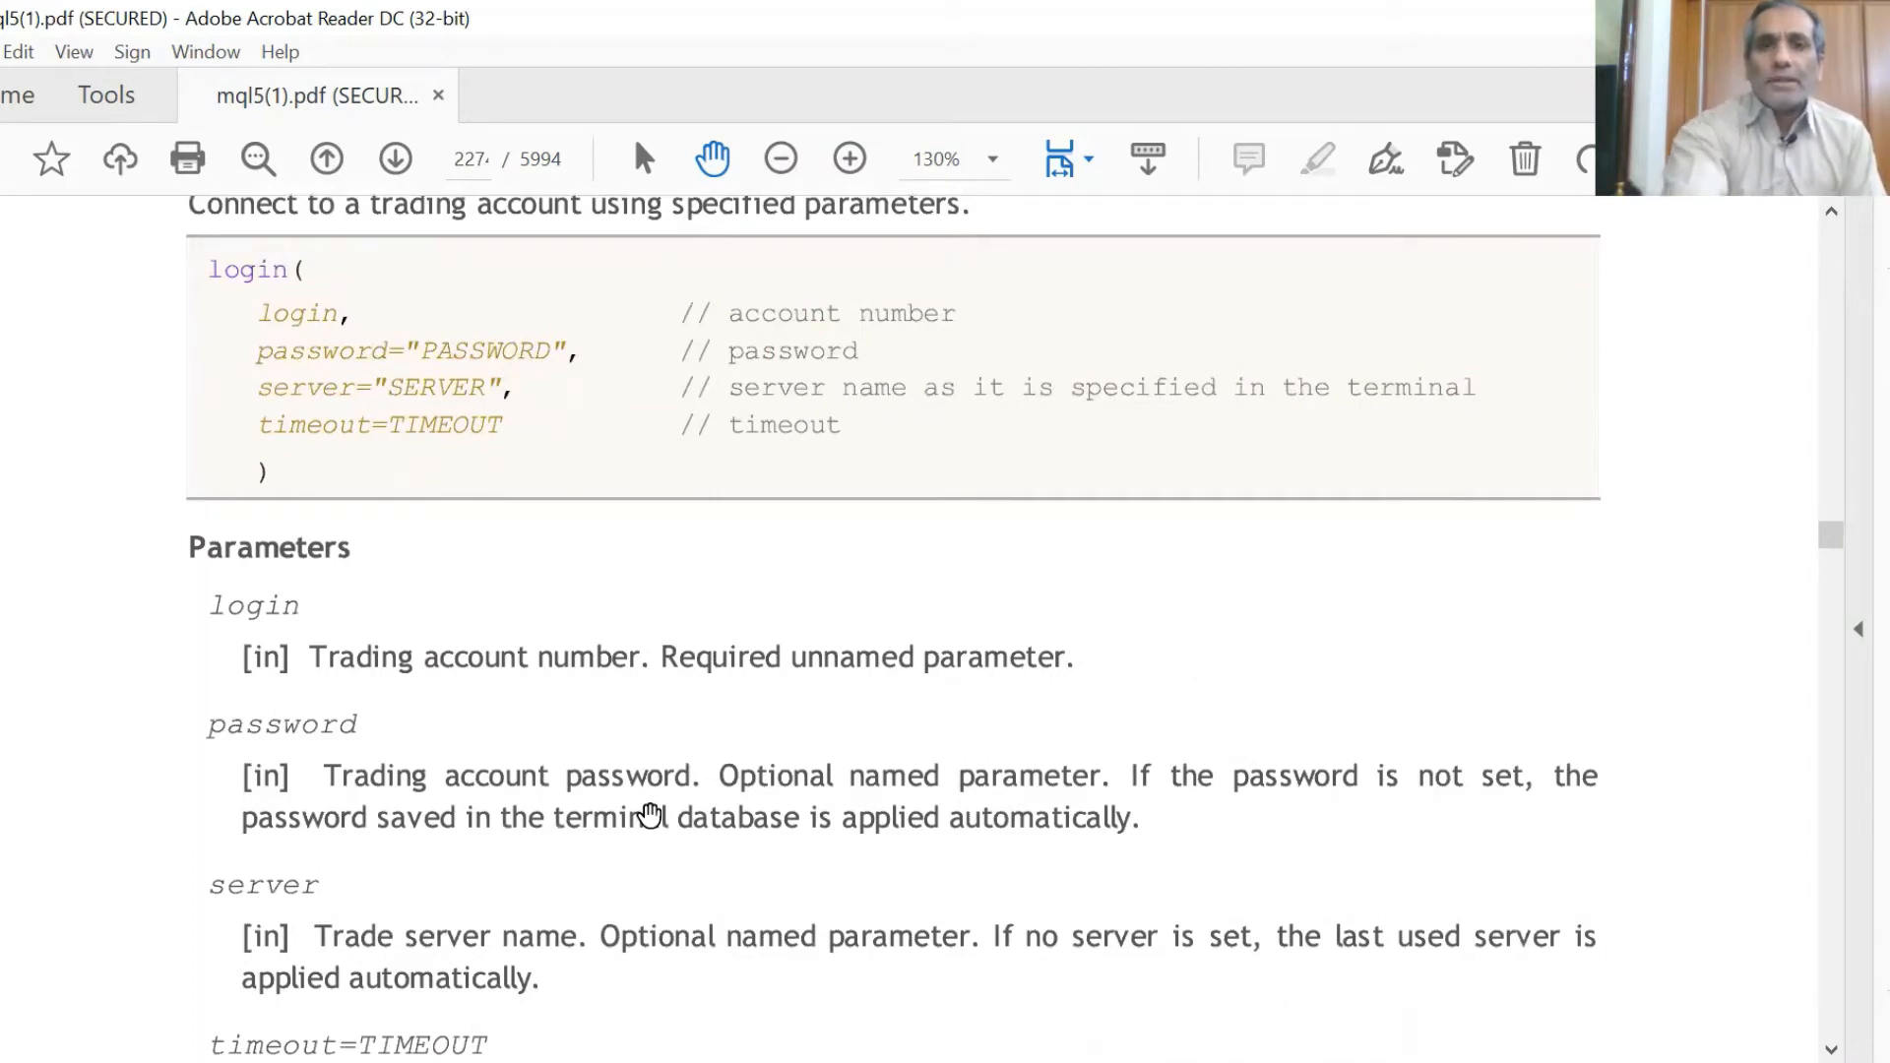
{"action": "mouse_move", "coordinate": [717, 831]}
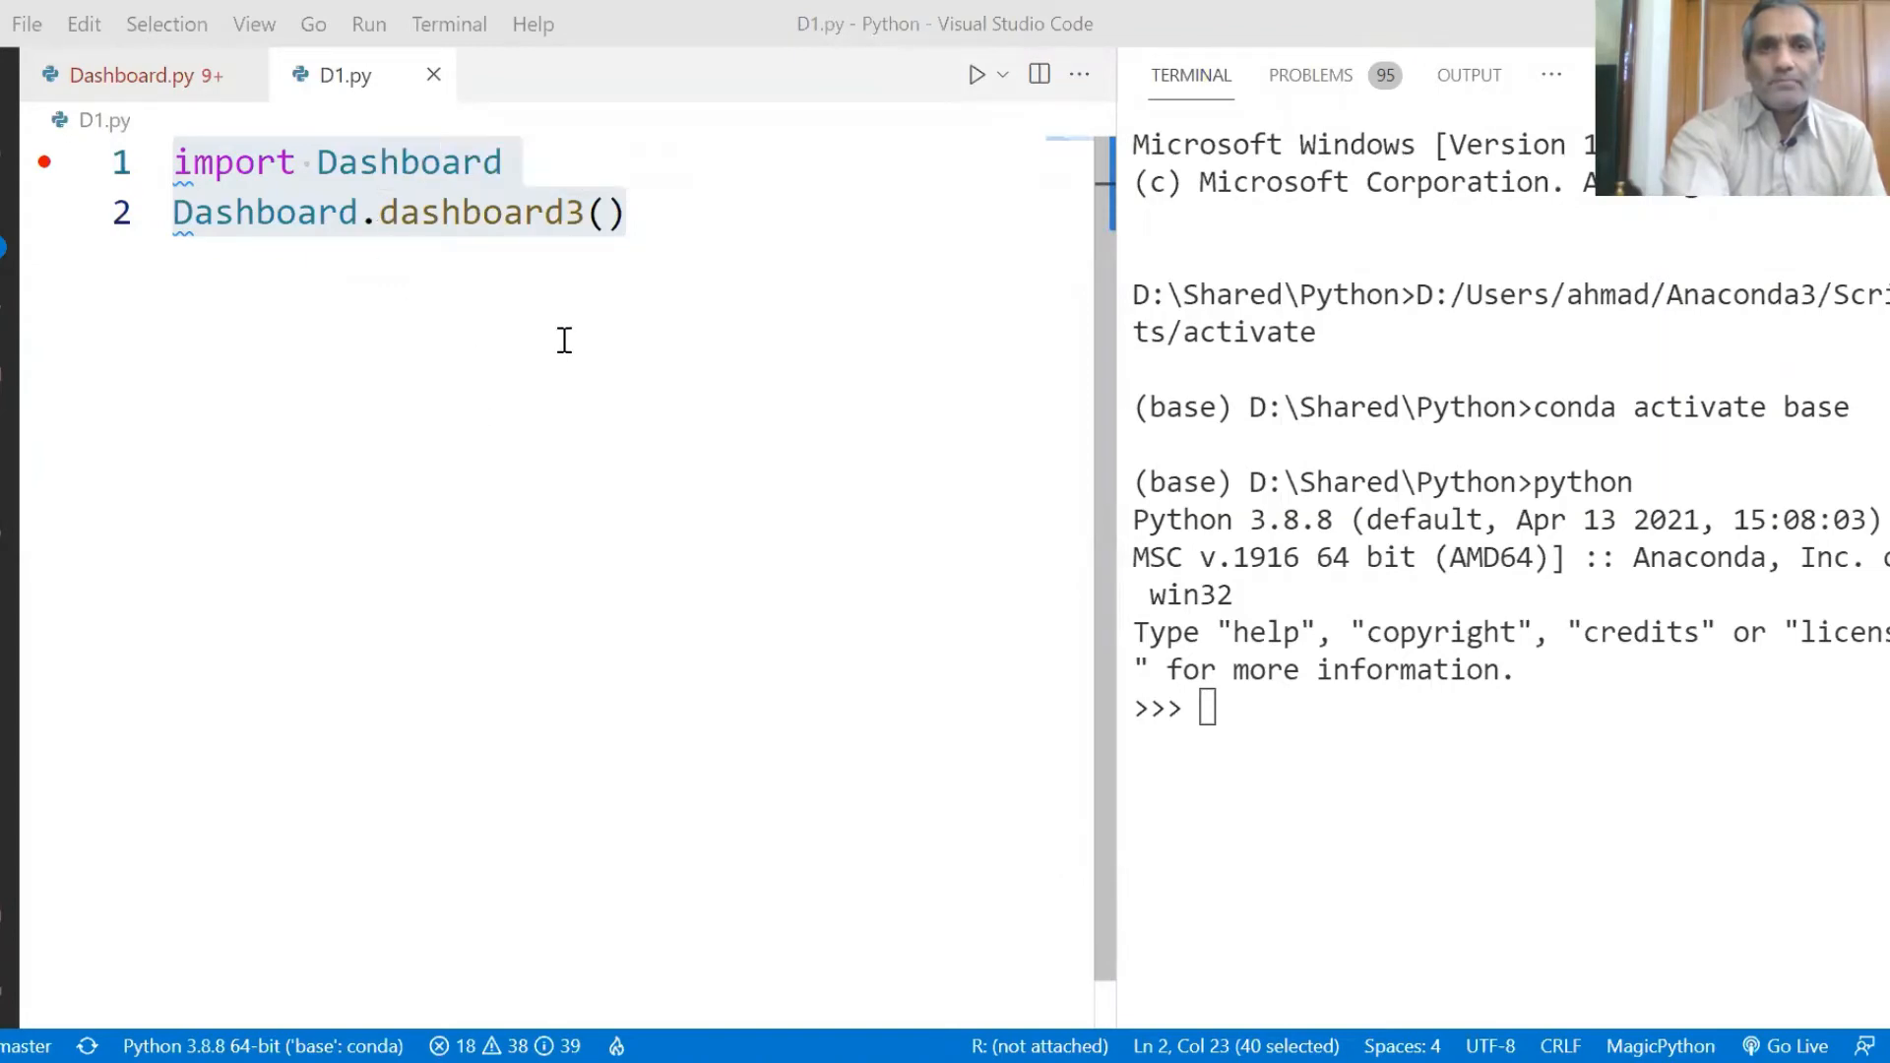
{"action": "mouse_move", "coordinate": [453, 67]}
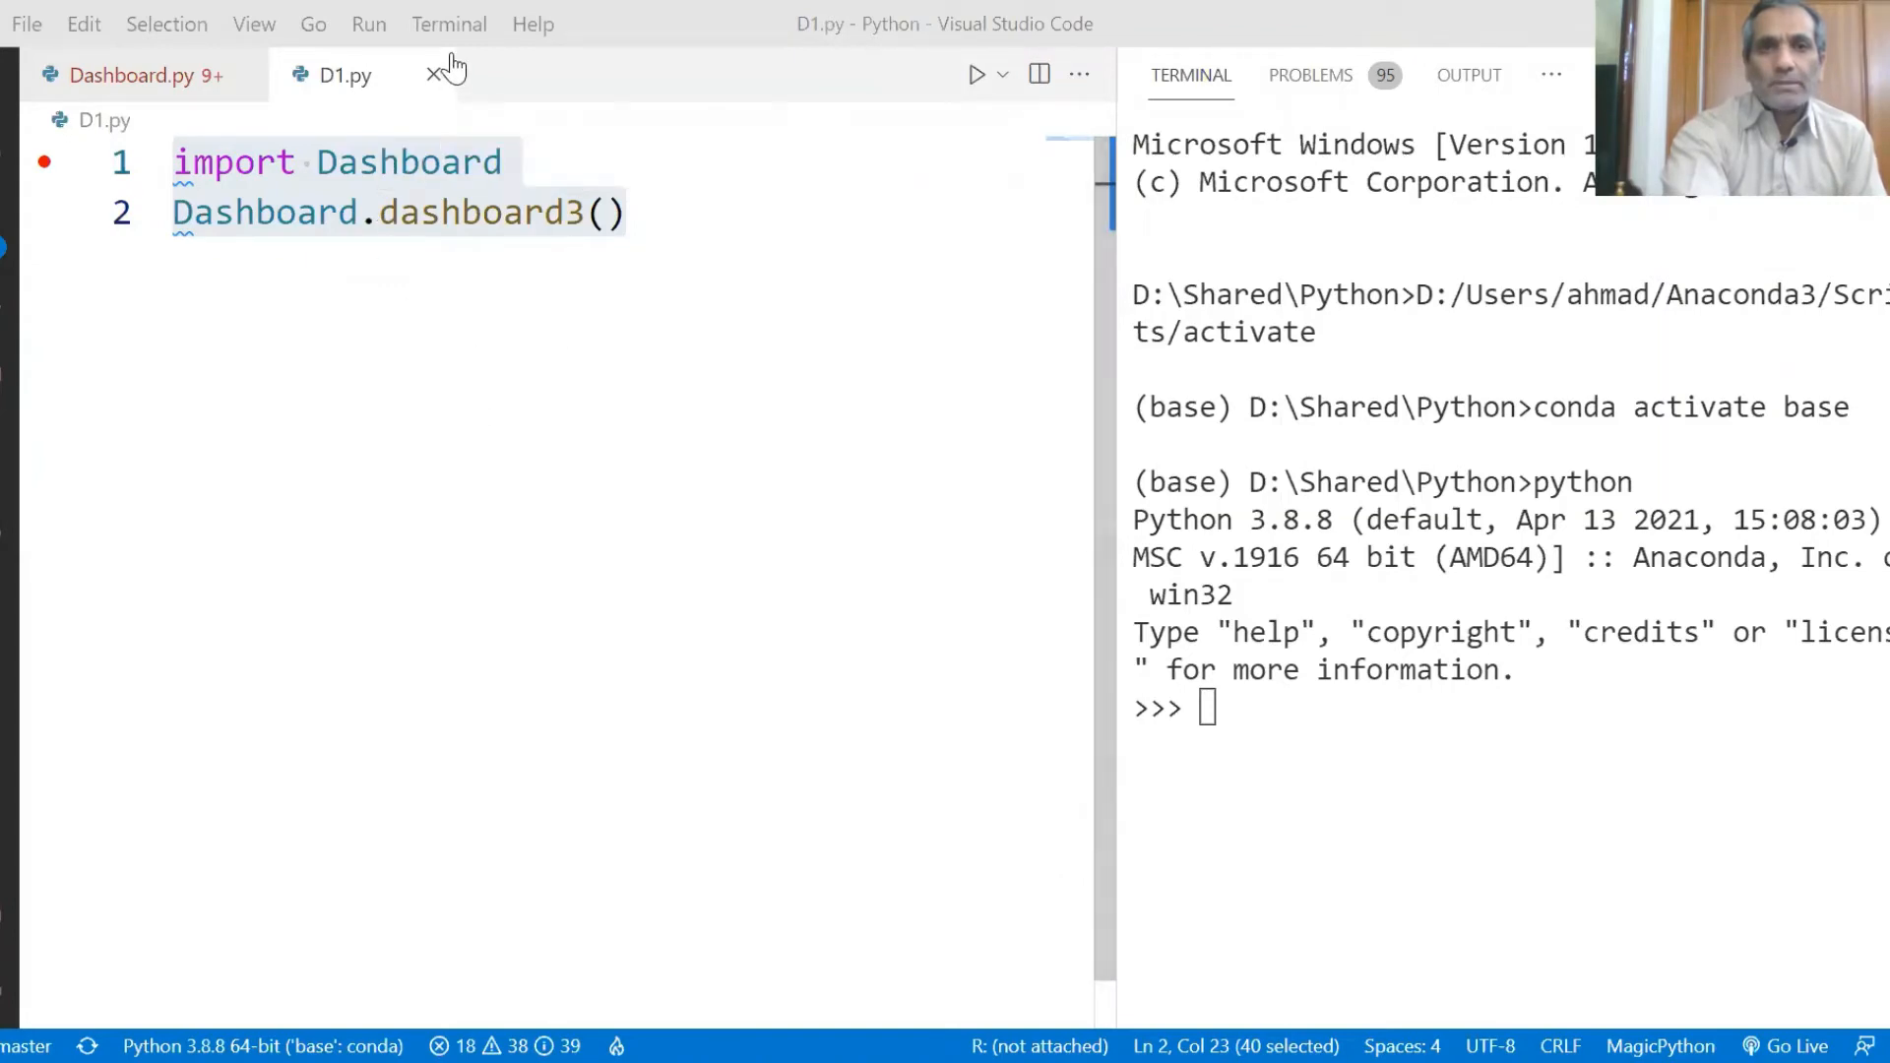
Run the selected D1.py lines in the Python terminal via Terminal > Run Selected Text
{"action": "left_click", "coordinate": [448, 24]}
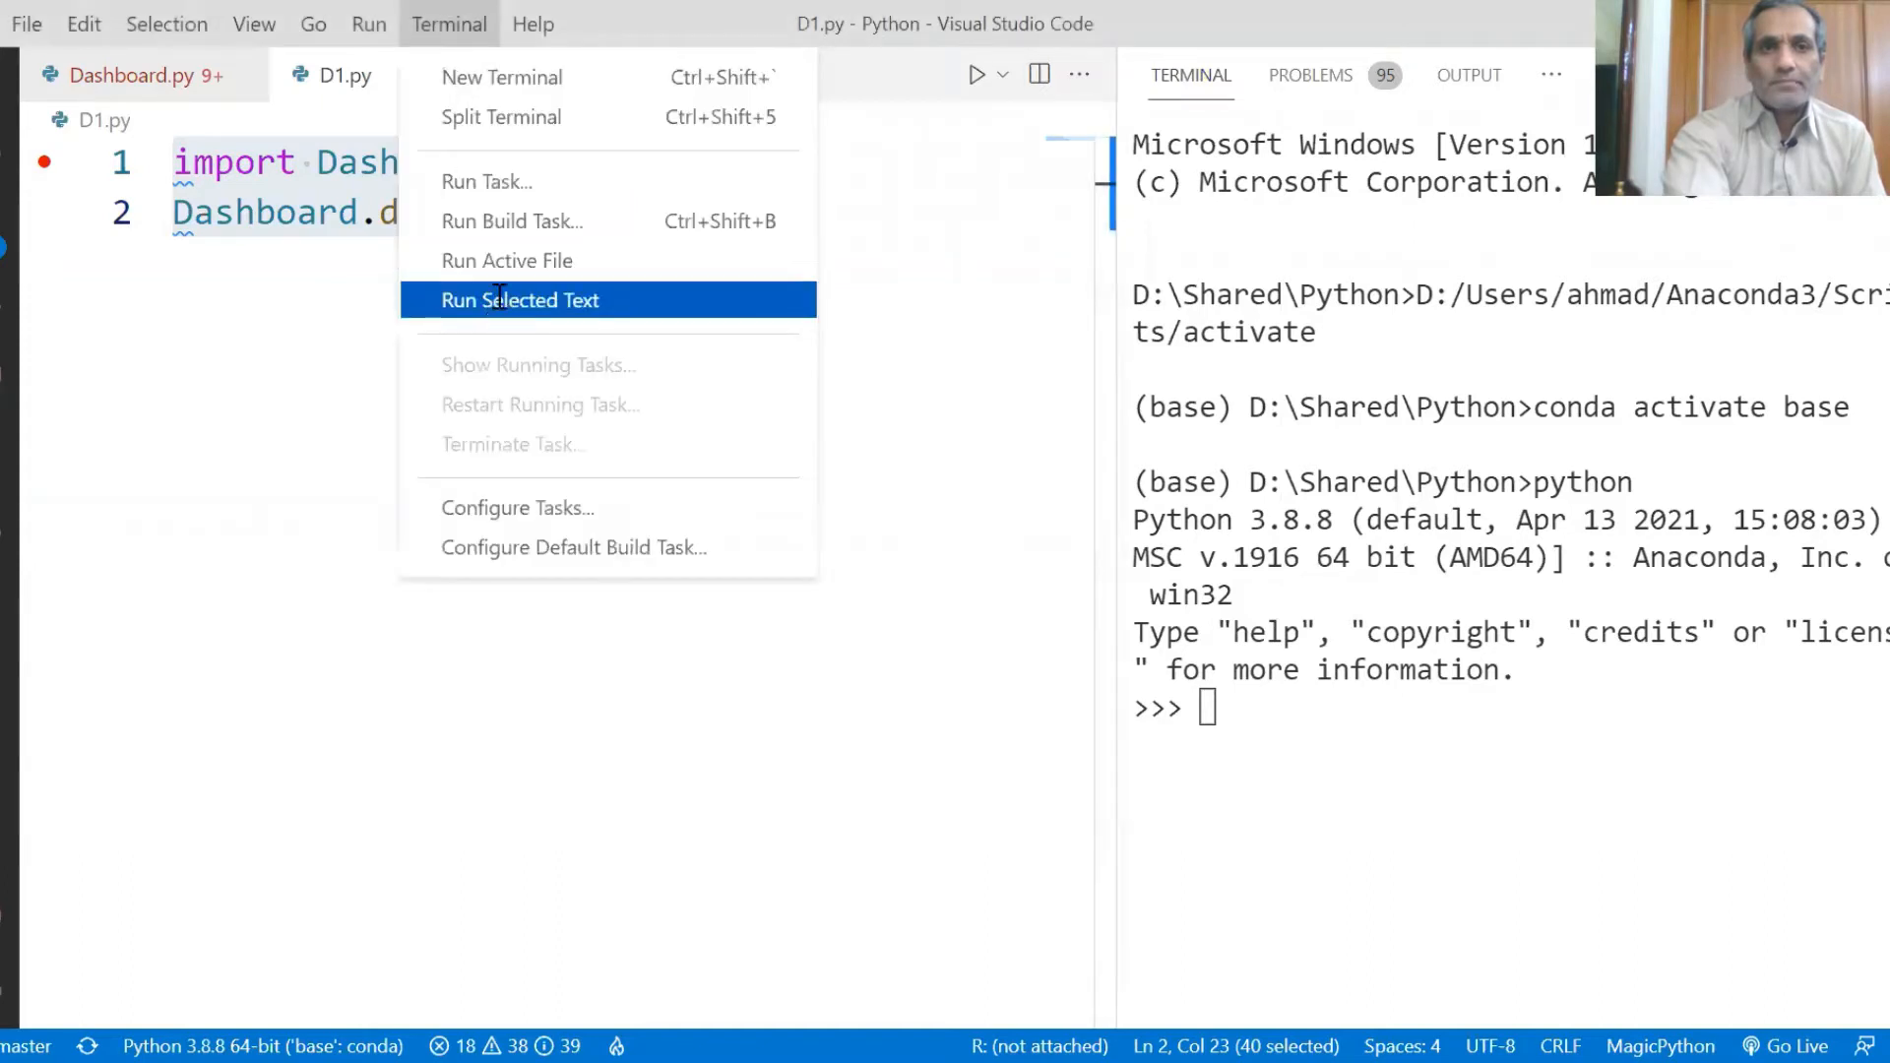
{"action": "left_click", "coordinate": [520, 300]}
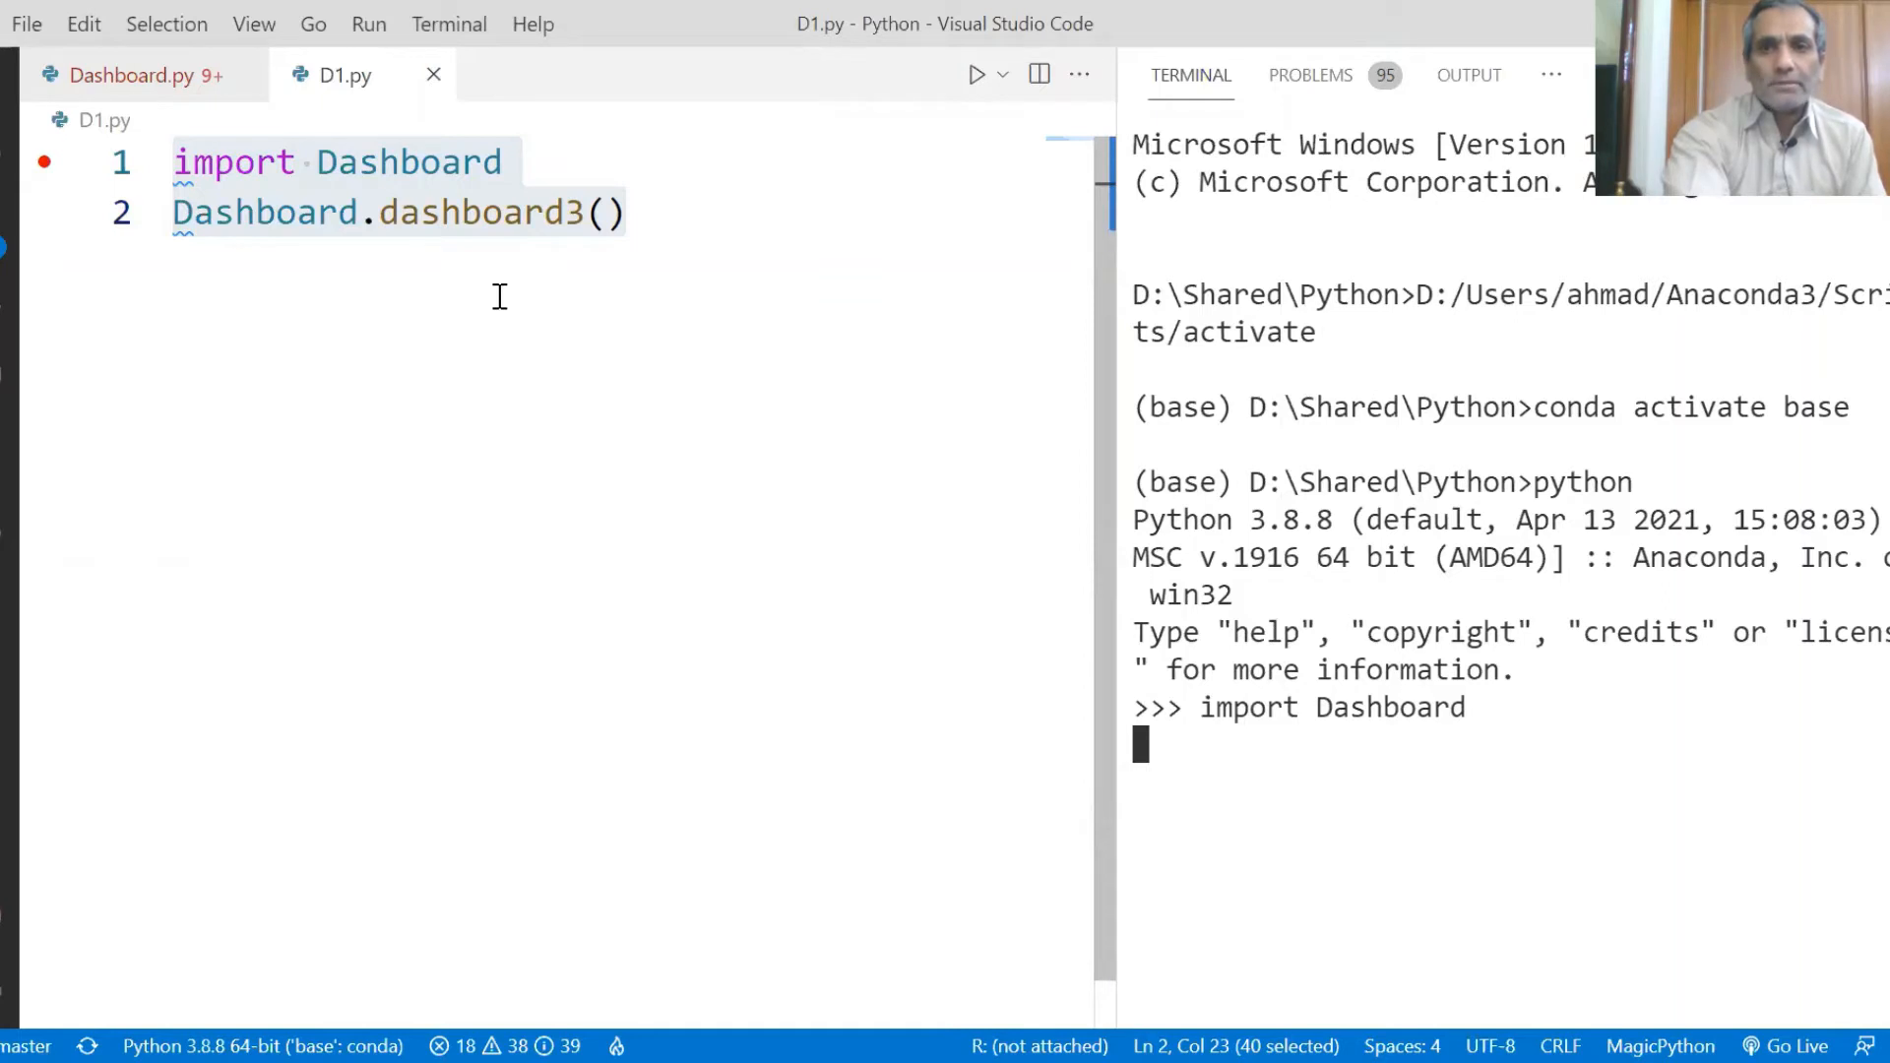
{"action": "mouse_move", "coordinate": [549, 325]}
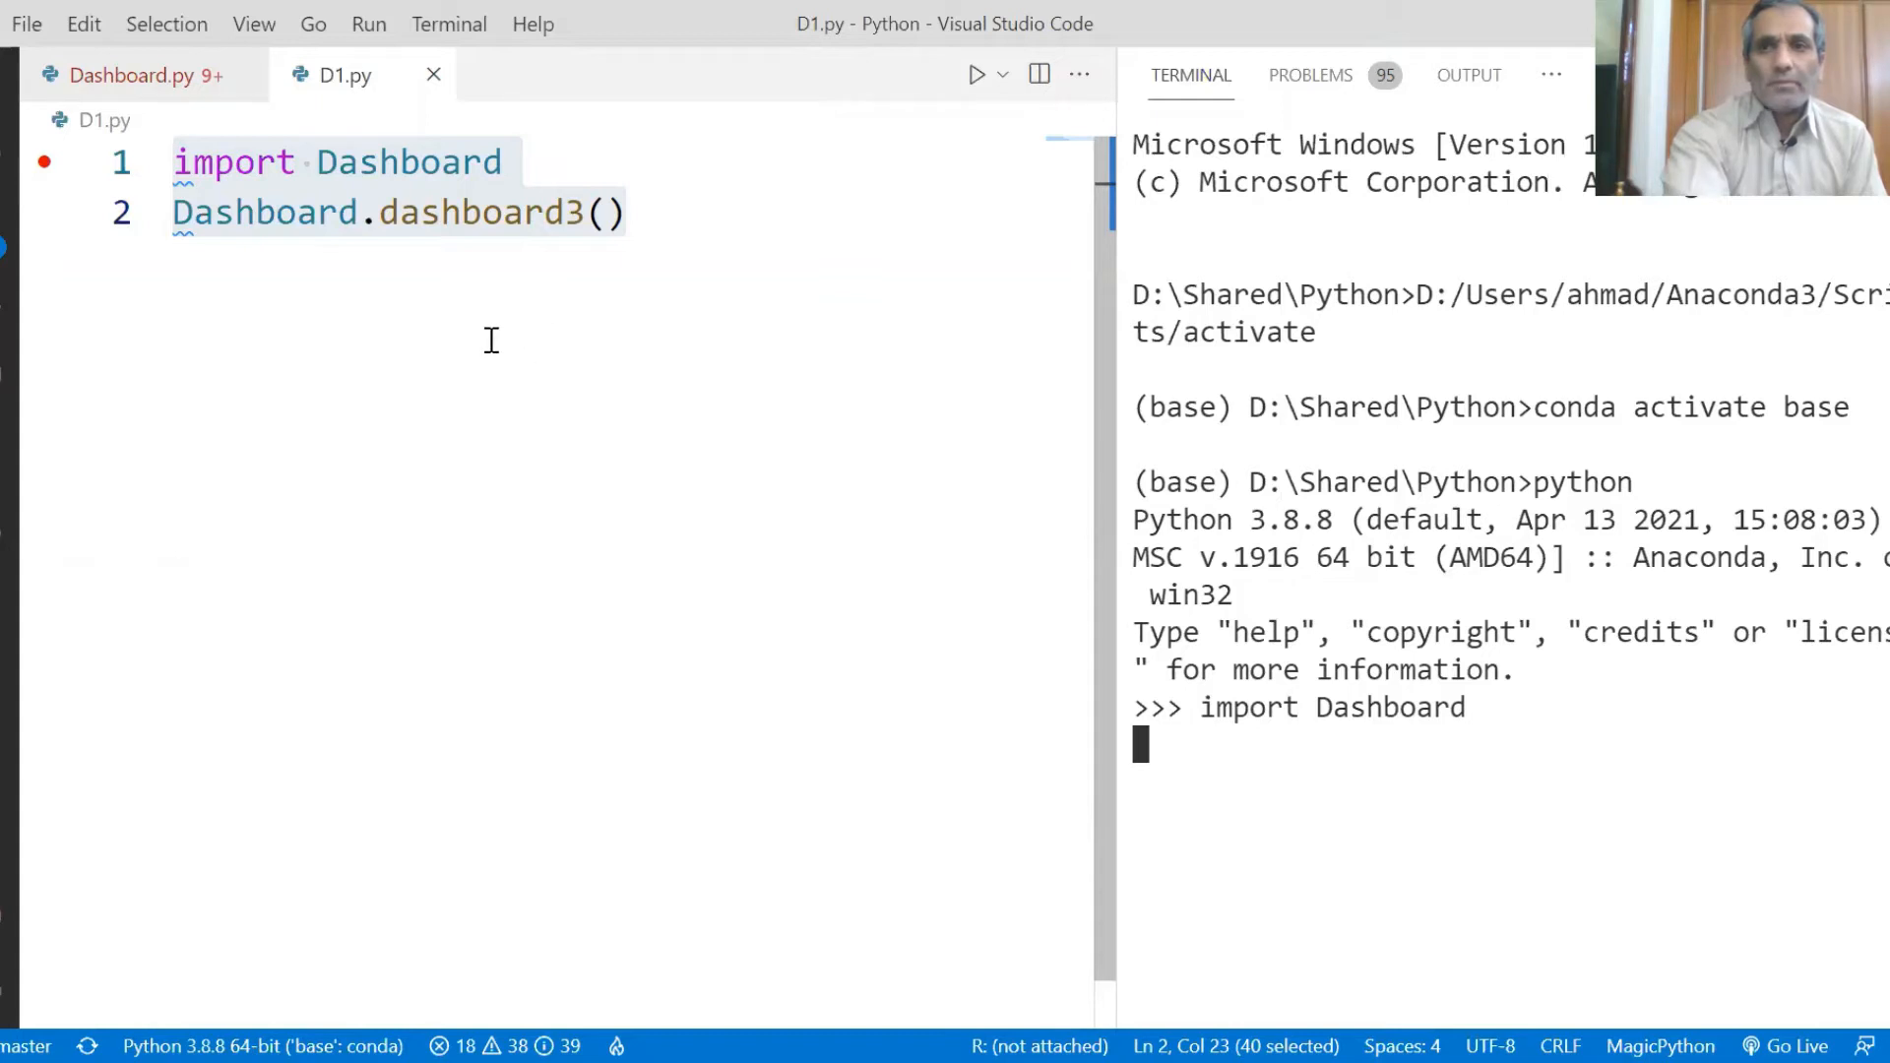
{"action": "mouse_move", "coordinate": [447, 343]}
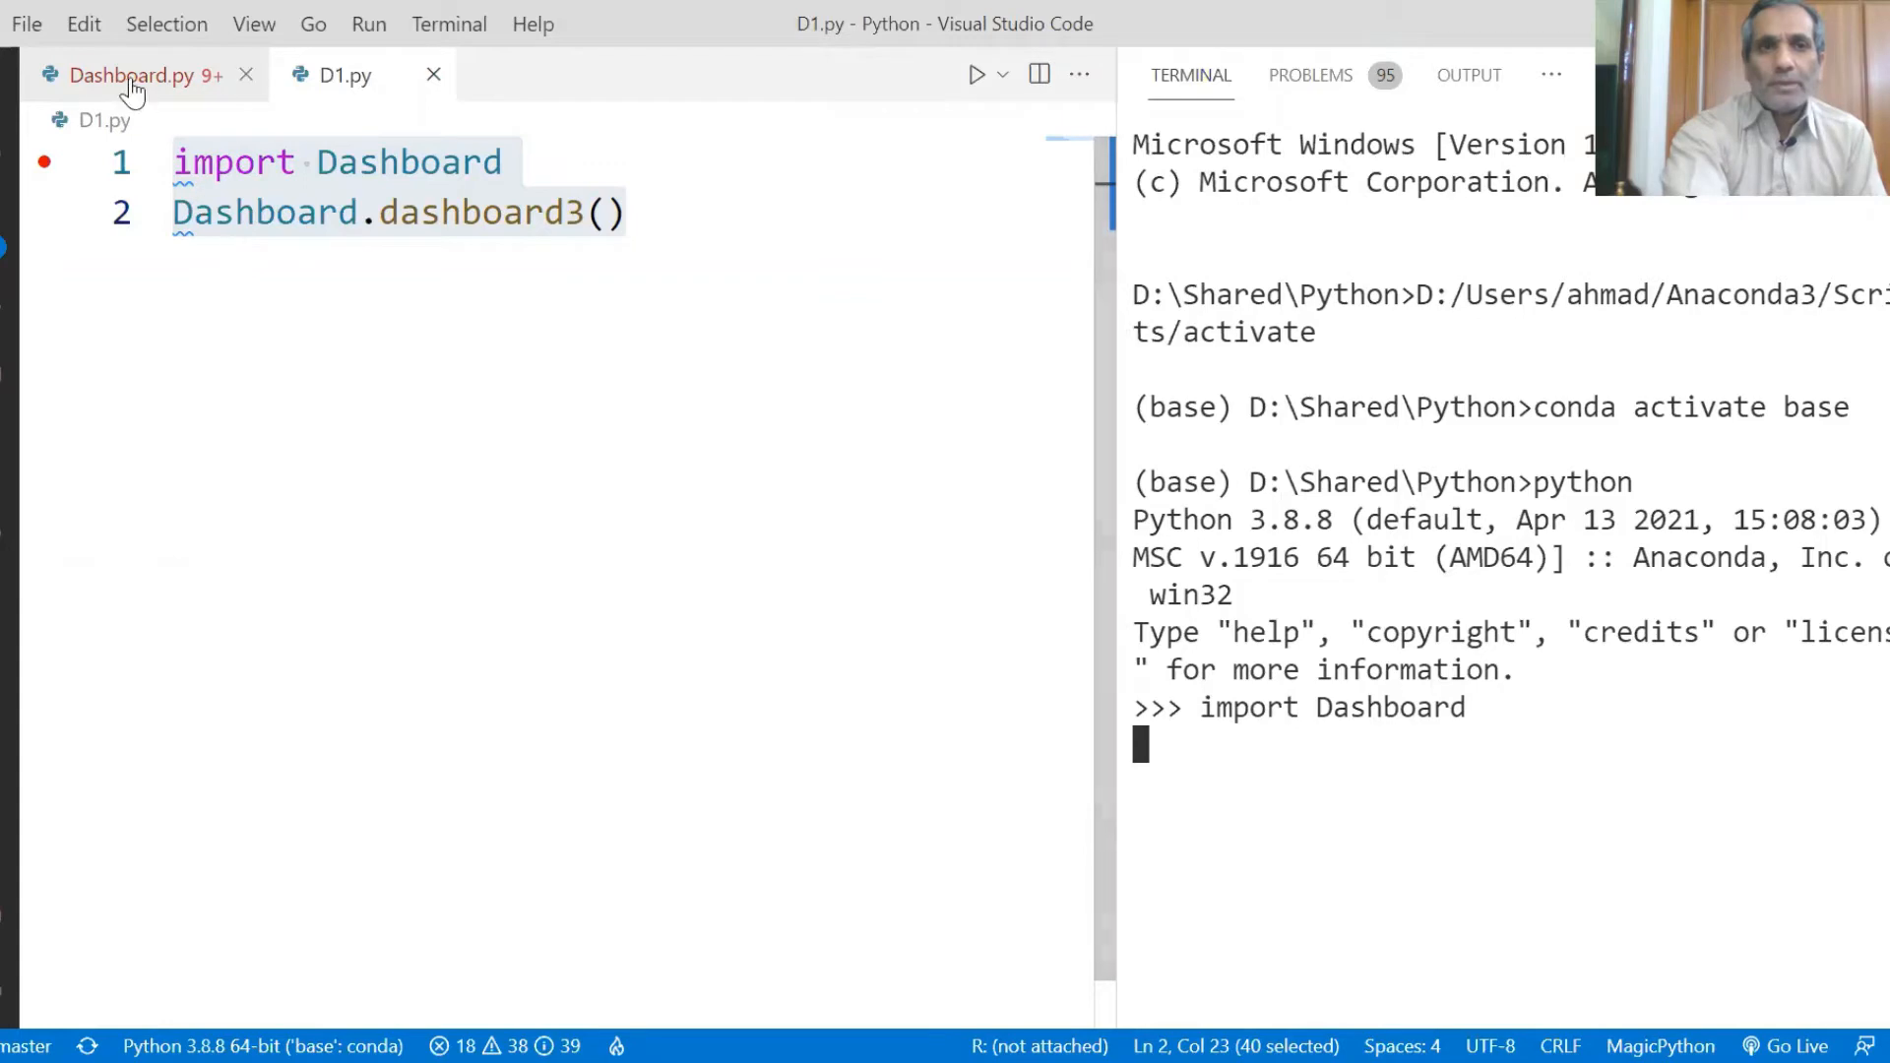
Run Dashboard.dashboard3() in the Python terminal and scroll back to the rates function
{"action": "left_click", "coordinate": [132, 75]}
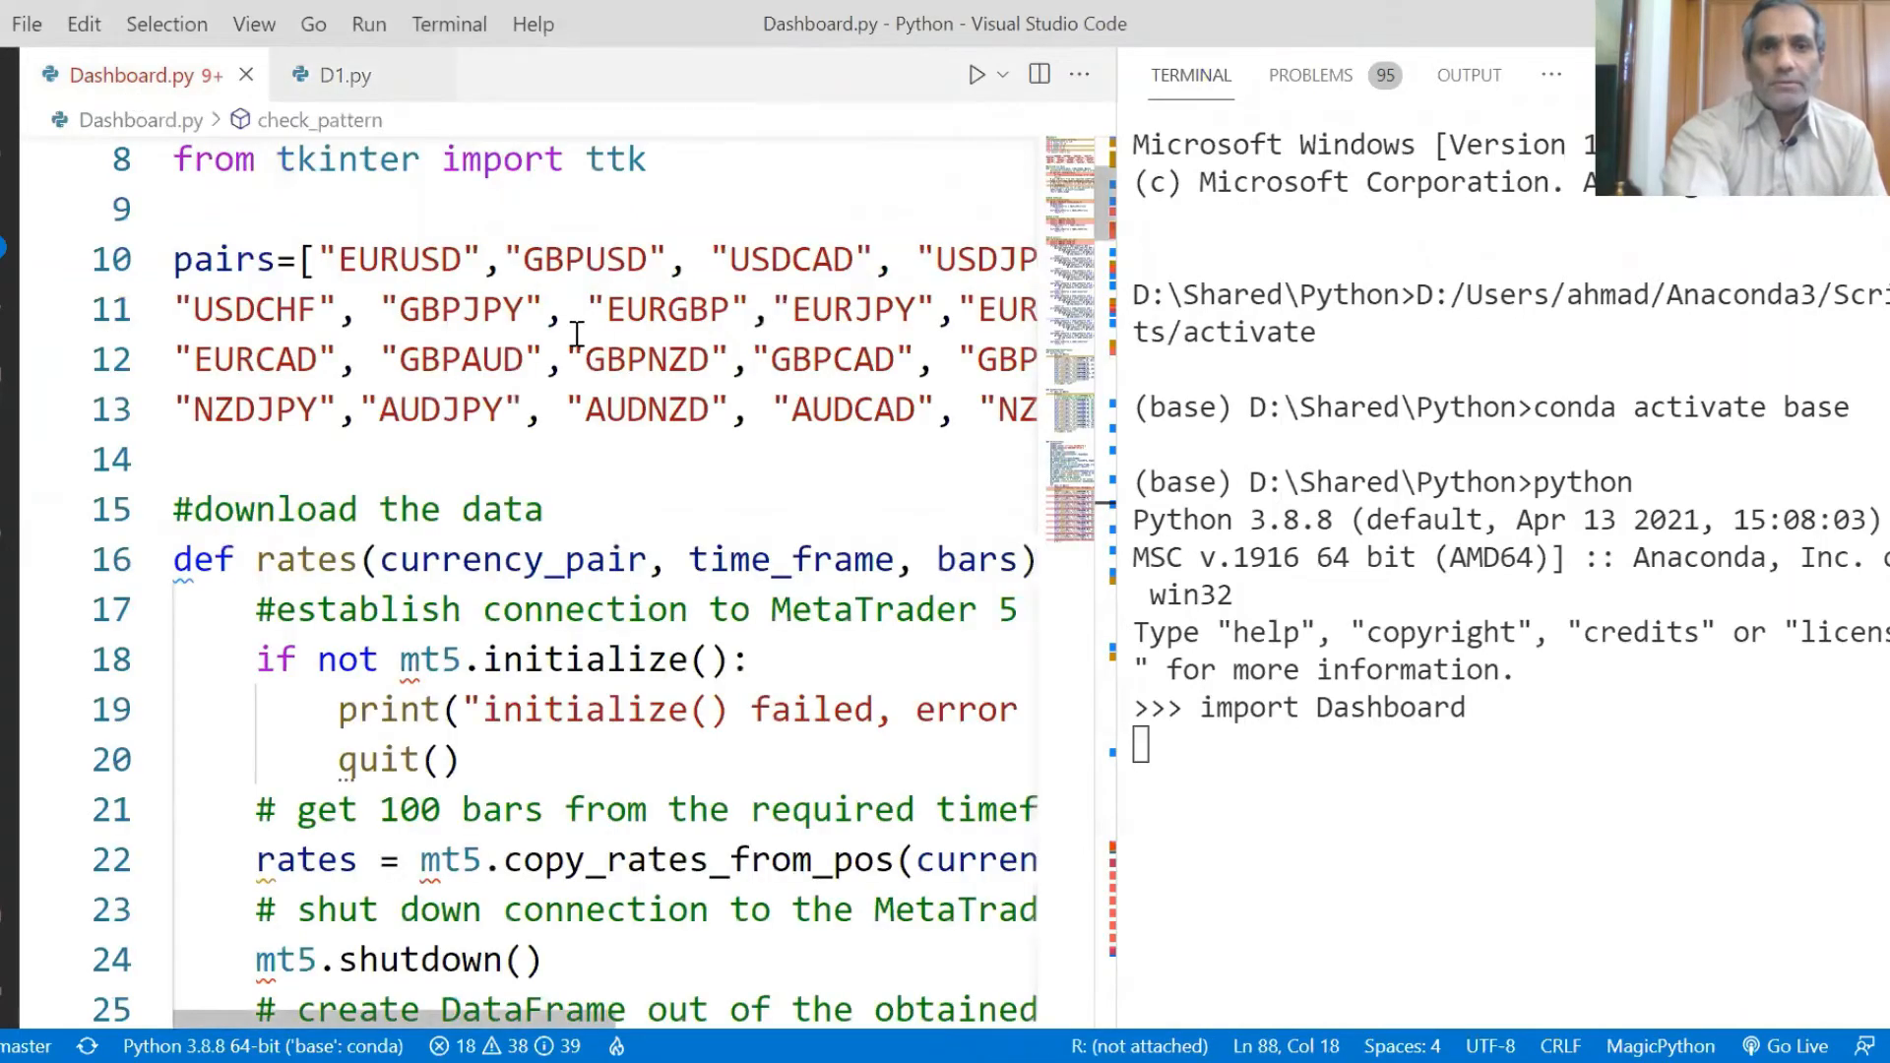
{"action": "mouse_move", "coordinate": [1103, 235]}
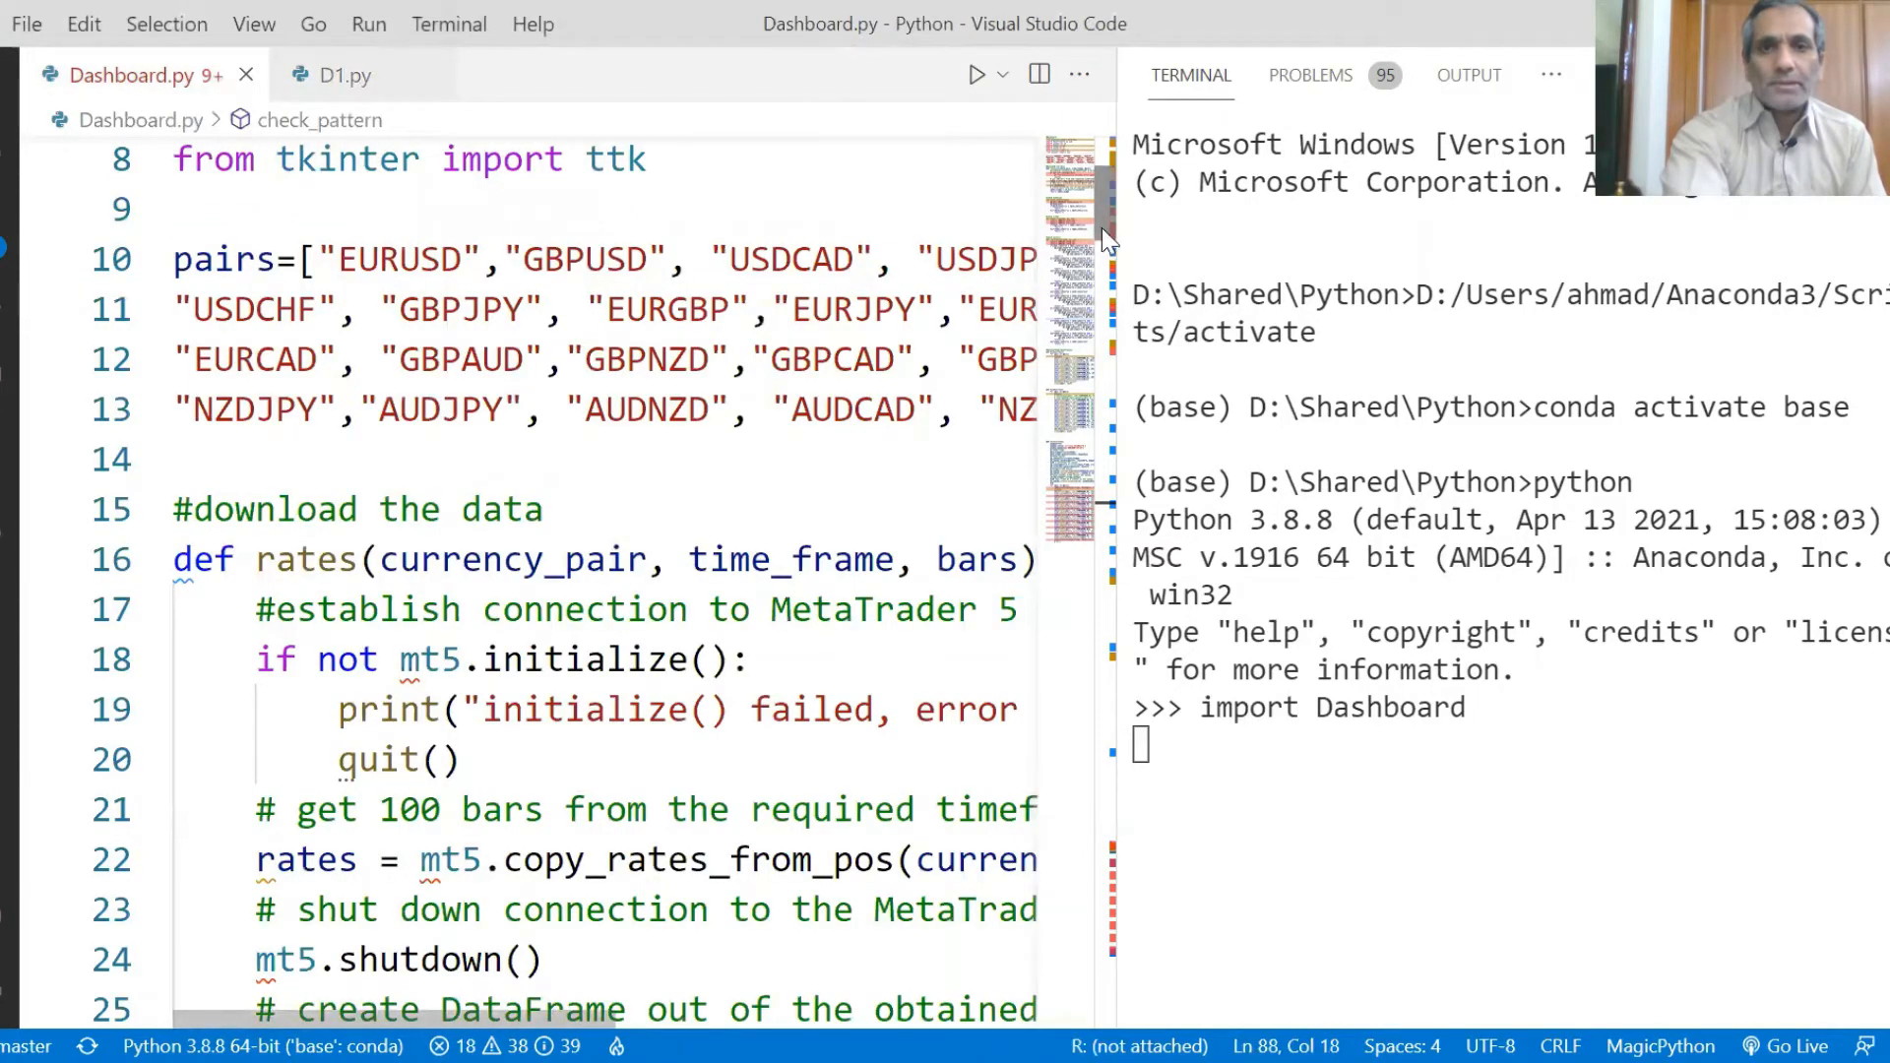
{"action": "scroll", "scroll_direction": "up", "scroll_amount": 3}
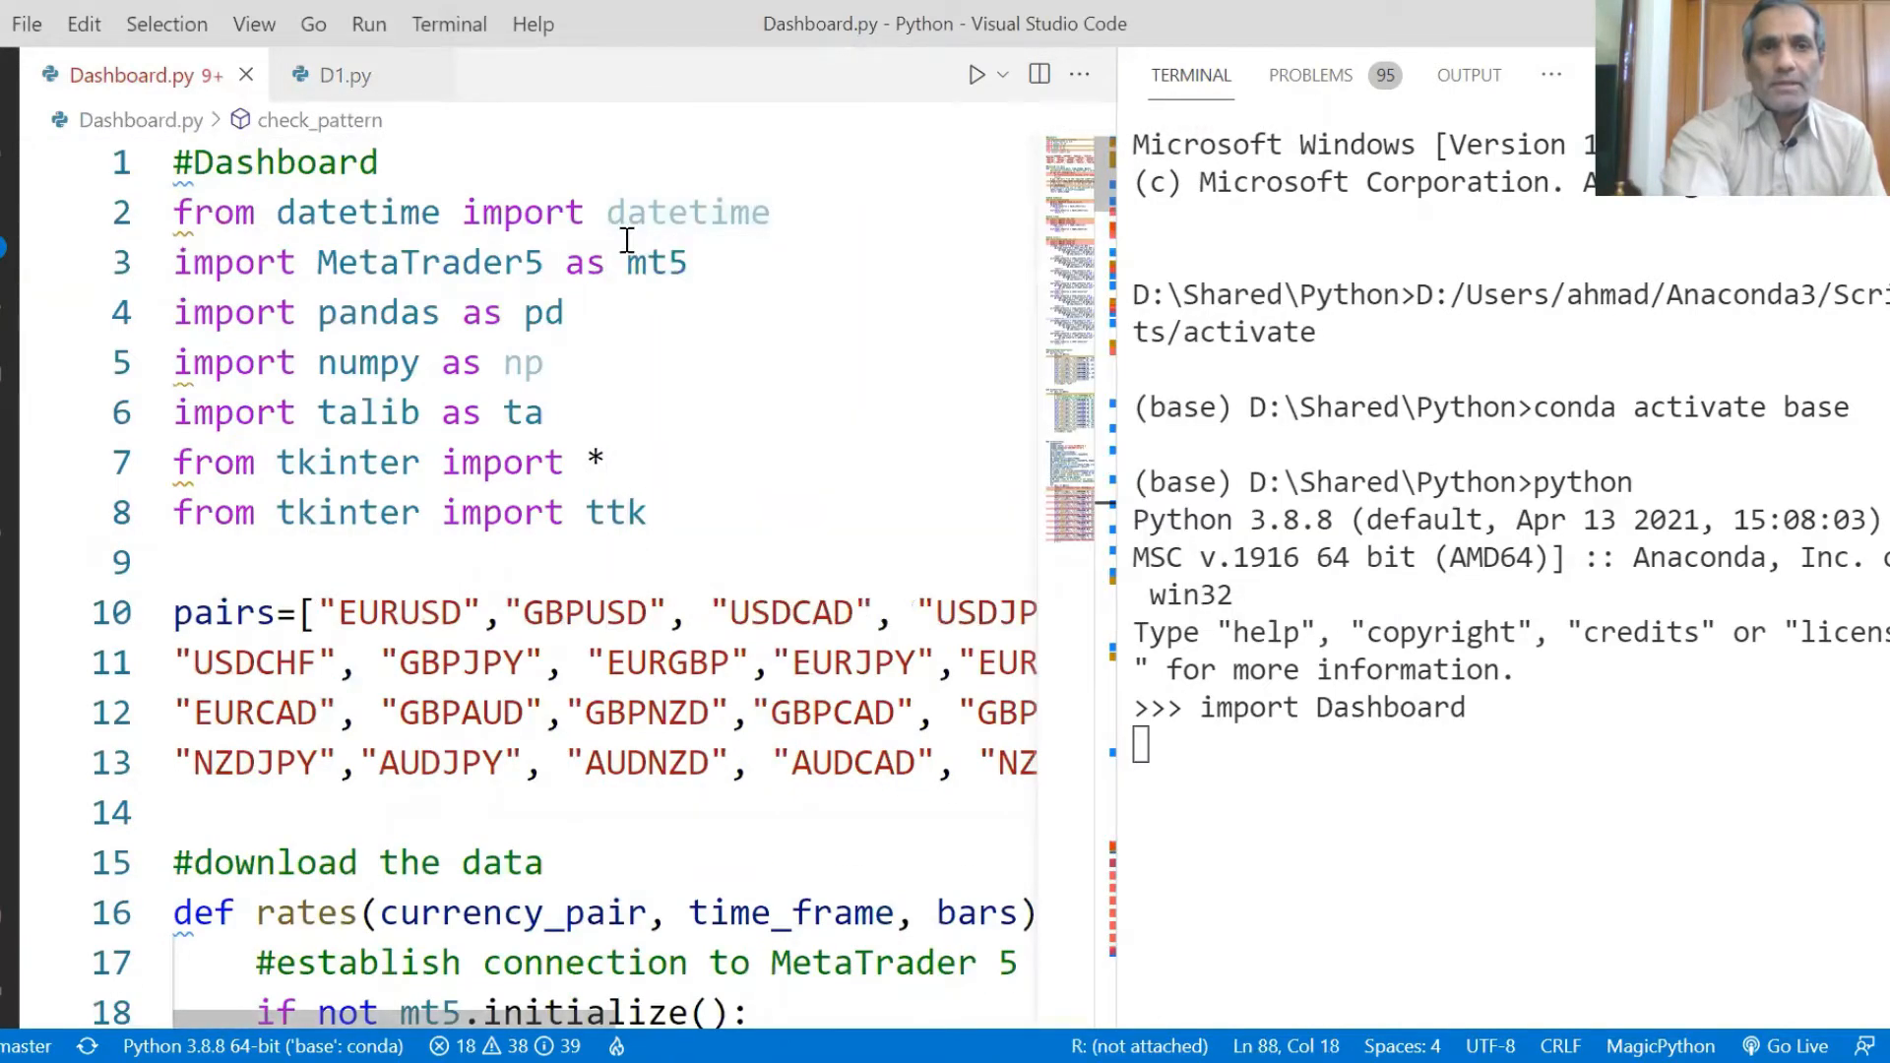
{"action": "left_click", "coordinate": [662, 512]}
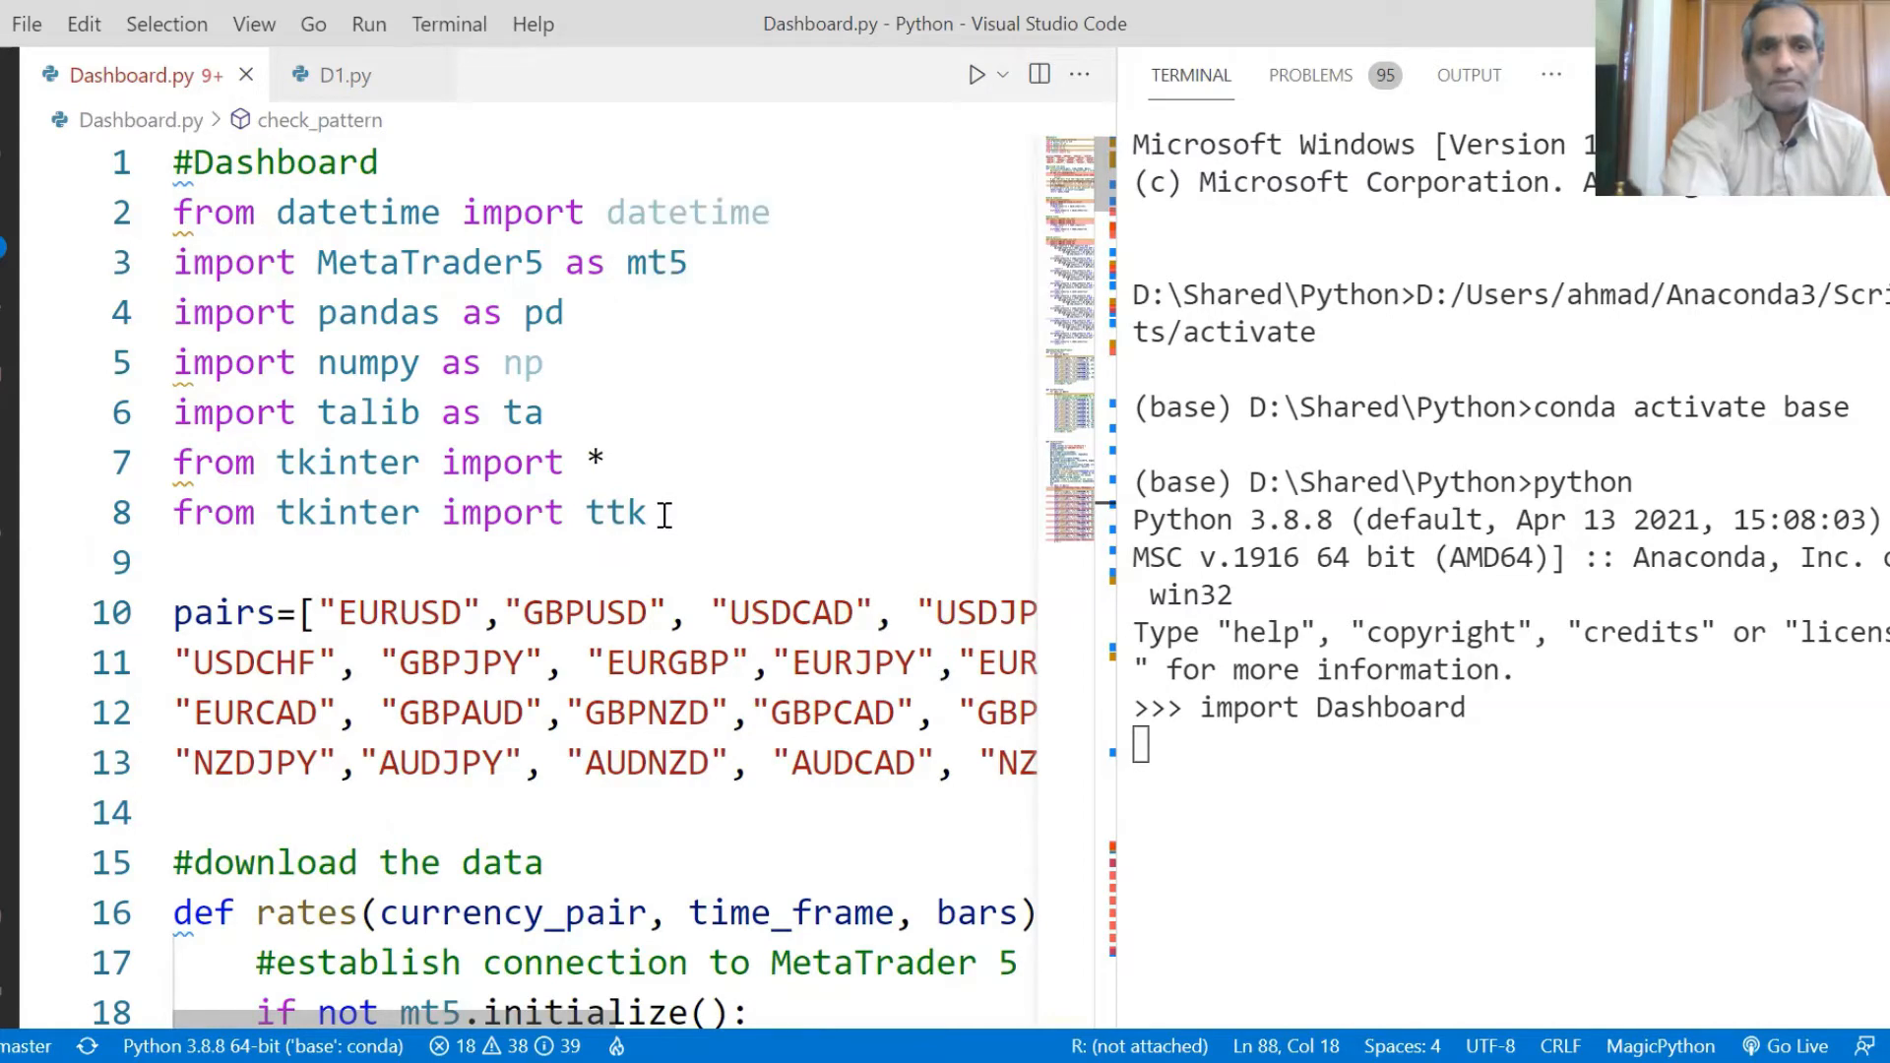
{"action": "mouse_move", "coordinate": [405, 298]}
{"action": "type", "text": "Dashboard.dashboard3()"}
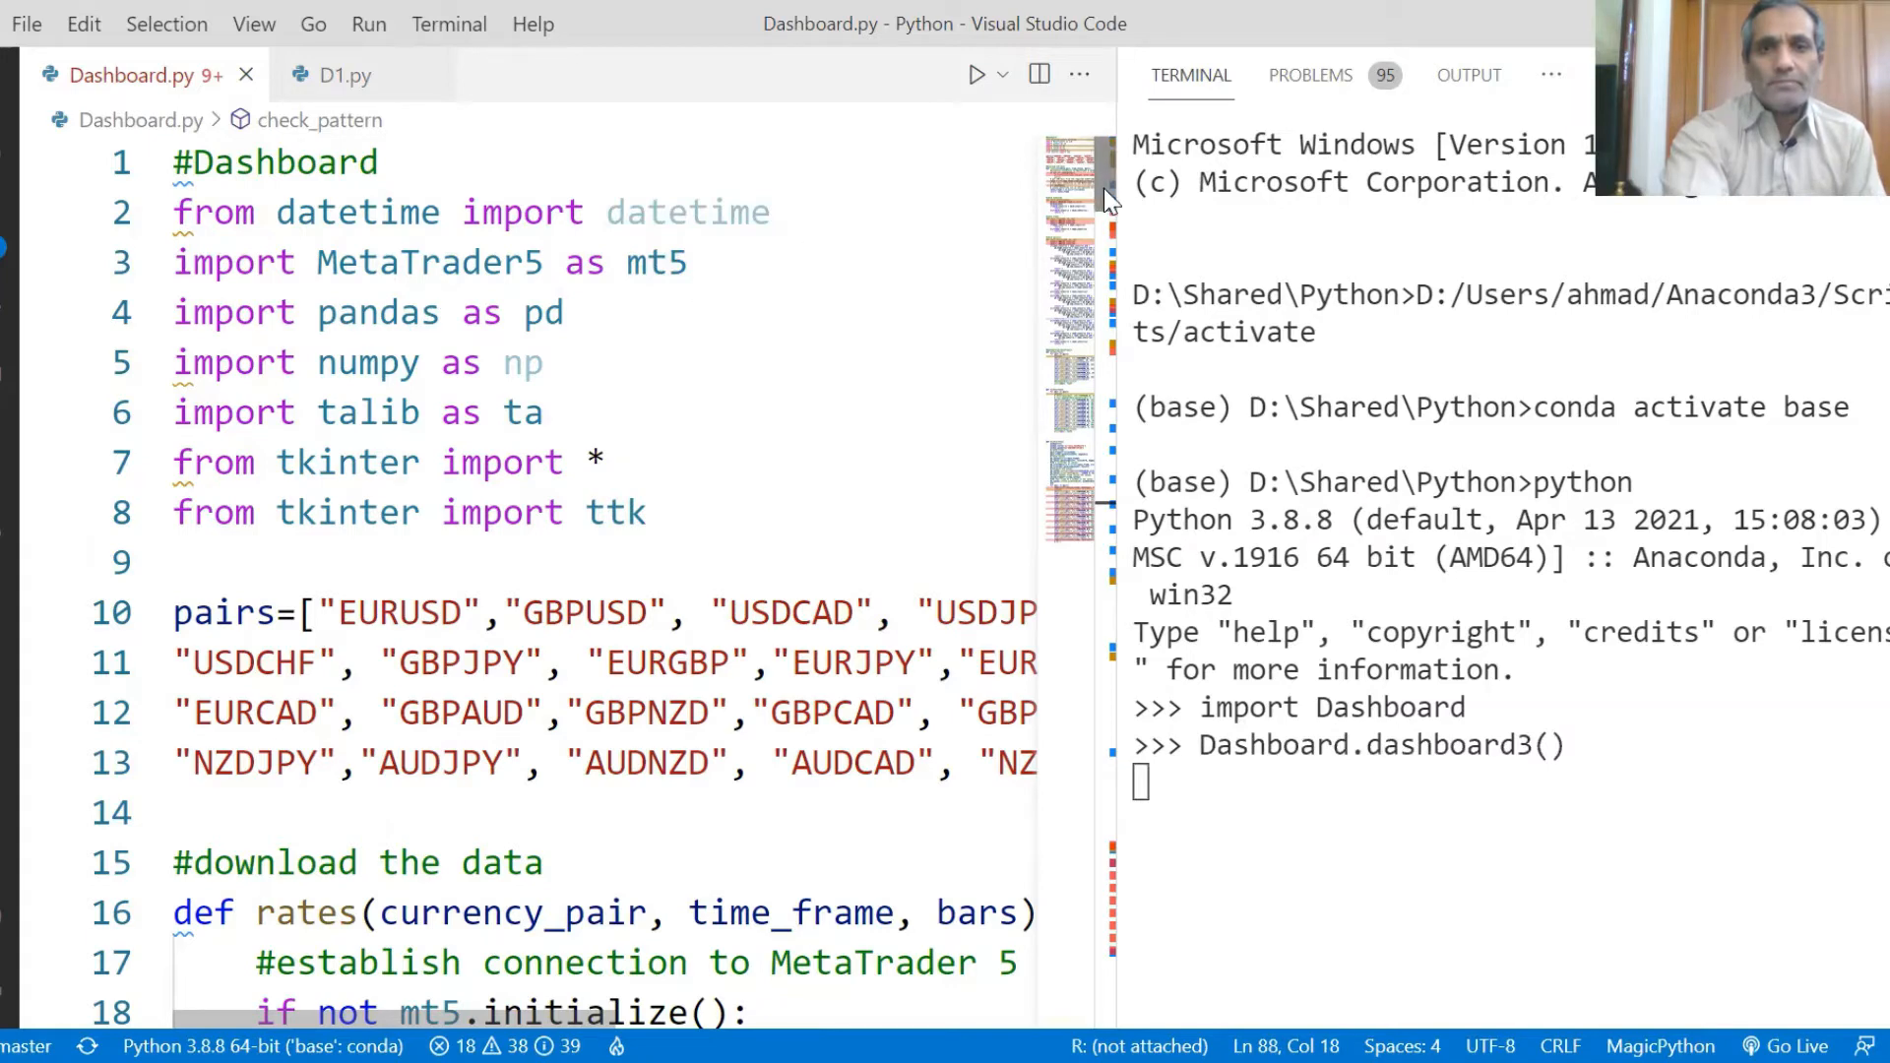
{"action": "scroll", "scroll_direction": "down", "scroll_amount": 3}
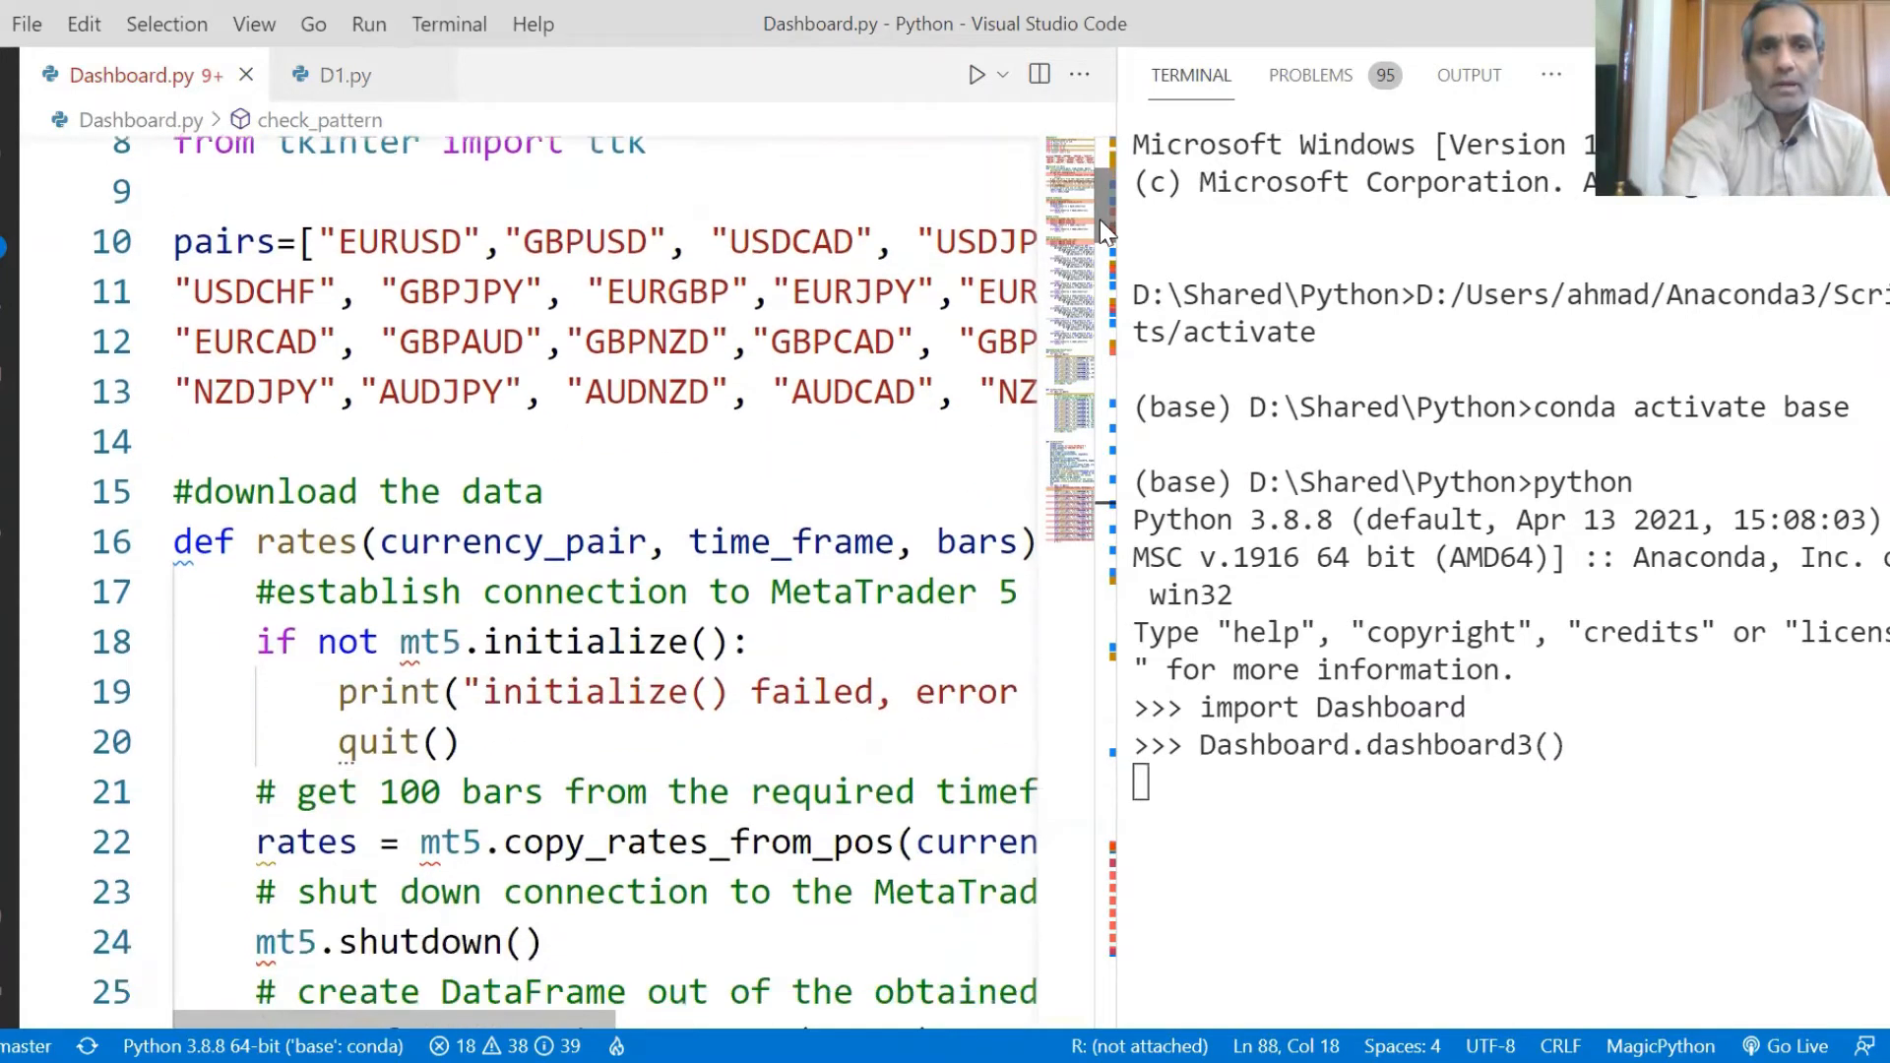
{"action": "mouse_move", "coordinate": [760, 272]}
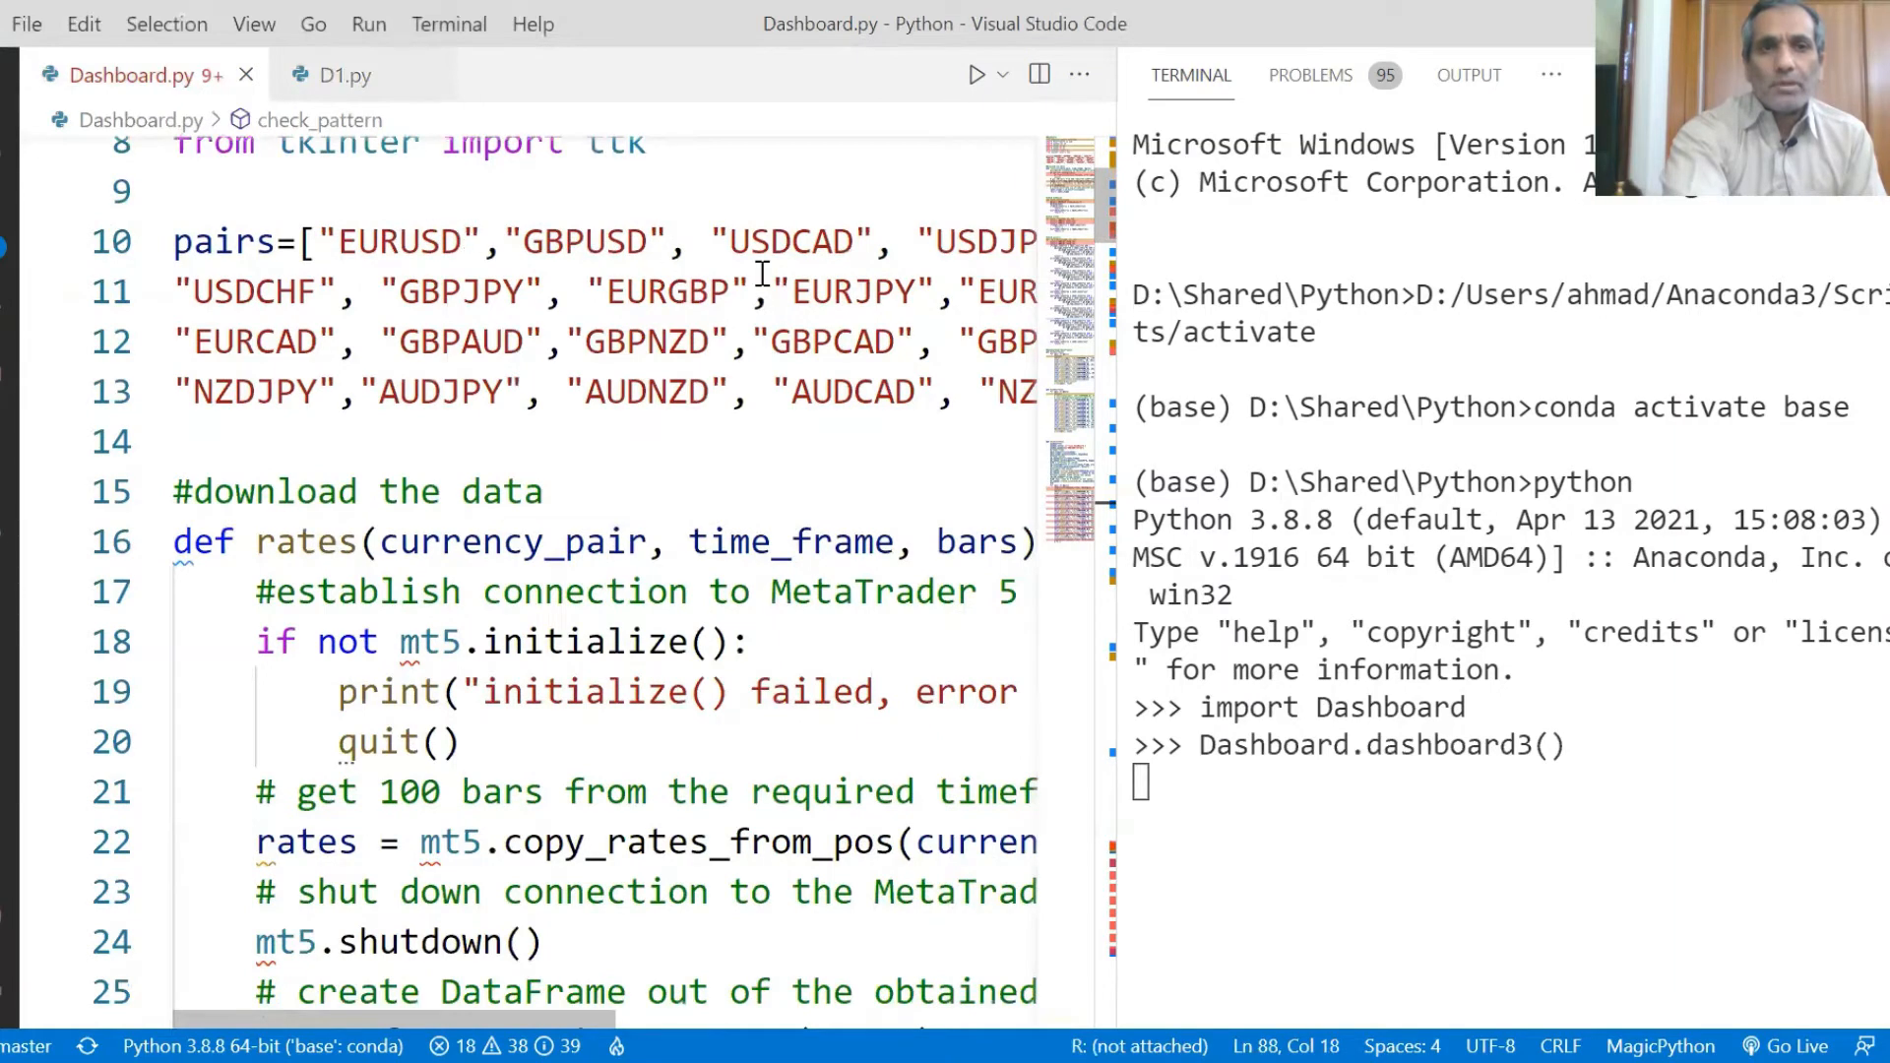
{"action": "mouse_move", "coordinate": [837, 418]}
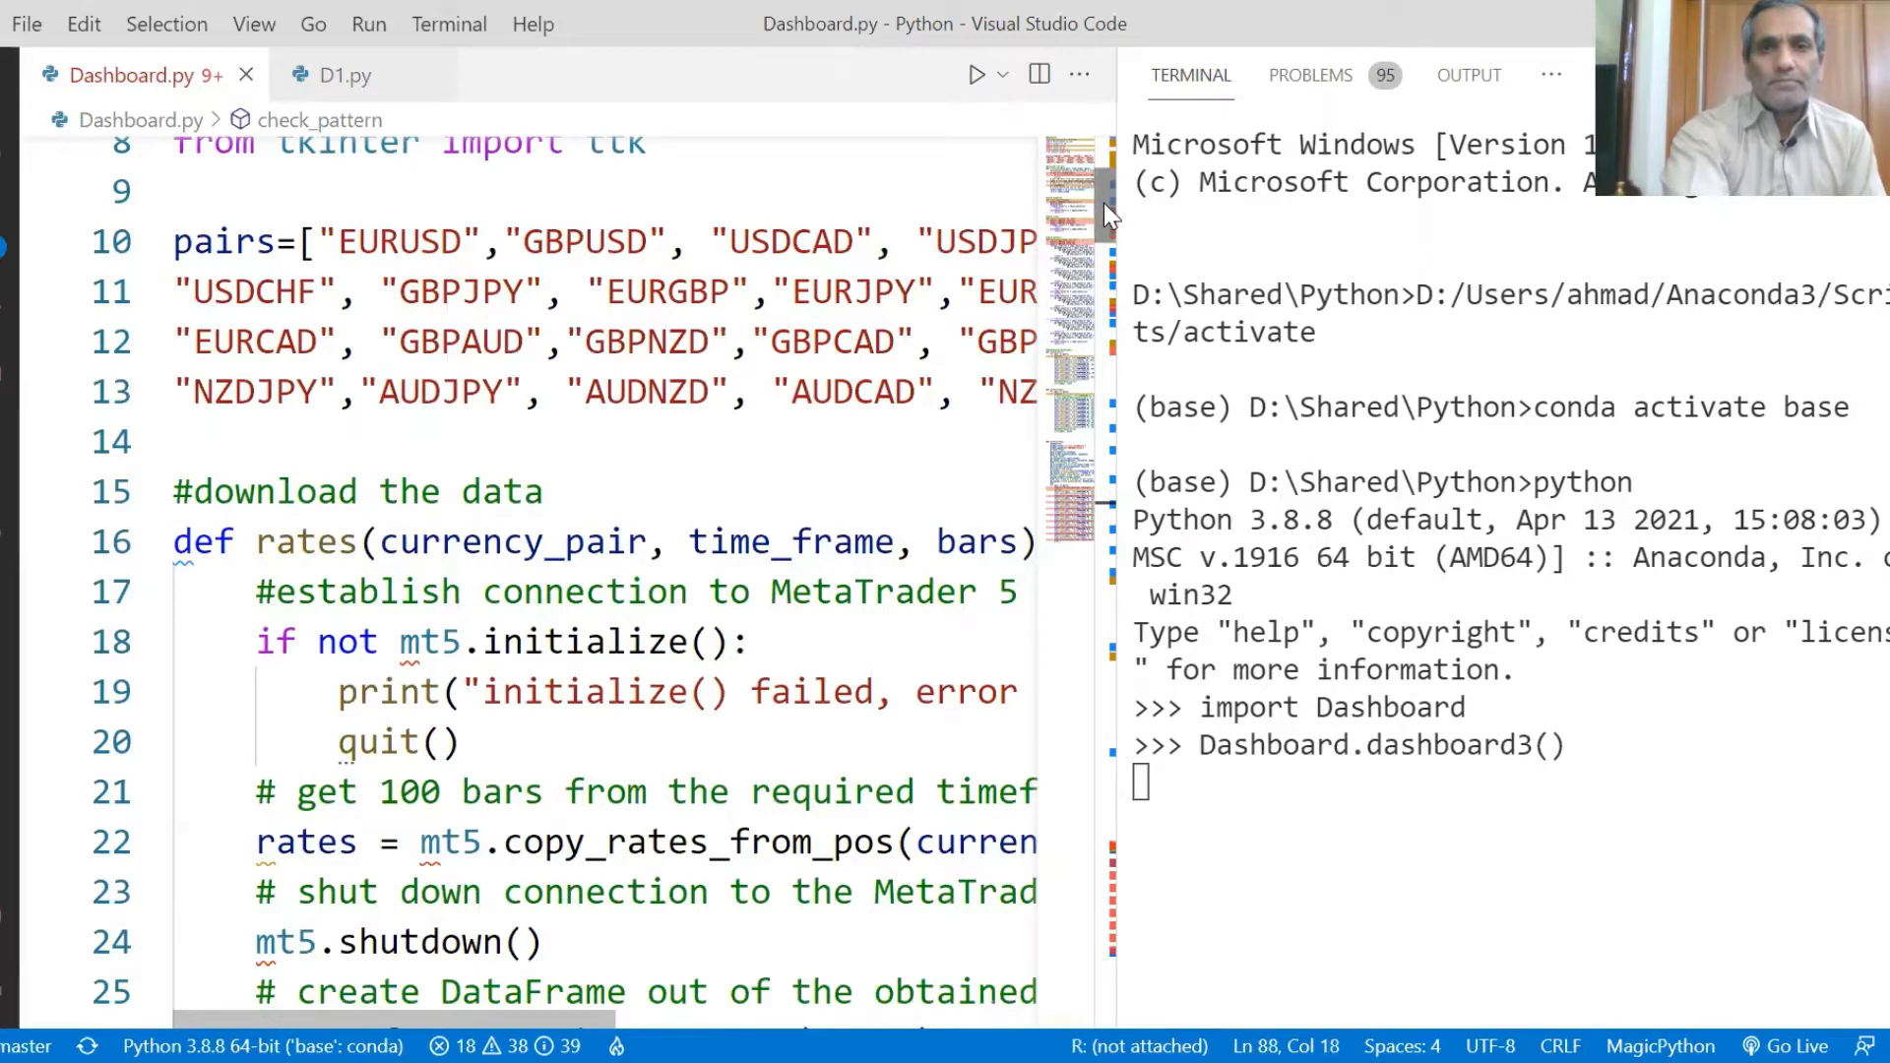
{"action": "scroll", "scroll_direction": "down", "scroll_amount": 3}
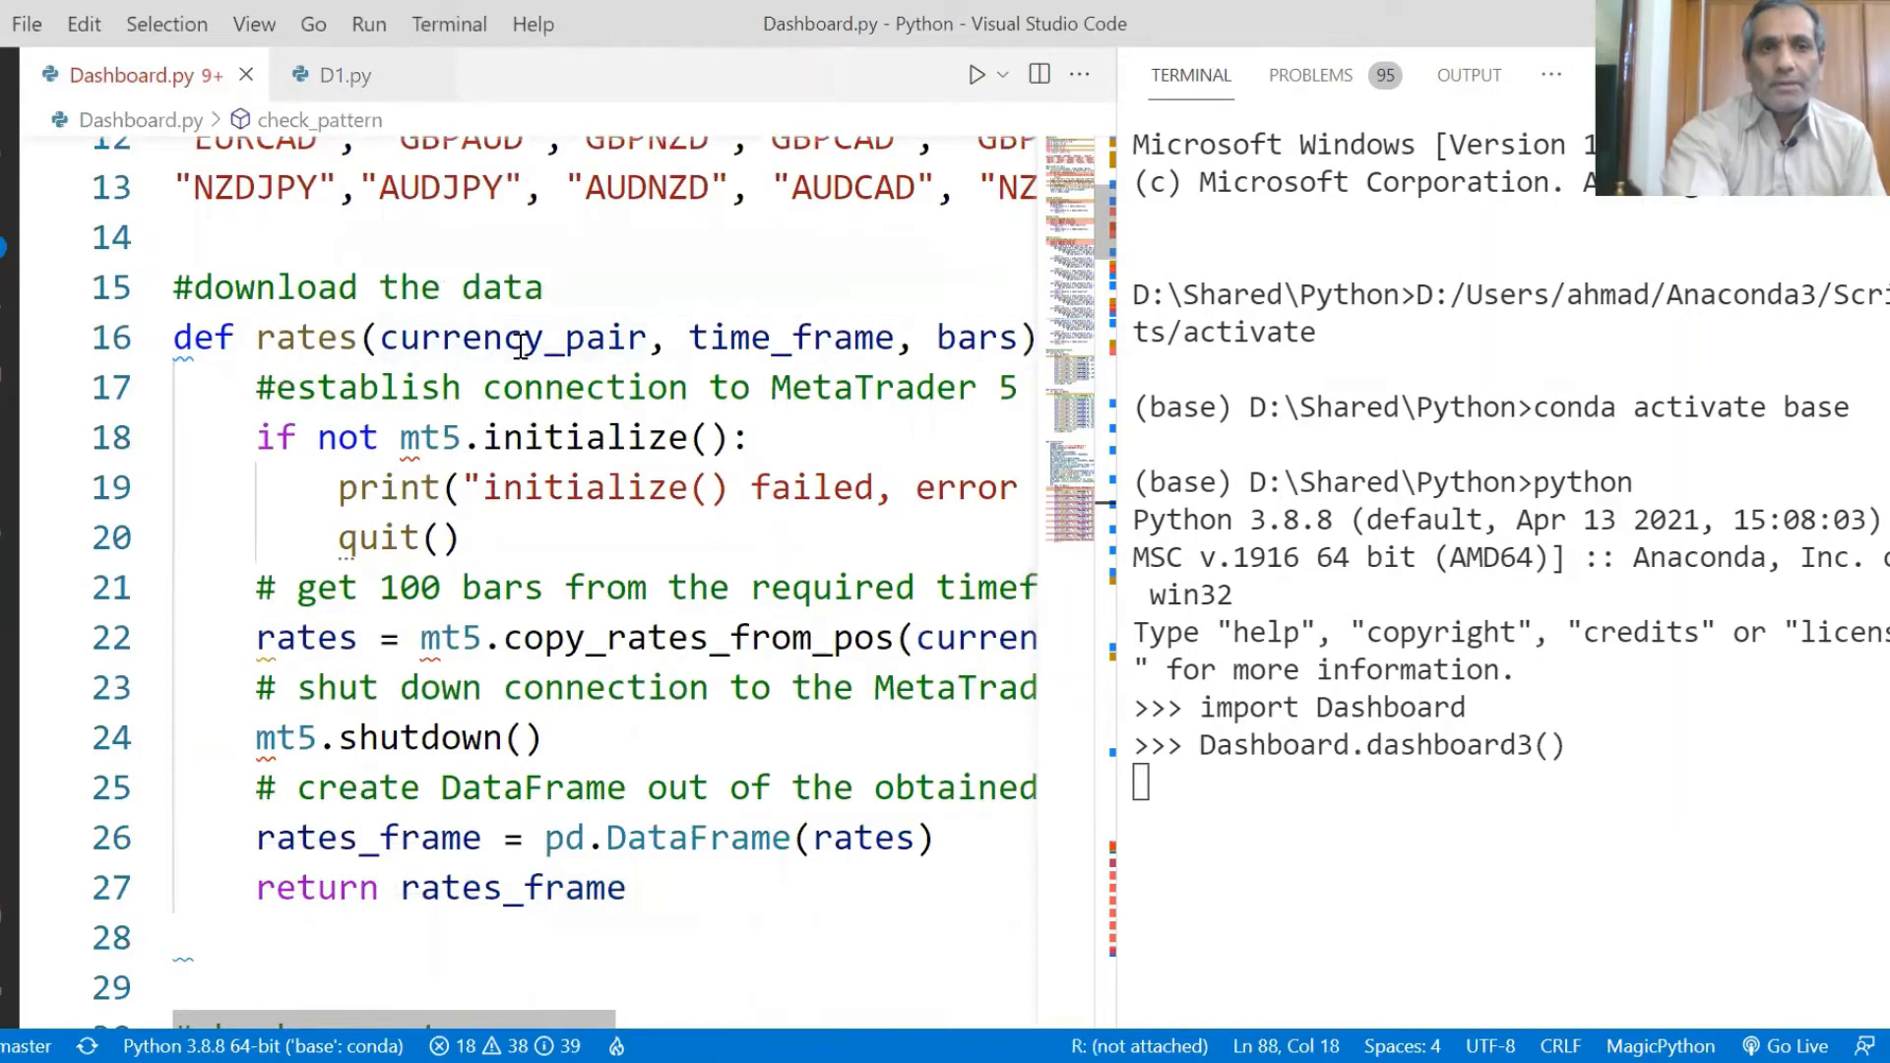
{"action": "mouse_move", "coordinate": [602, 437]}
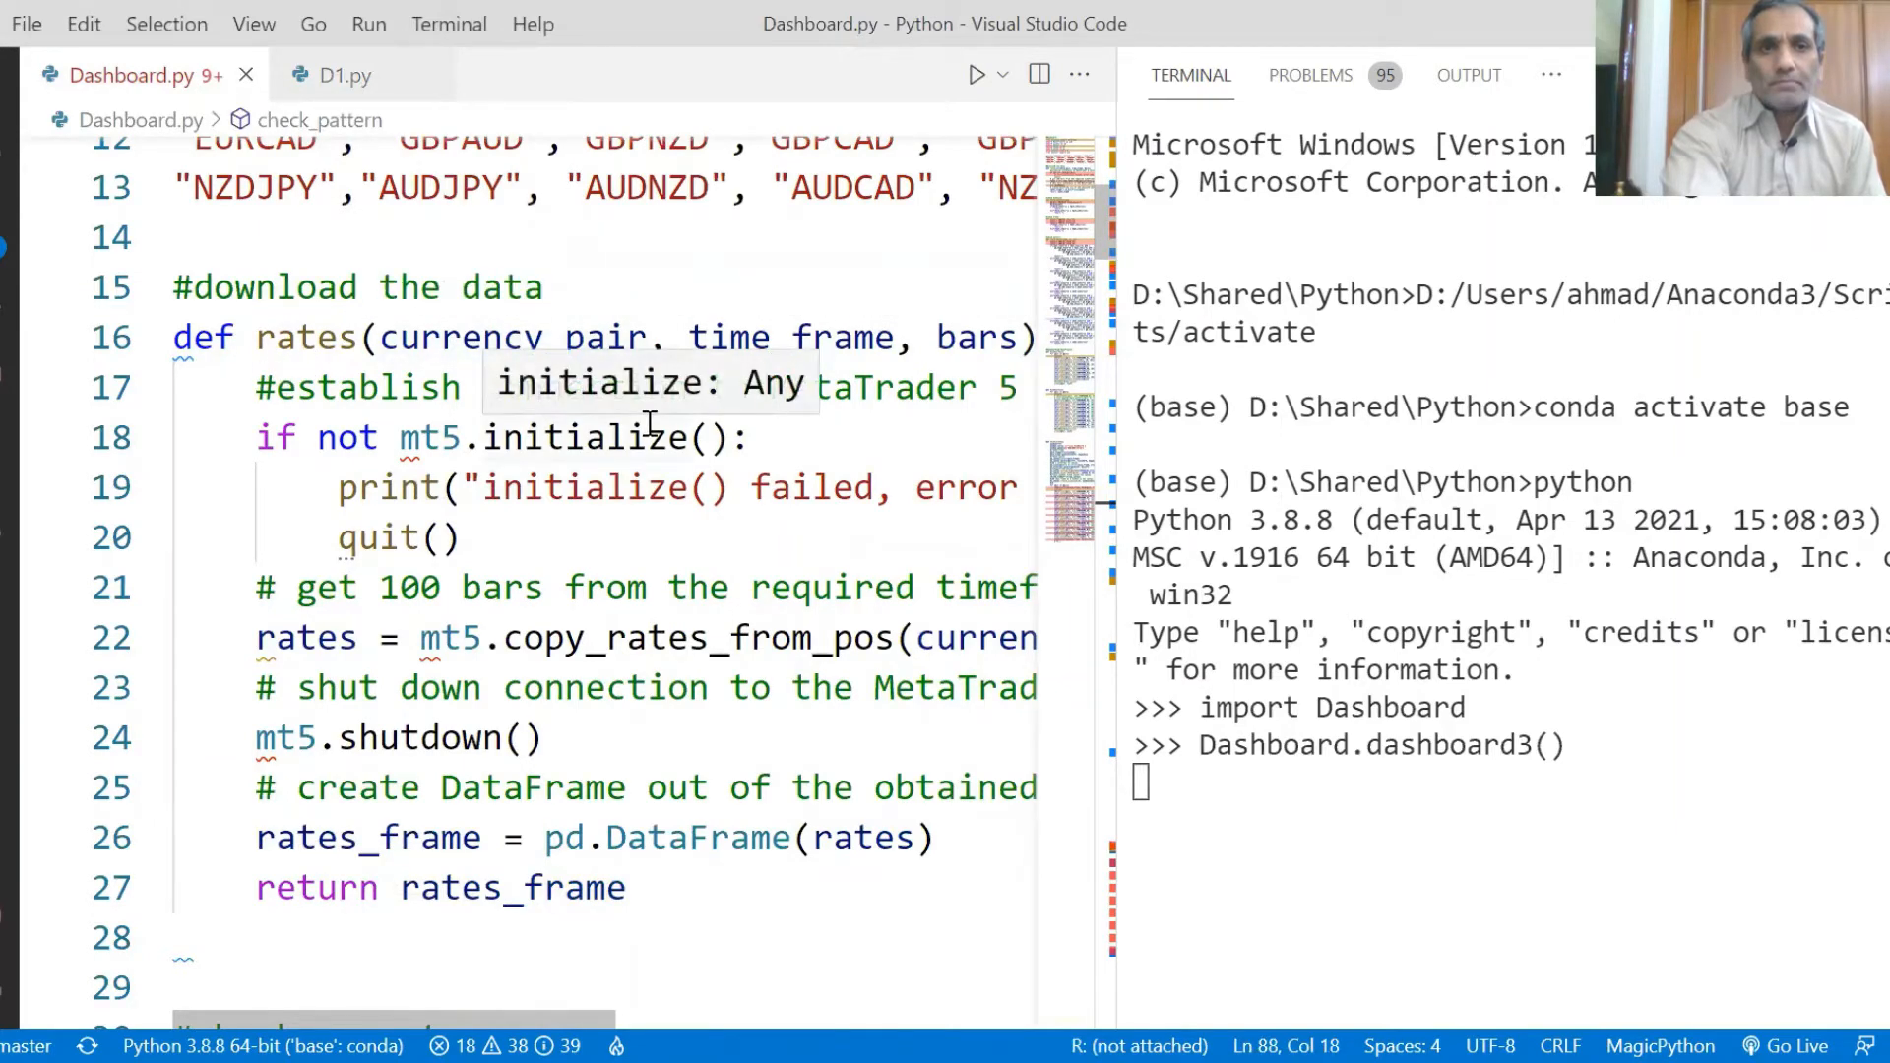
{"action": "mouse_move", "coordinate": [1103, 234]}
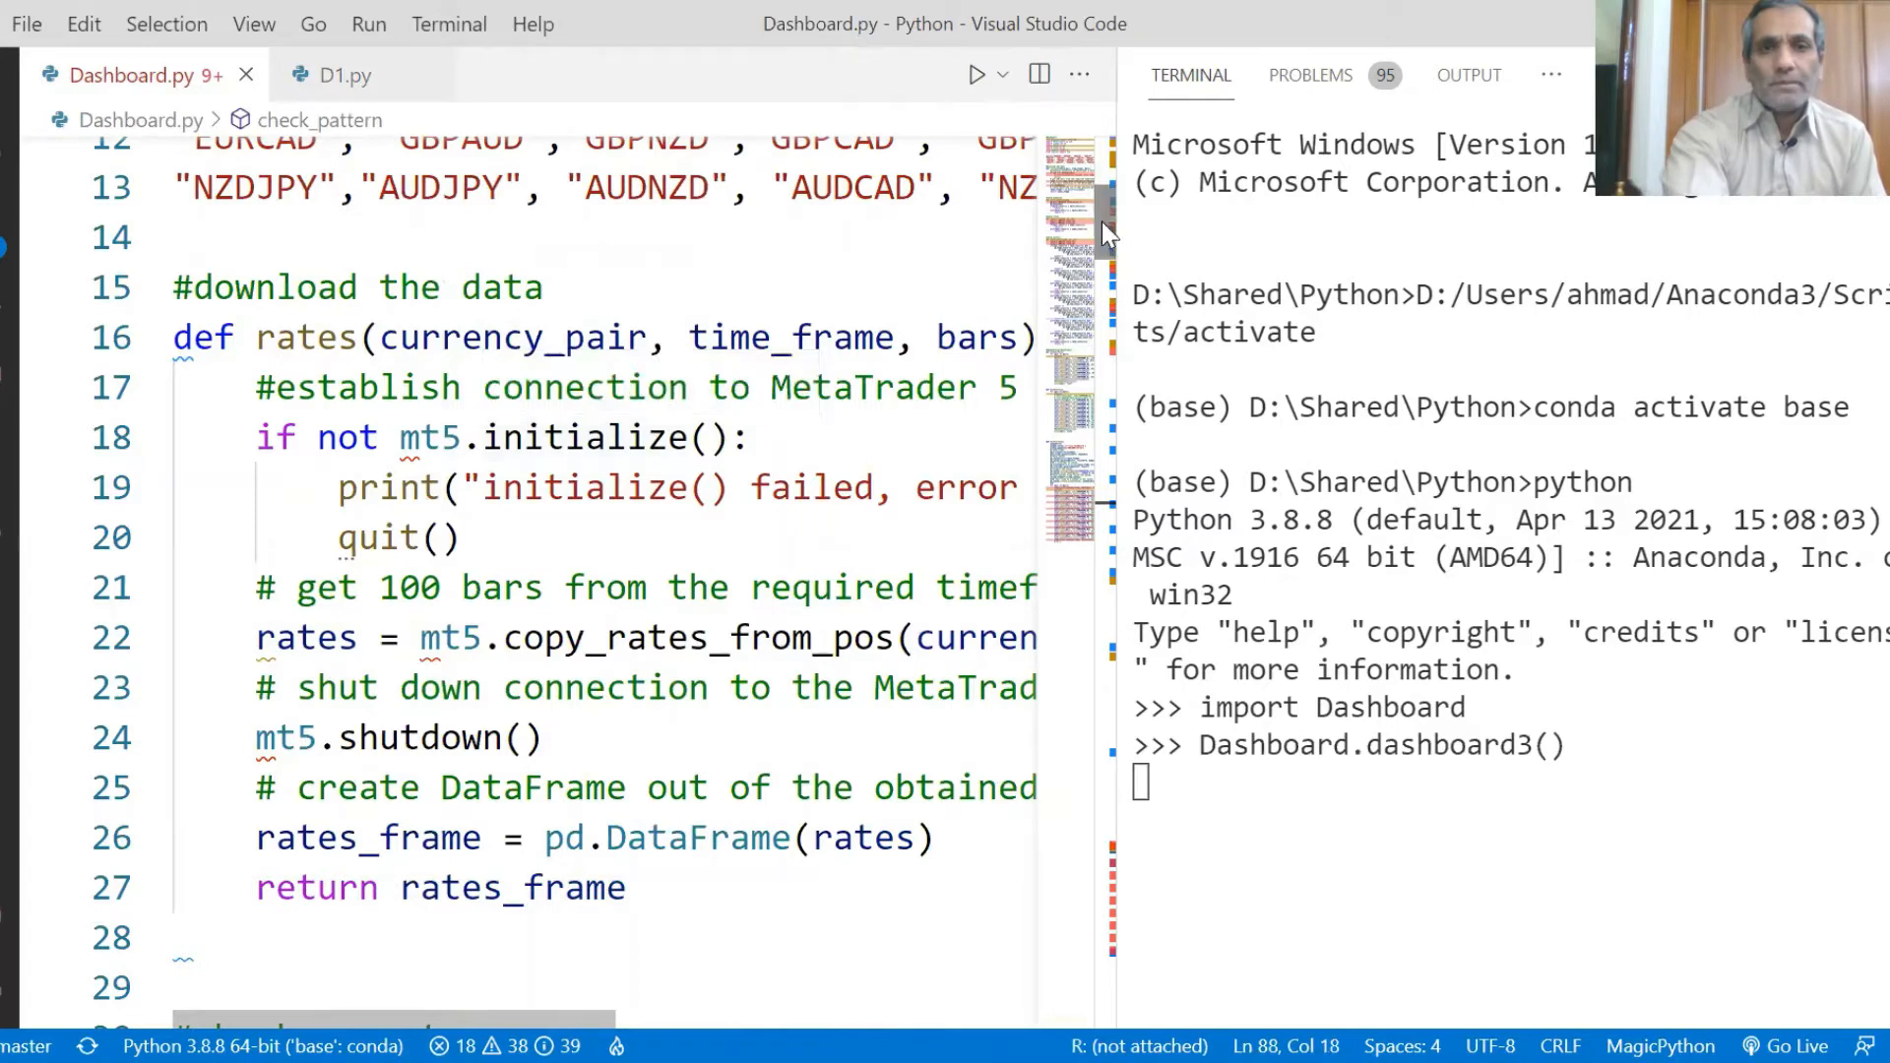
Scroll down through check_momentum, check_trend and check_pattern in Dashboard.py
{"action": "scroll", "scroll_direction": "down", "scroll_amount": 3}
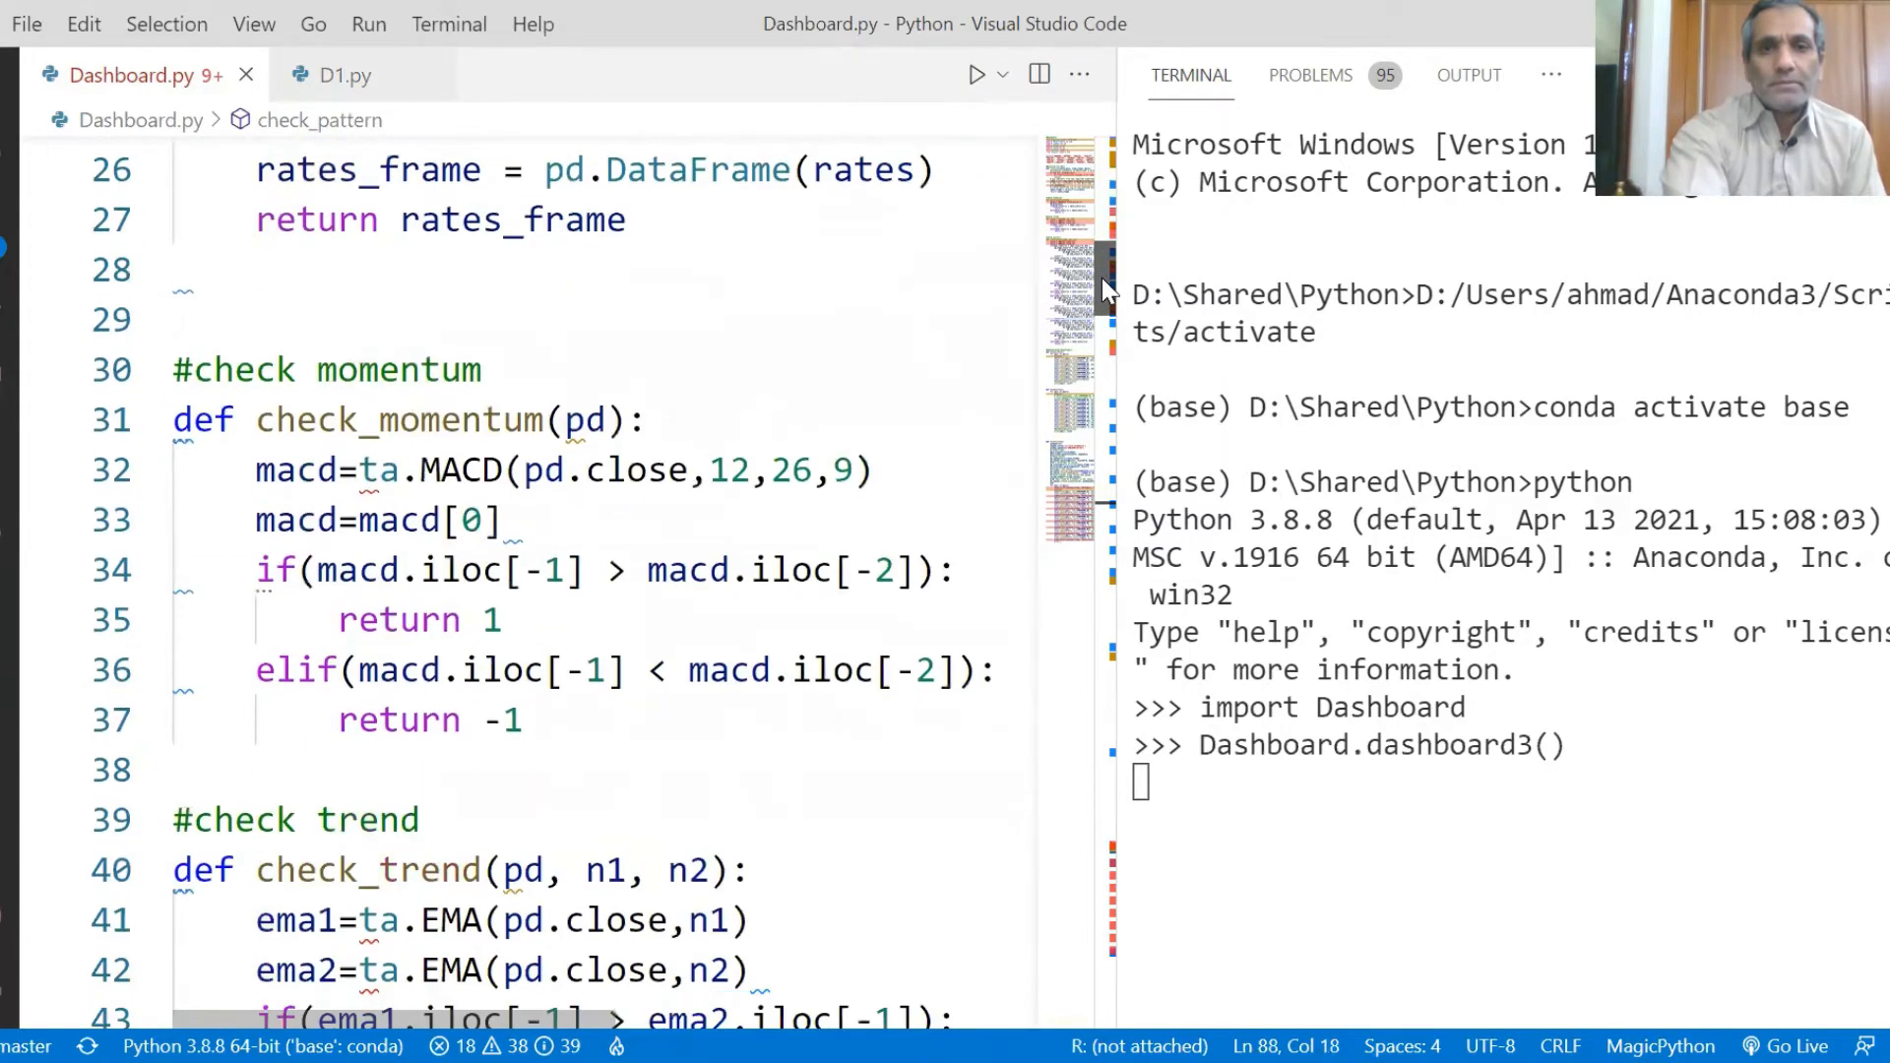
{"action": "scroll", "scroll_direction": "down", "scroll_amount": 3}
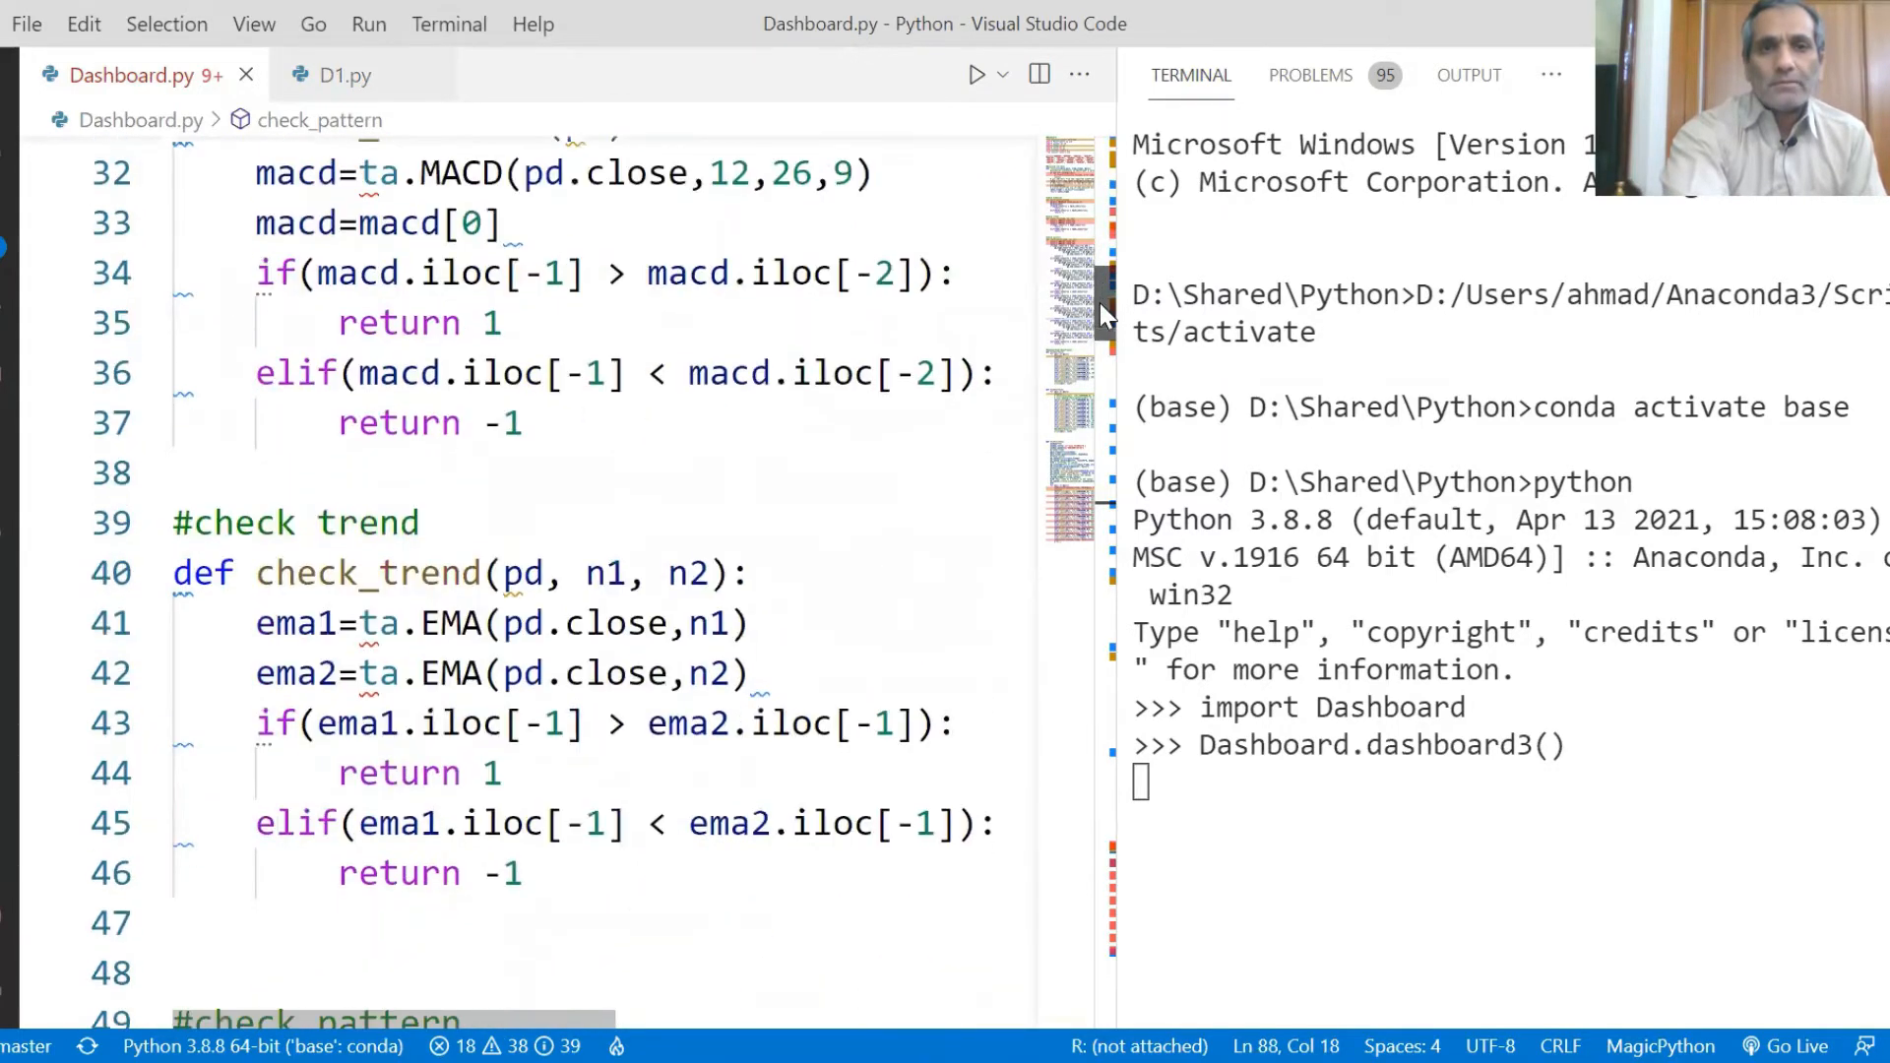
{"action": "scroll", "scroll_direction": "down", "scroll_amount": 3}
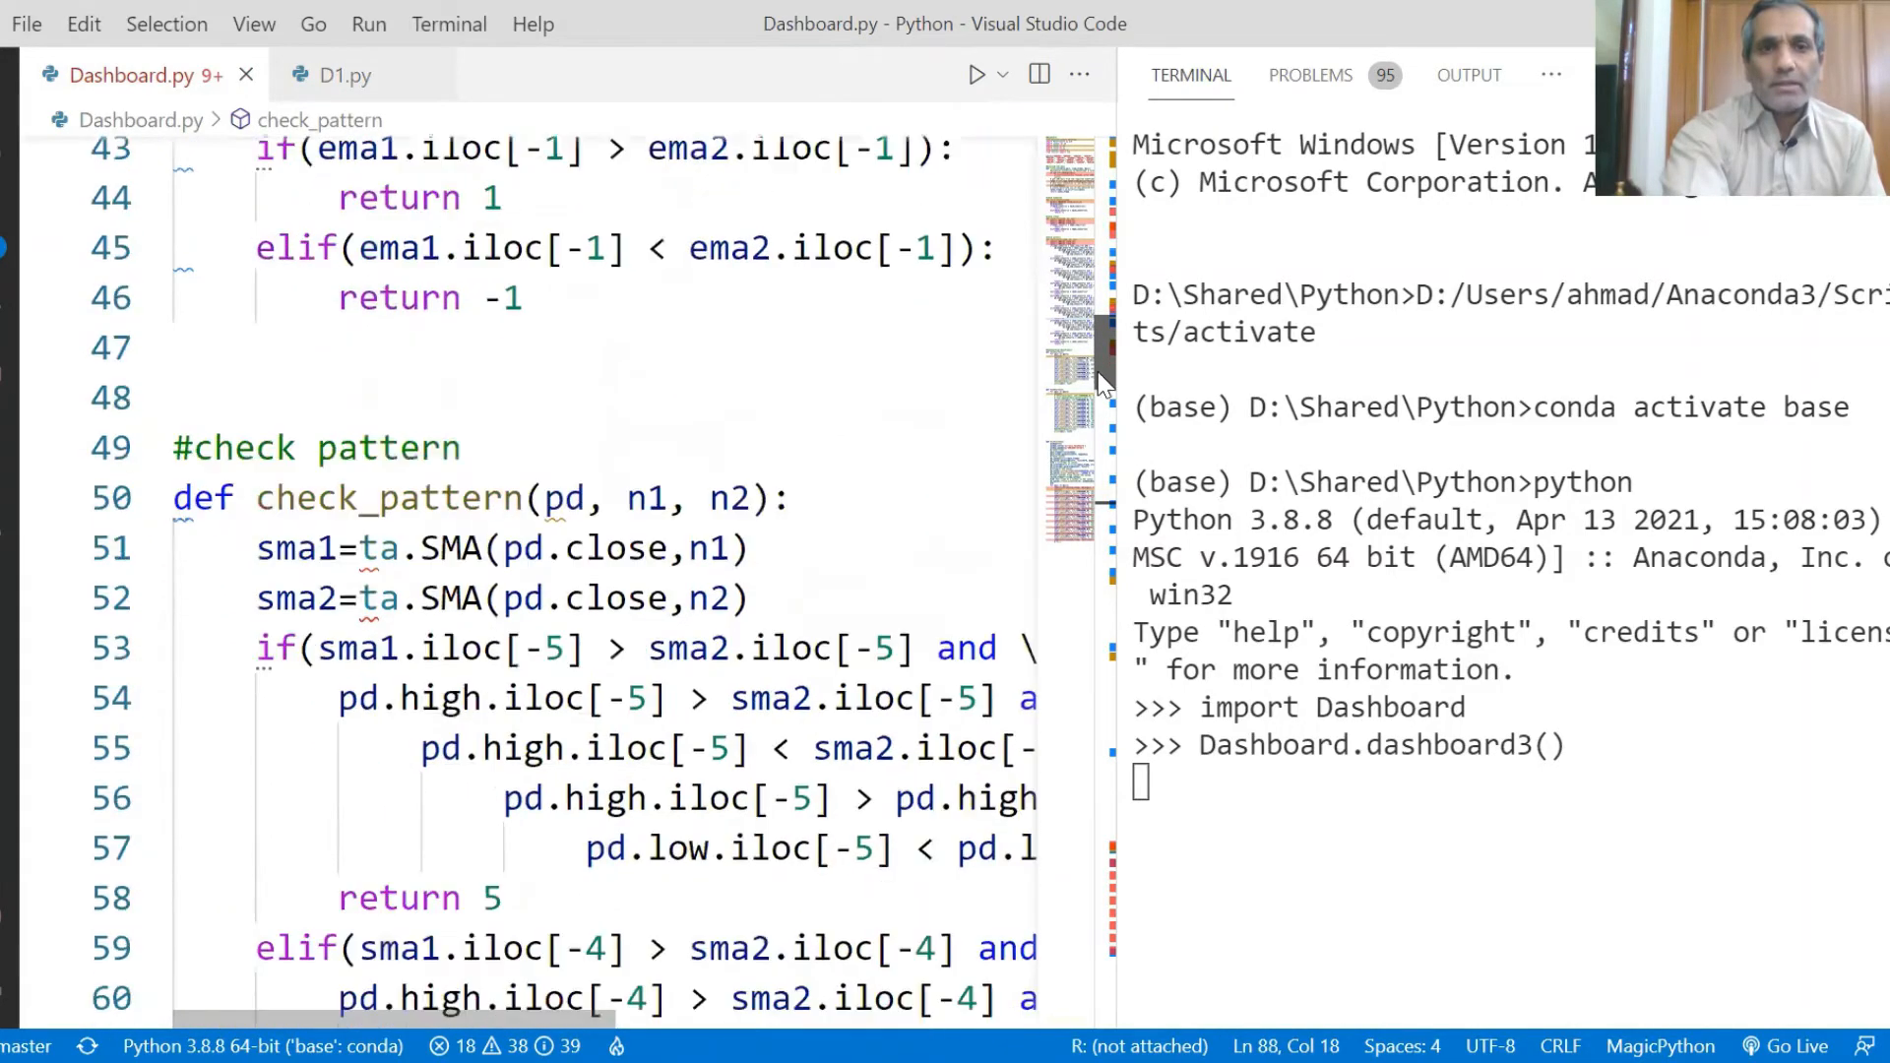
{"action": "scroll", "scroll_direction": "down", "scroll_amount": 3}
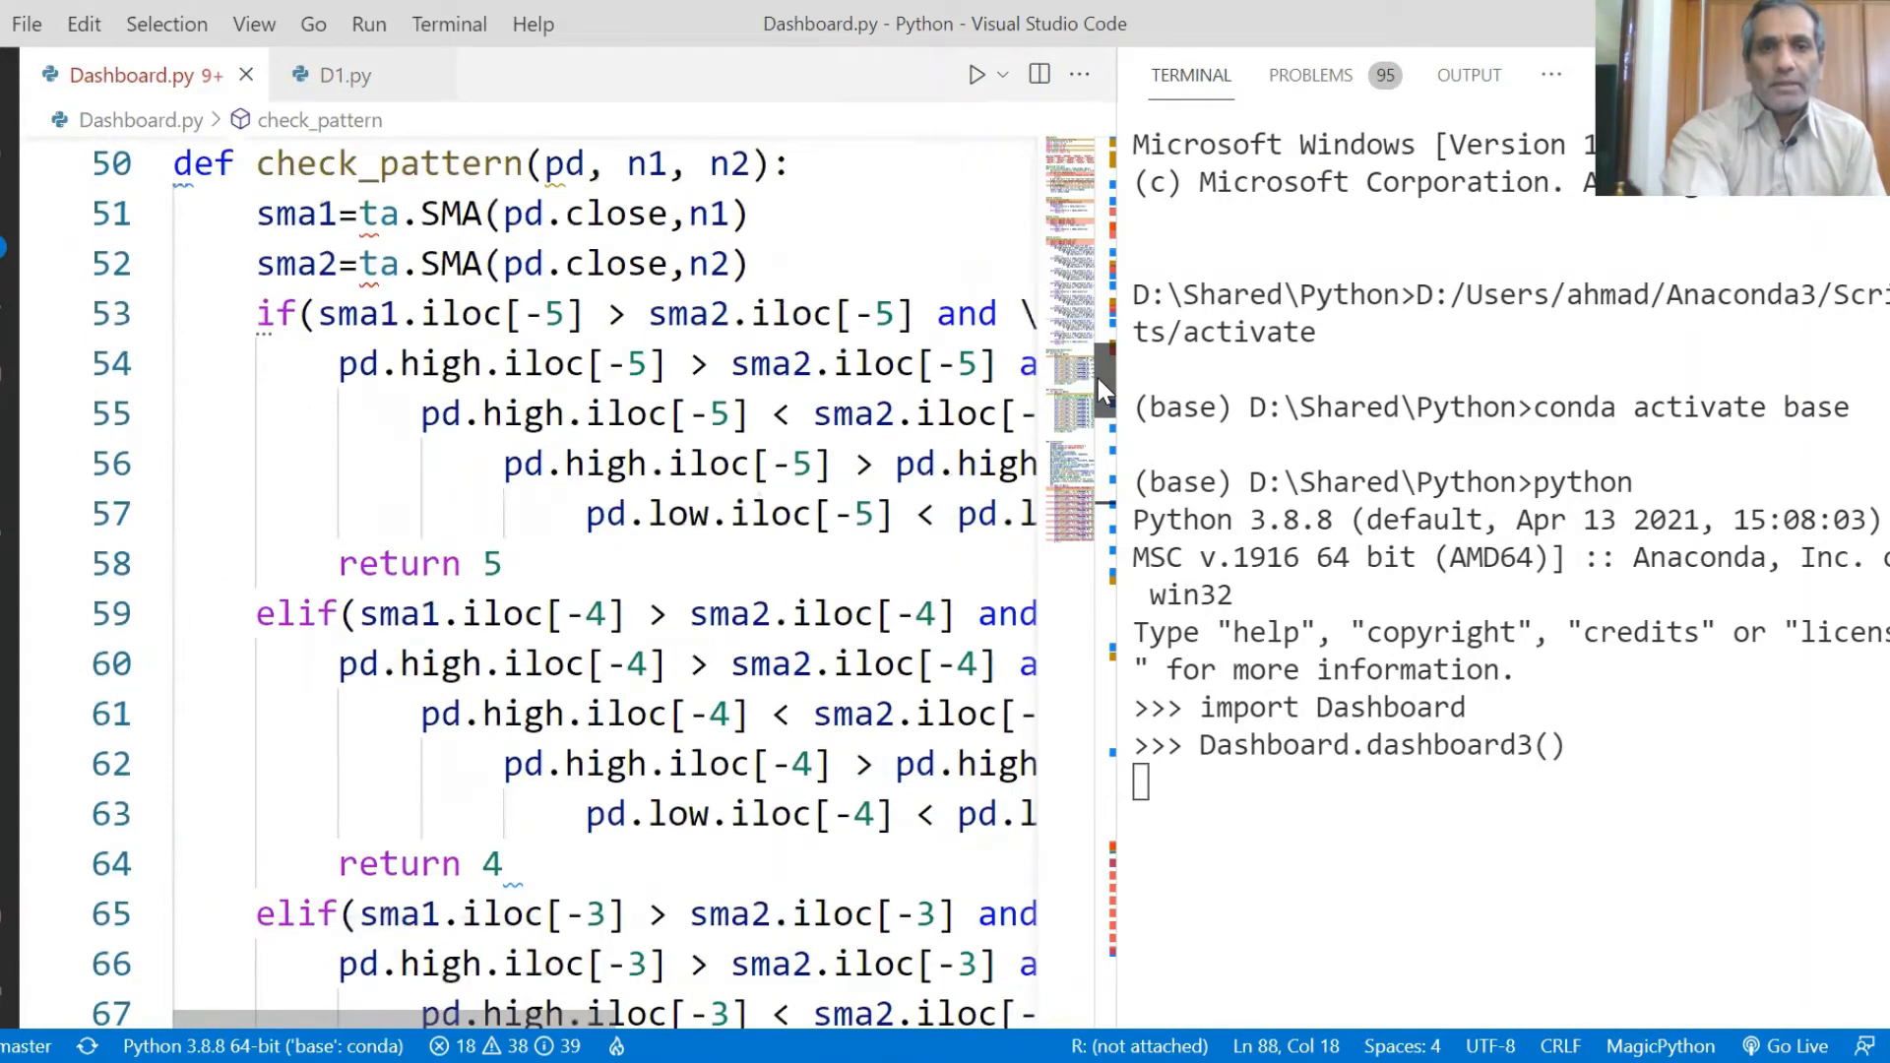
{"action": "scroll", "scroll_direction": "down", "scroll_amount": 3}
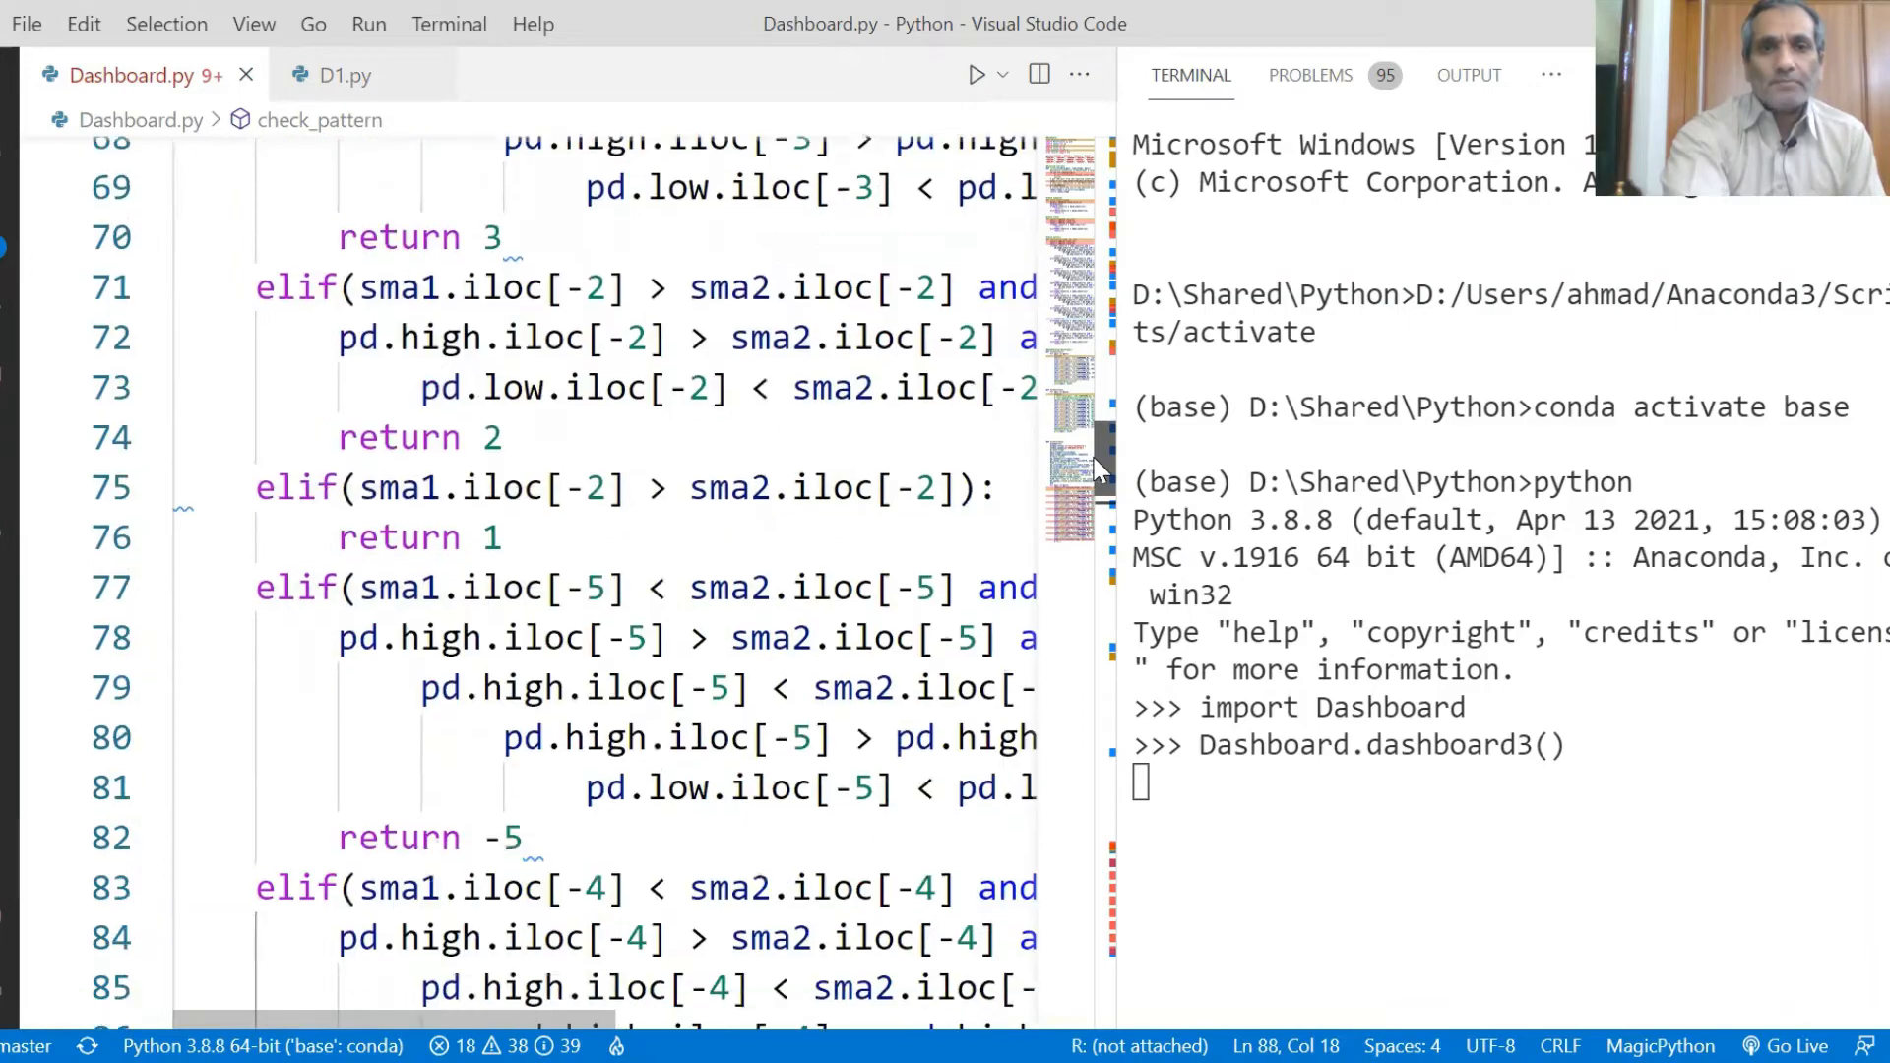
{"action": "scroll", "scroll_direction": "down", "scroll_amount": 3}
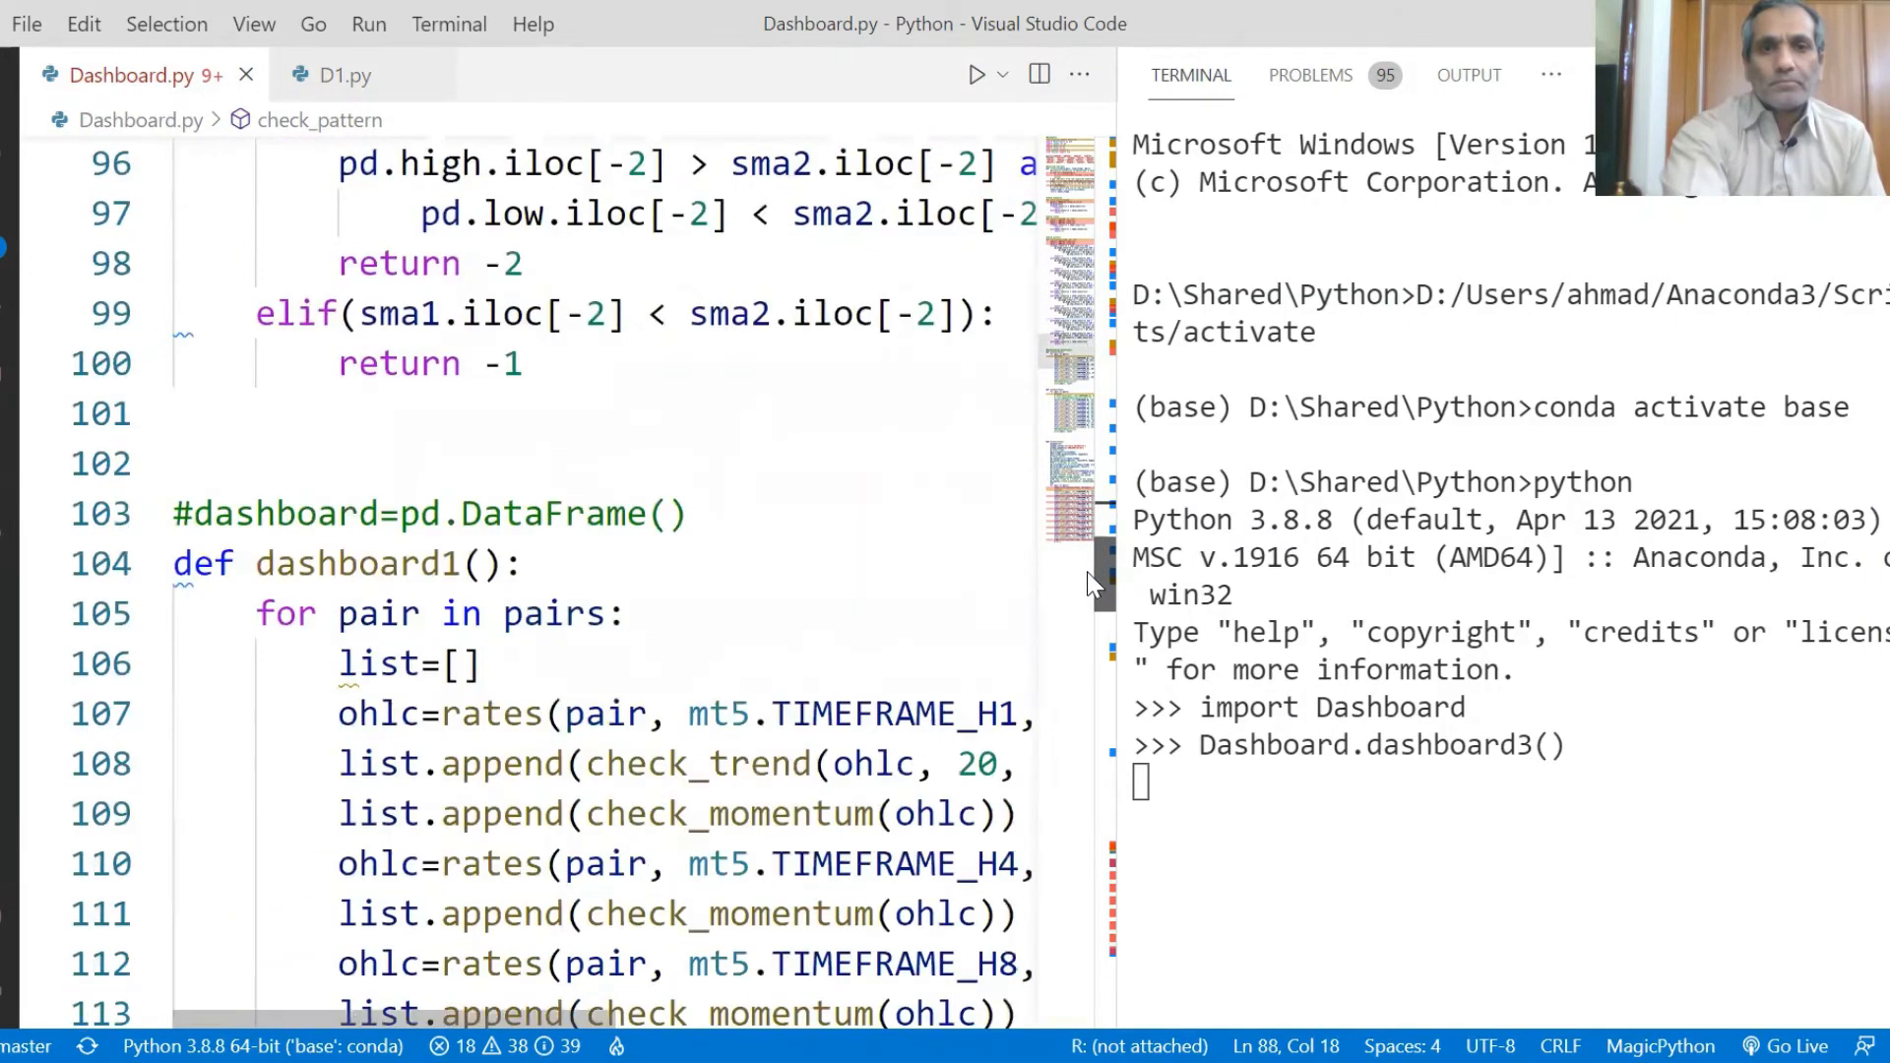
Reach the dashboard functions, close the terminal panel and return to the rates function
{"action": "scroll", "scroll_direction": "down", "scroll_amount": 3}
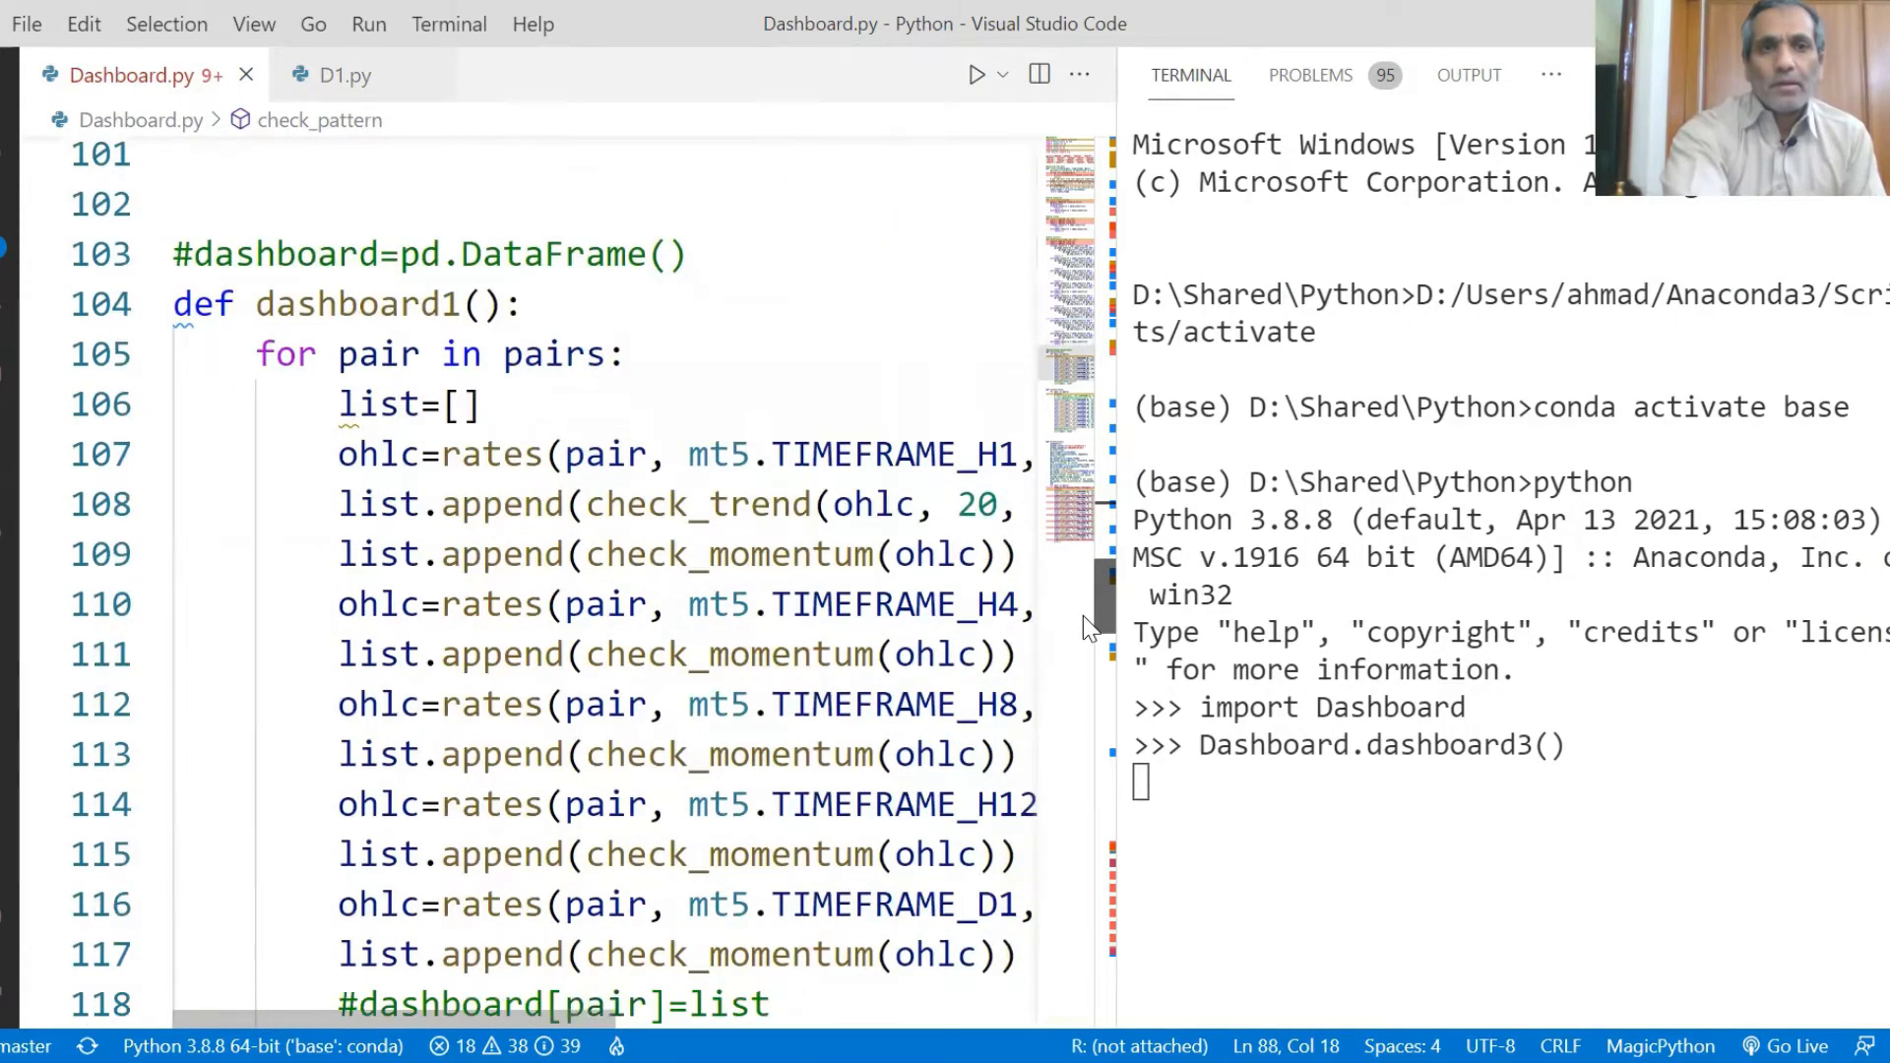
{"action": "scroll", "scroll_direction": "down", "scroll_amount": 3}
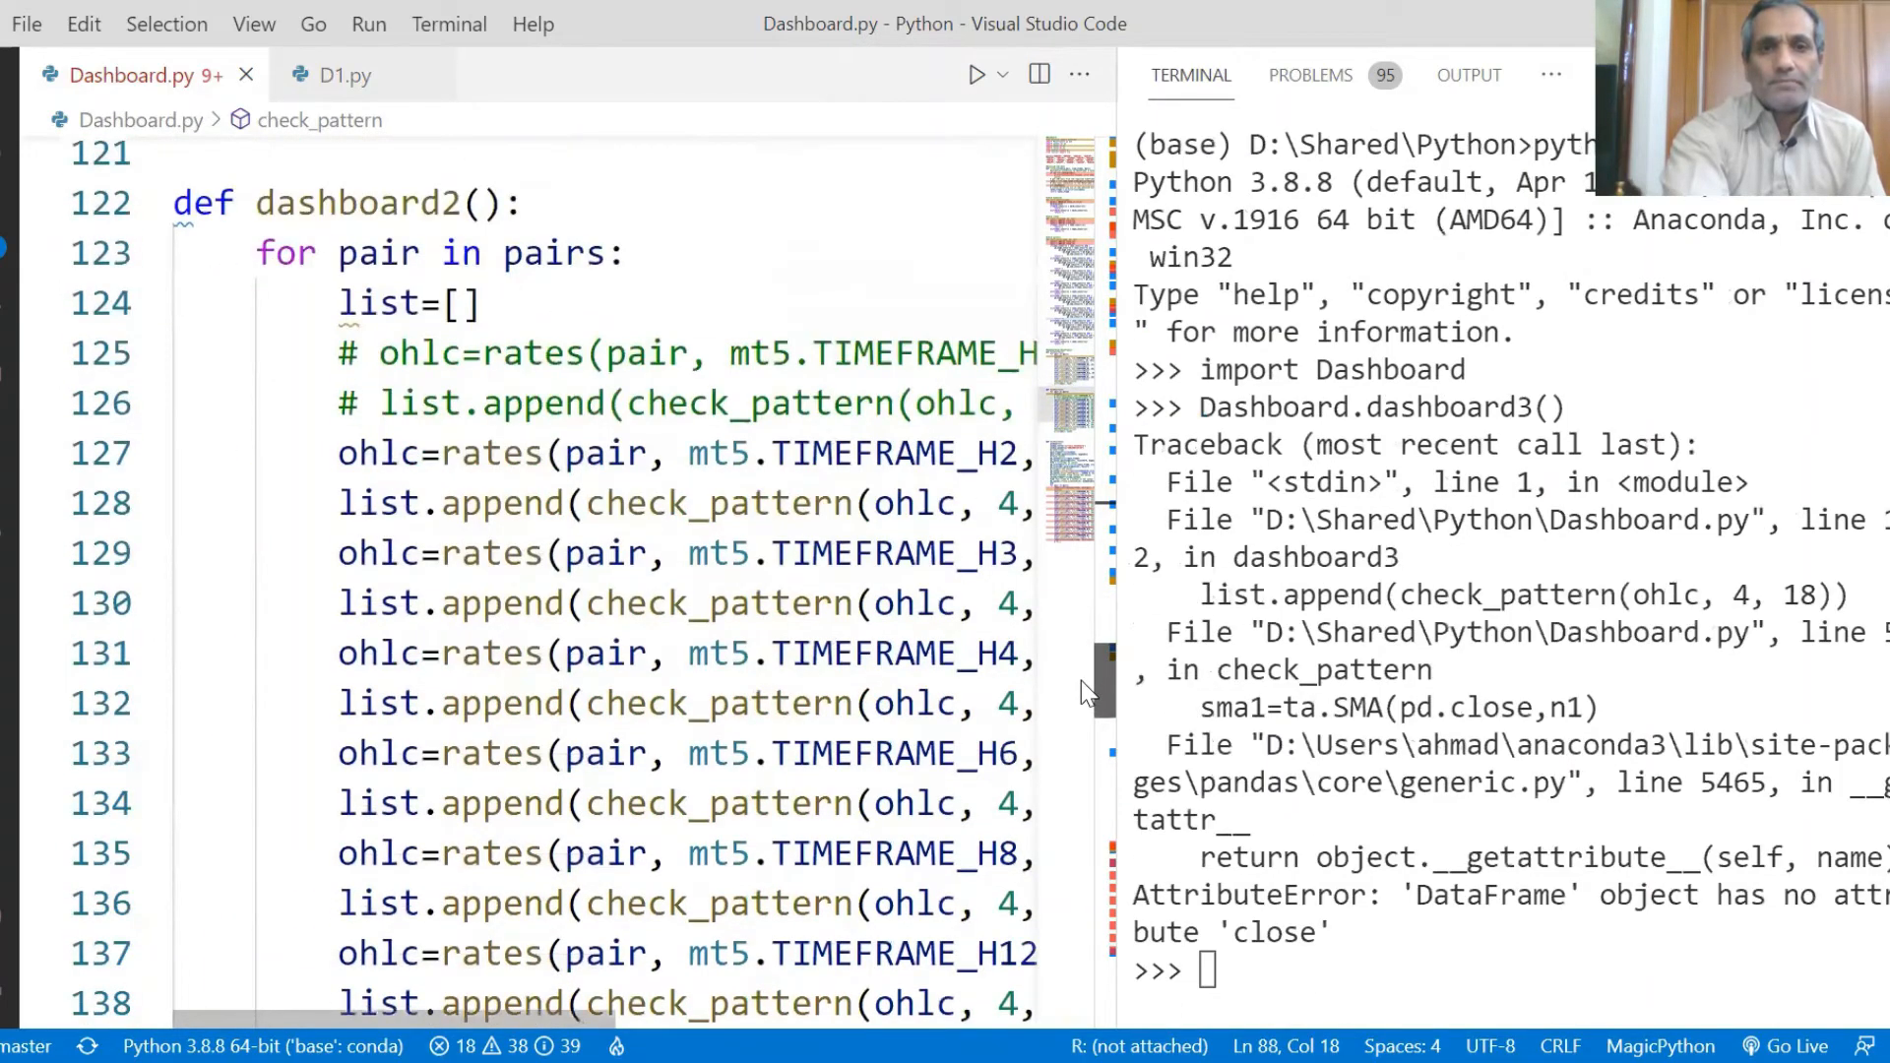
{"action": "scroll", "scroll_direction": "down", "scroll_amount": 3}
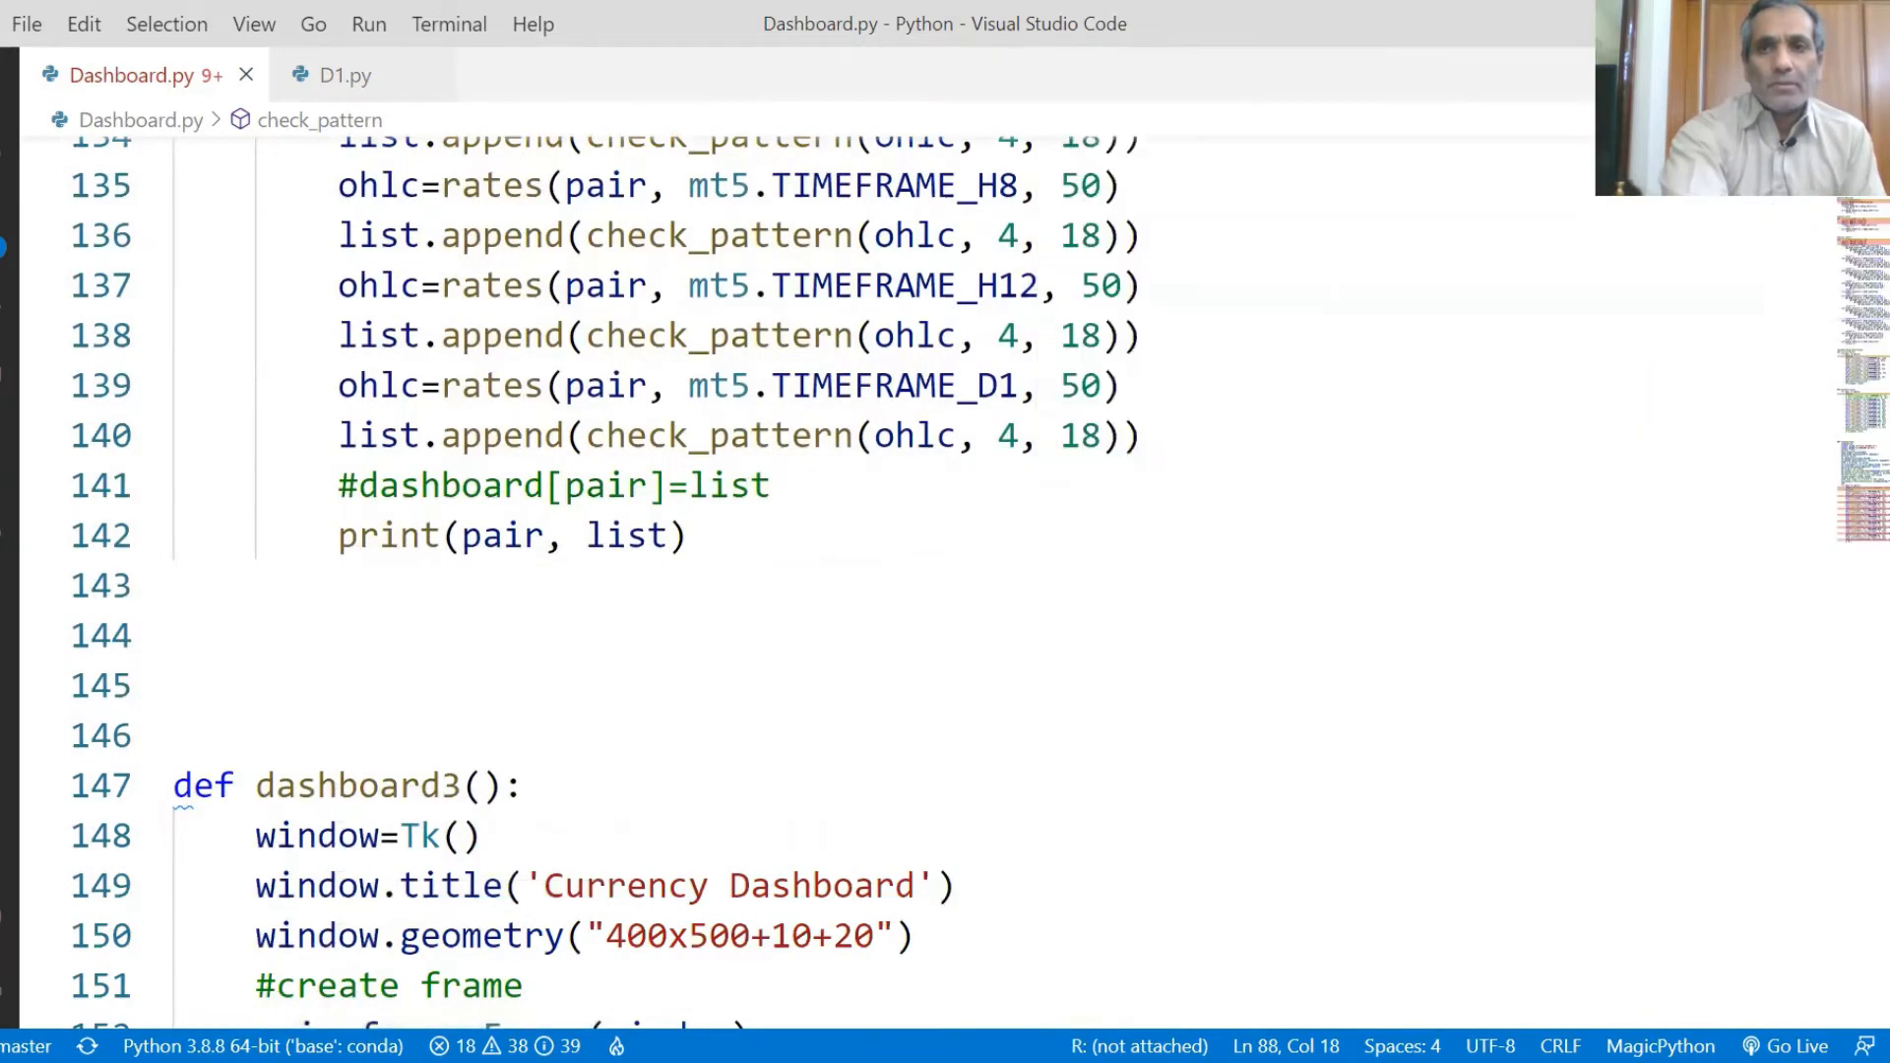
{"action": "scroll", "scroll_direction": "up", "scroll_amount": 3}
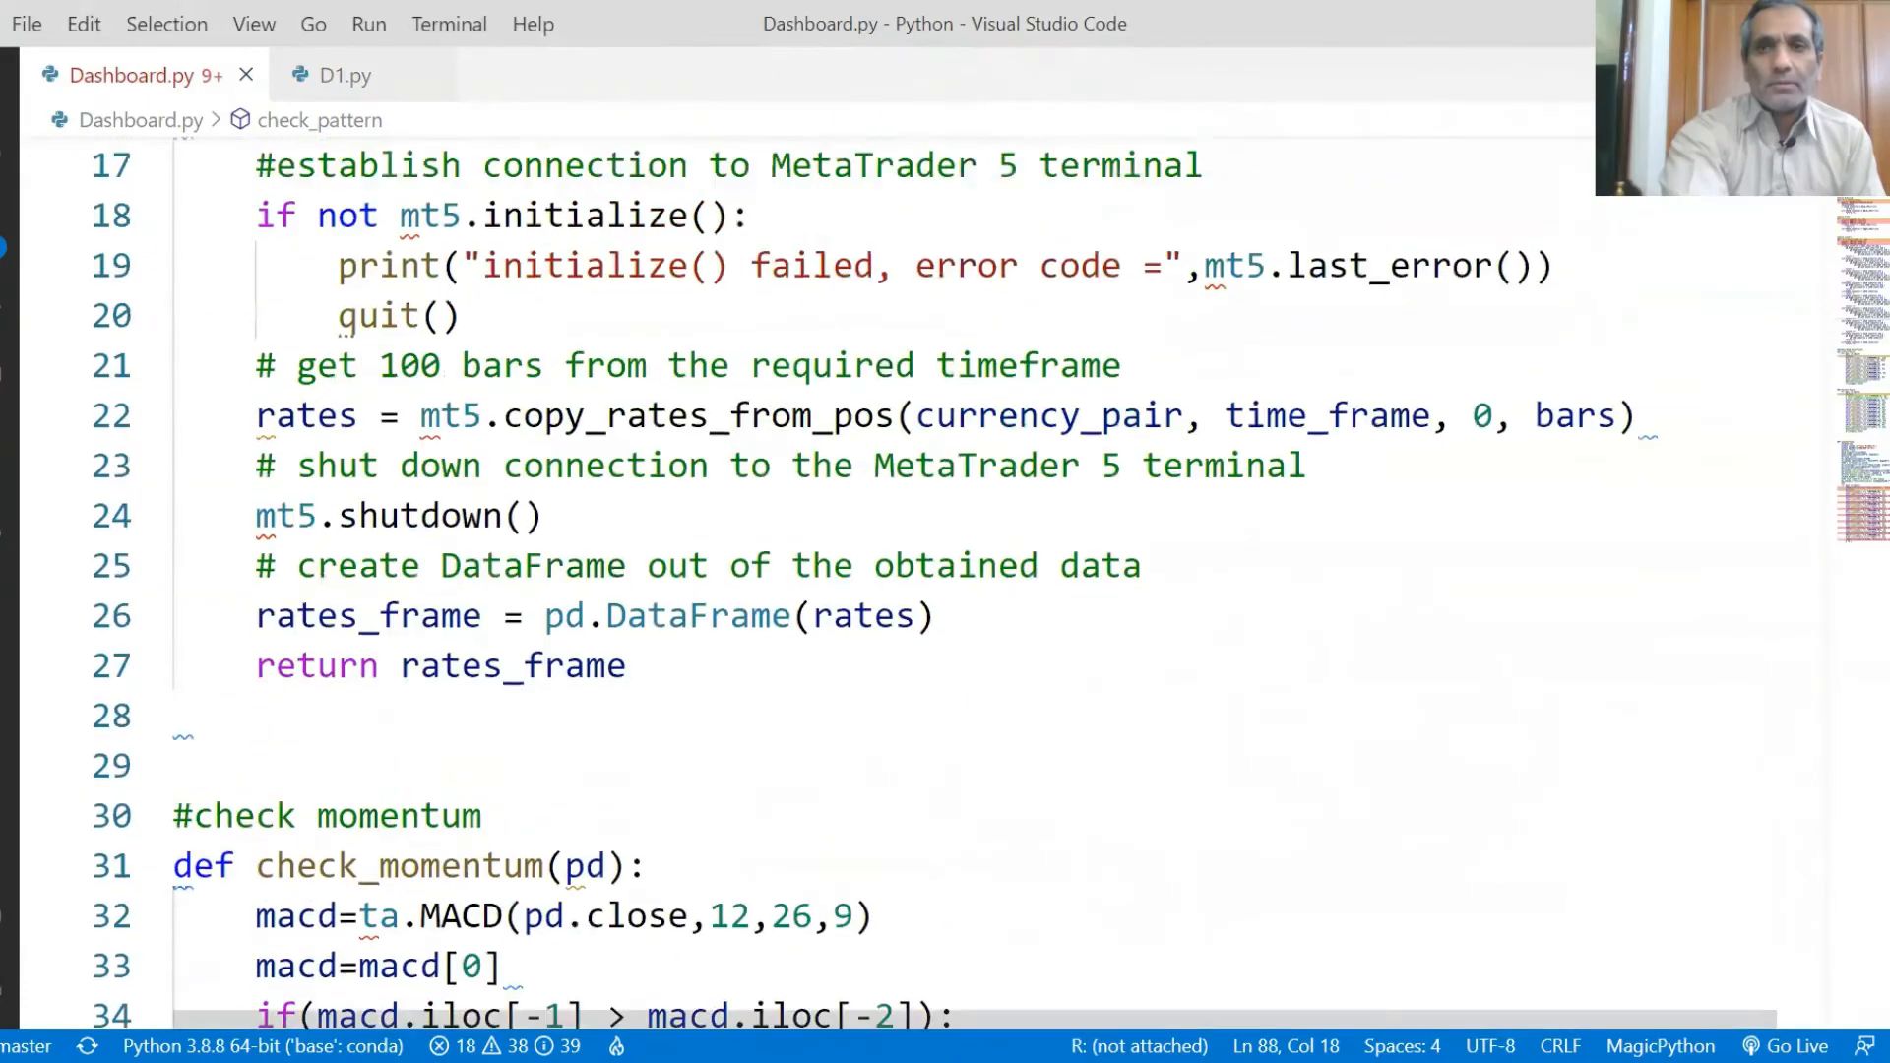
{"action": "scroll", "scroll_direction": "up", "scroll_amount": 3}
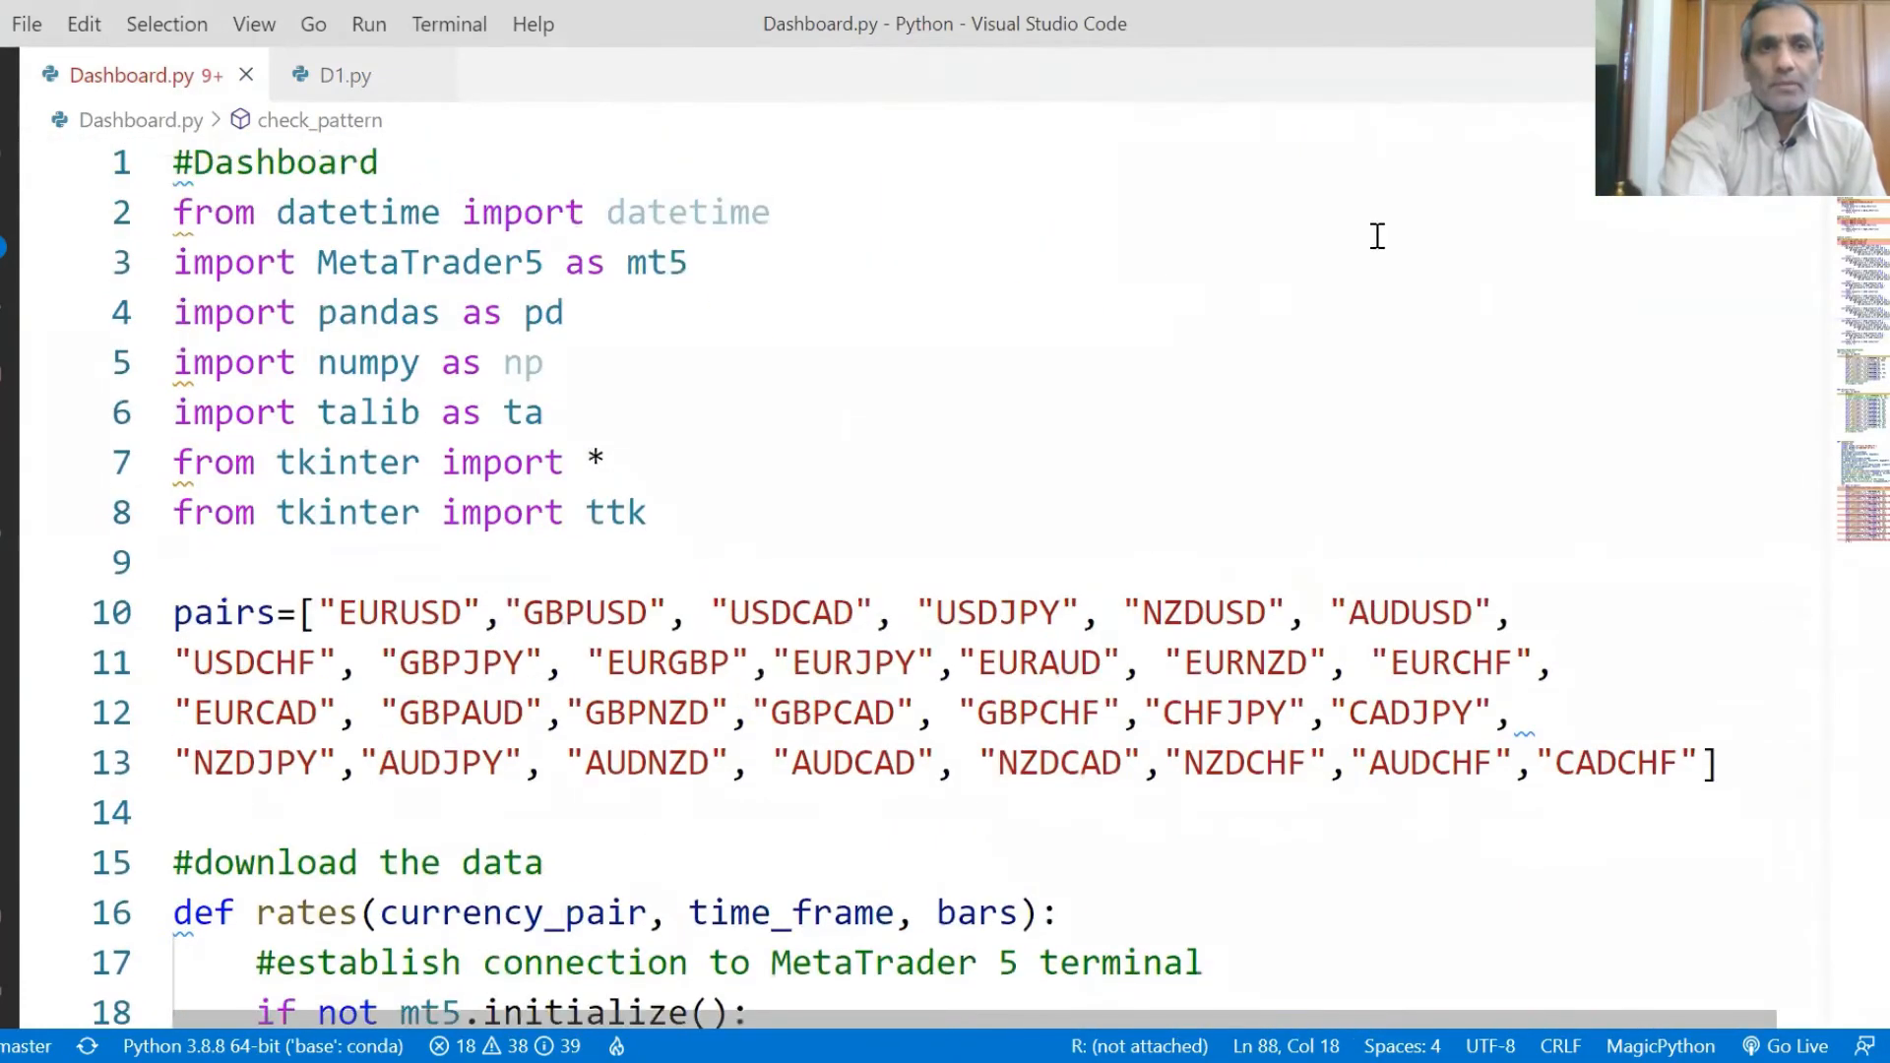
{"action": "mouse_move", "coordinate": [651, 262]}
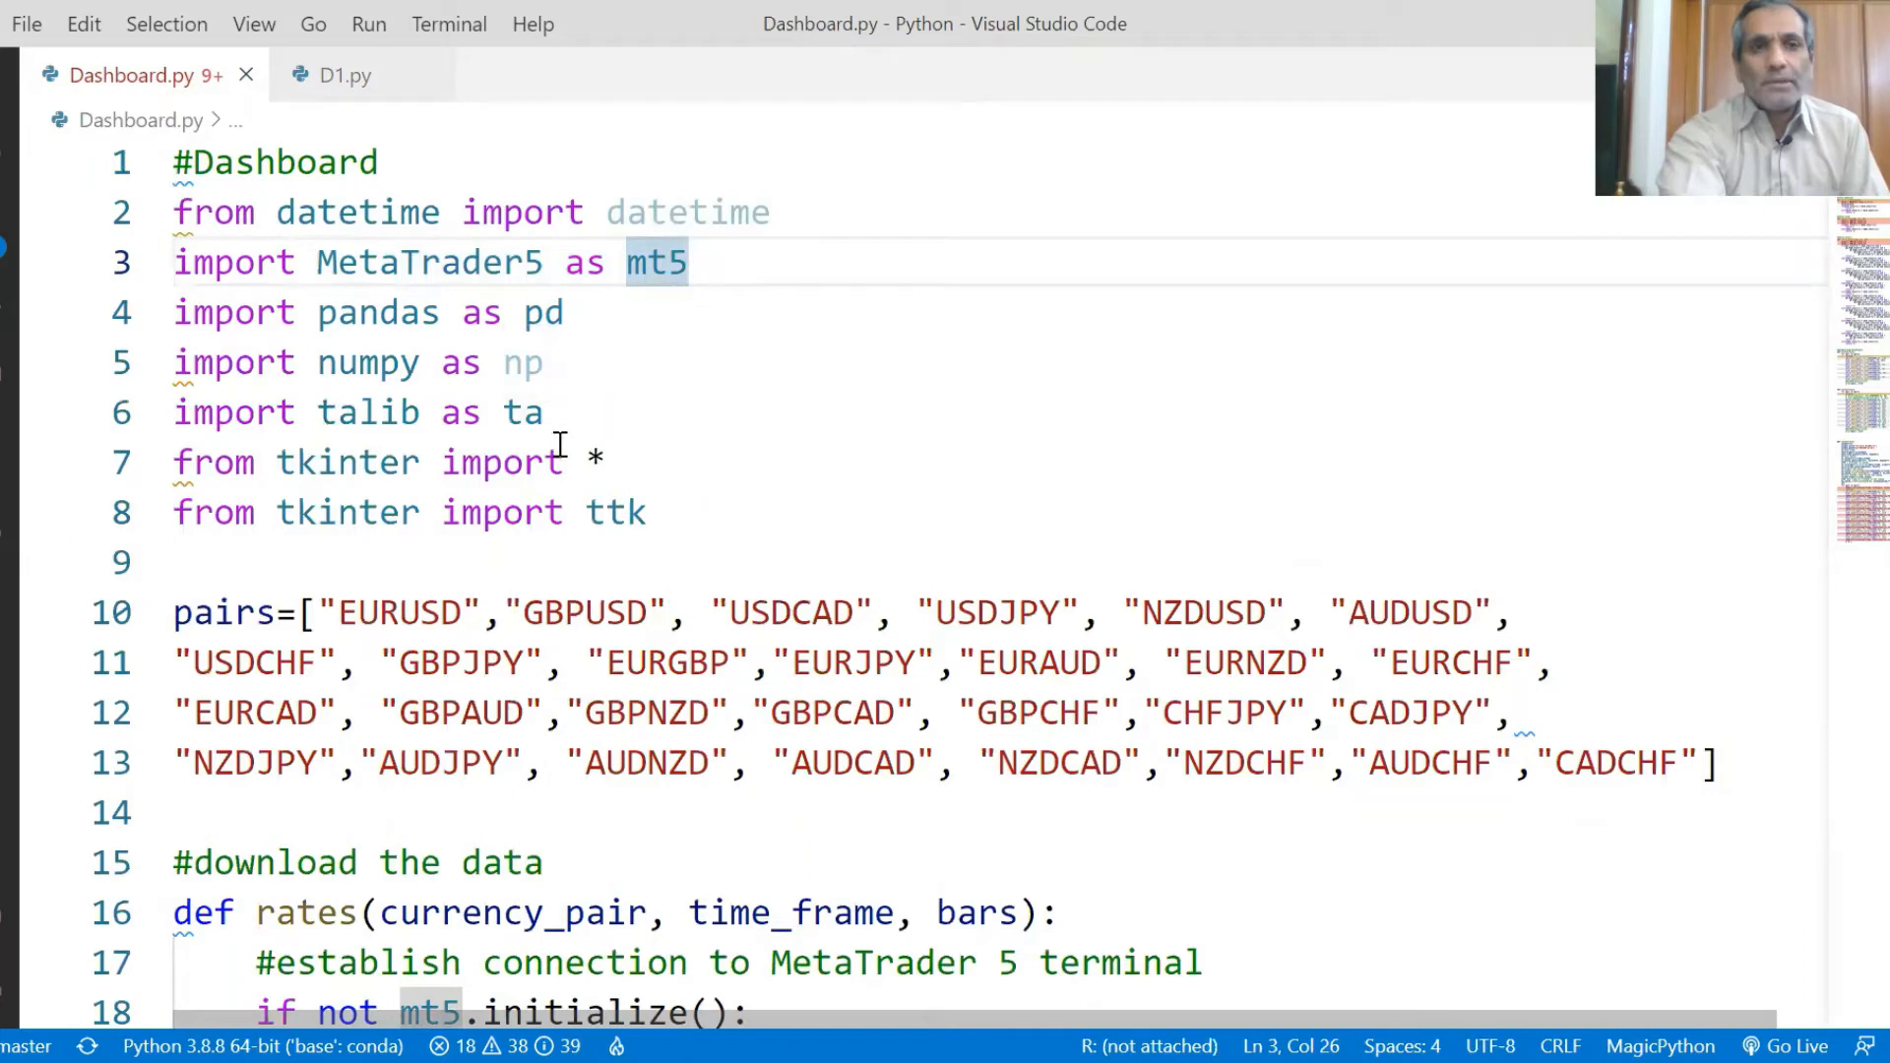
{"action": "mouse_move", "coordinate": [560, 483]}
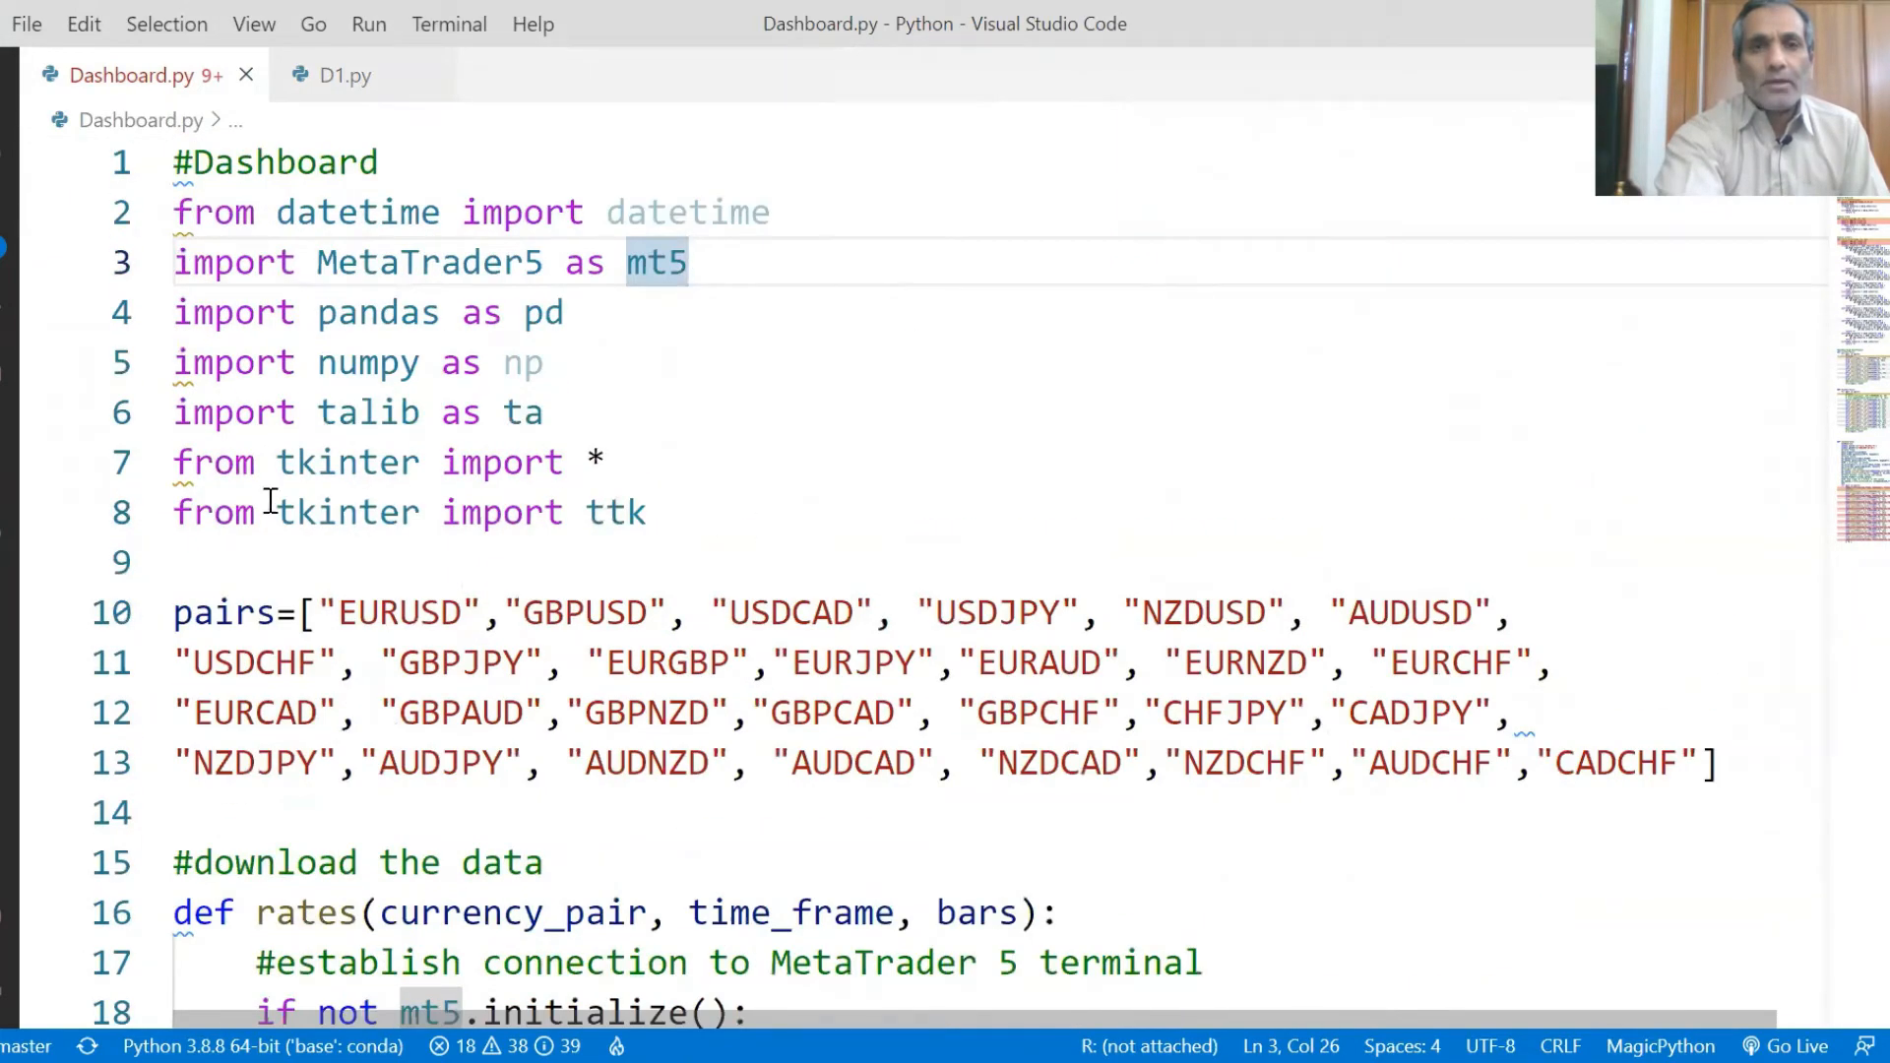
{"action": "mouse_move", "coordinate": [551, 482]}
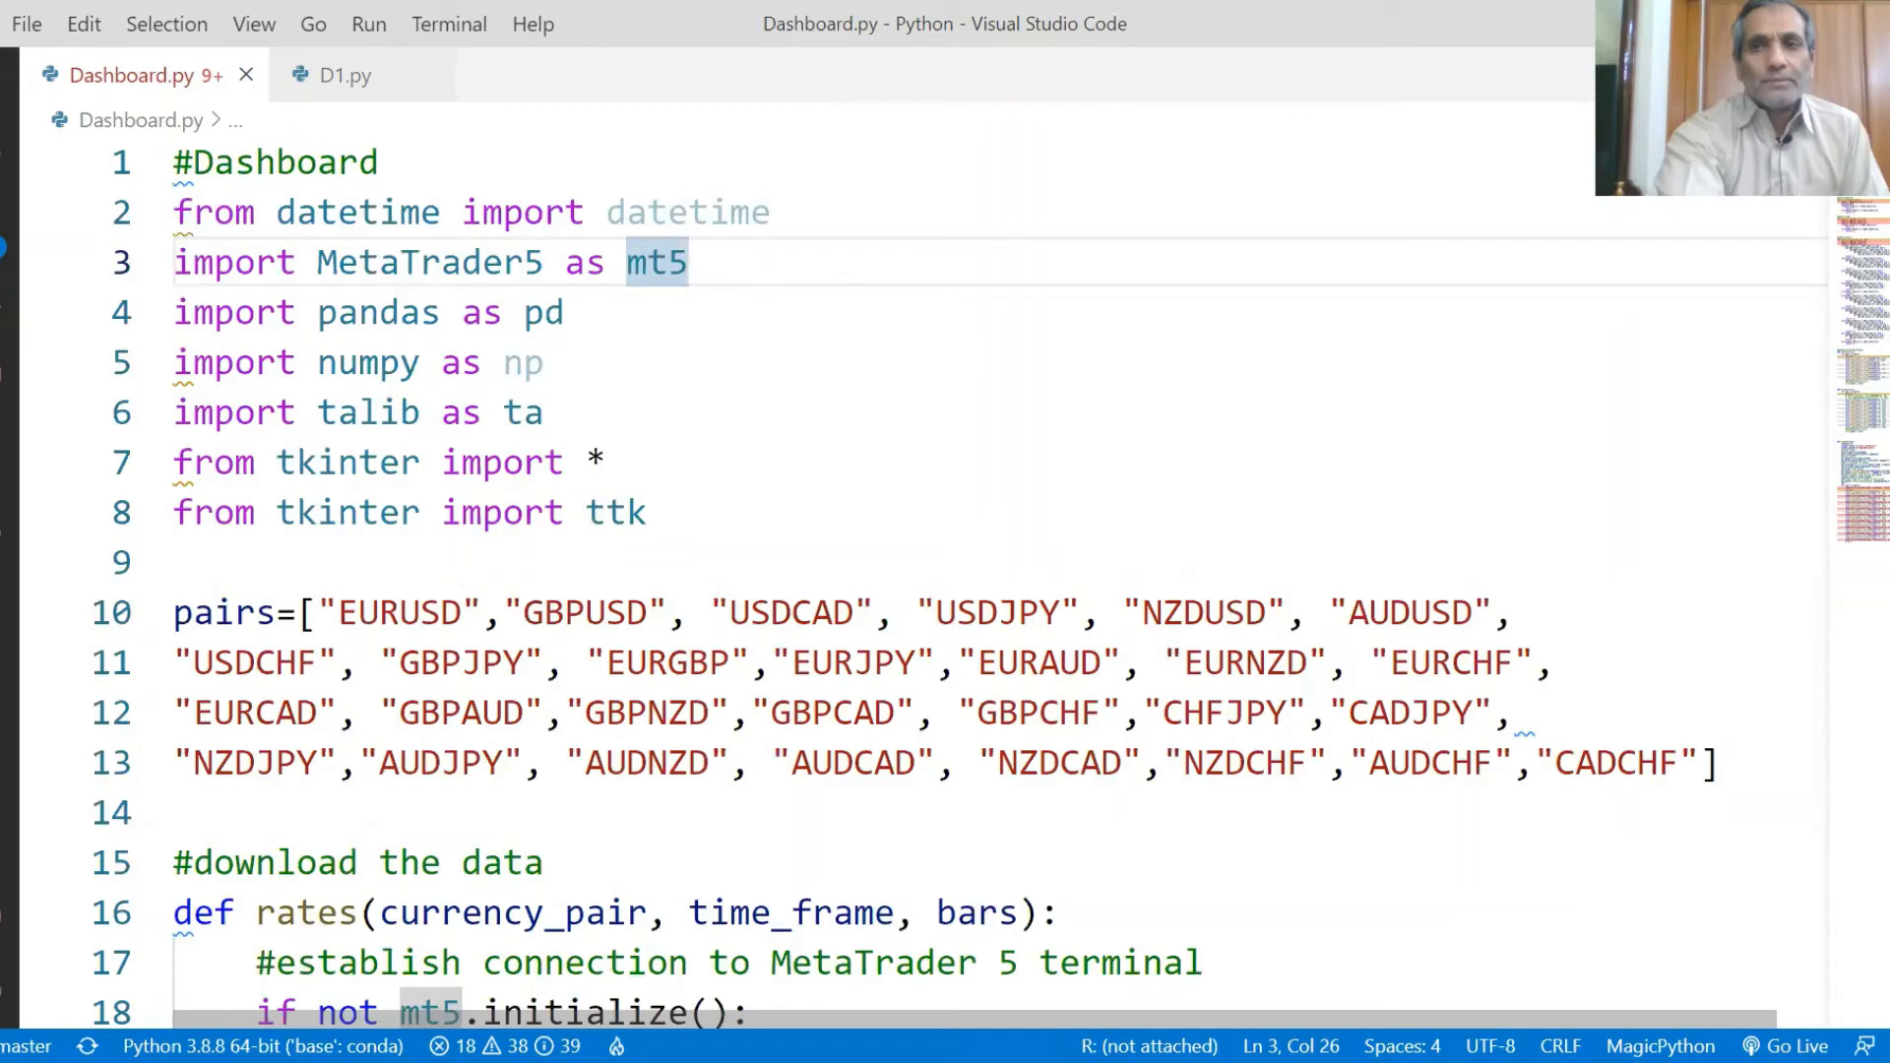
{"action": "scroll", "scroll_direction": "down", "scroll_amount": 3}
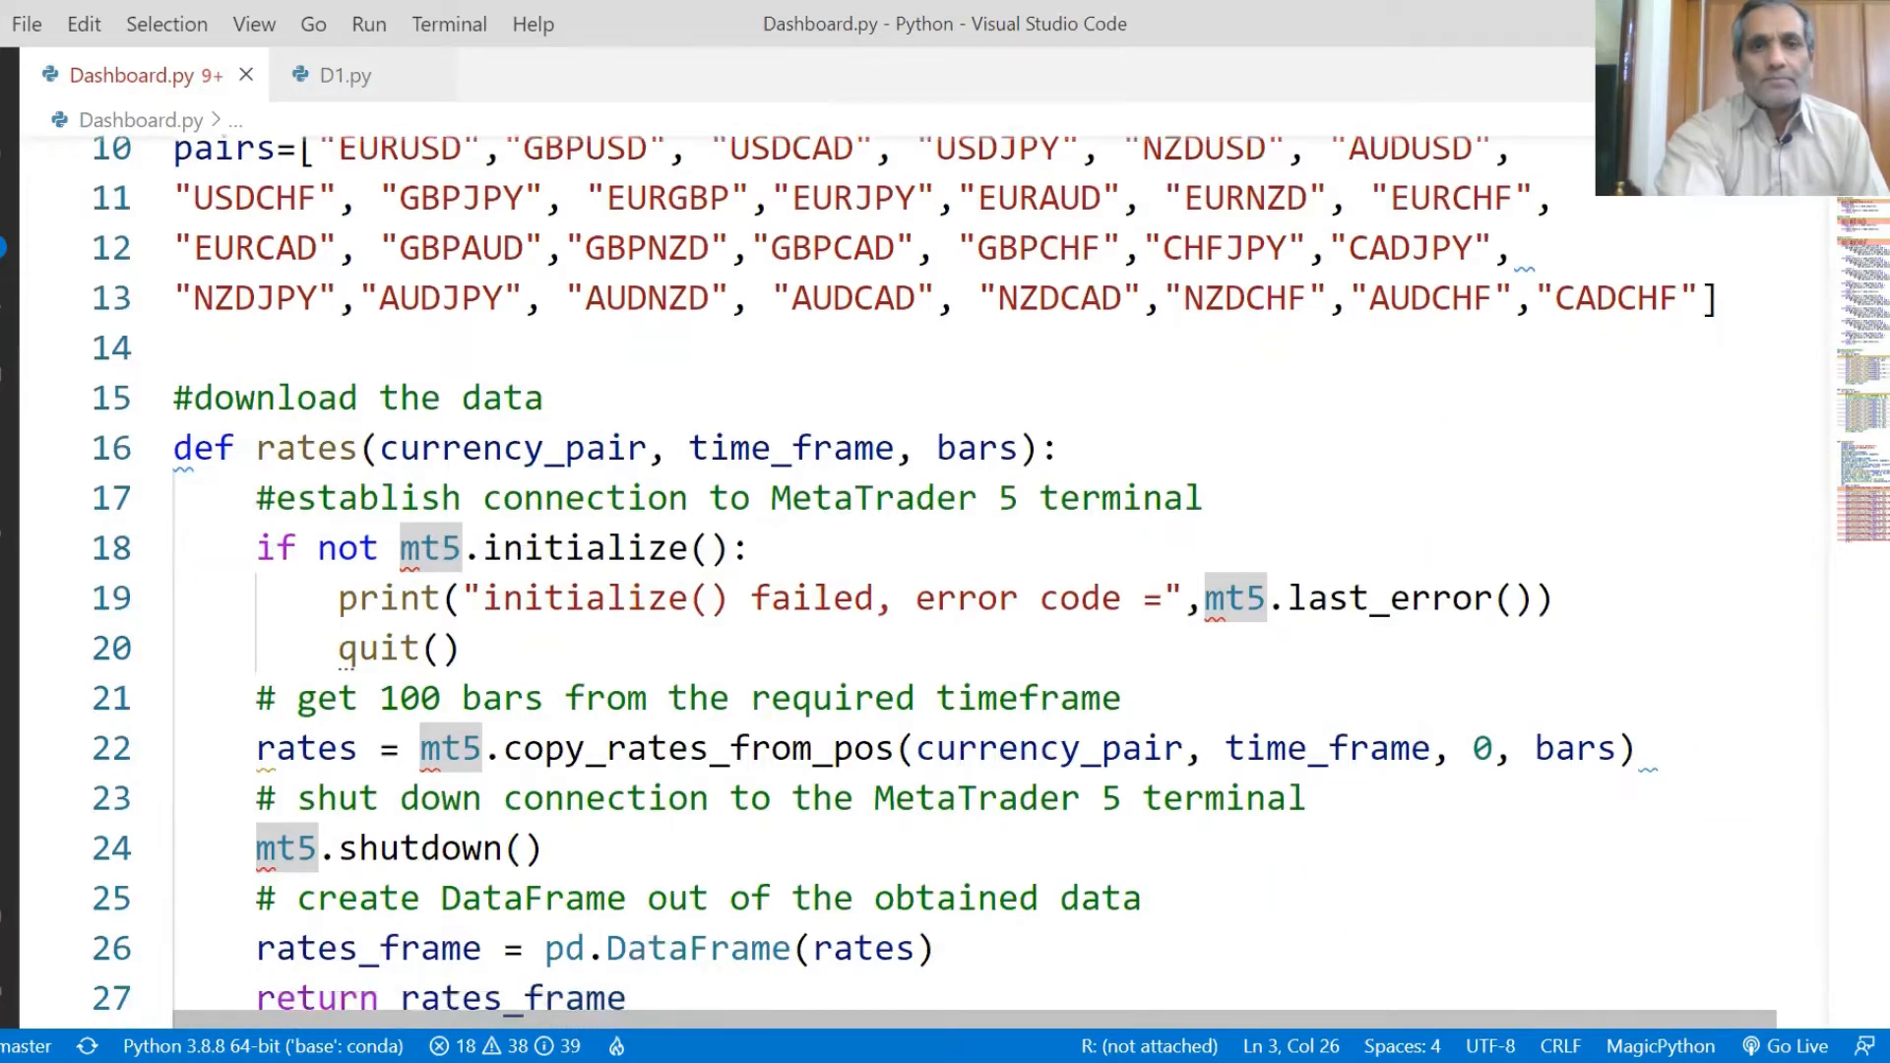
{"action": "scroll", "scroll_direction": "down", "scroll_amount": 3}
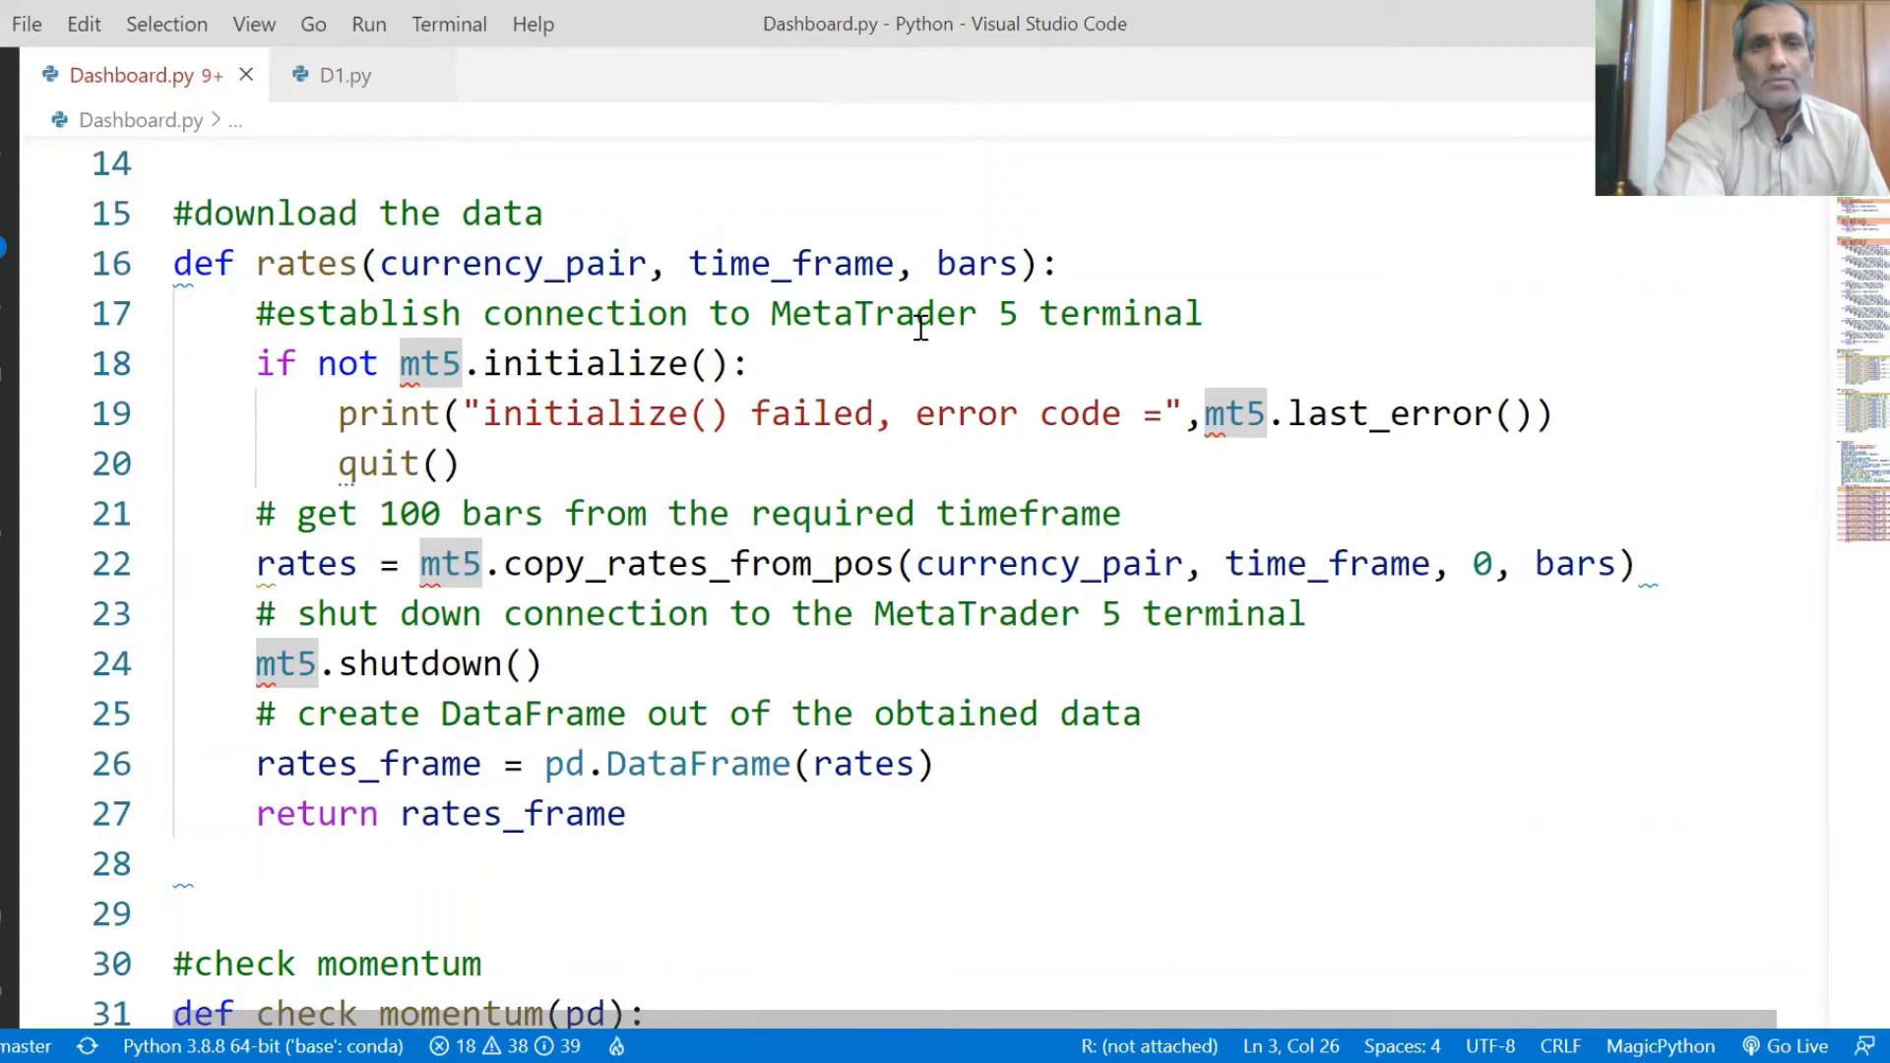
{"action": "mouse_move", "coordinate": [386, 346]}
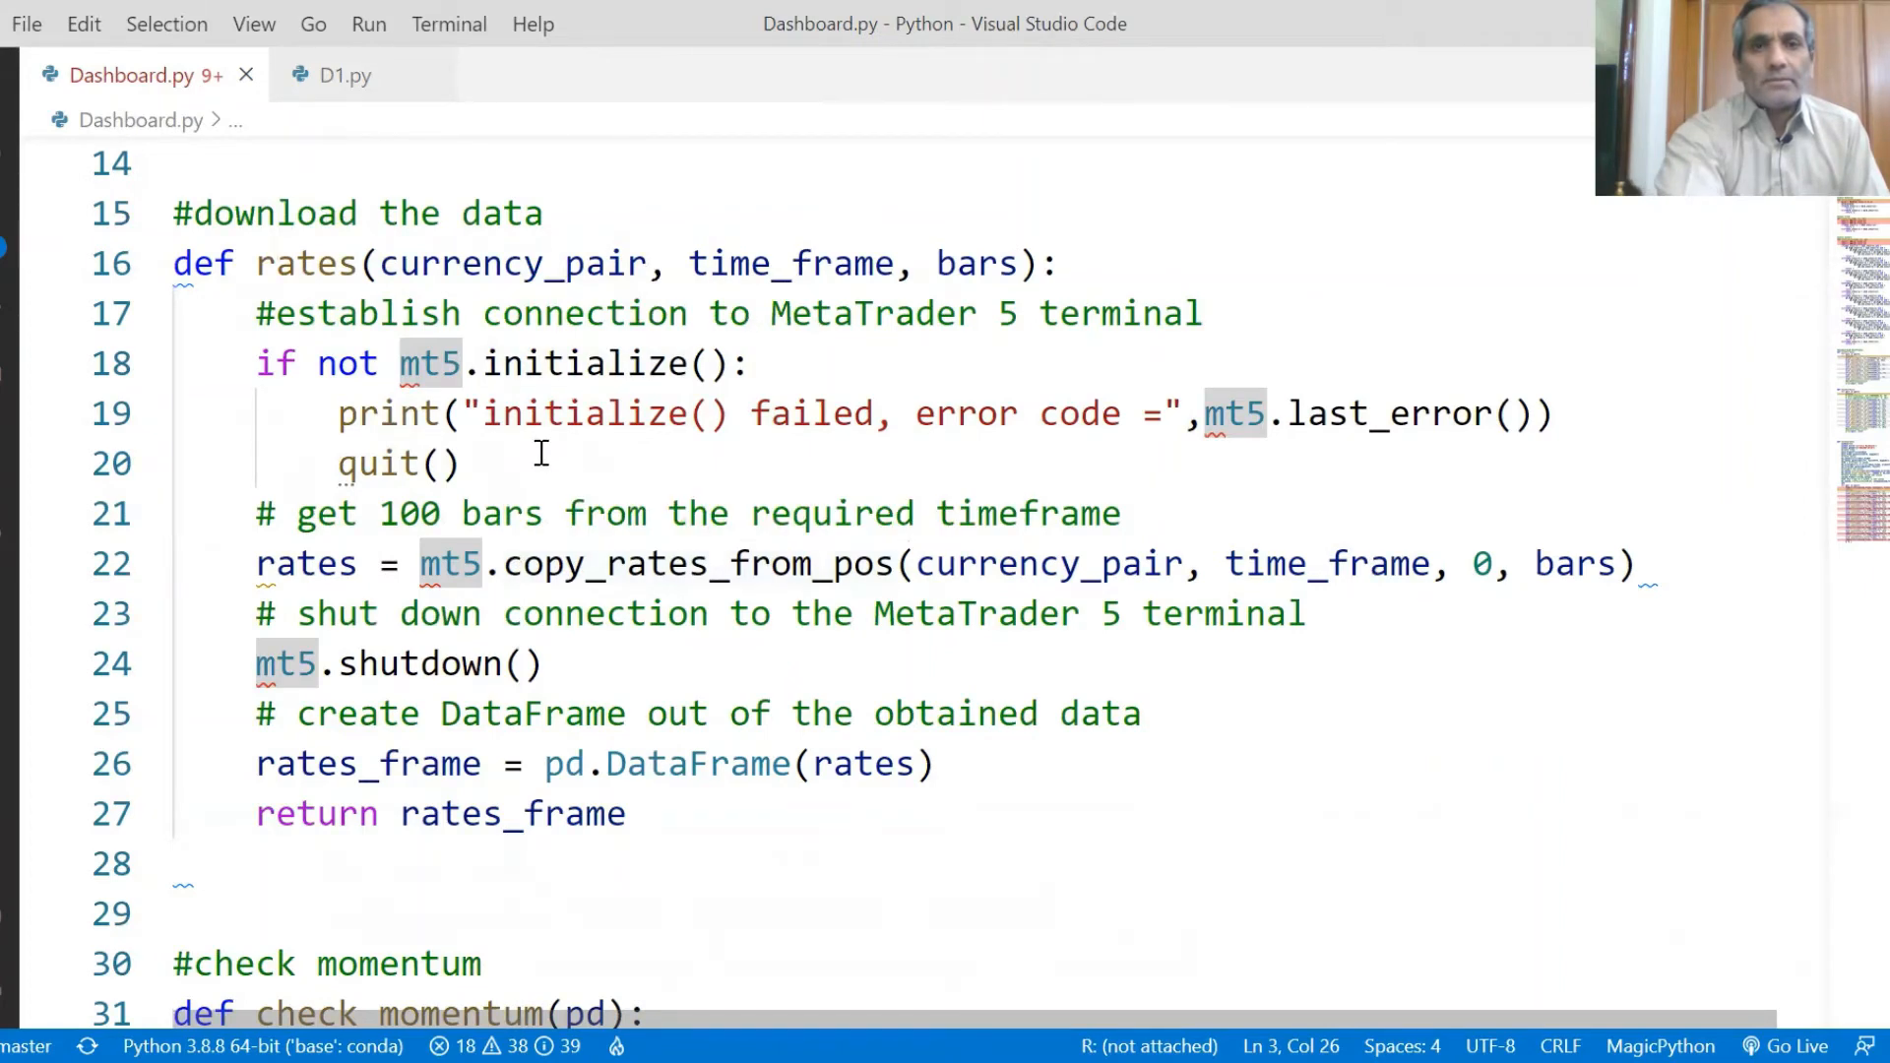
{"action": "mouse_move", "coordinate": [748, 459]}
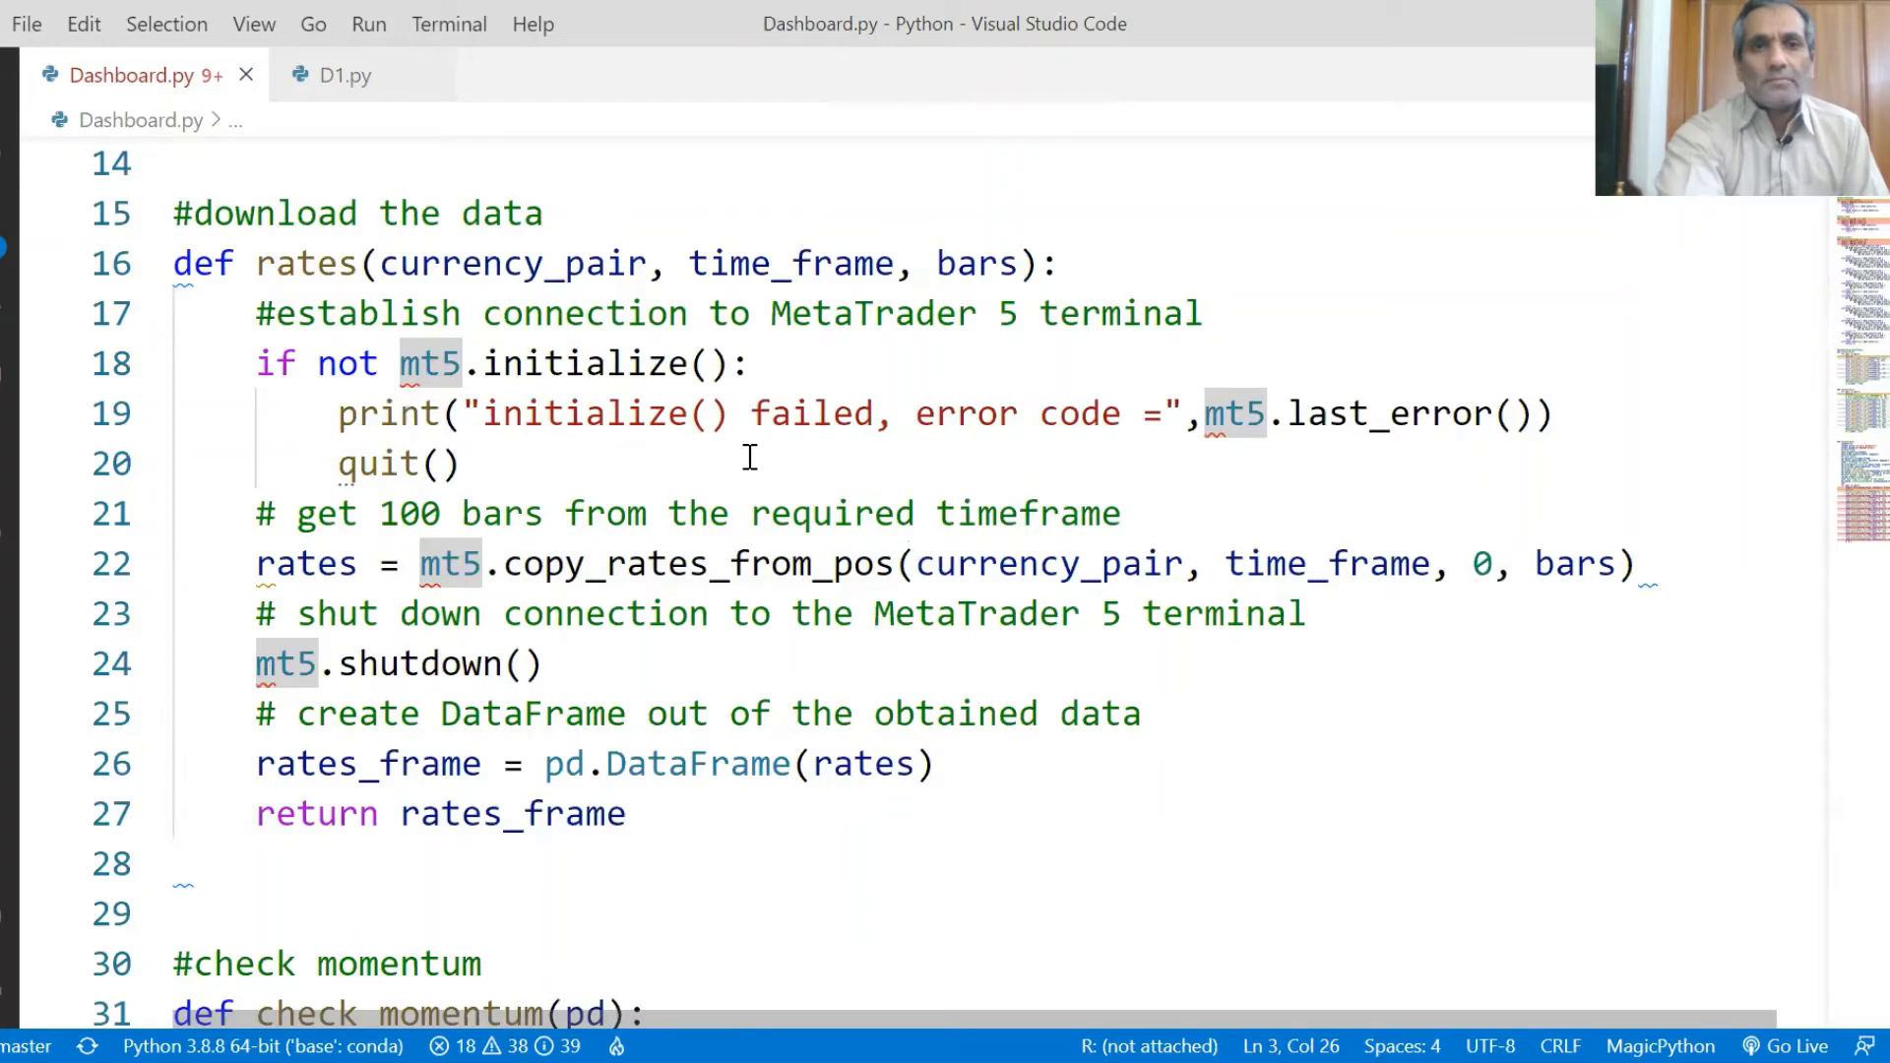
{"action": "mouse_move", "coordinate": [636, 455]}
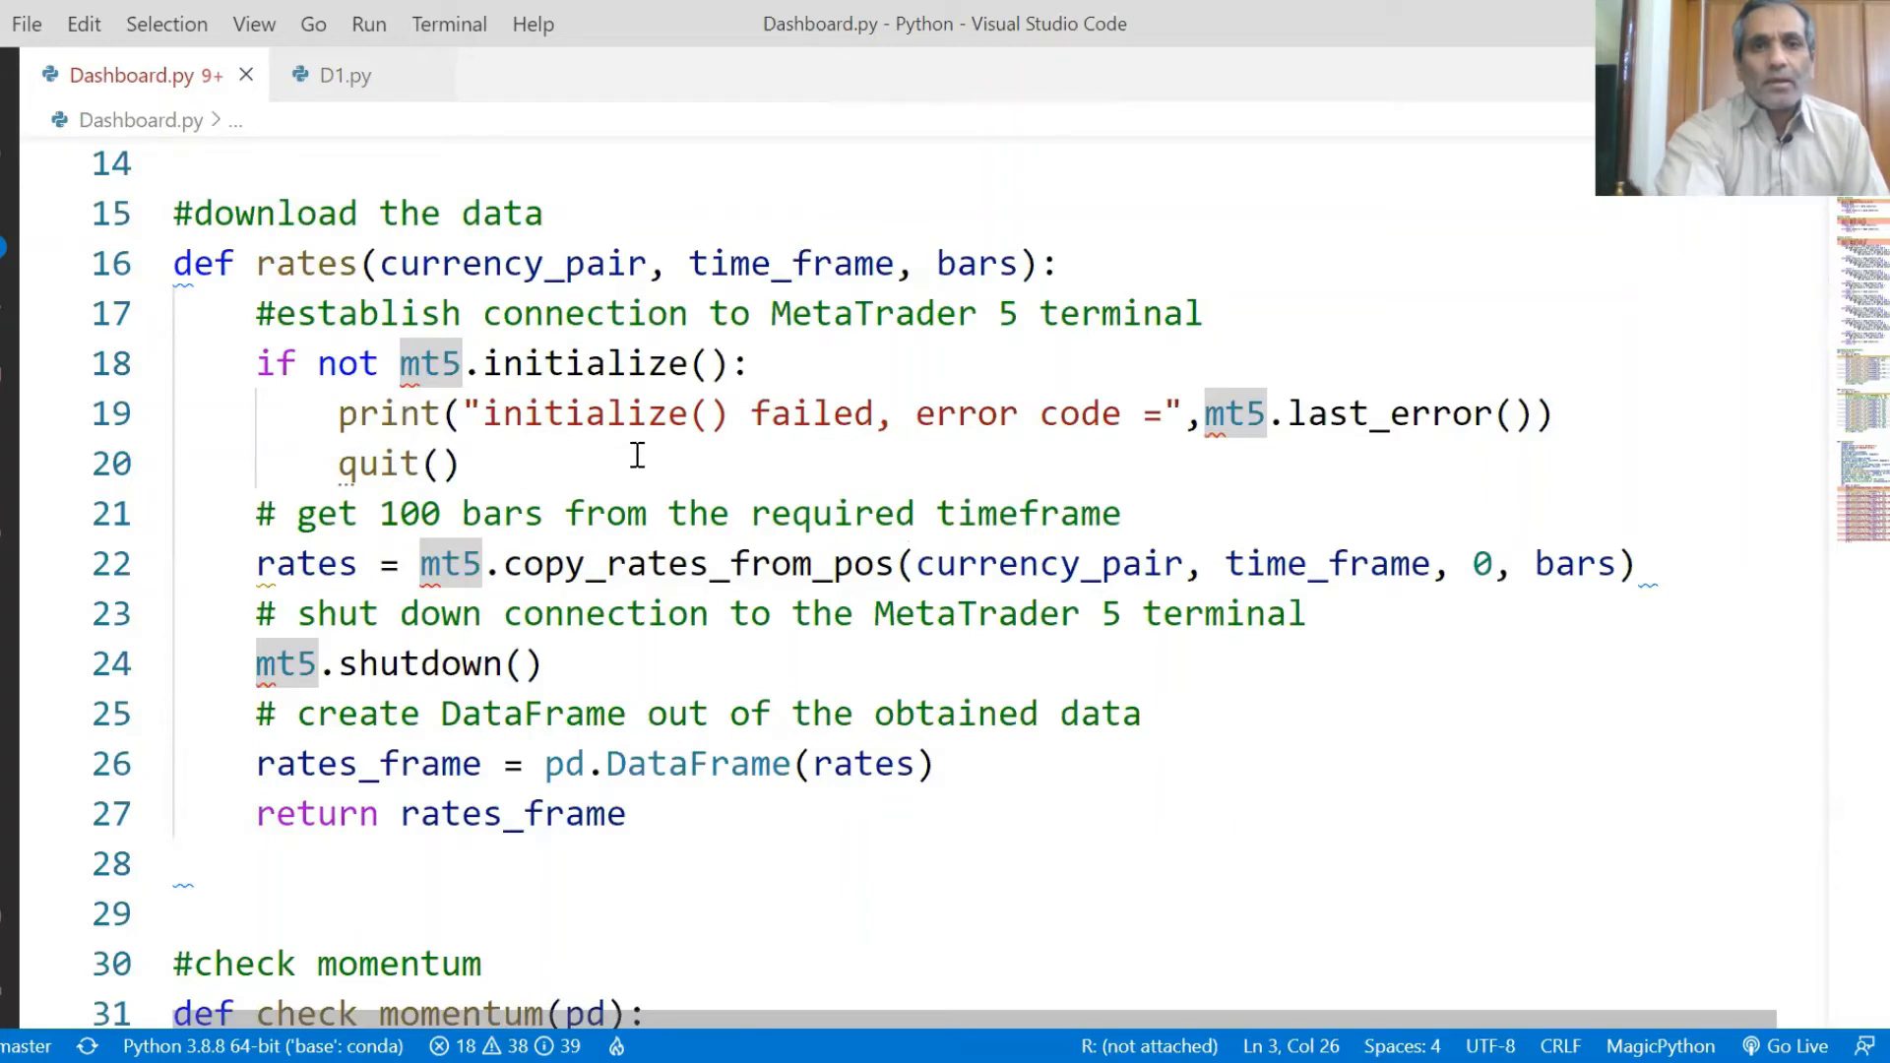
{"action": "mouse_move", "coordinate": [837, 449]}
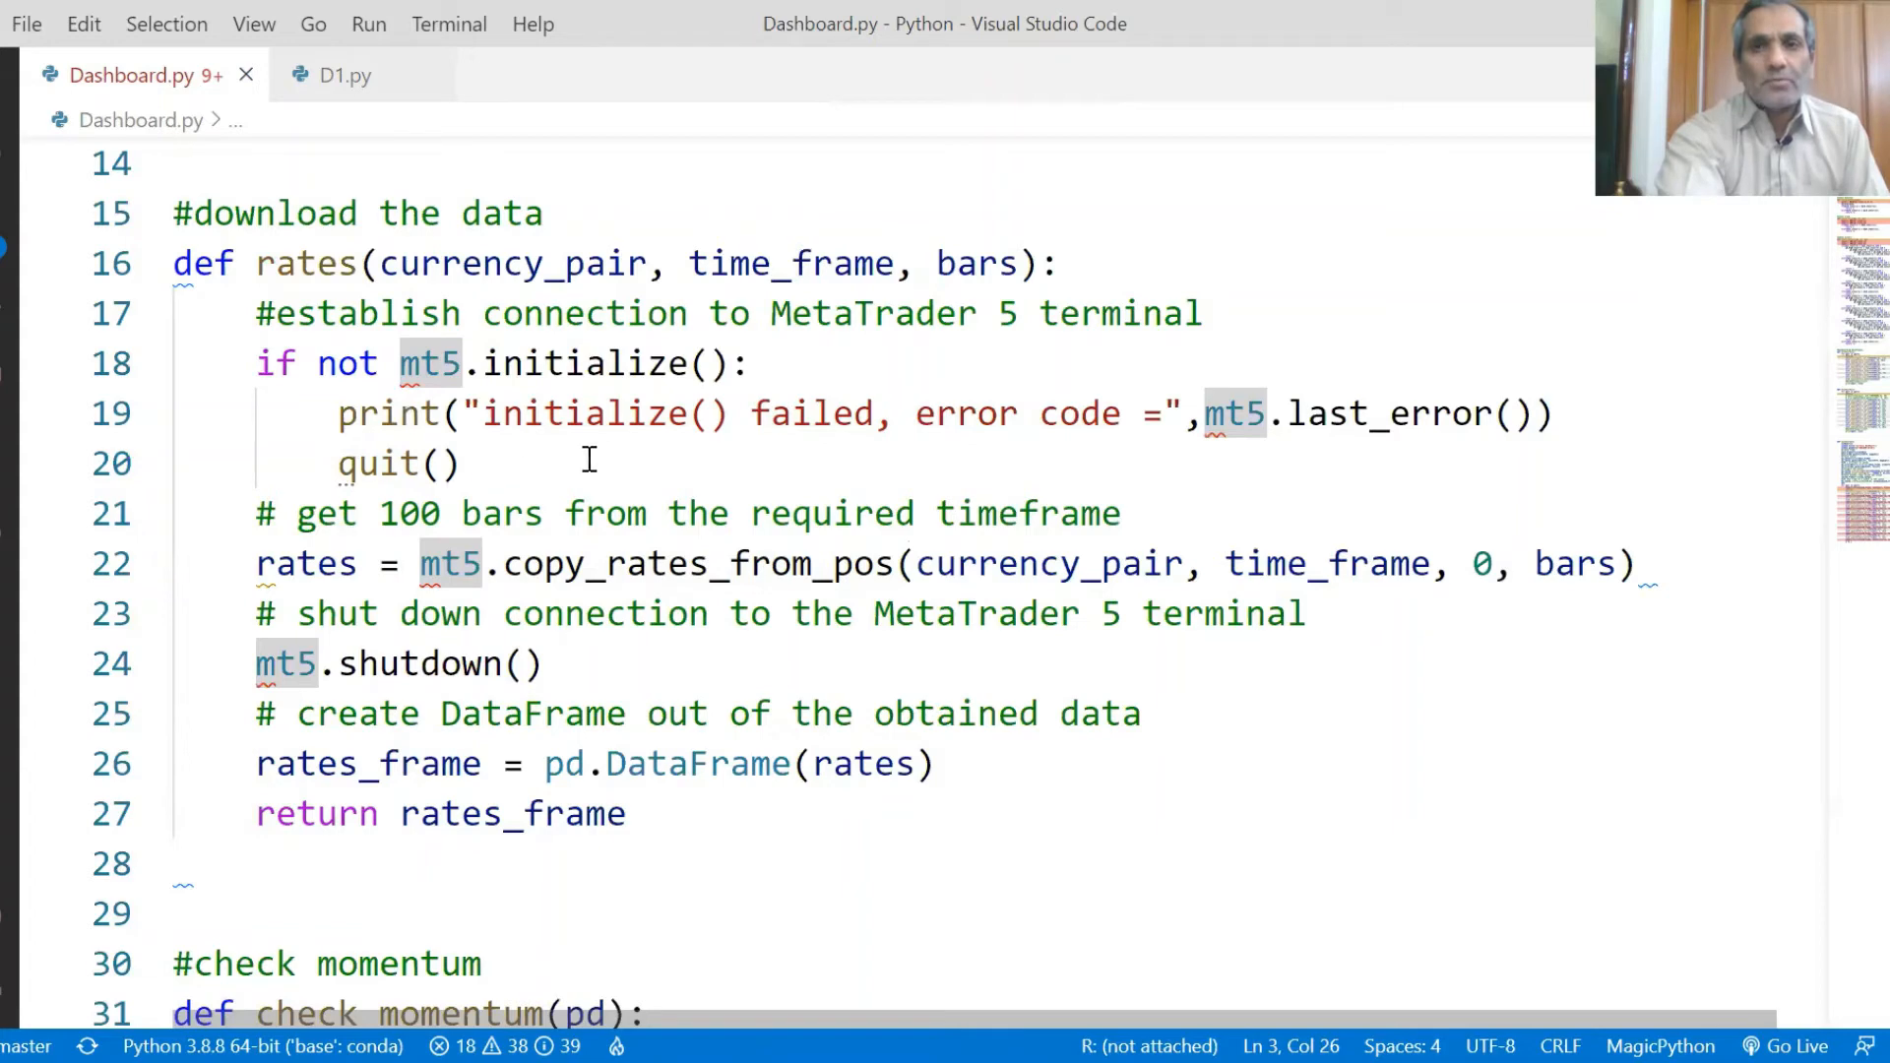
{"action": "mouse_move", "coordinate": [1099, 449]}
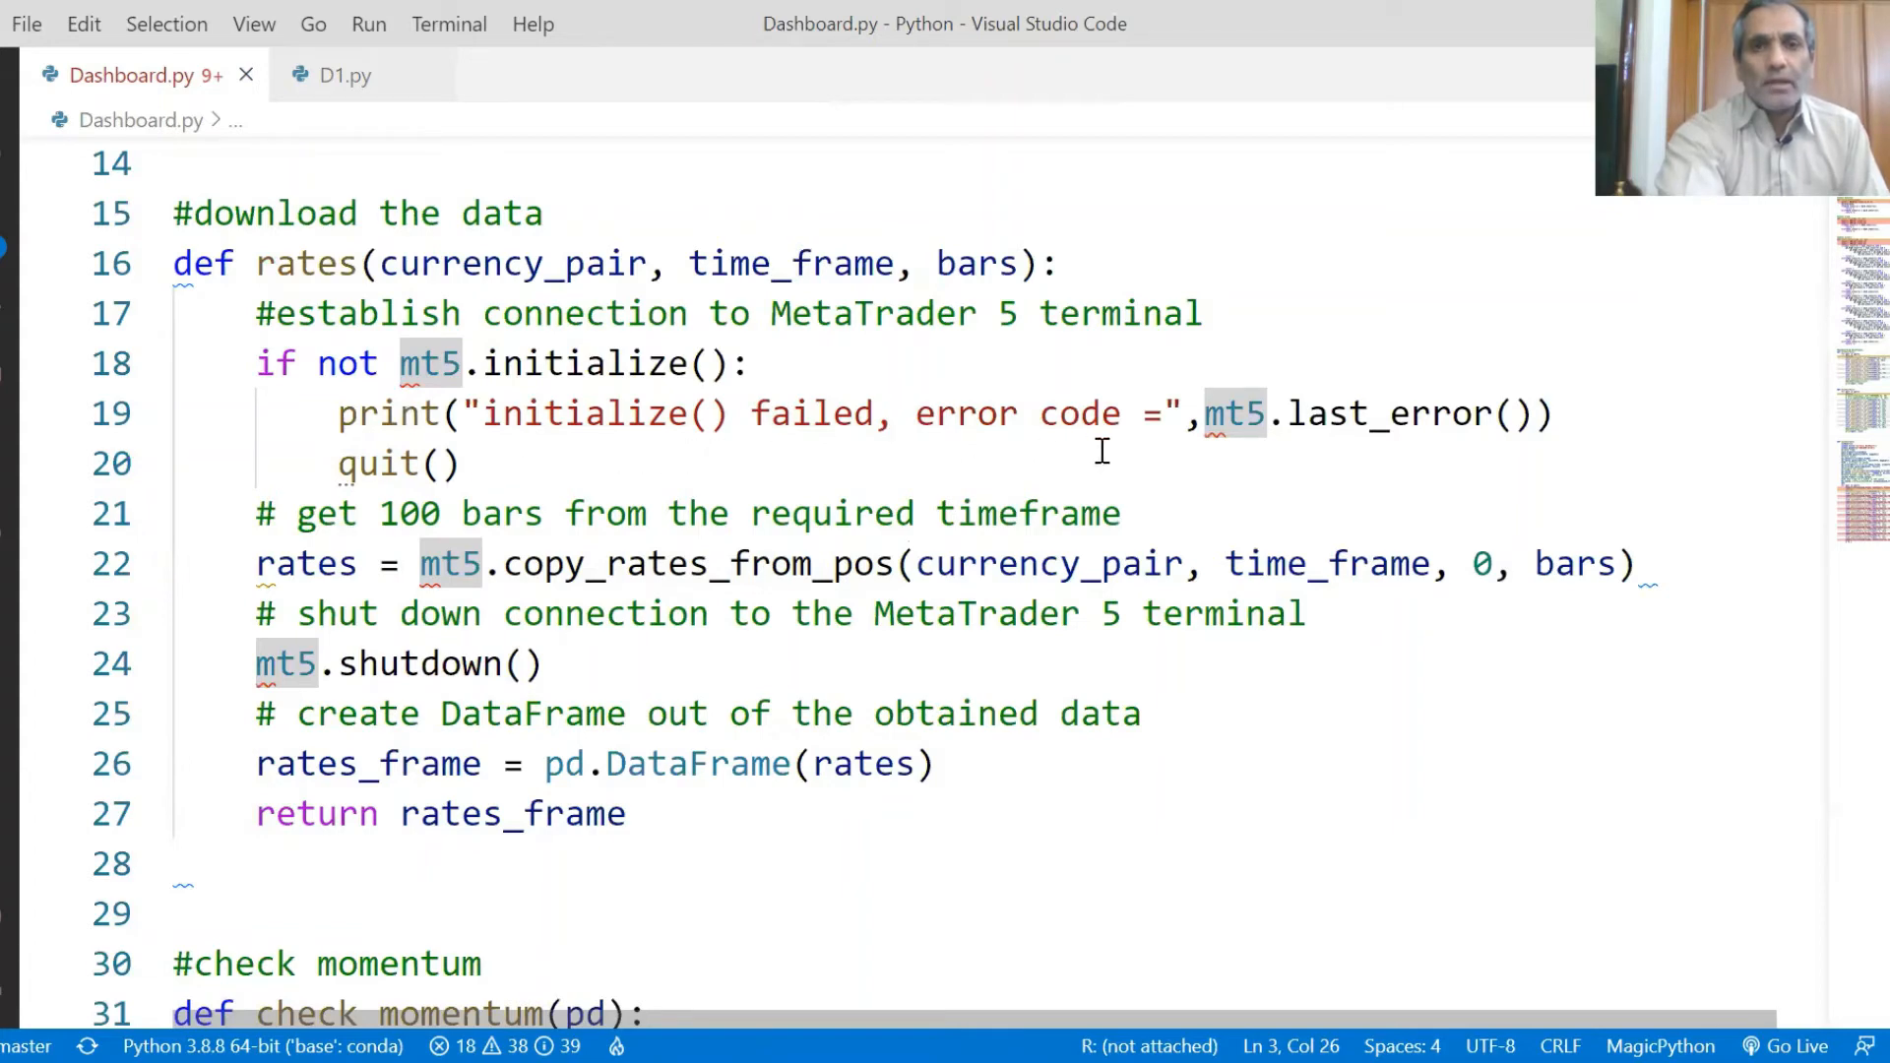
{"action": "mouse_move", "coordinate": [1052, 459]}
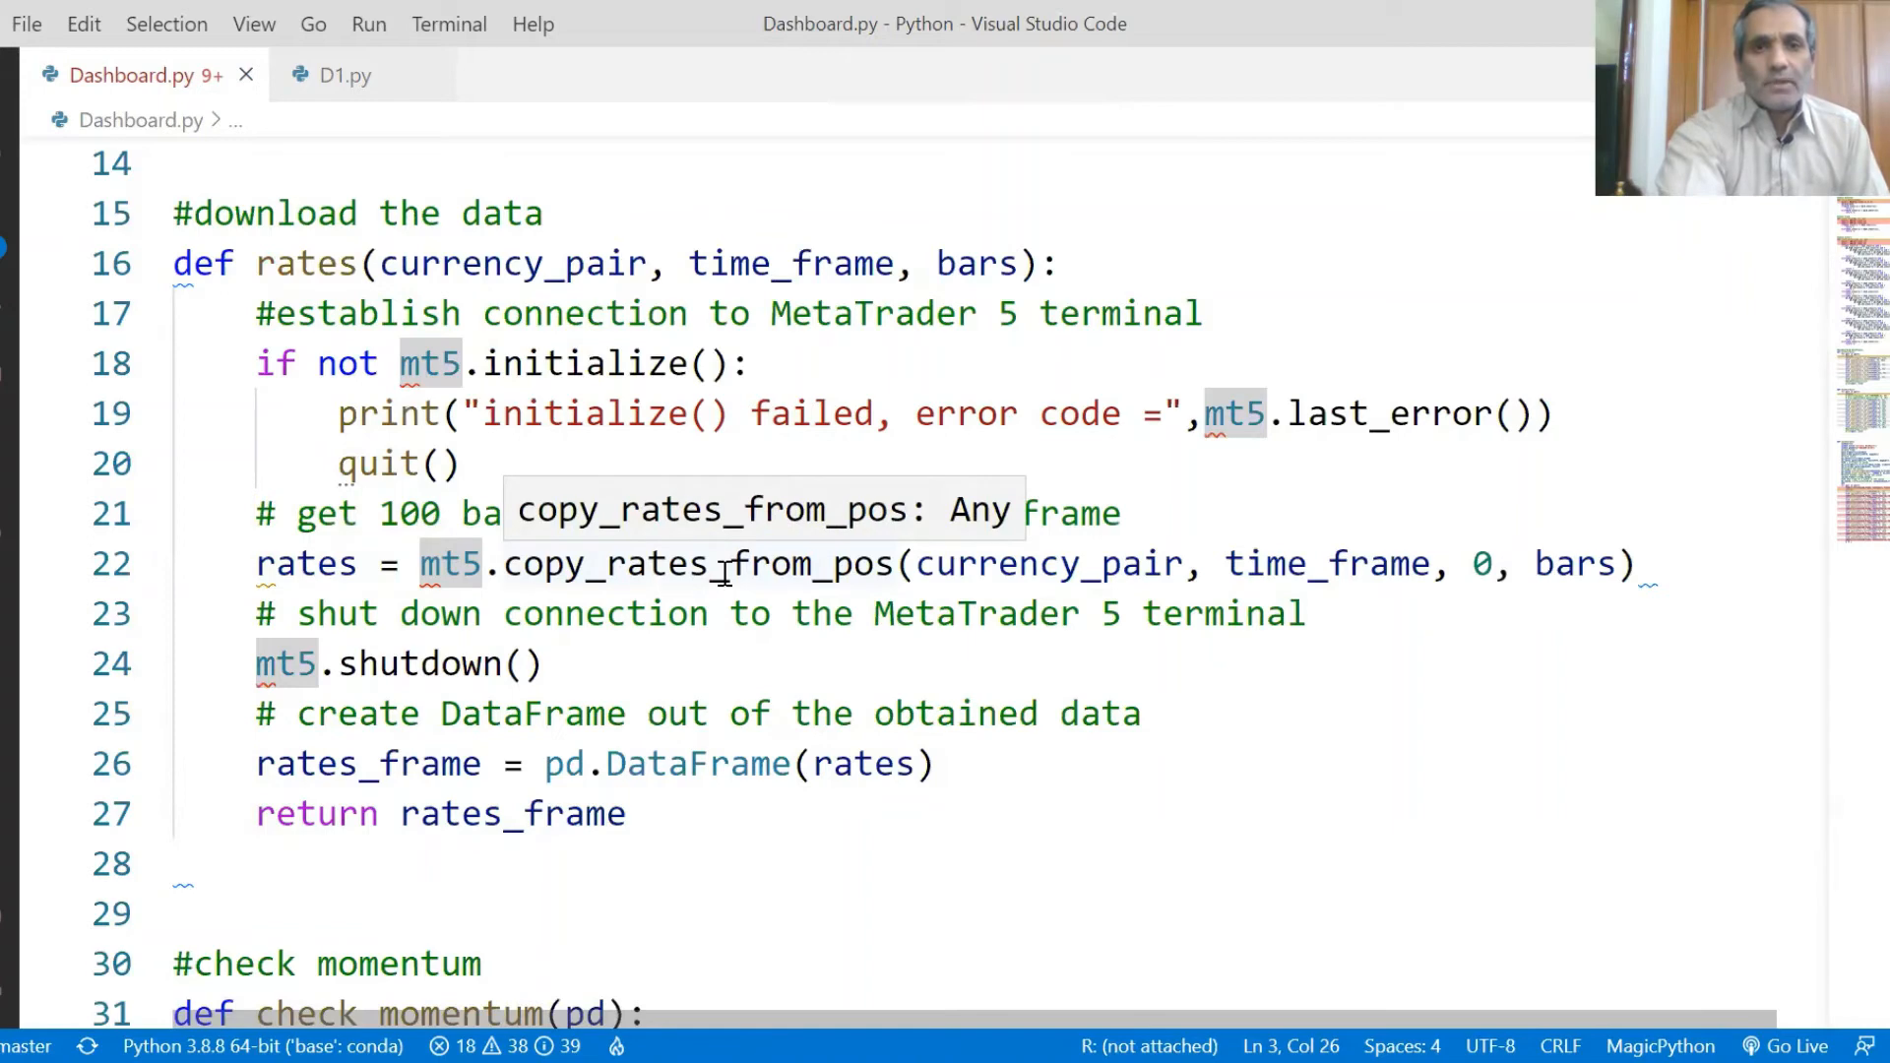
{"action": "mouse_move", "coordinate": [1050, 565]}
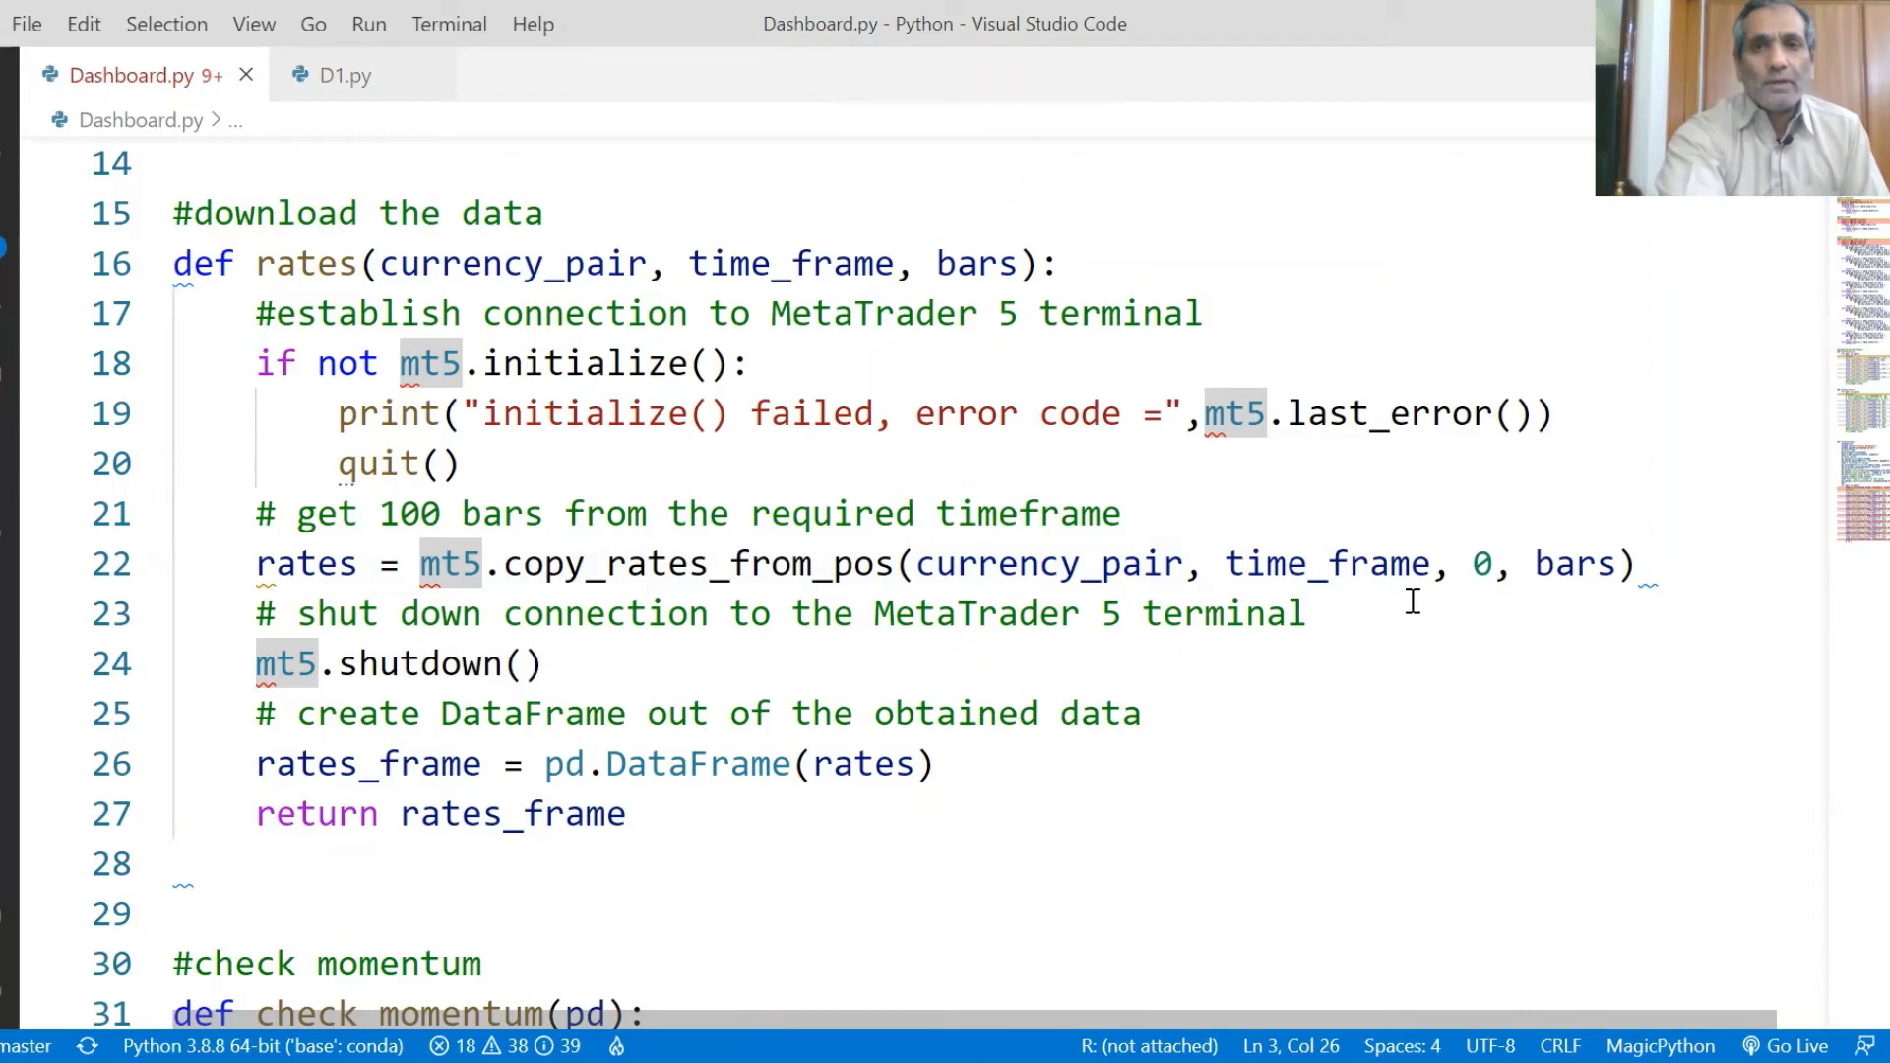
{"action": "mouse_move", "coordinate": [1554, 603]}
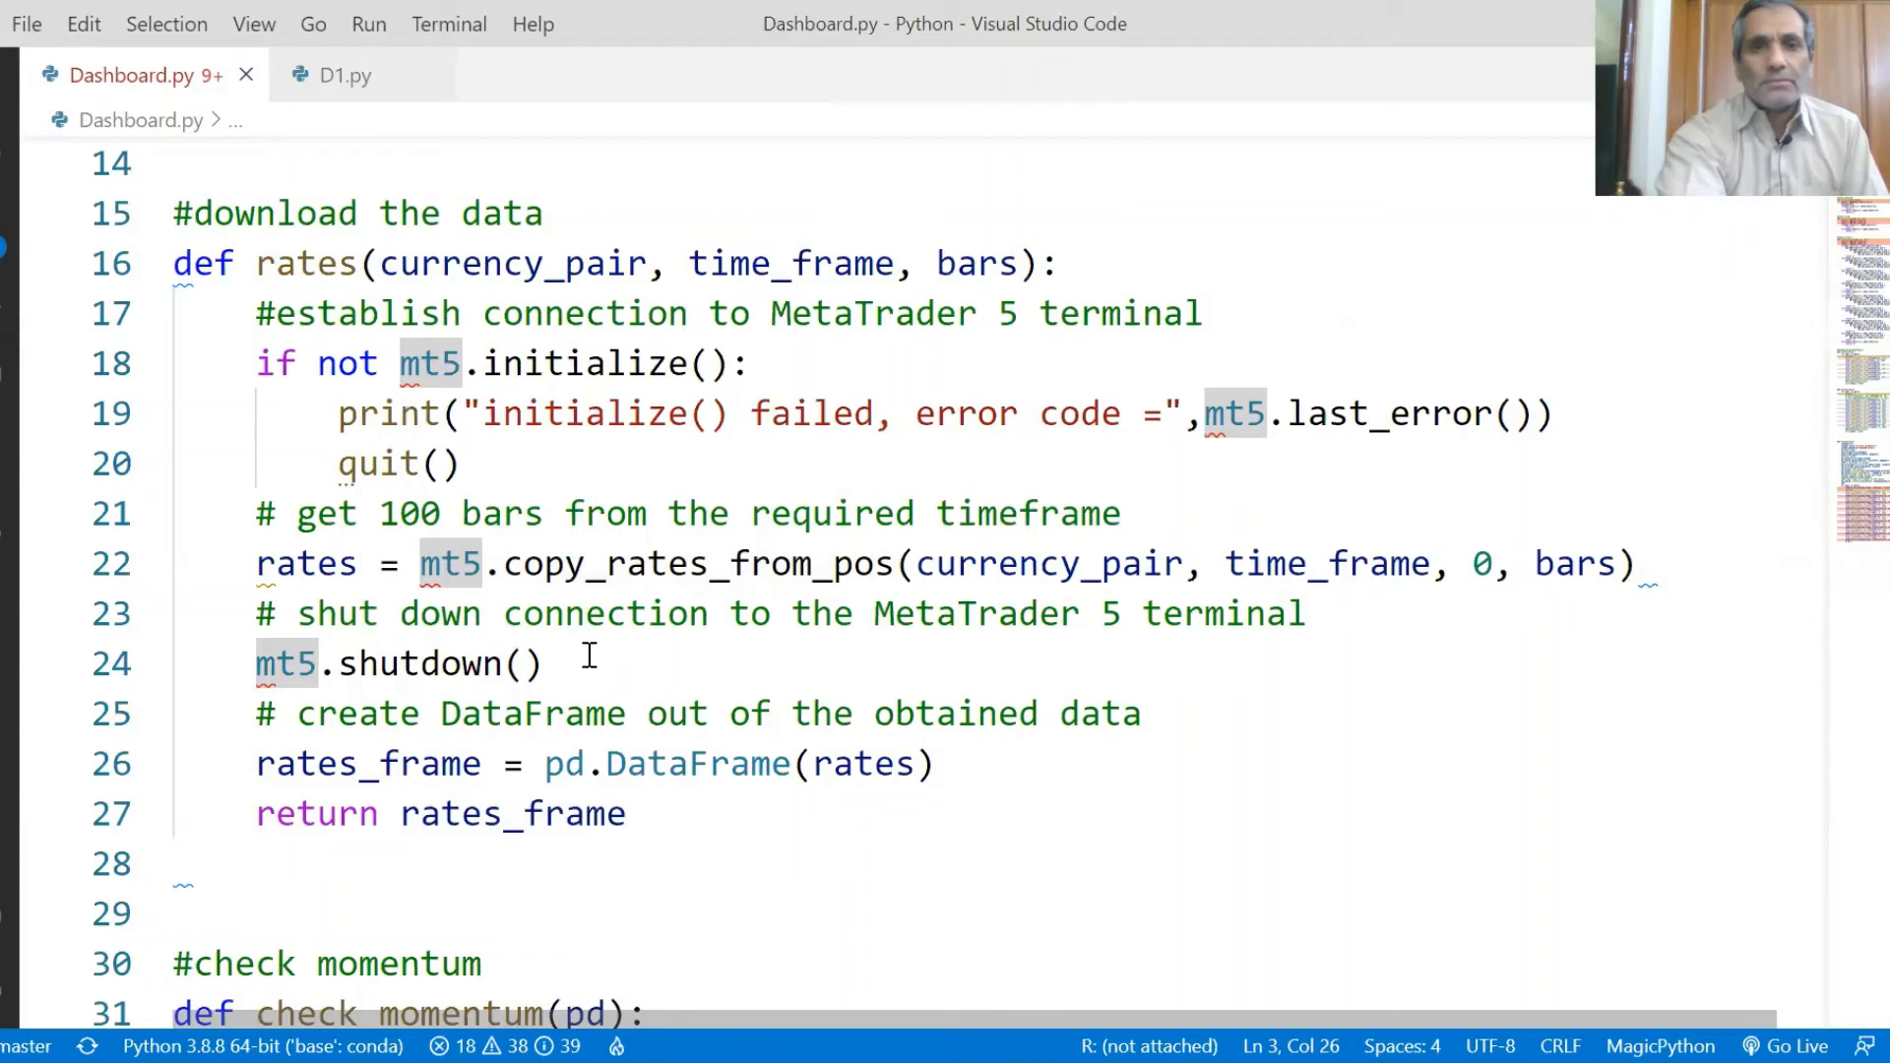
{"action": "mouse_move", "coordinate": [770, 796]}
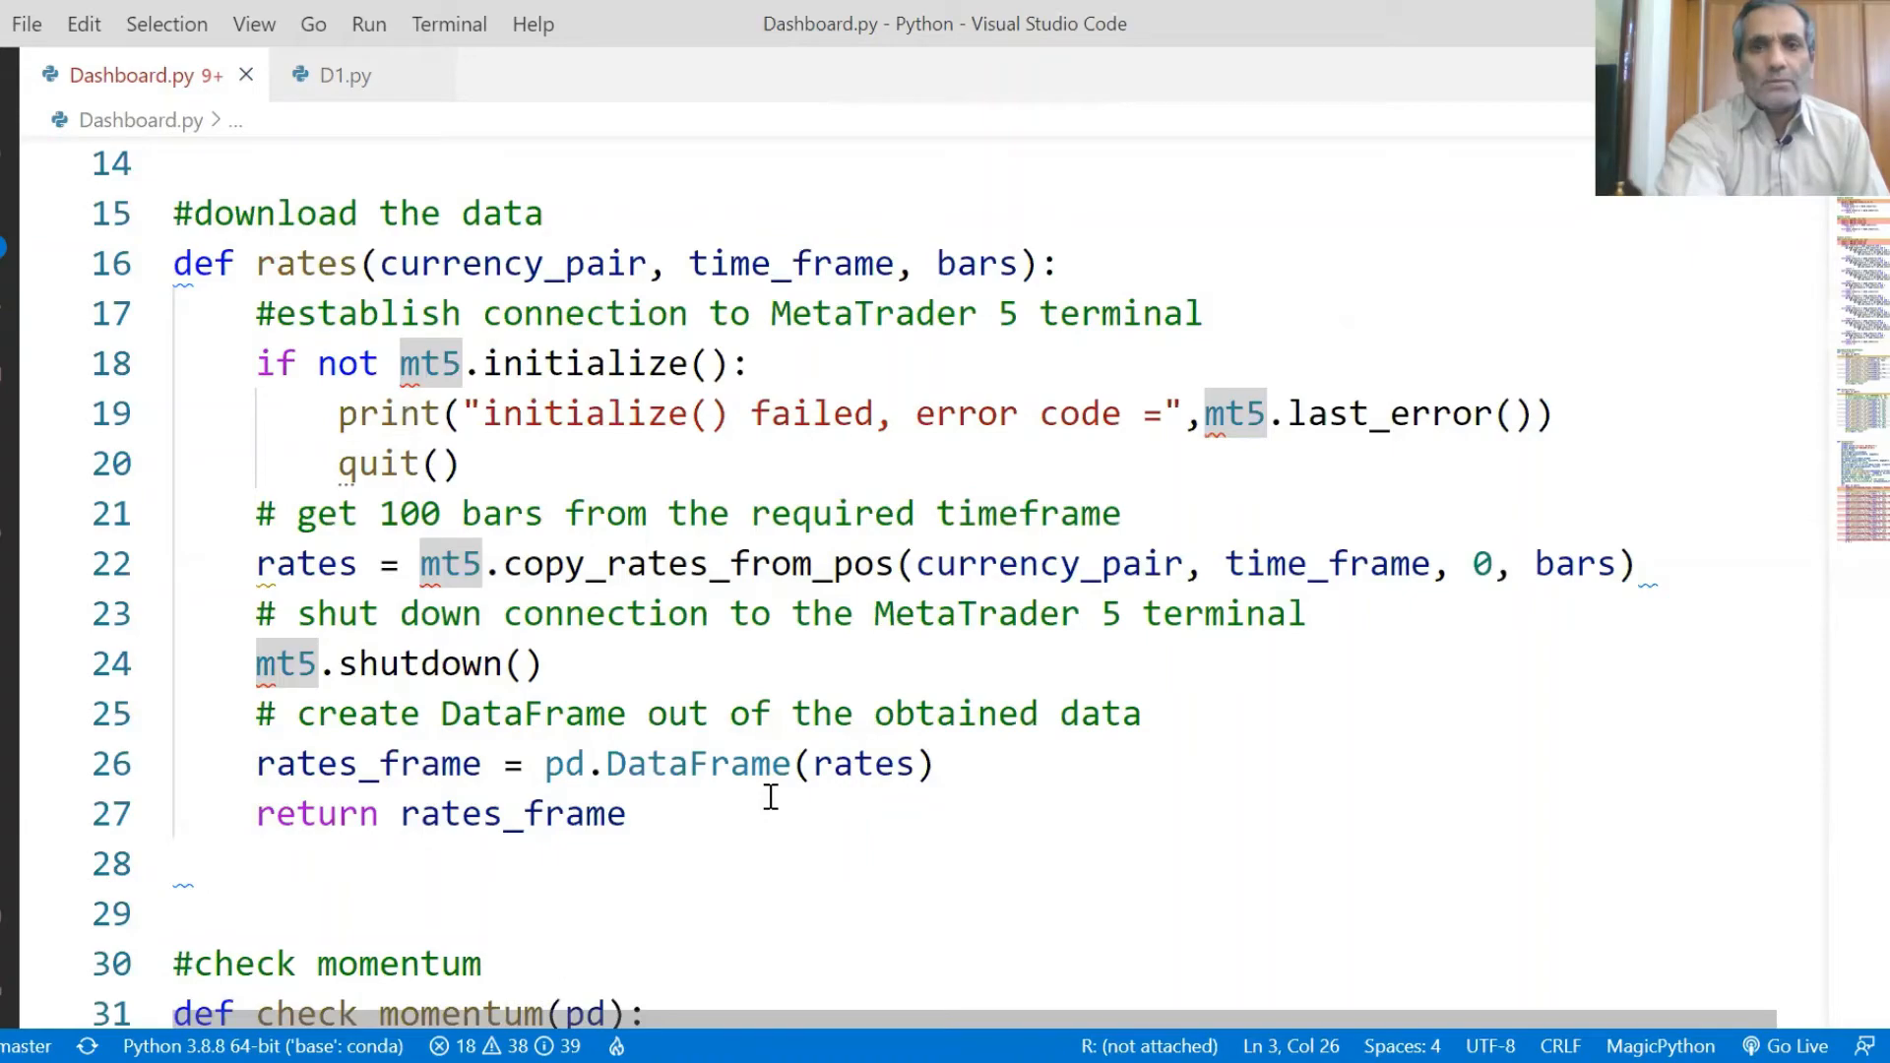
{"action": "mouse_move", "coordinate": [1853, 447]}
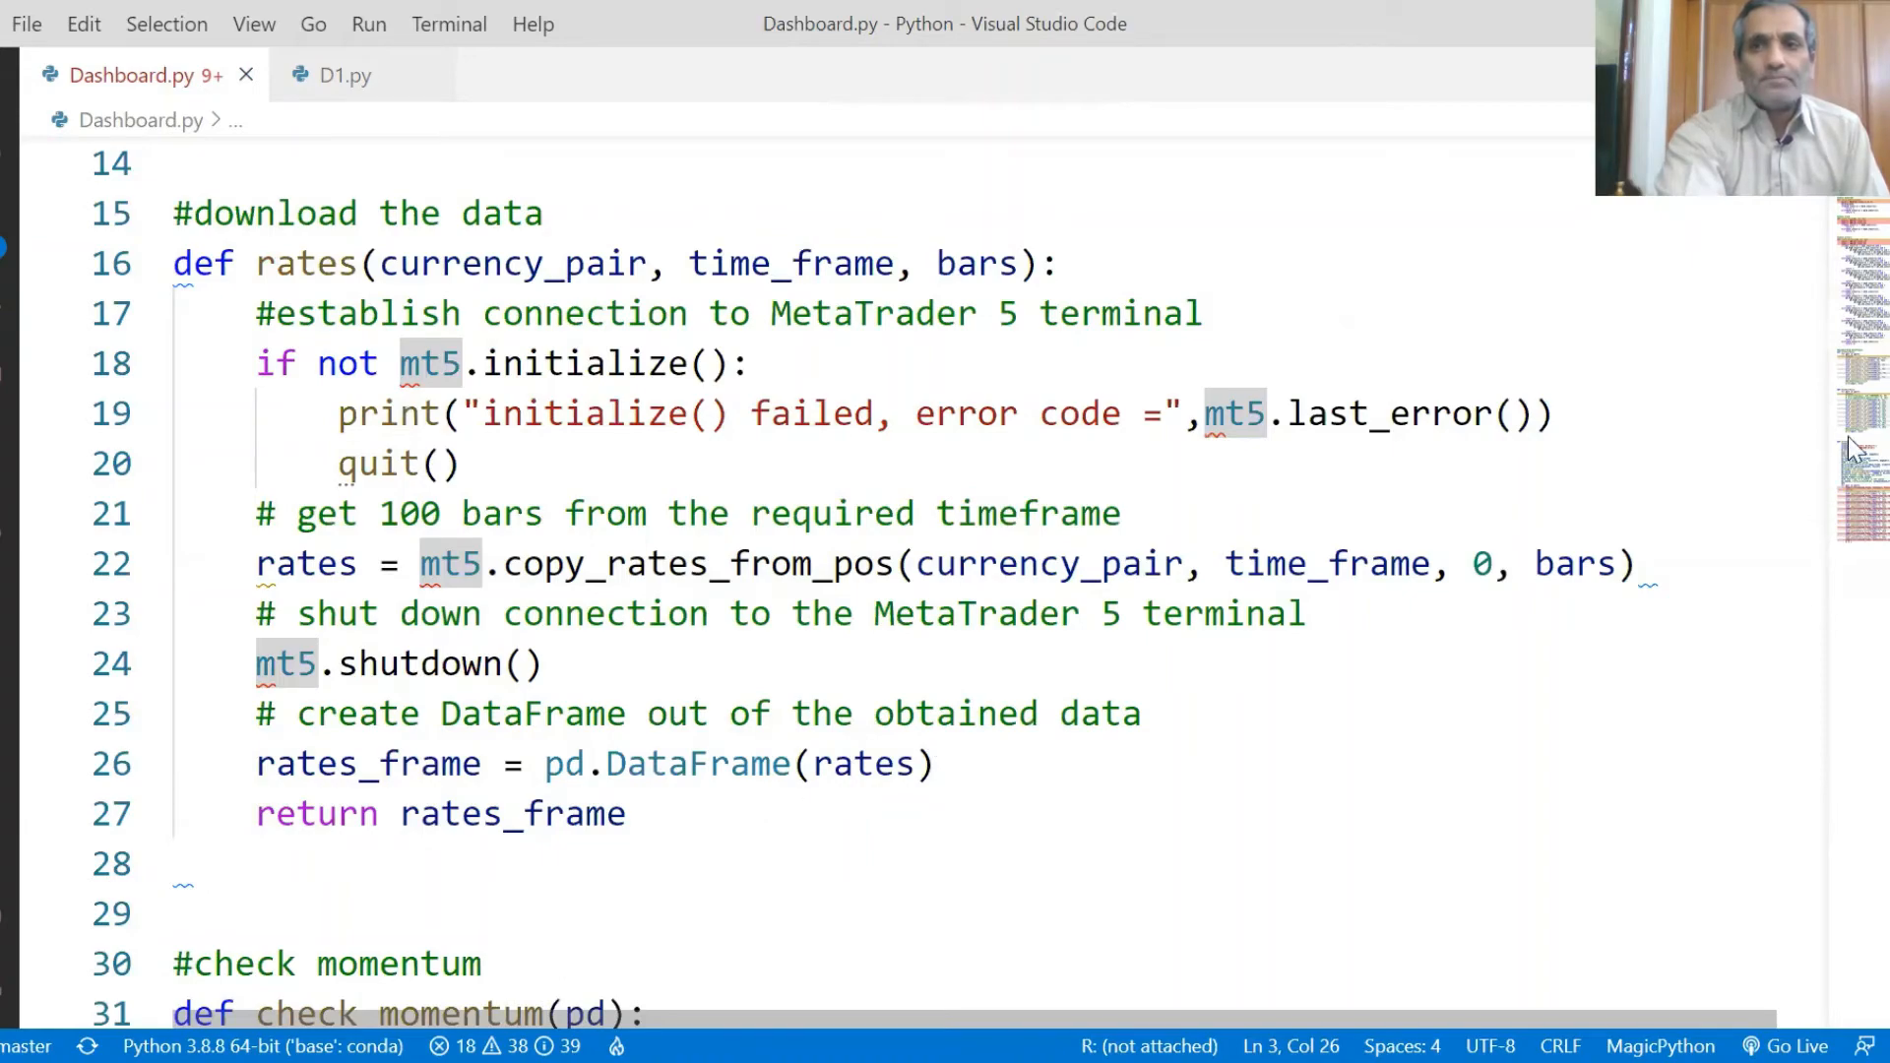
Scroll down through check_momentum, check_trend and check_pattern
{"action": "scroll", "scroll_direction": "down", "scroll_amount": 3}
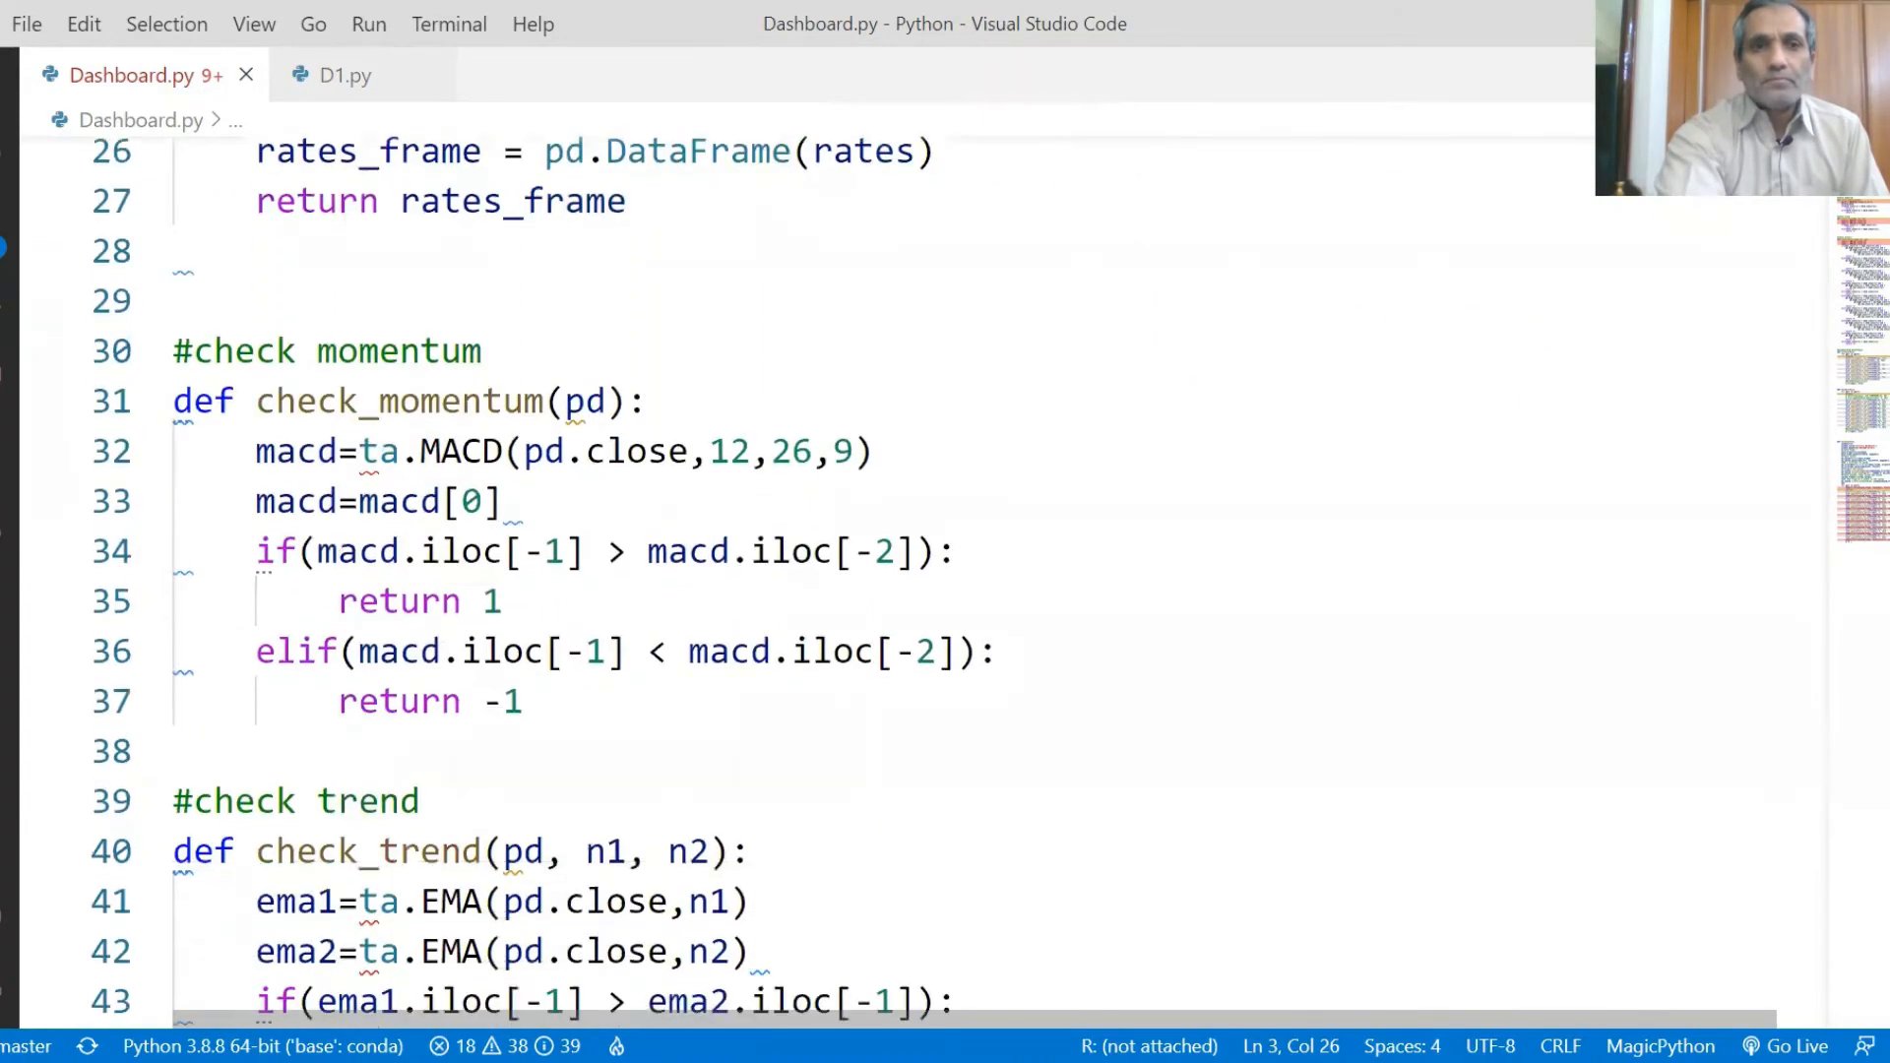
{"action": "scroll", "scroll_direction": "down", "scroll_amount": 3}
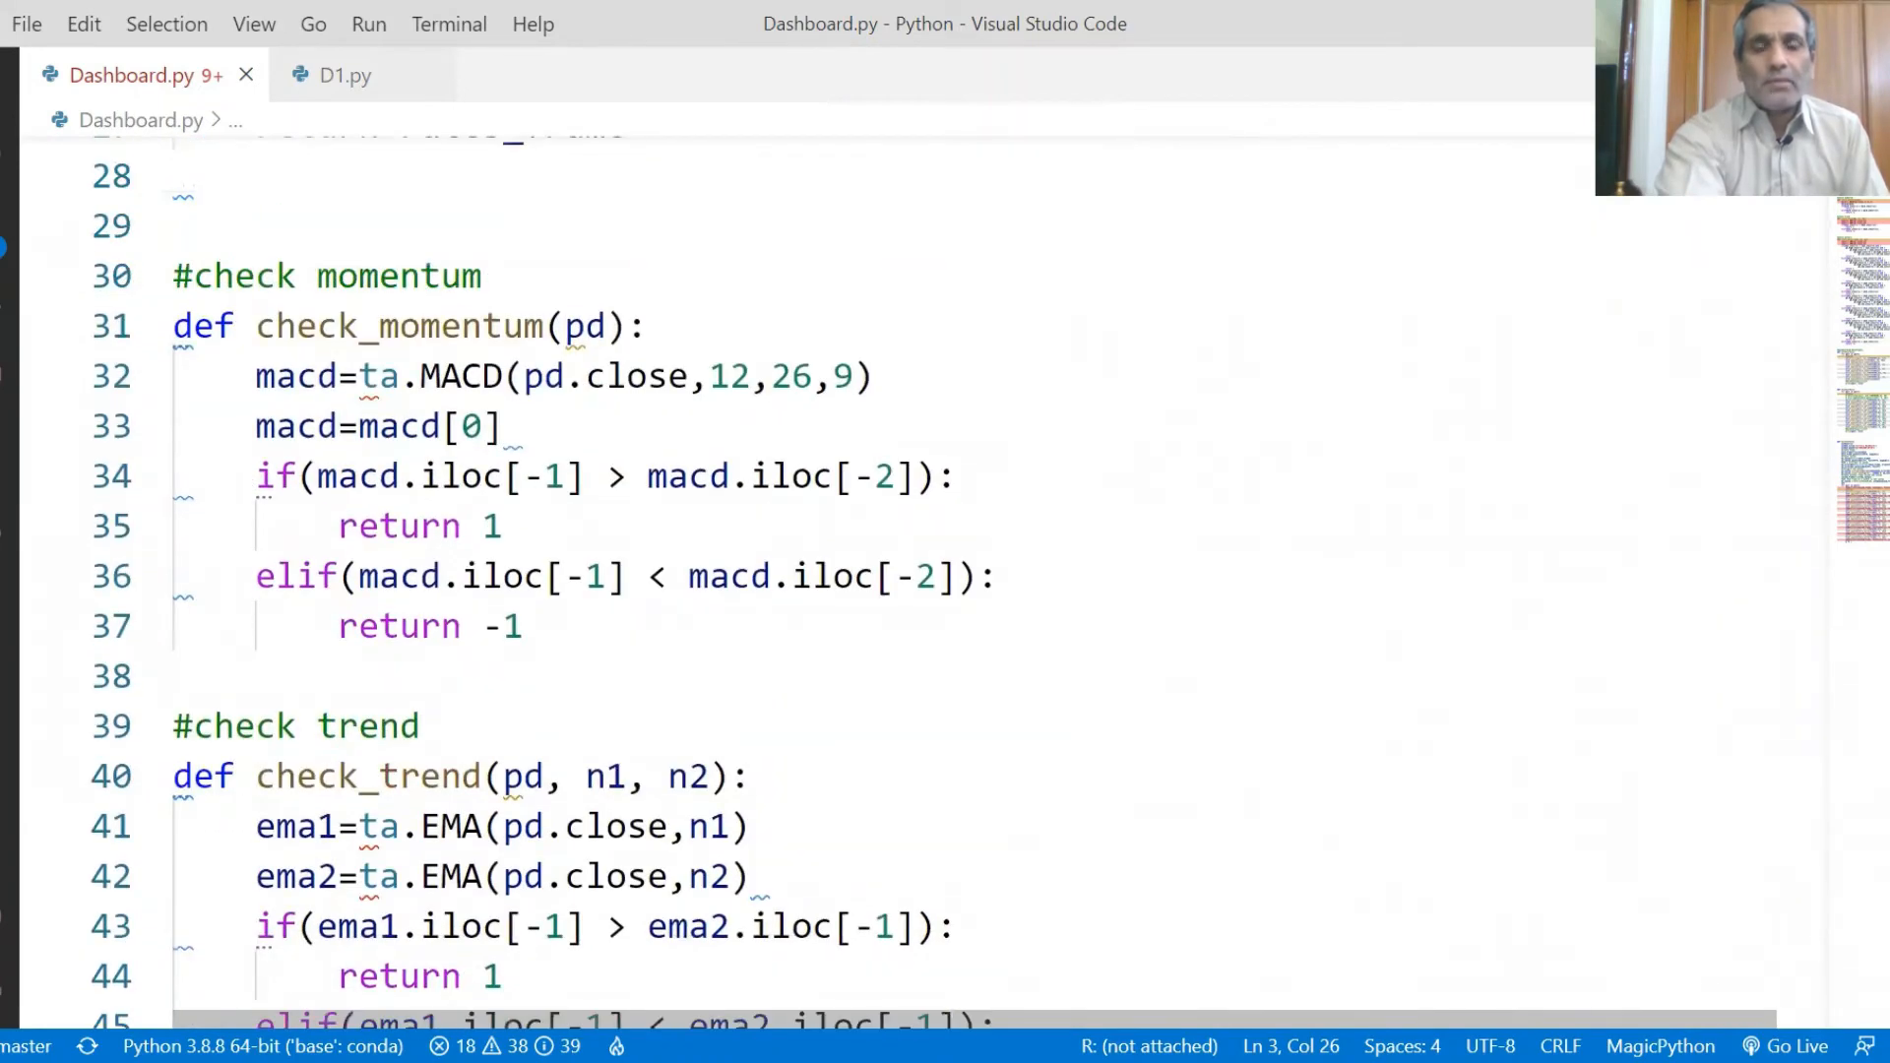
{"action": "scroll", "scroll_direction": "down", "scroll_amount": 3}
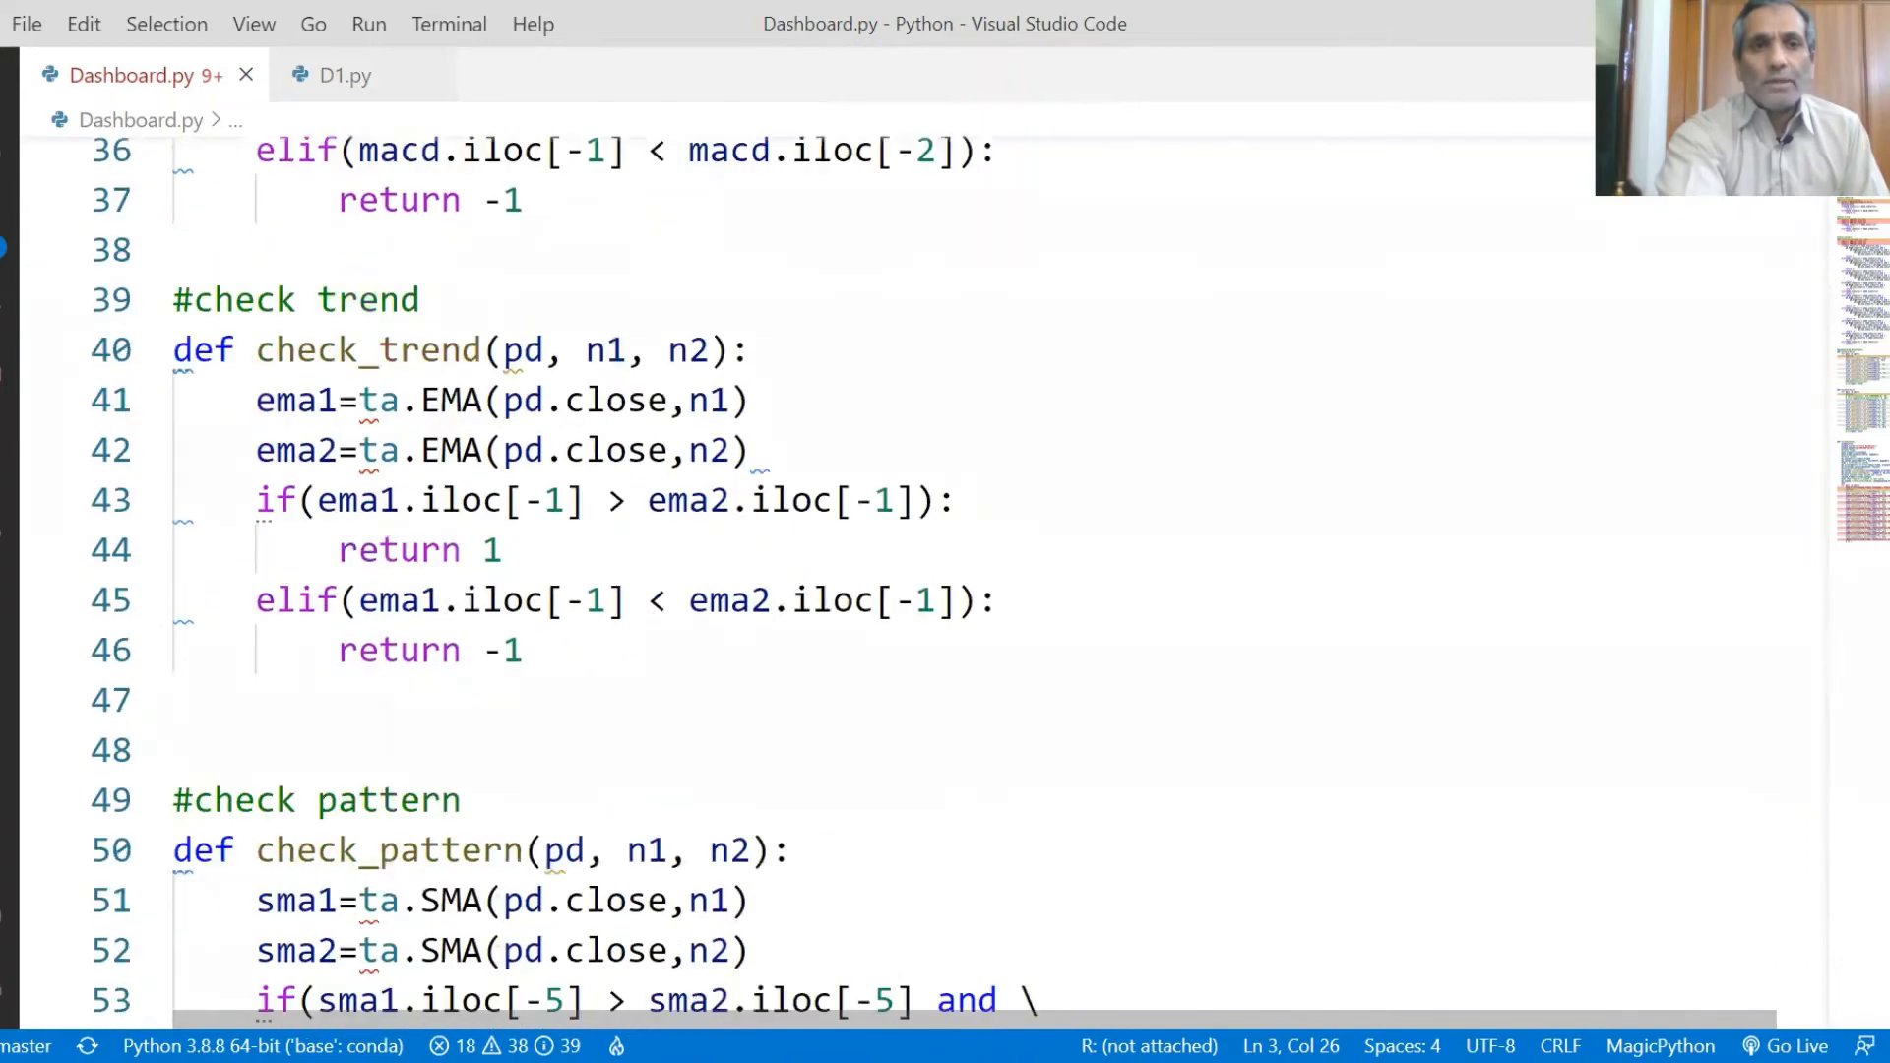
{"action": "scroll", "scroll_direction": "down", "scroll_amount": 3}
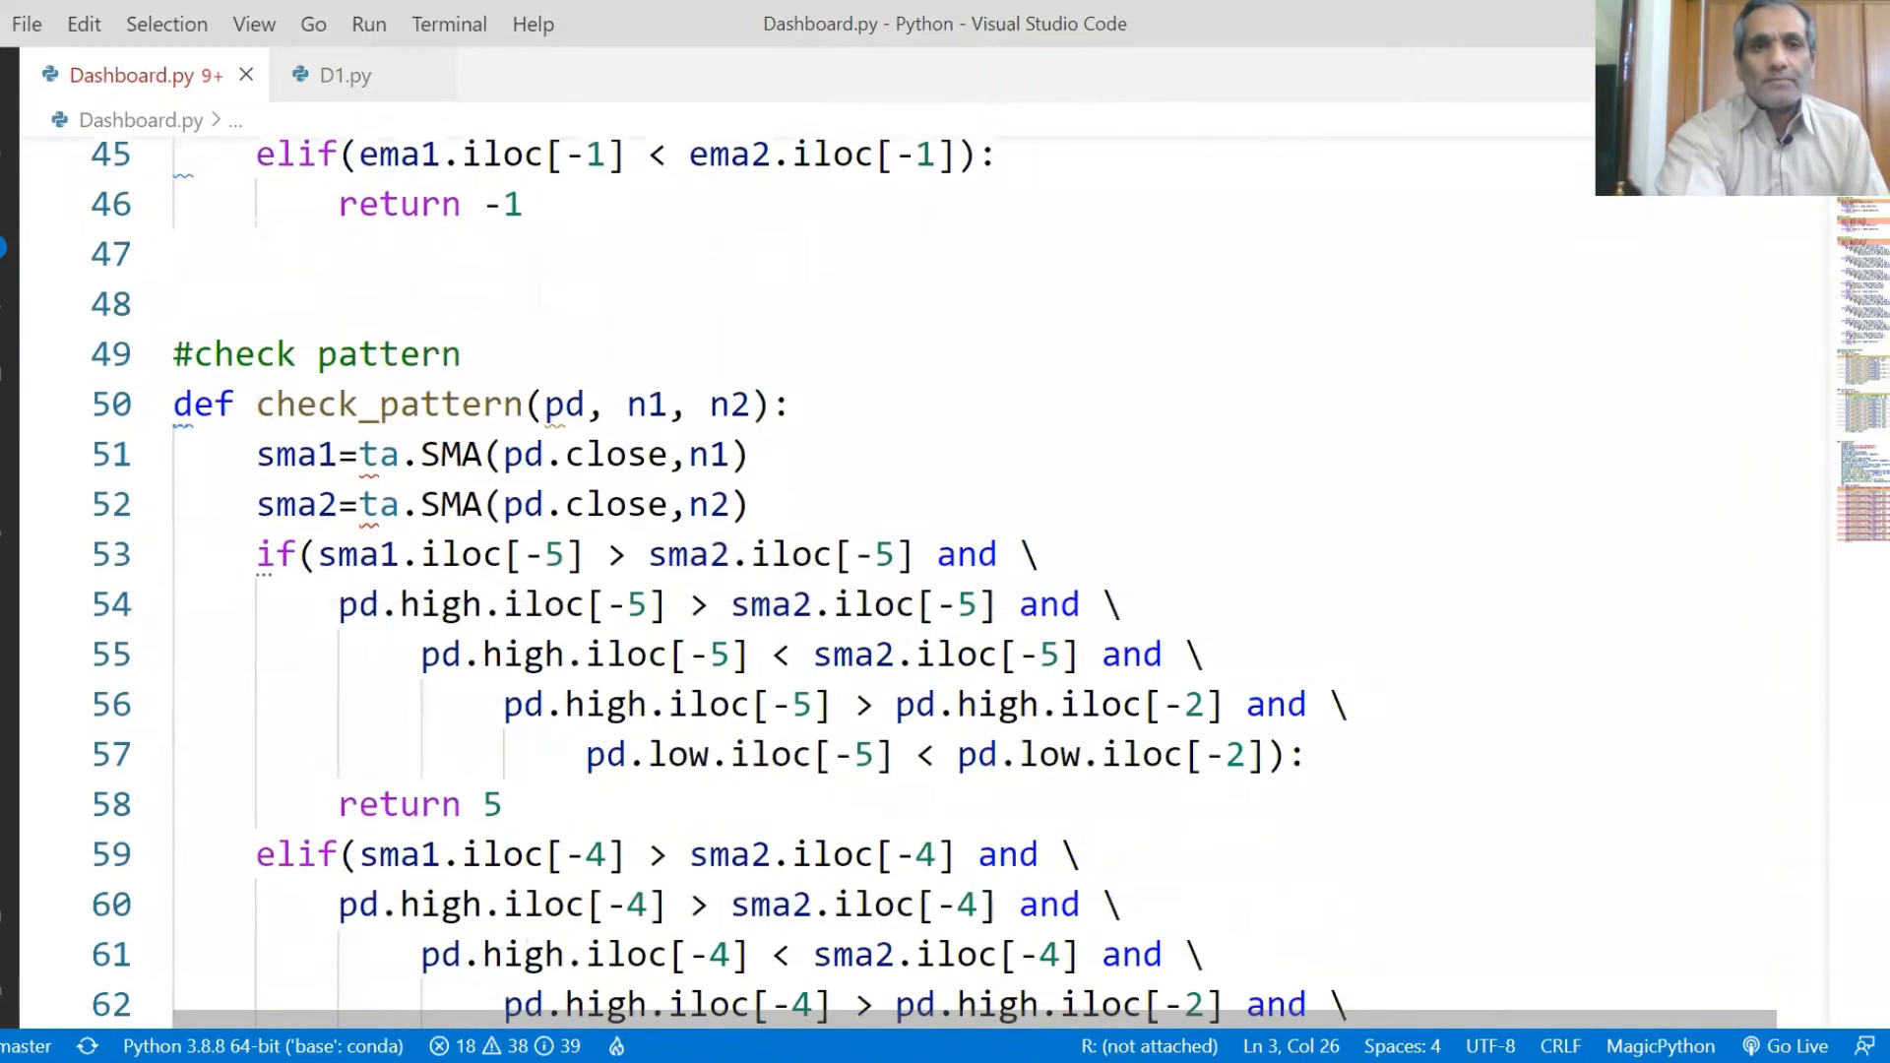
{"action": "scroll", "scroll_direction": "down", "scroll_amount": 3}
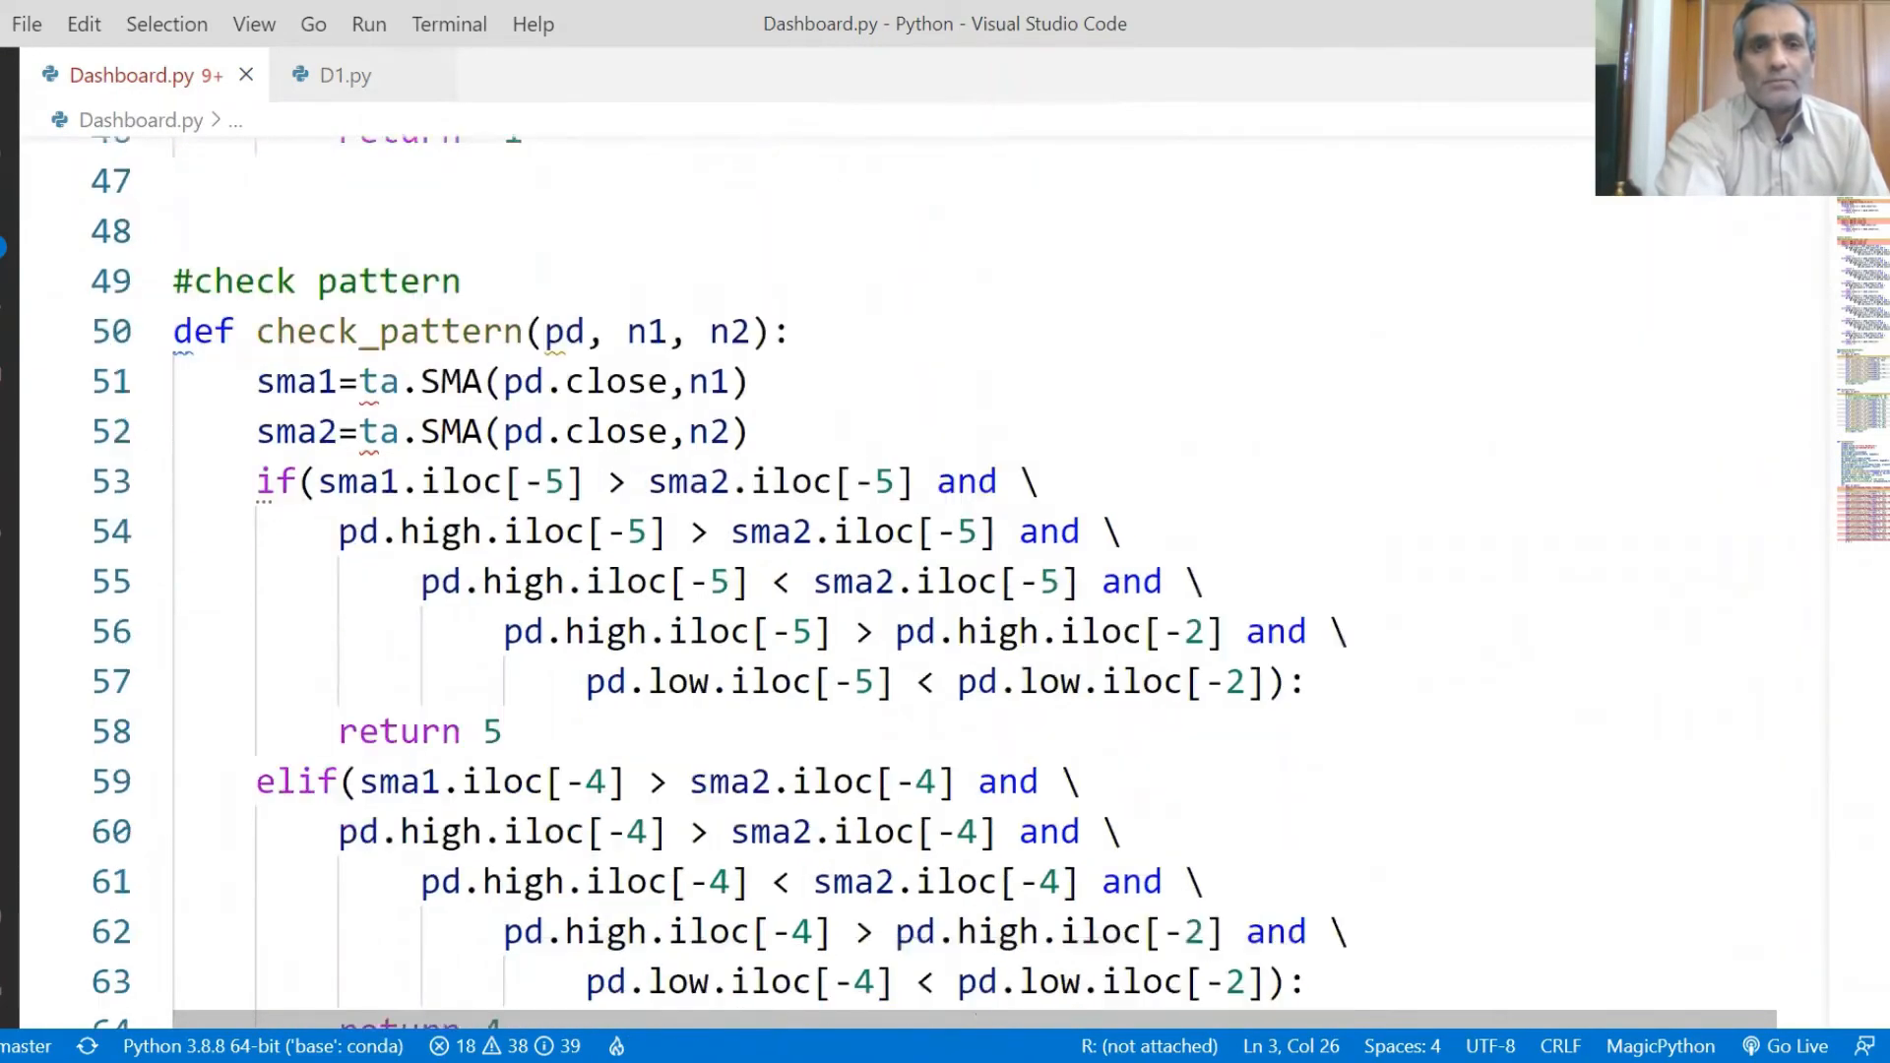
{"action": "scroll", "scroll_direction": "up", "scroll_amount": 3}
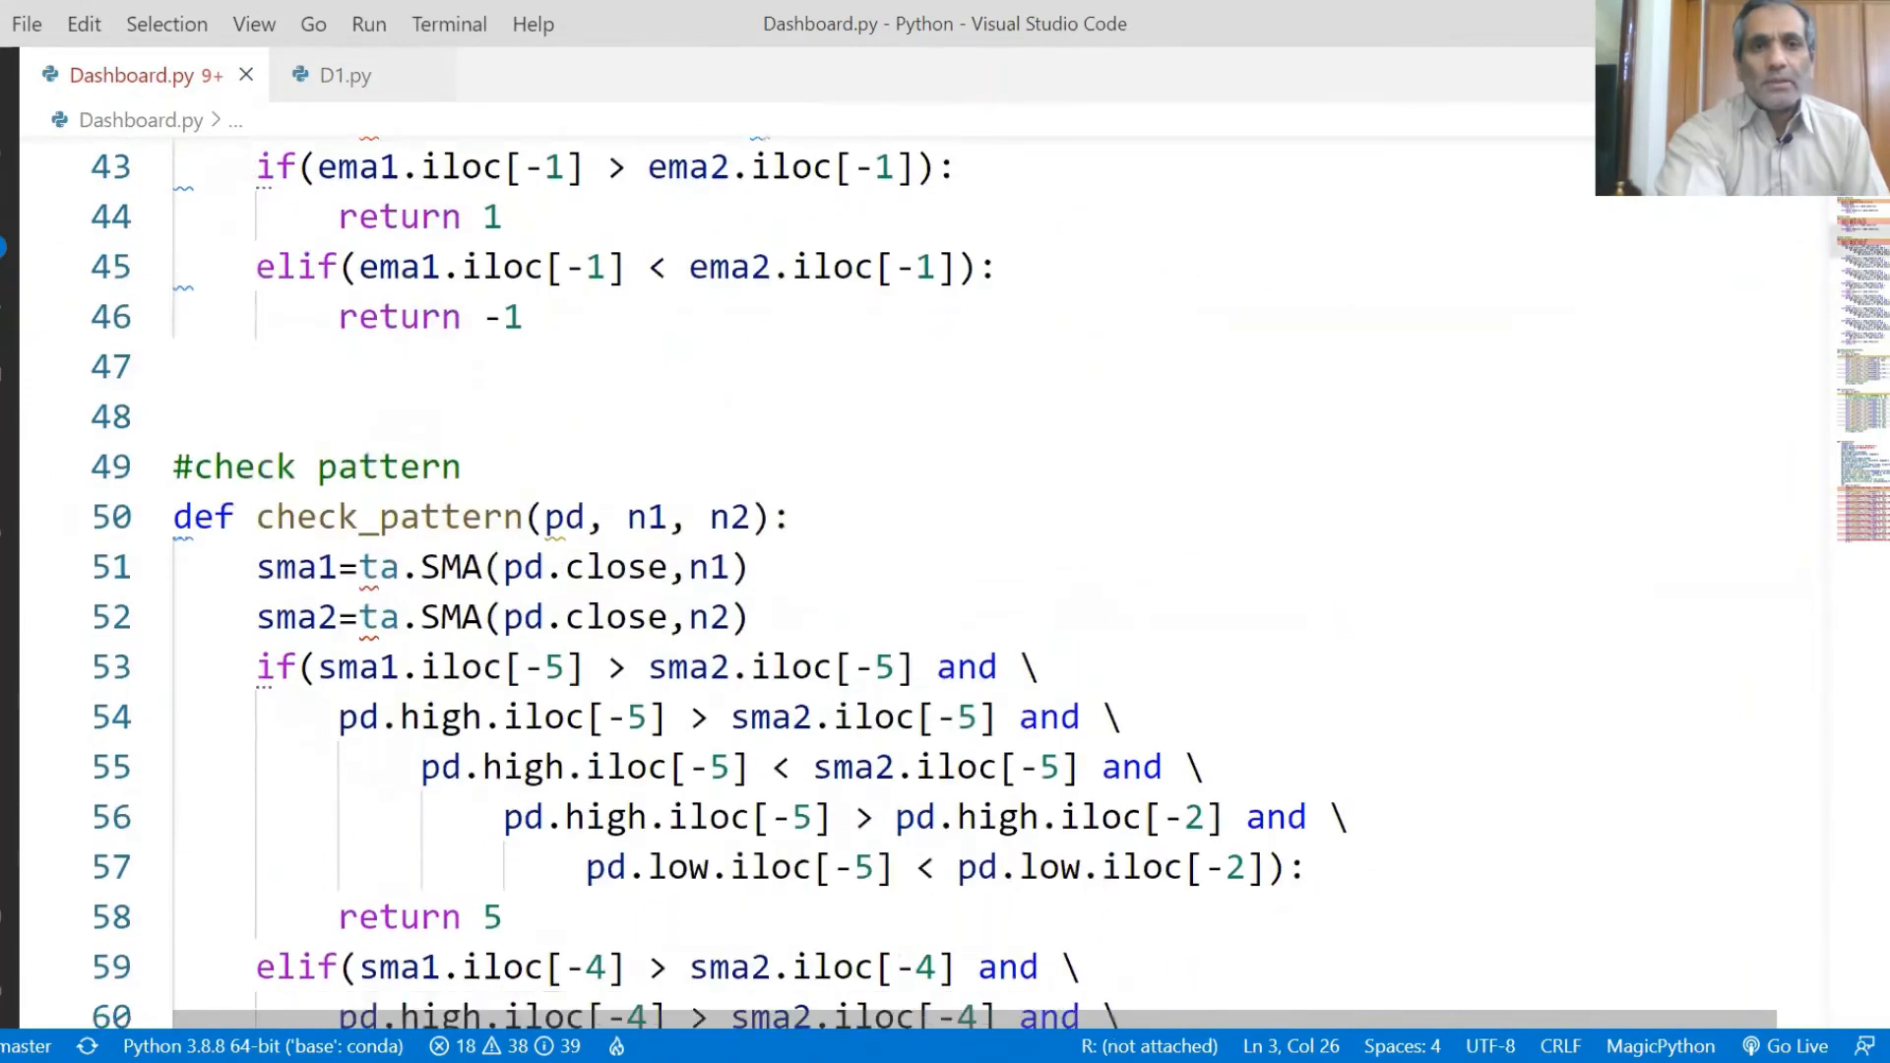
Read dashboard1 and dashboard3, settling on dashboard2's loop
{"action": "scroll", "scroll_direction": "down", "scroll_amount": 3}
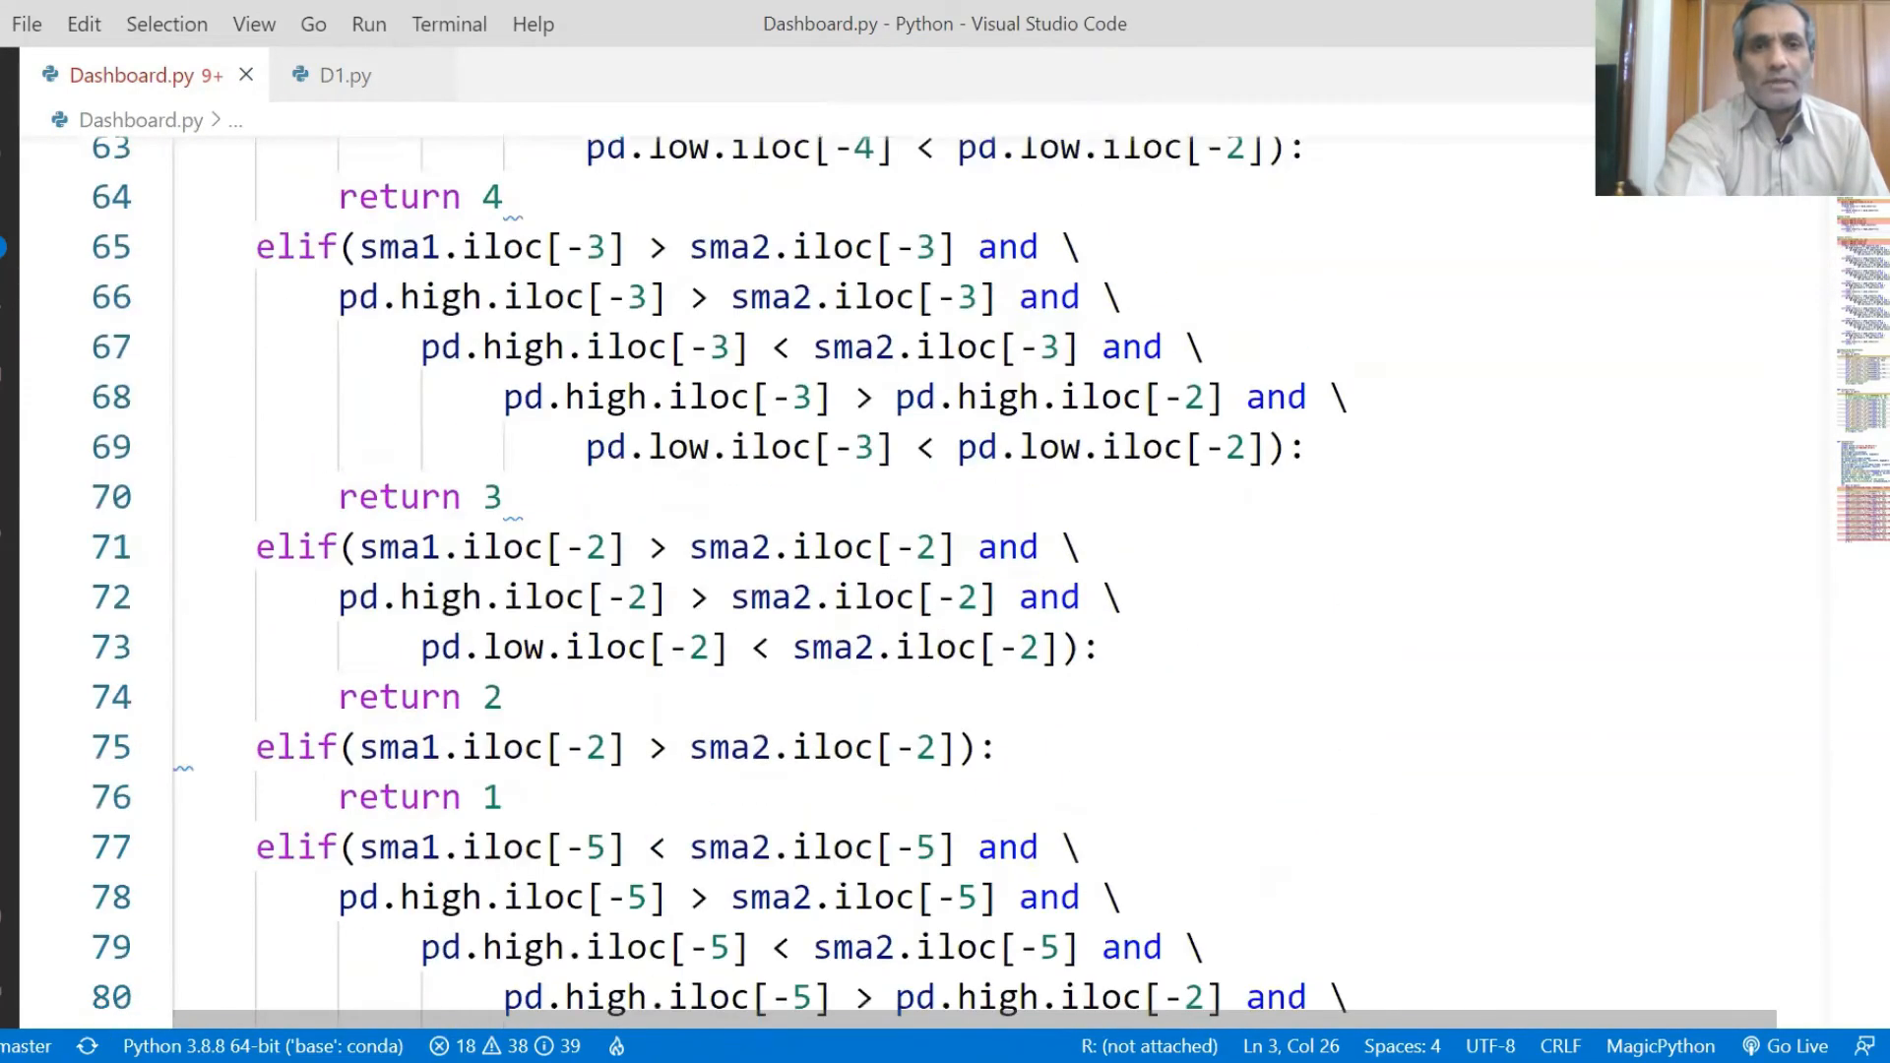
{"action": "scroll", "scroll_direction": "down", "scroll_amount": 3}
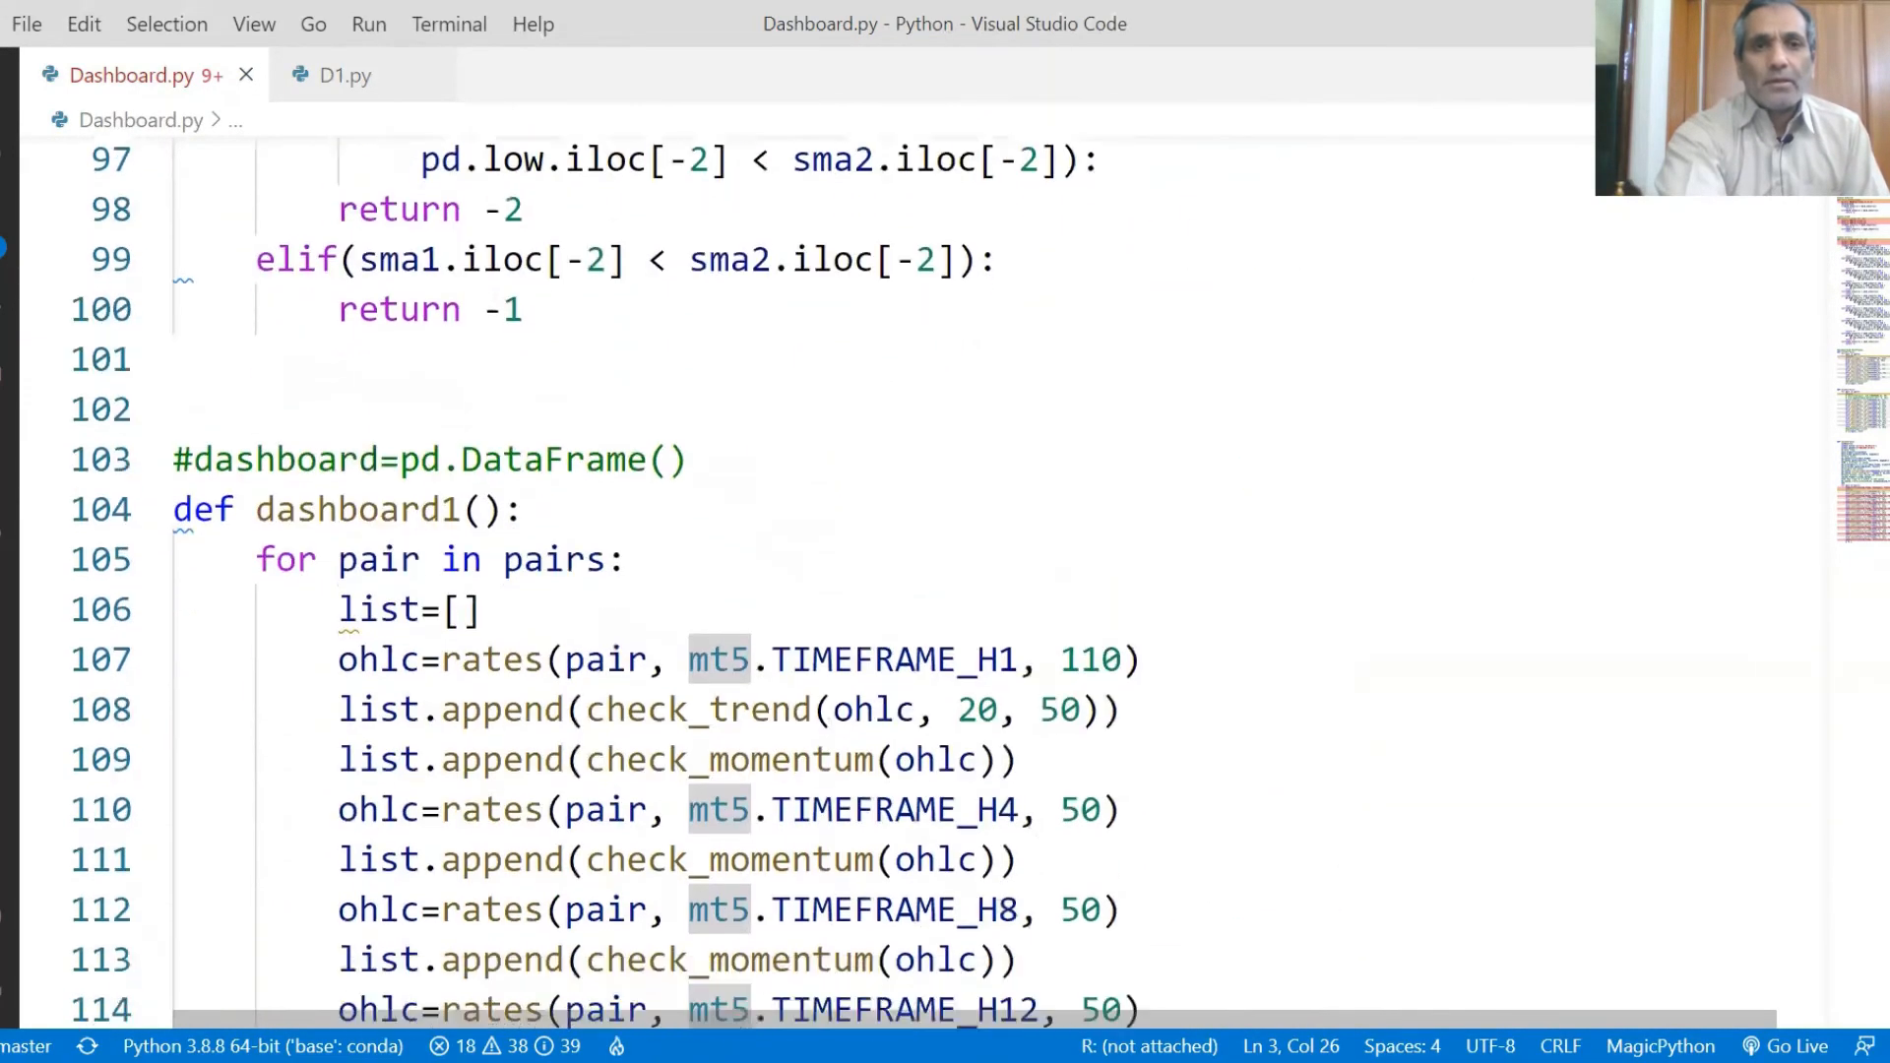
{"action": "scroll", "scroll_direction": "down", "scroll_amount": 3}
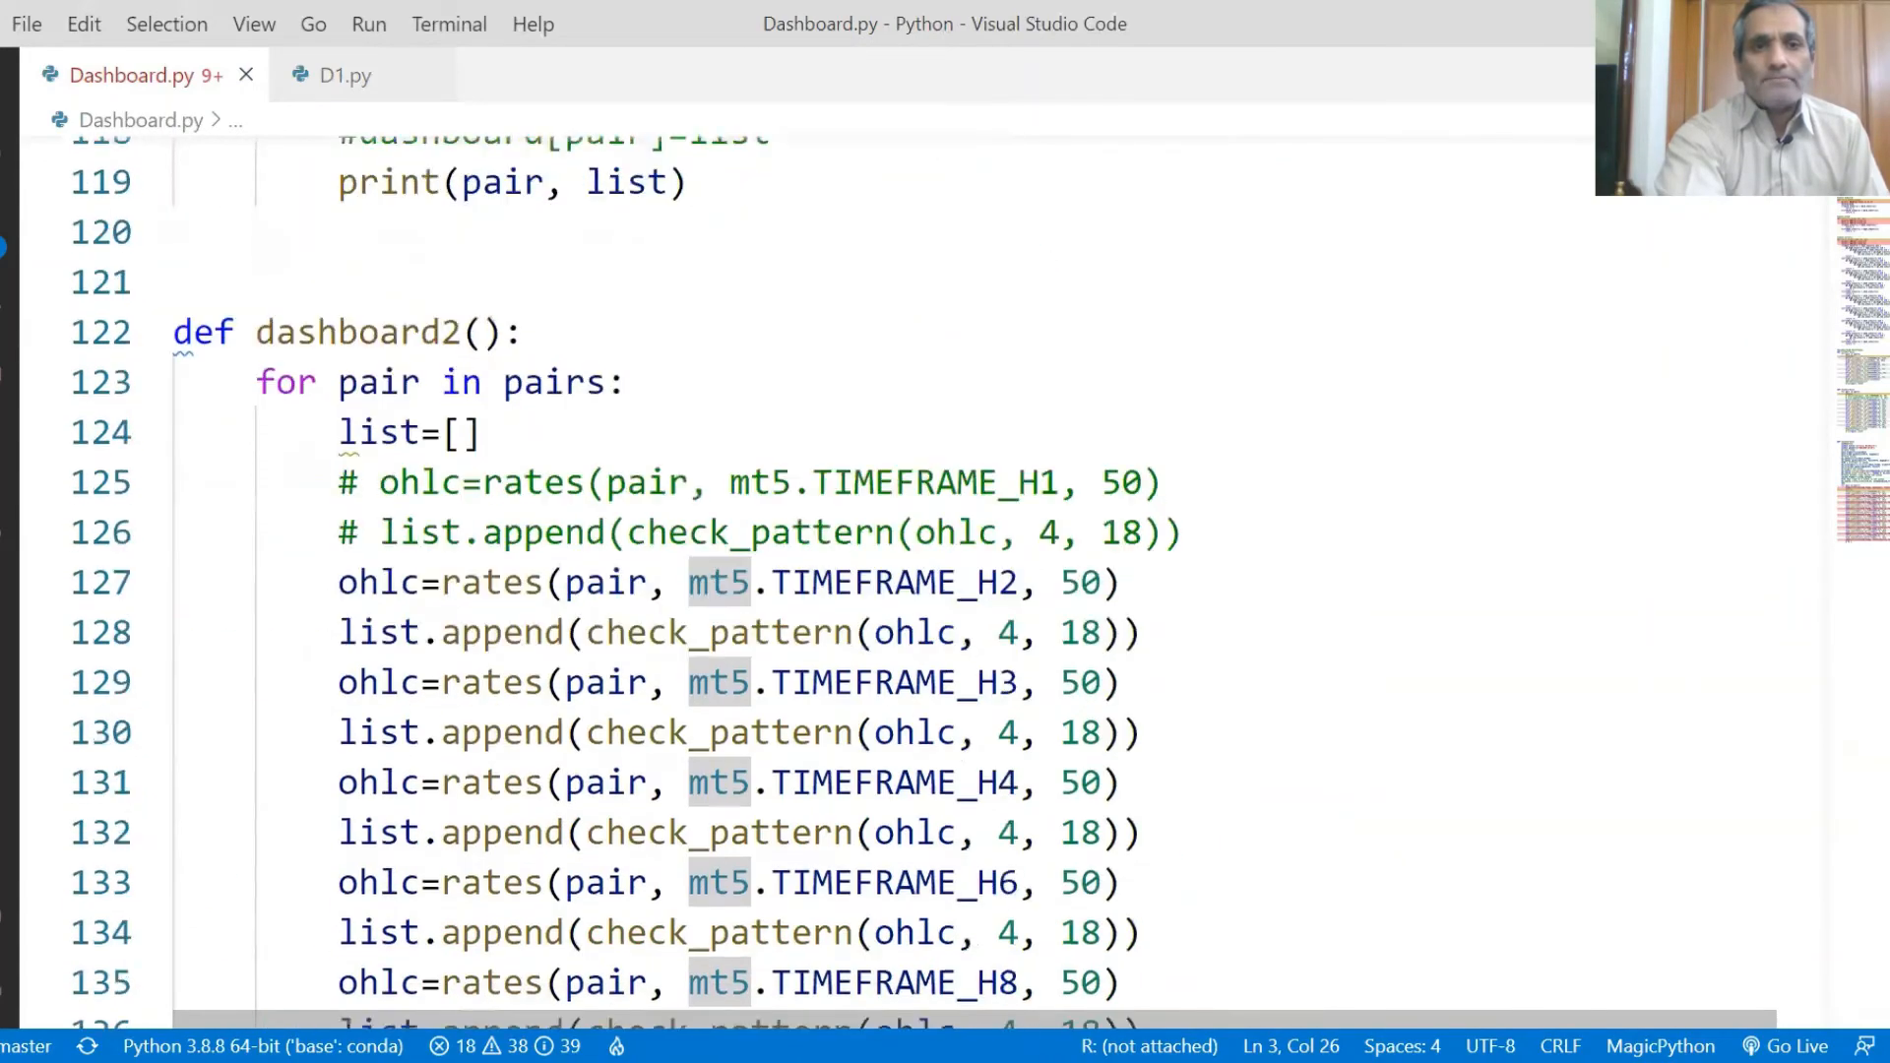
{"action": "scroll", "scroll_direction": "down", "scroll_amount": 3}
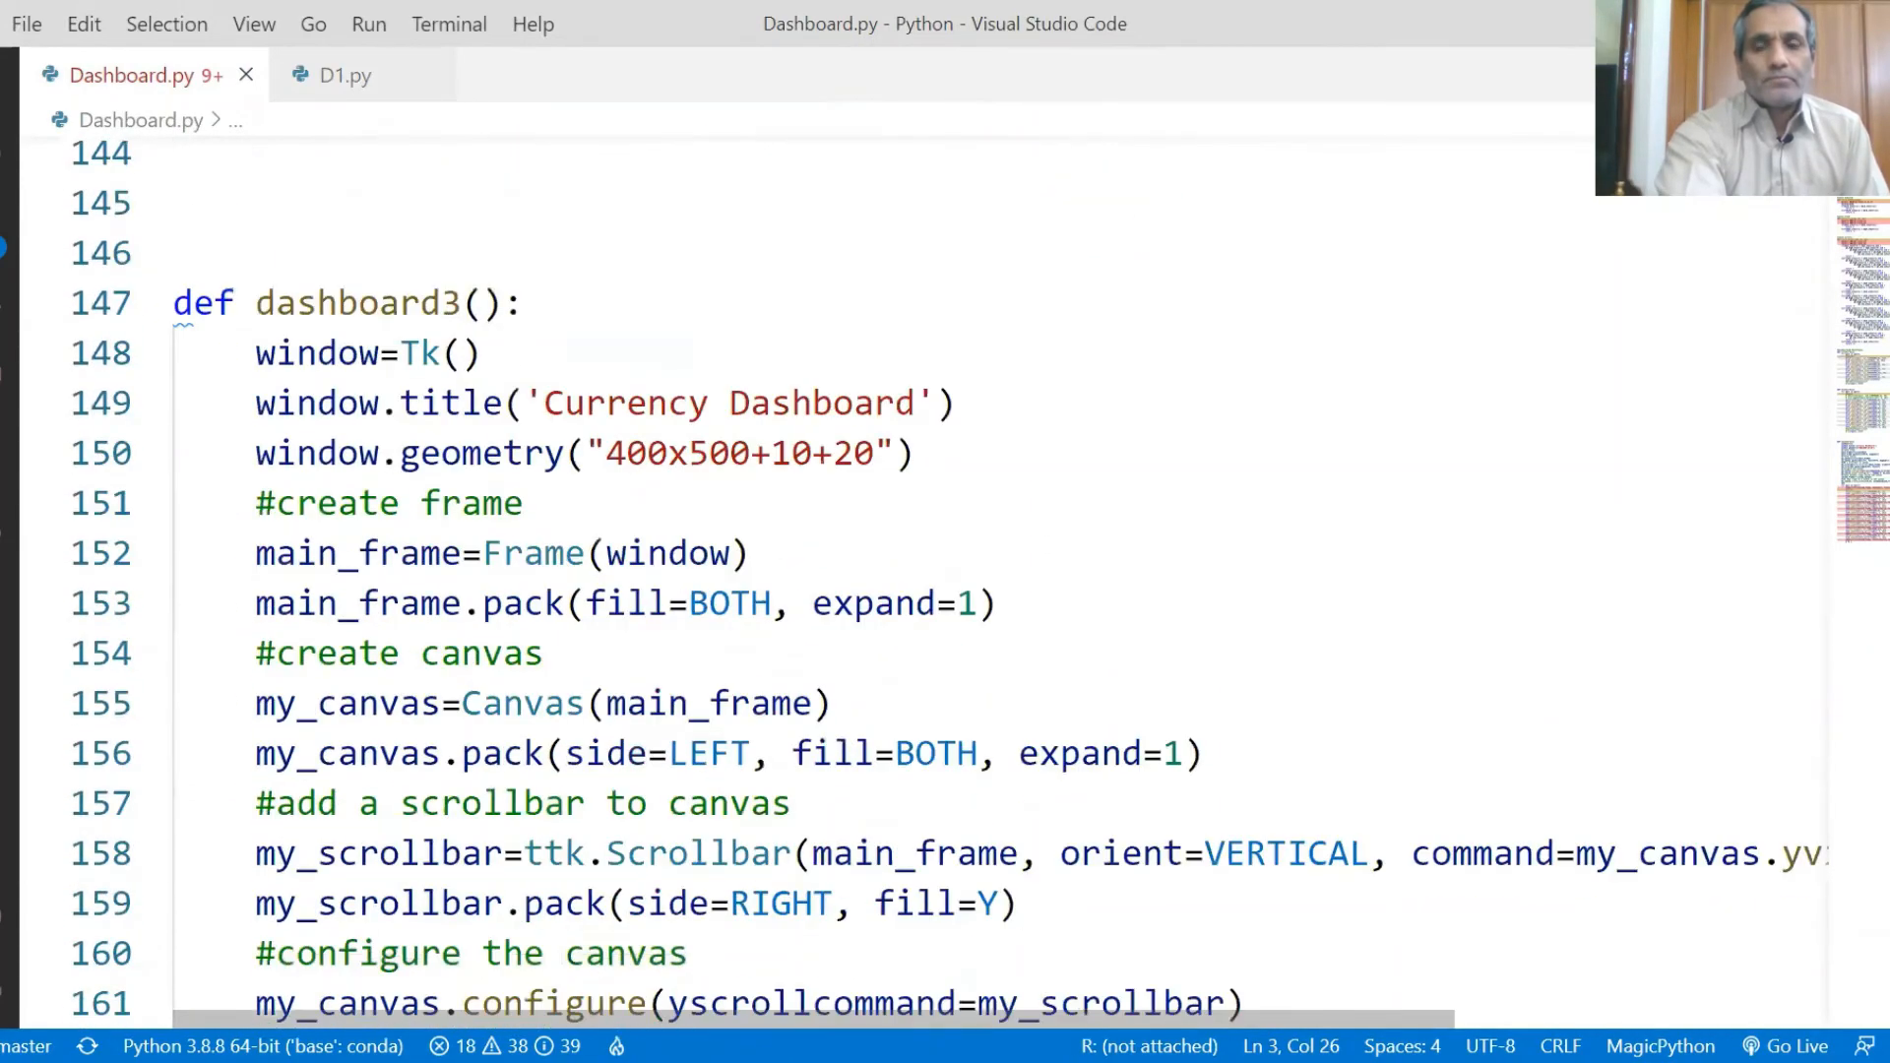
{"action": "scroll", "scroll_direction": "down", "scroll_amount": 3}
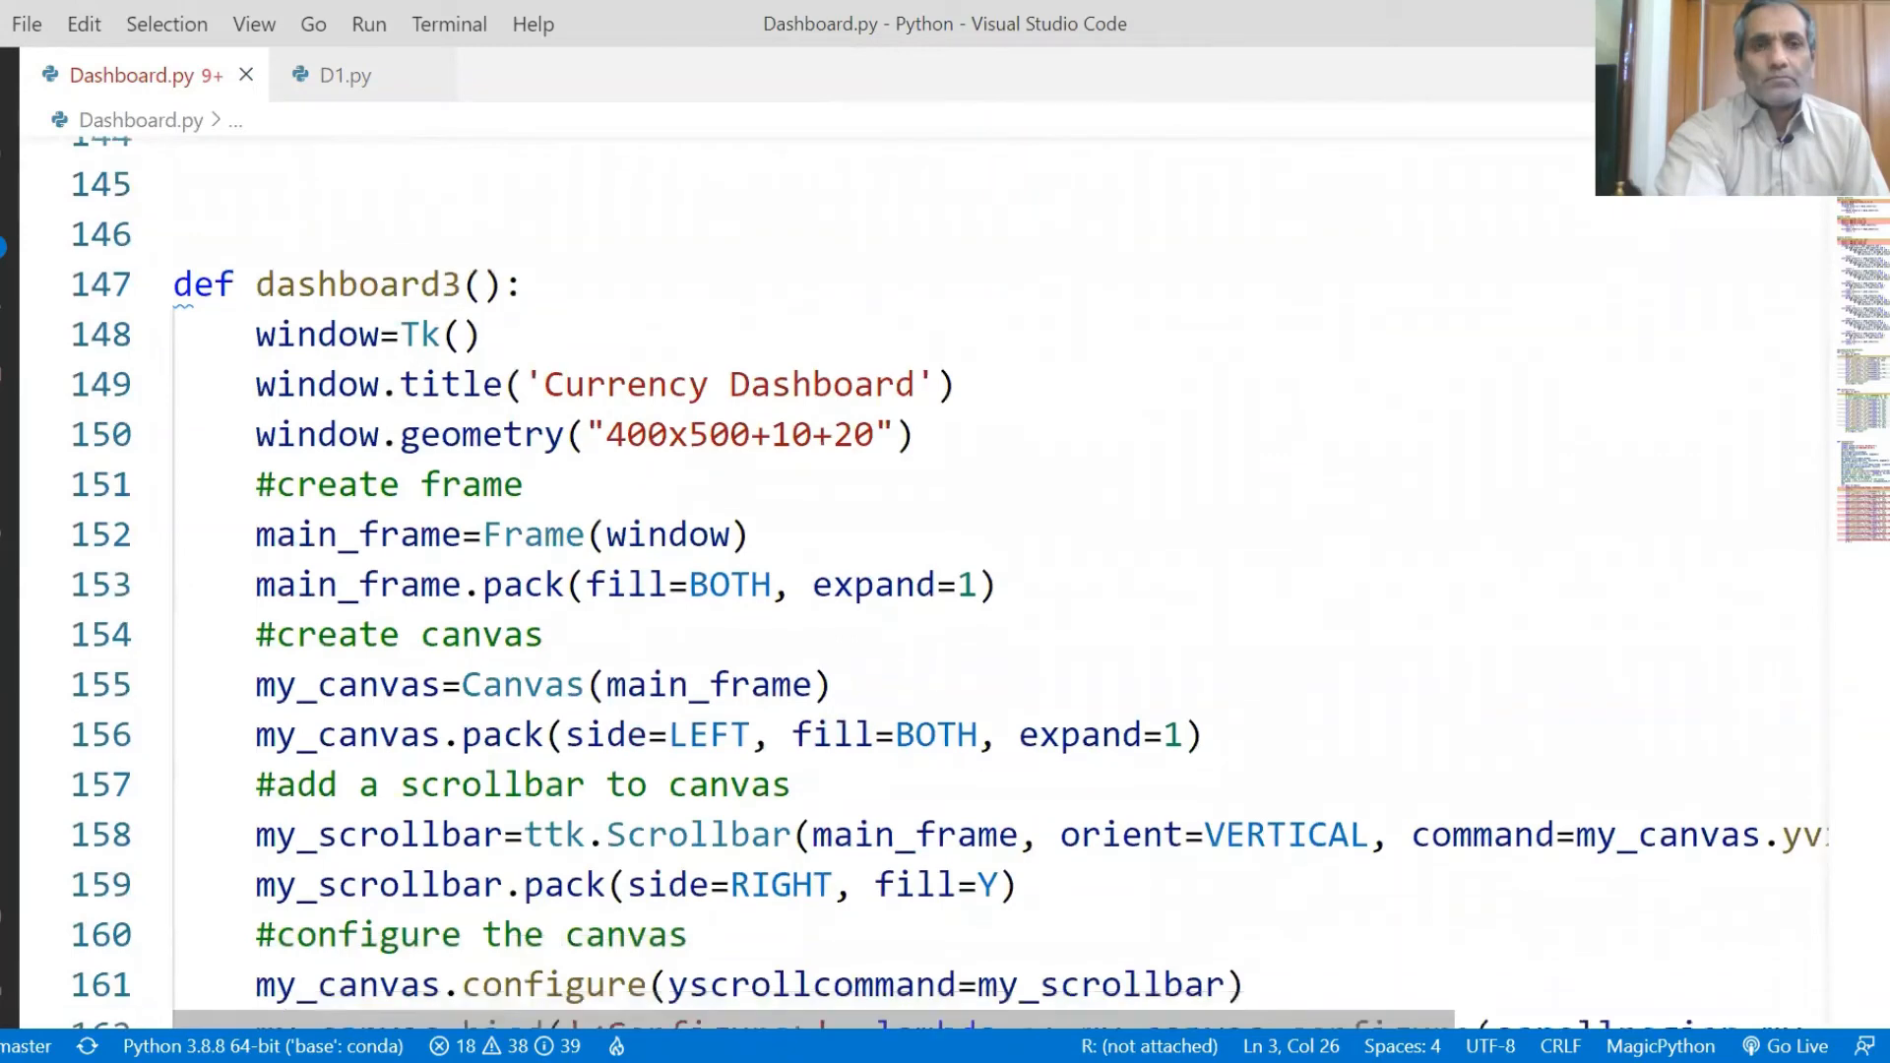
{"action": "scroll", "scroll_direction": "up", "scroll_amount": 3}
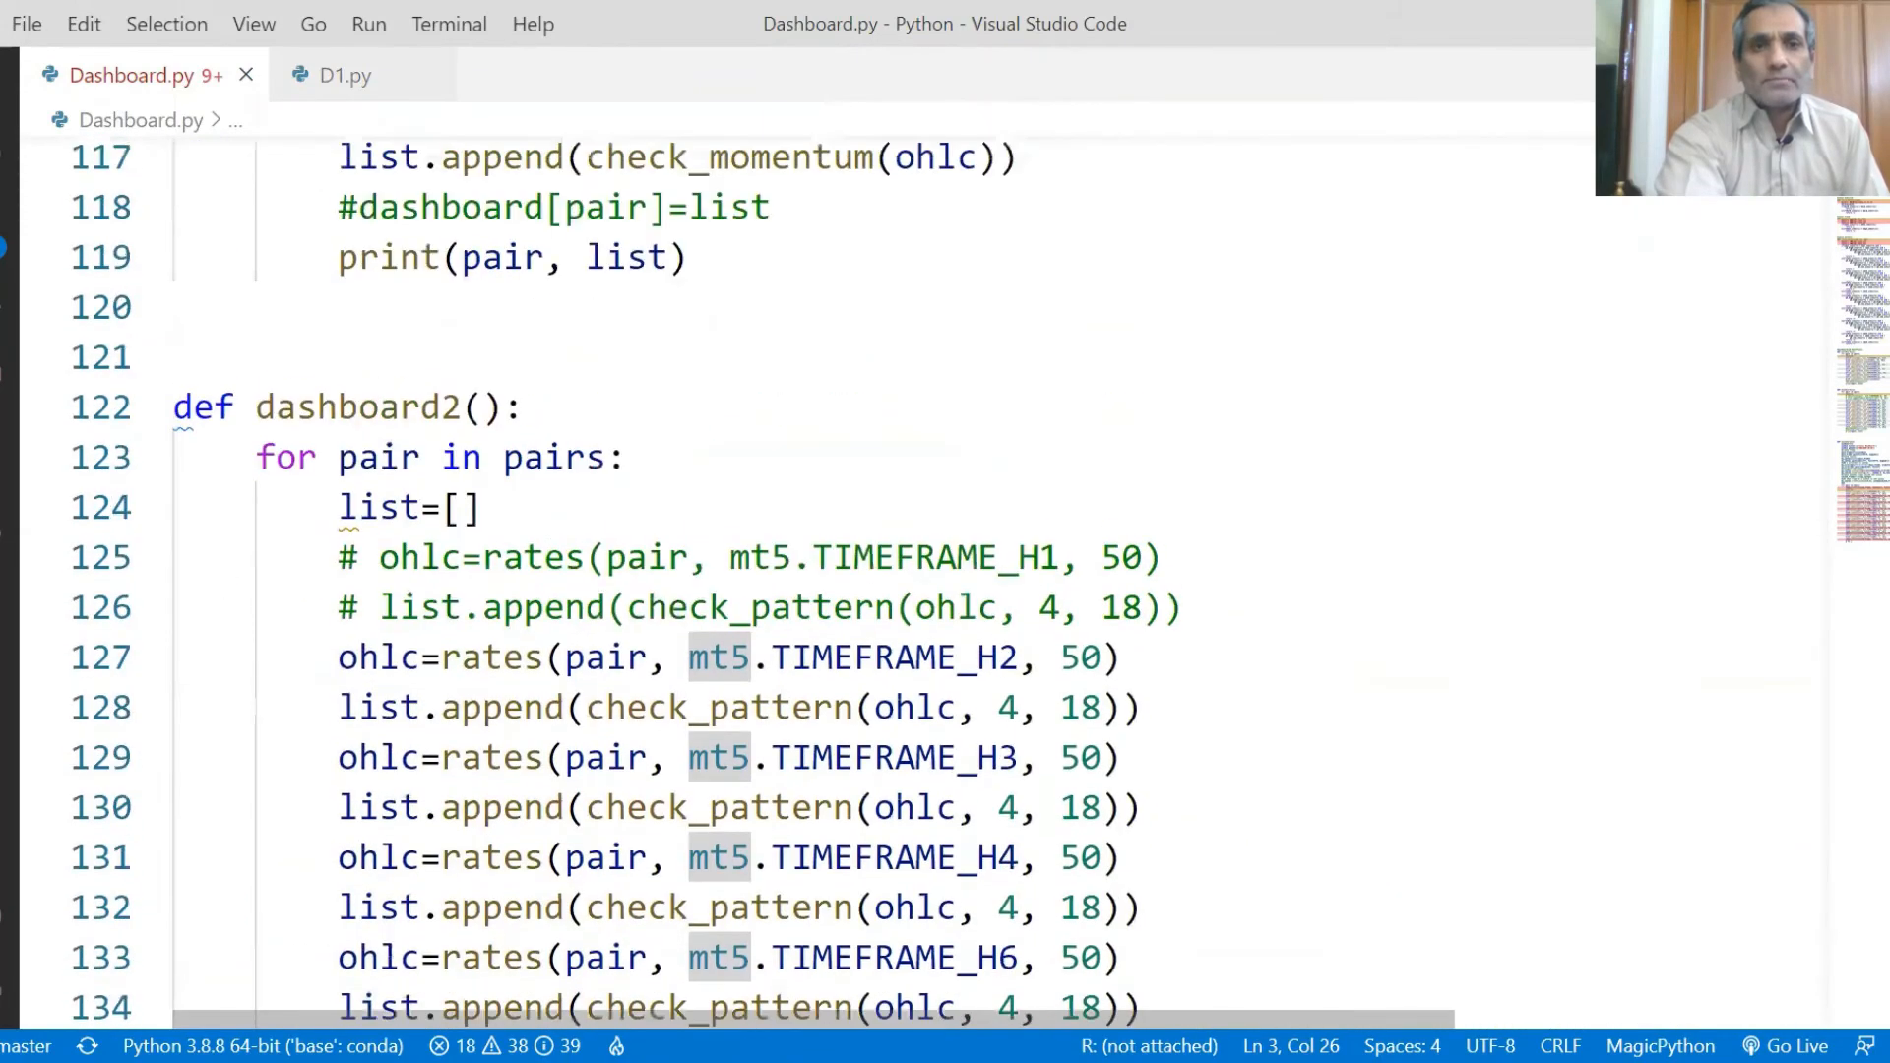
{"action": "scroll", "scroll_direction": "down", "scroll_amount": 3}
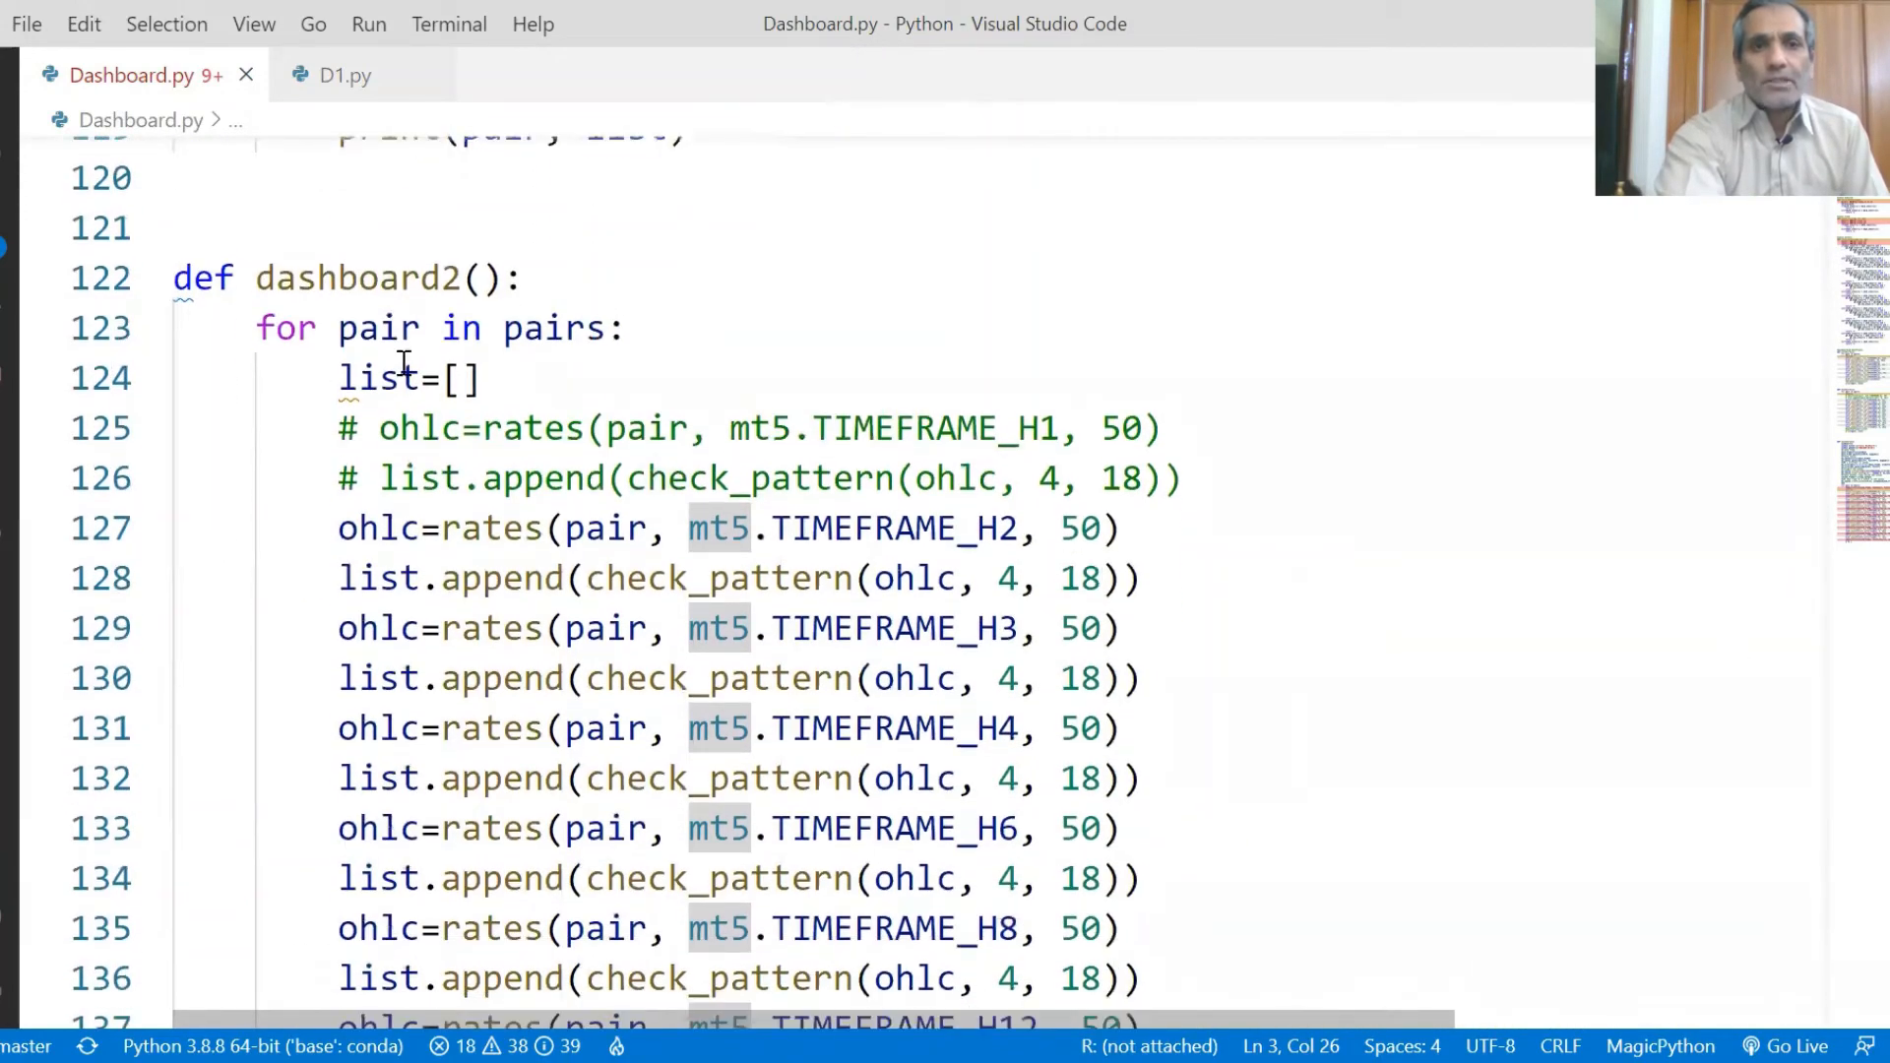
{"action": "mouse_move", "coordinate": [378, 378]}
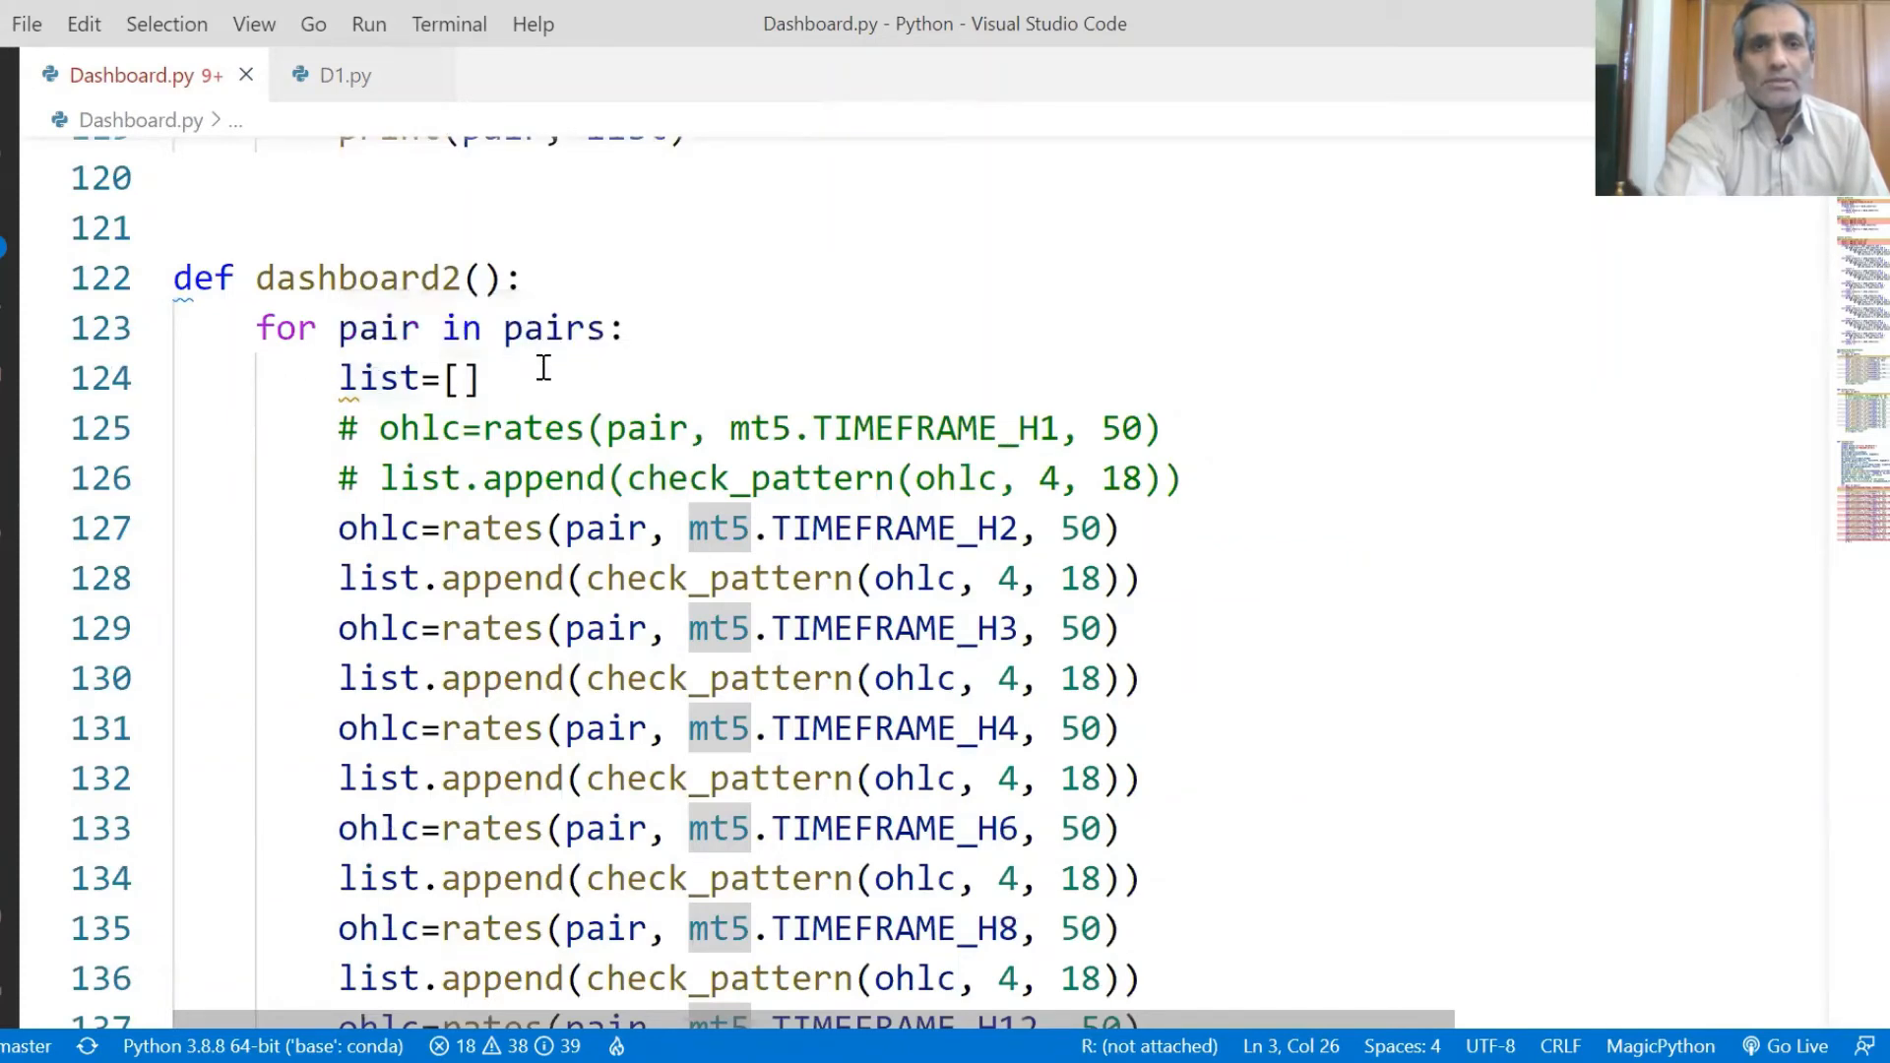
{"action": "mouse_move", "coordinate": [682, 496]}
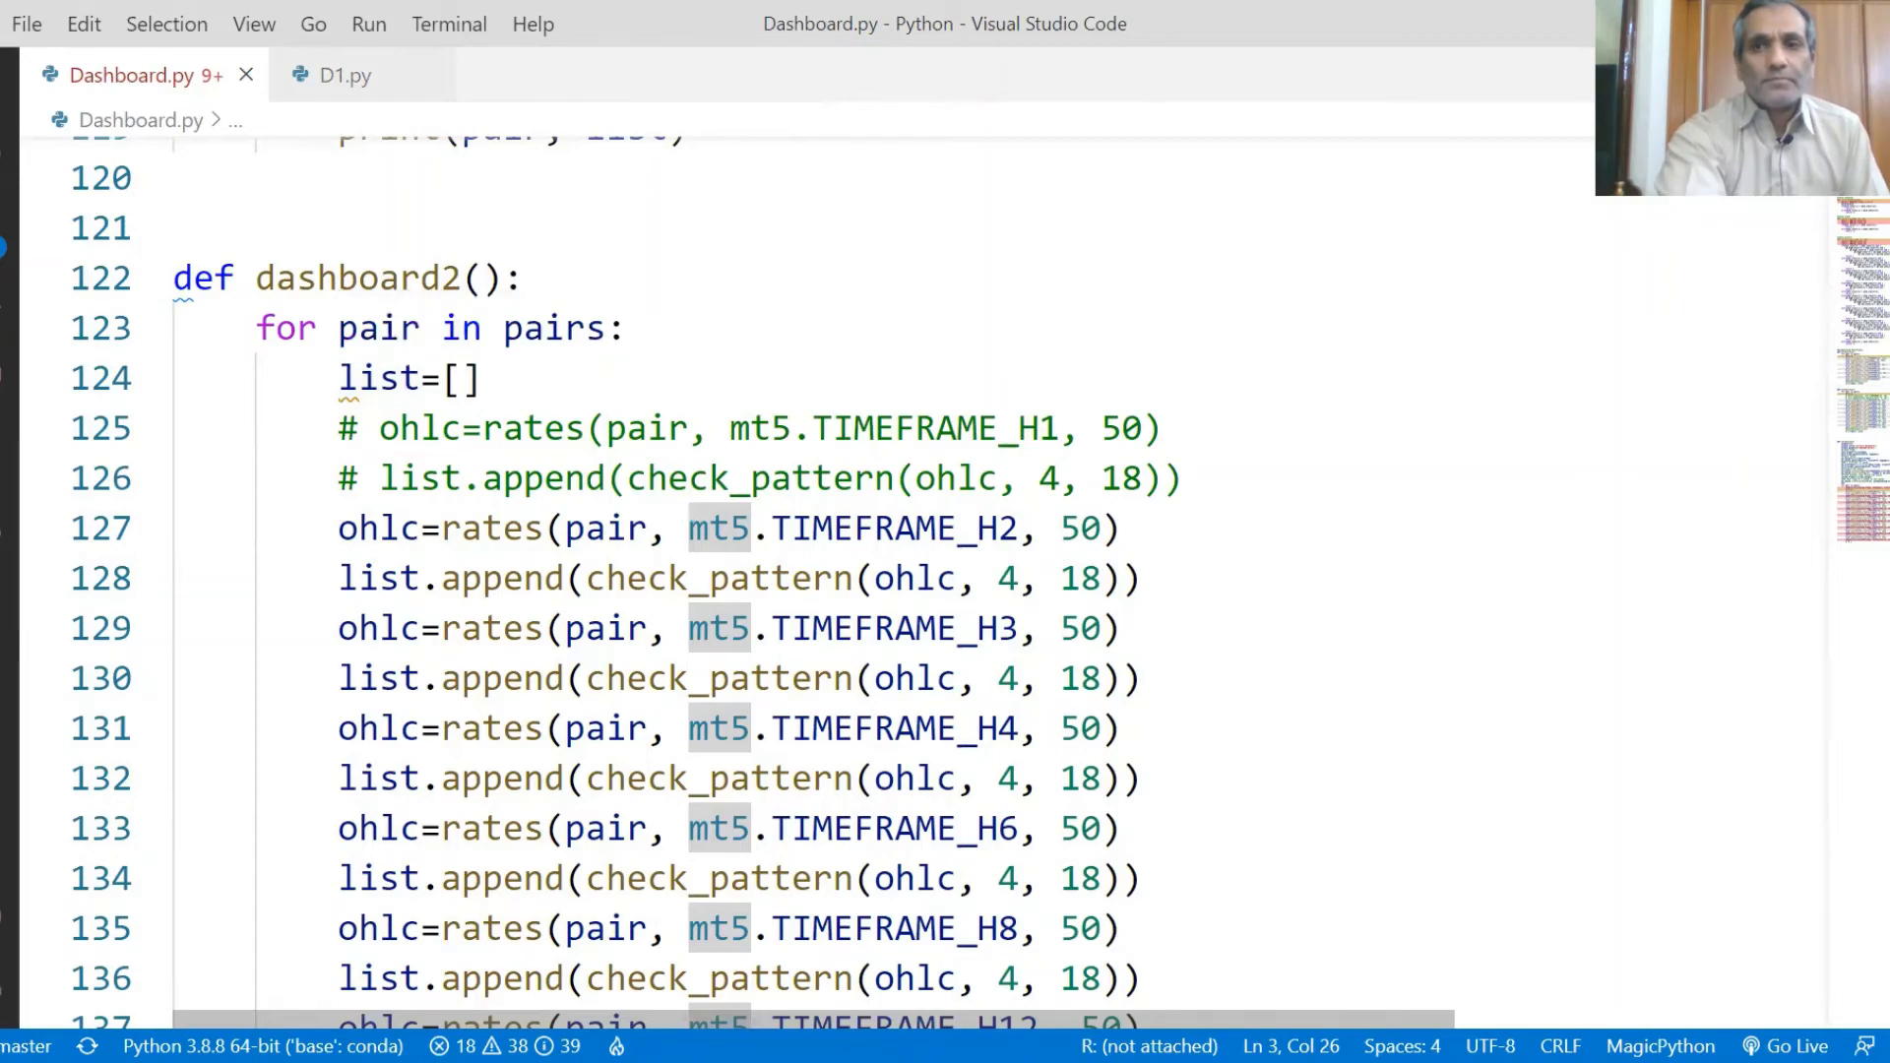
Scroll from the imports at the top down to the dashboard1() loop over the pairs
{"action": "scroll", "scroll_direction": "up", "scroll_amount": 3}
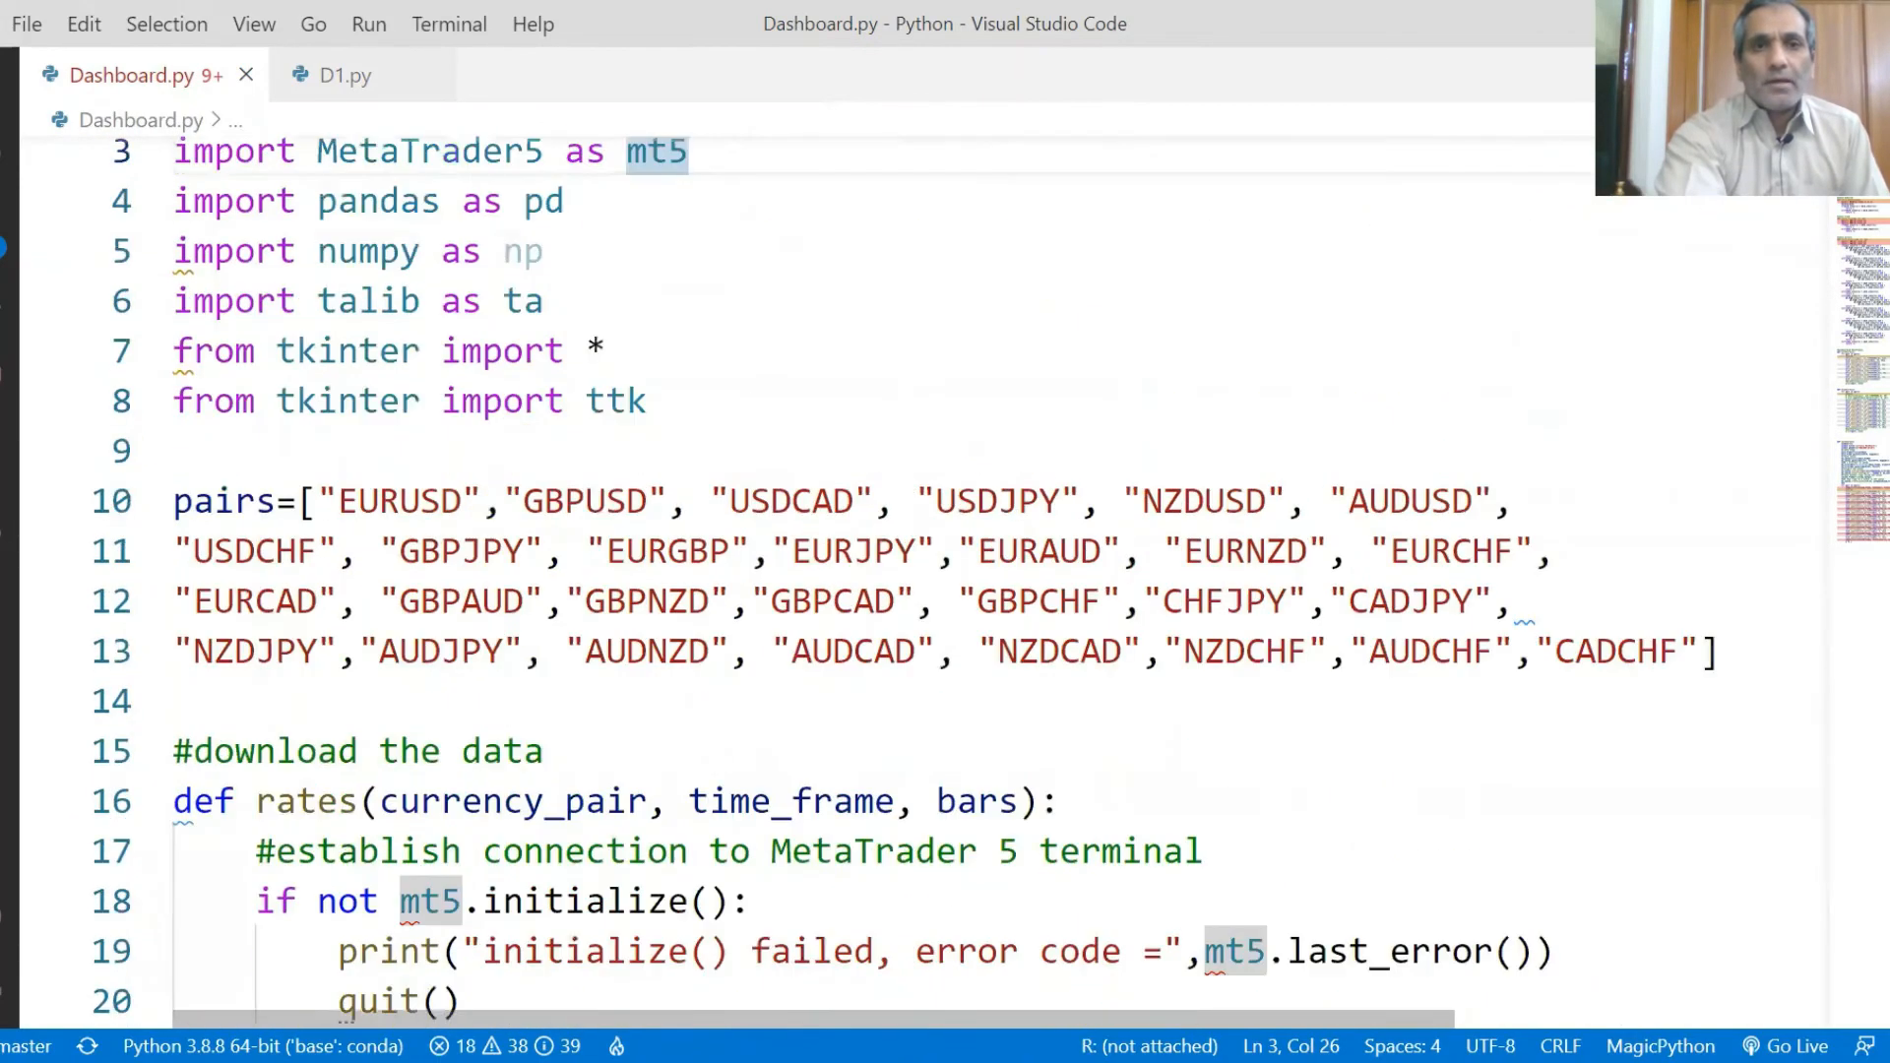
{"action": "scroll", "scroll_direction": "down", "scroll_amount": 3}
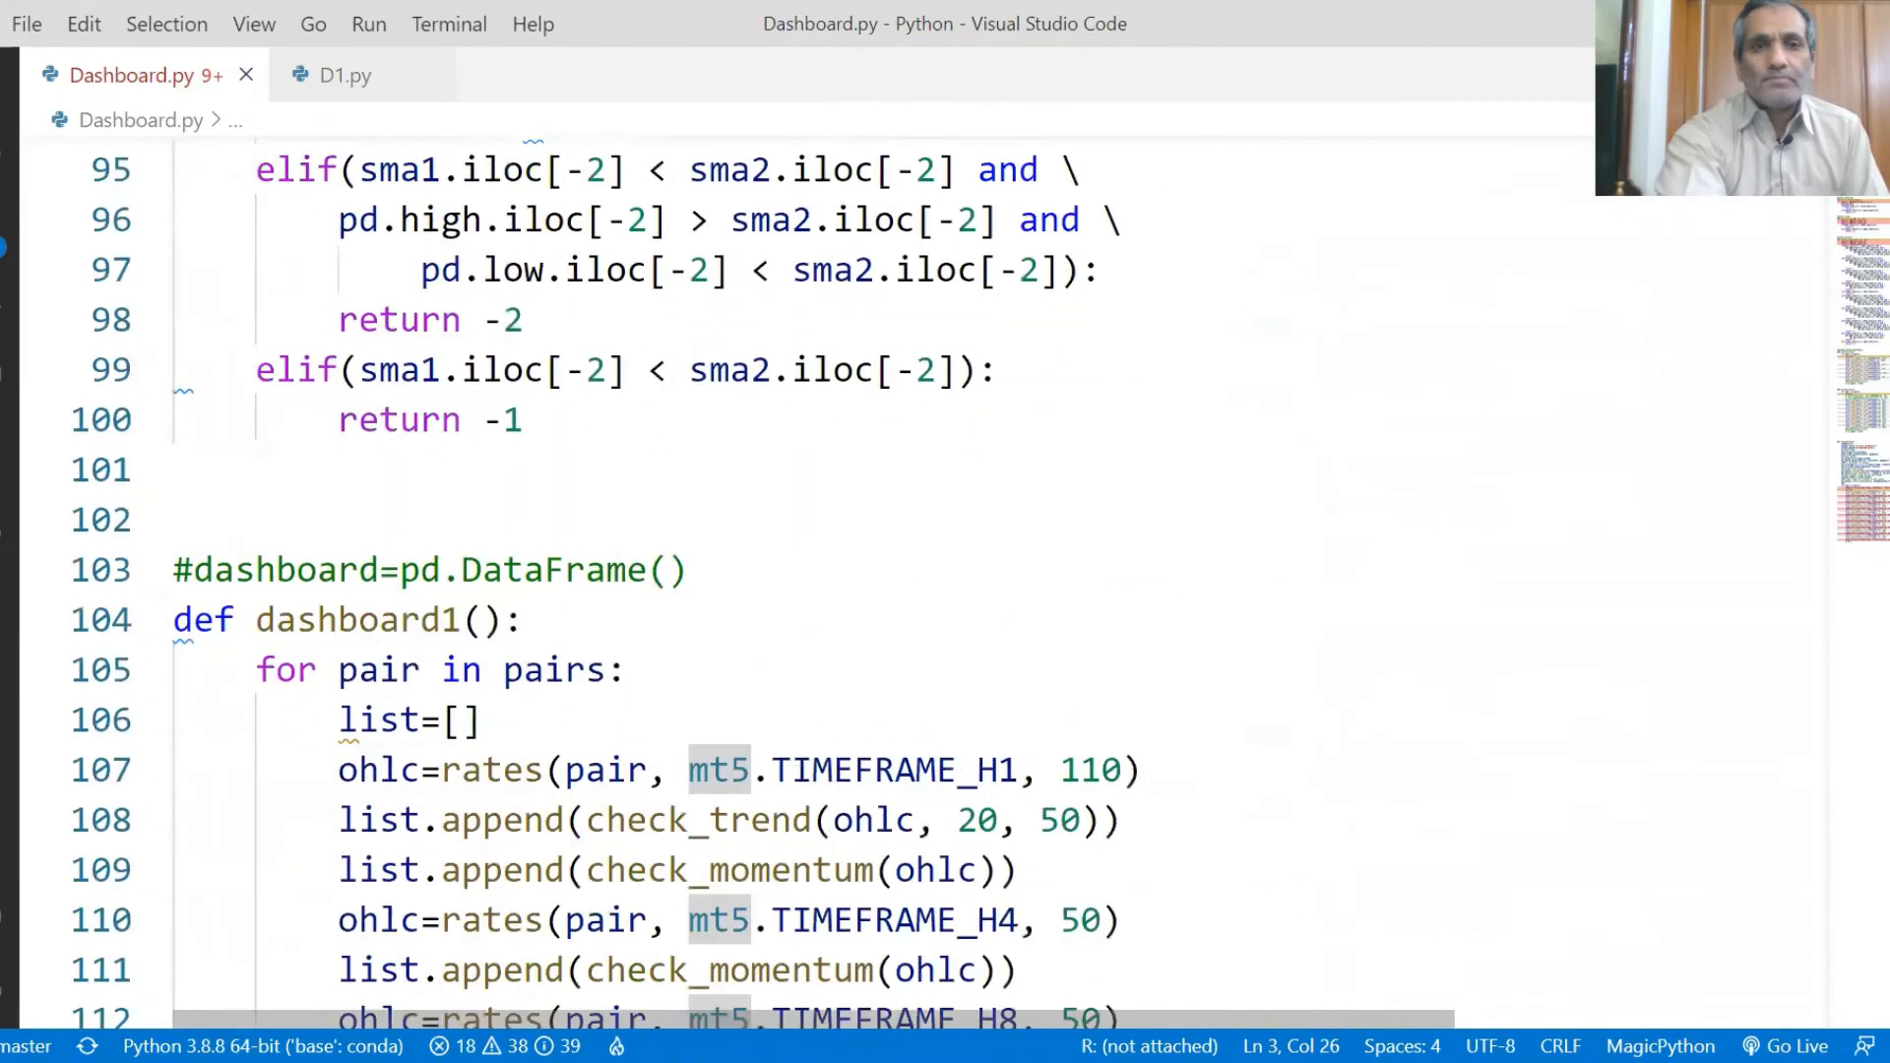
{"action": "scroll", "scroll_direction": "down", "scroll_amount": 3}
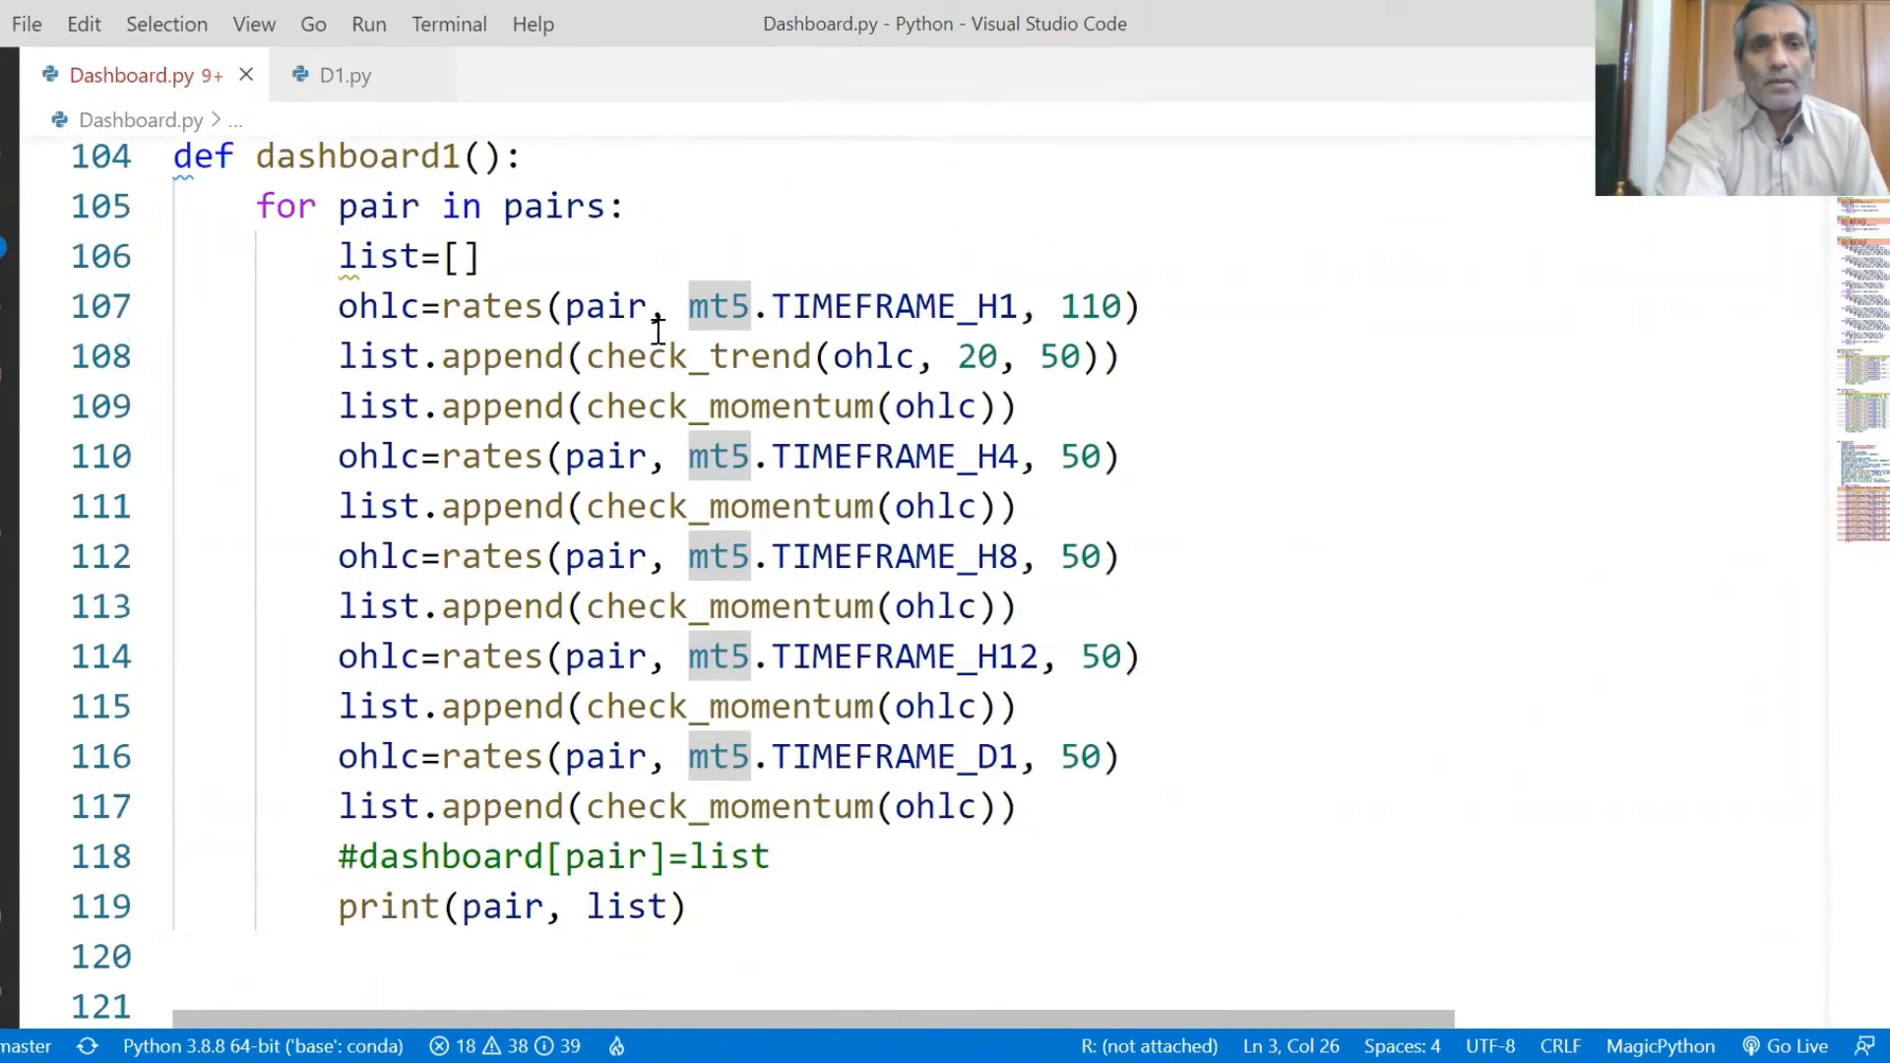
{"action": "mouse_move", "coordinate": [697, 878]}
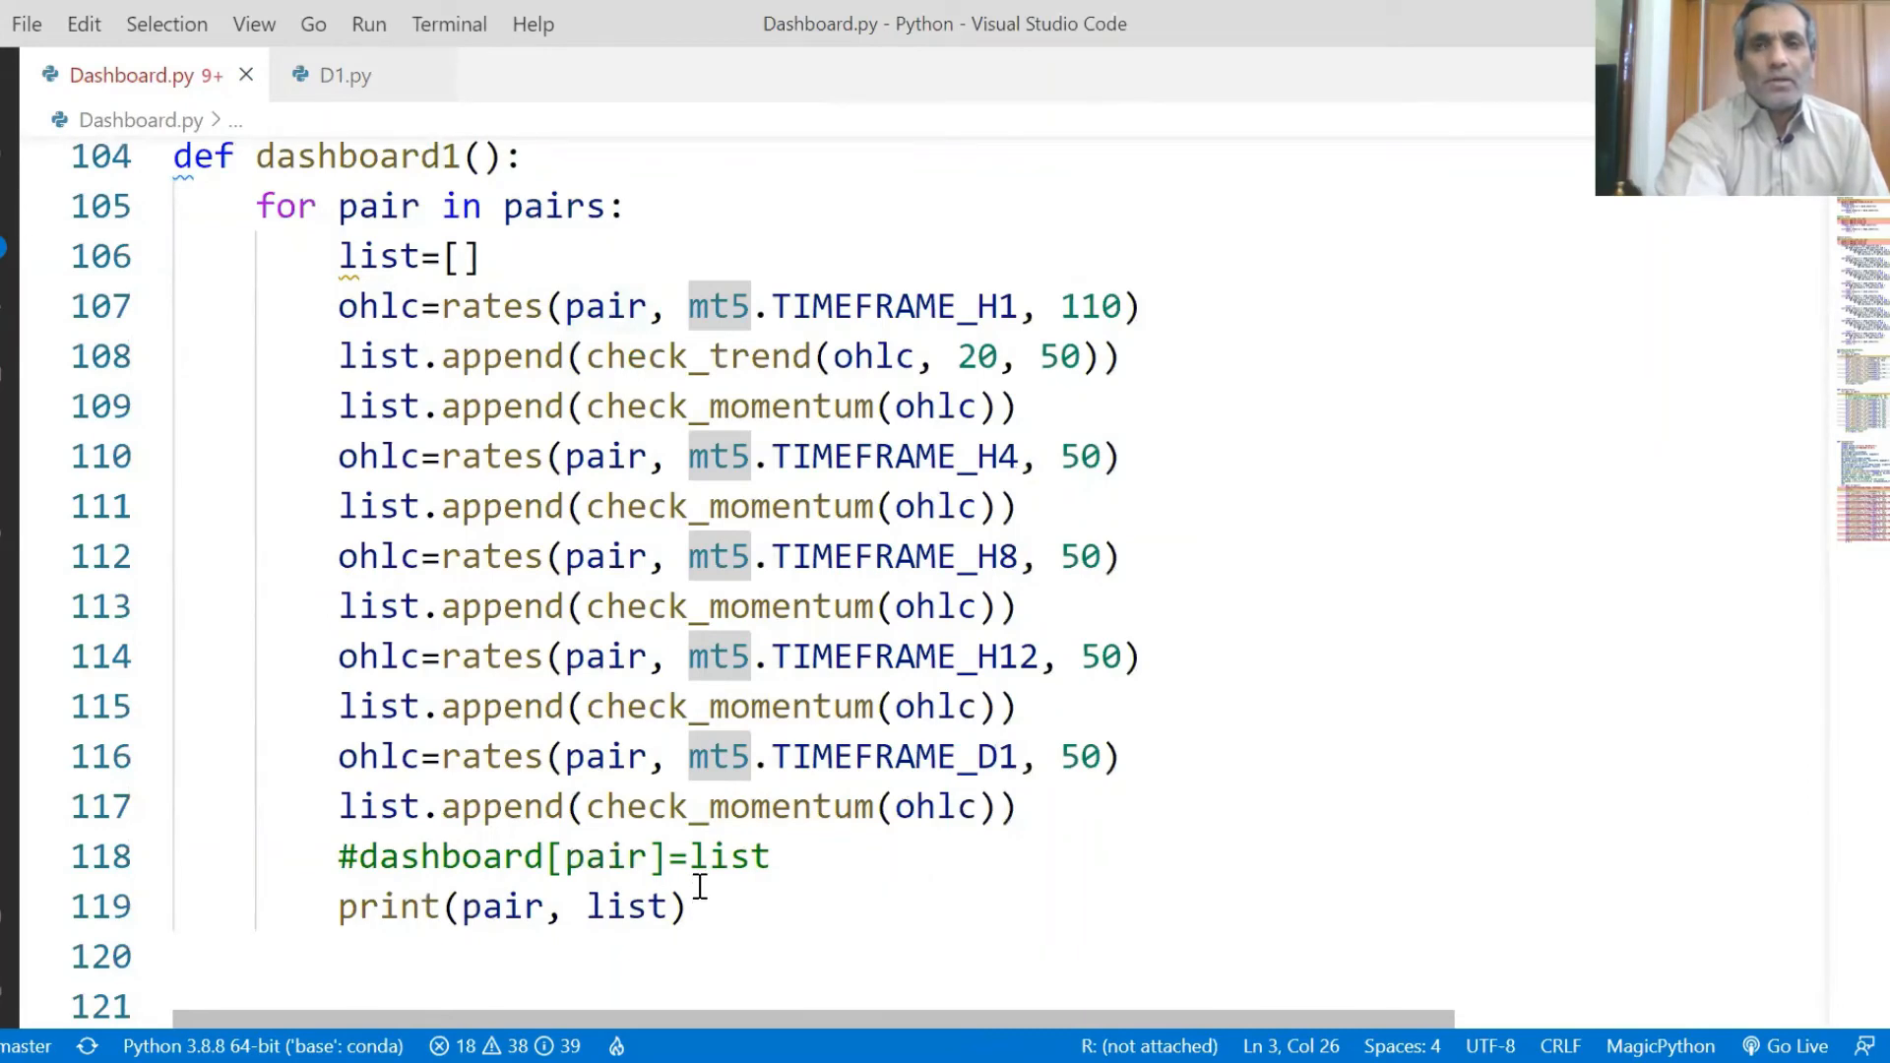
{"action": "mouse_move", "coordinate": [1115, 61]}
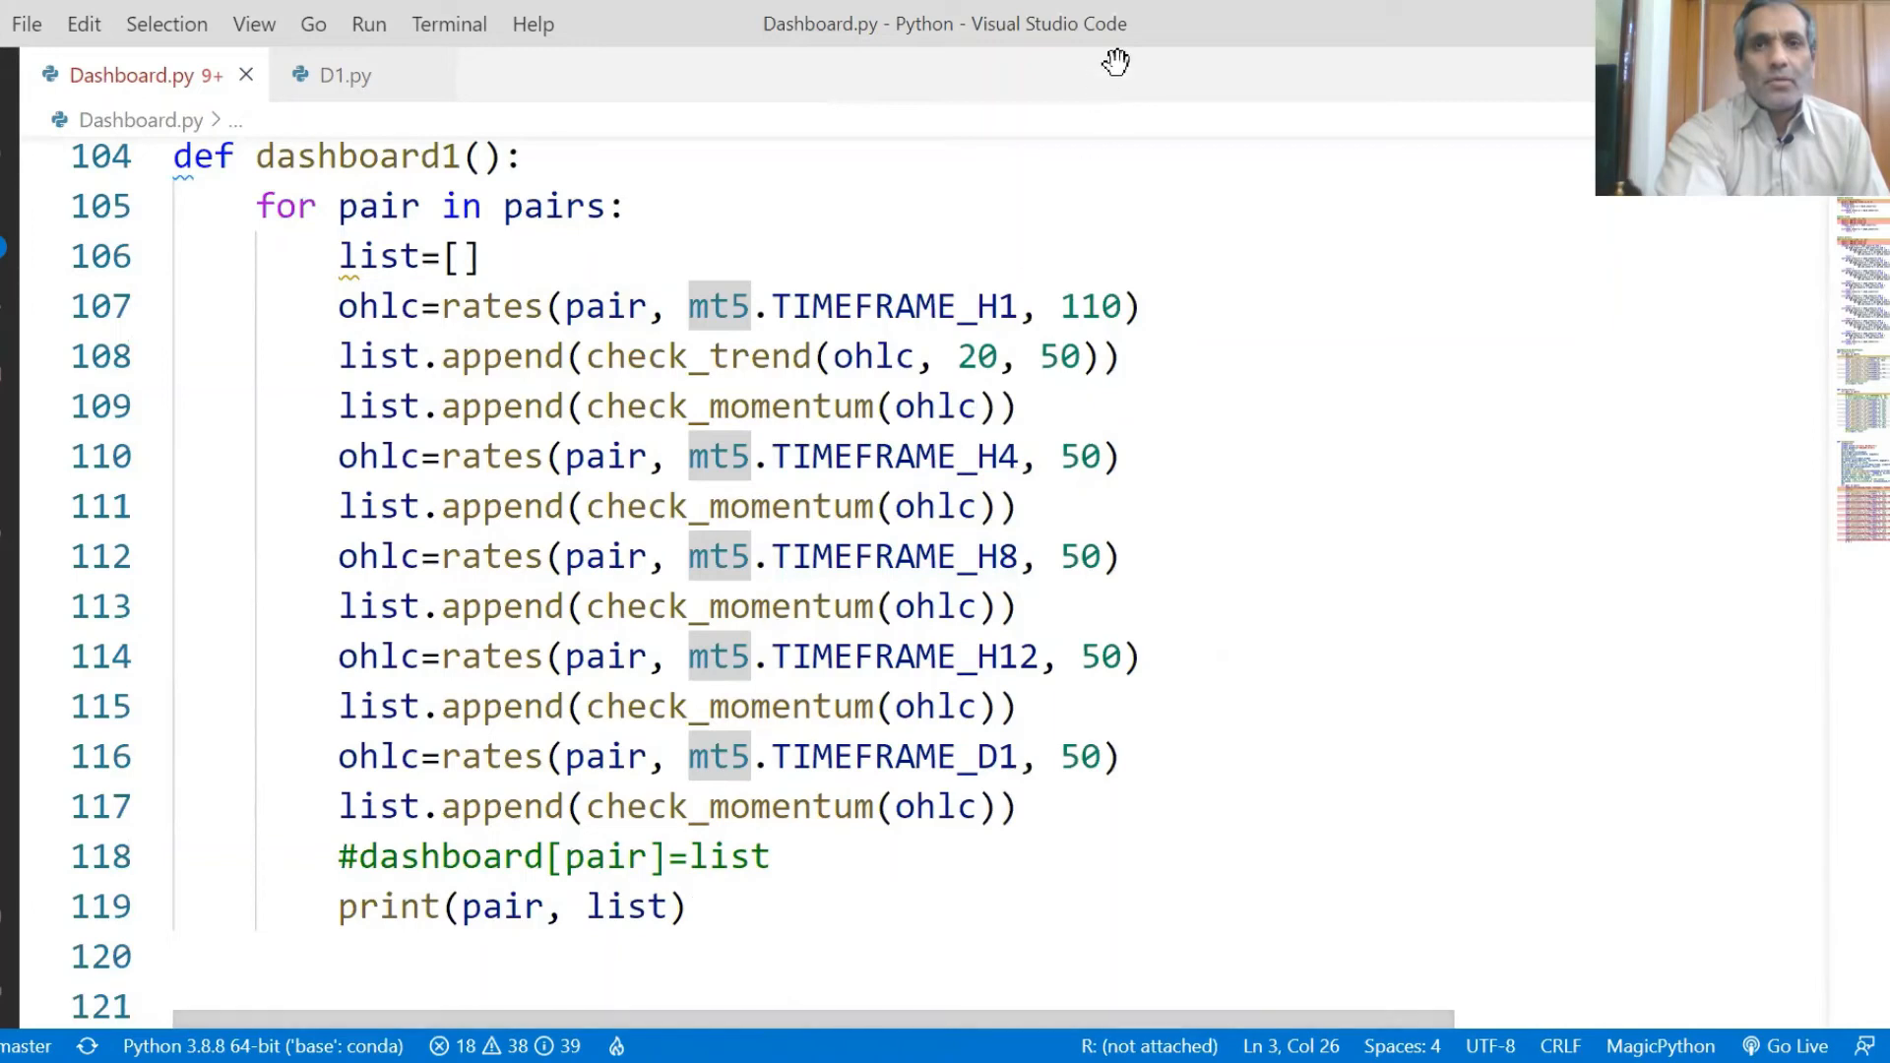